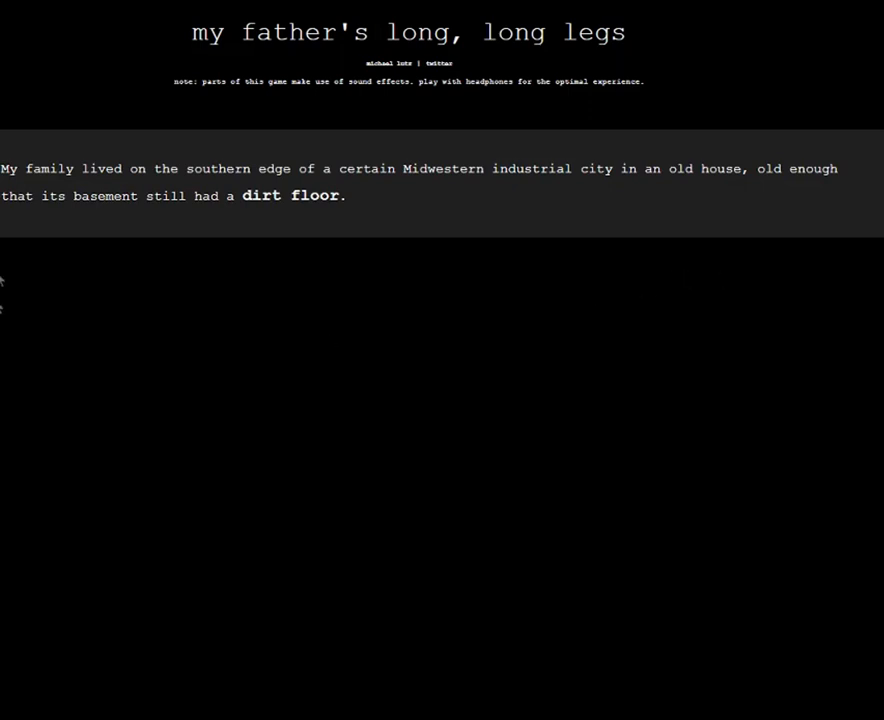
pyautogui.moveTo(352, 86)
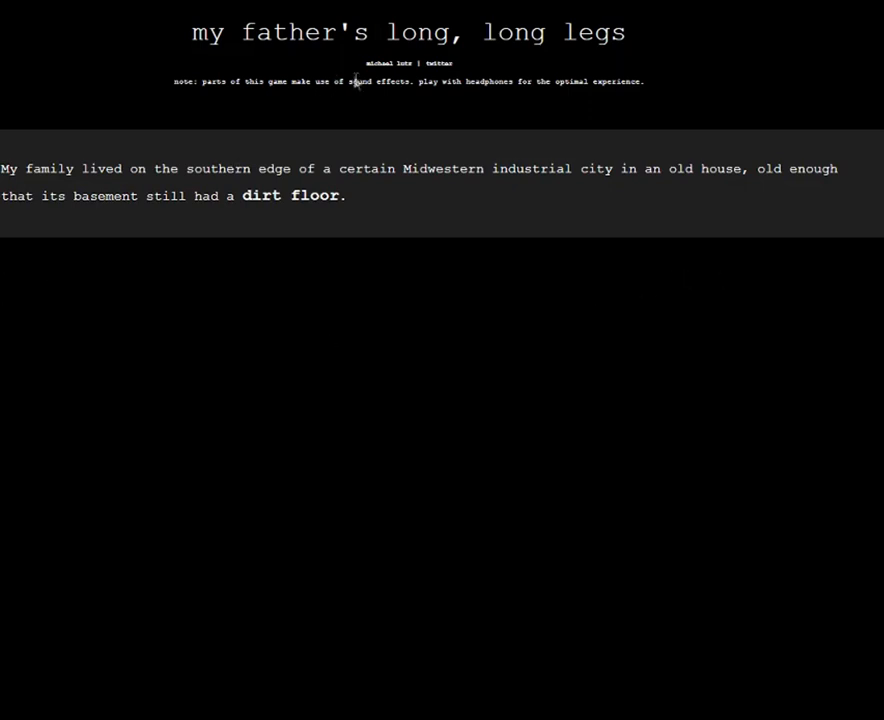
pyautogui.moveTo(588, 176)
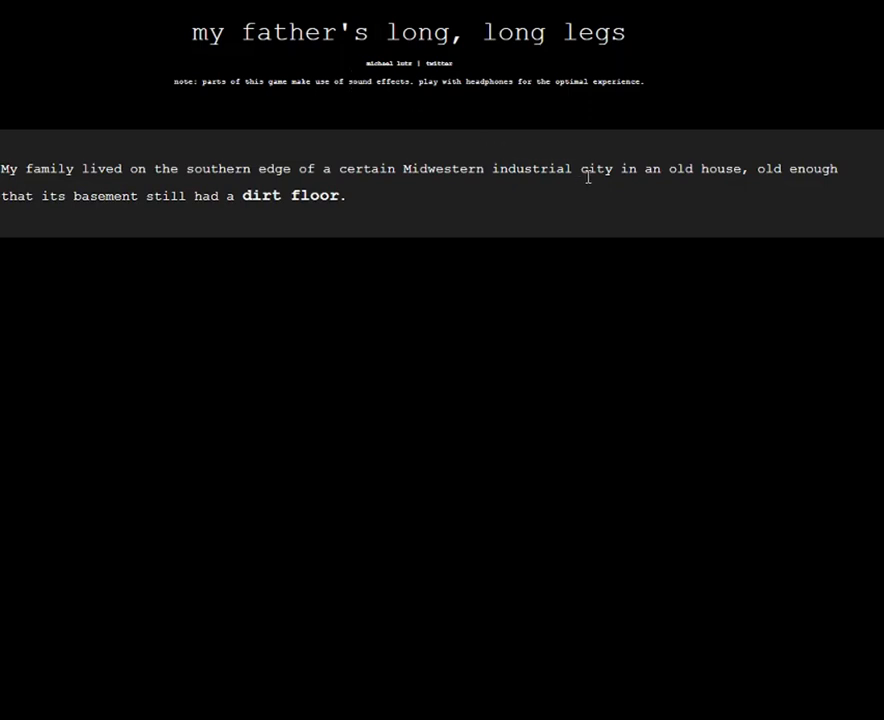
pyautogui.moveTo(182, 242)
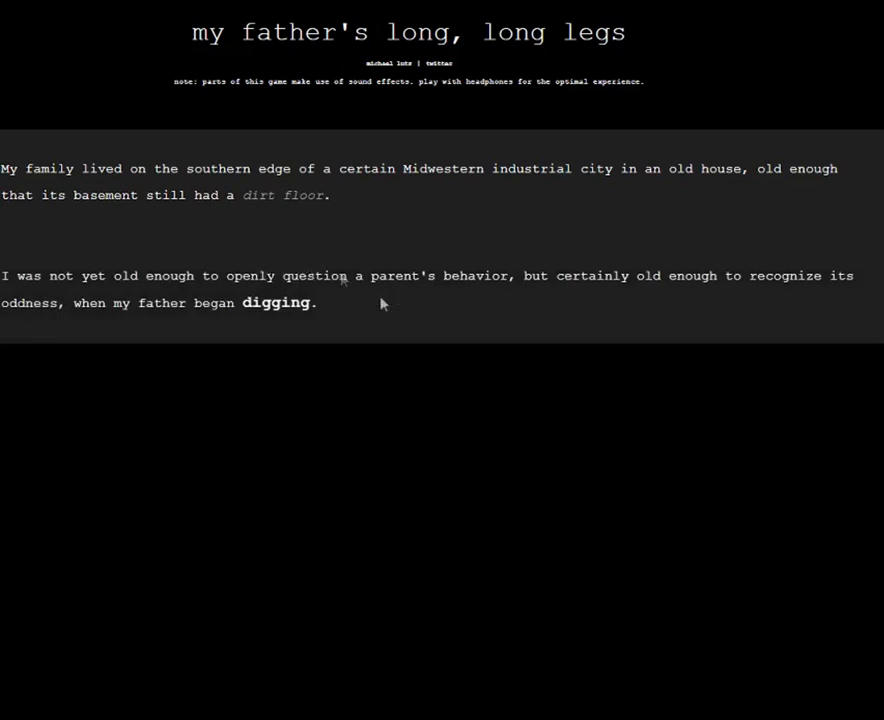
pyautogui.moveTo(476, 376)
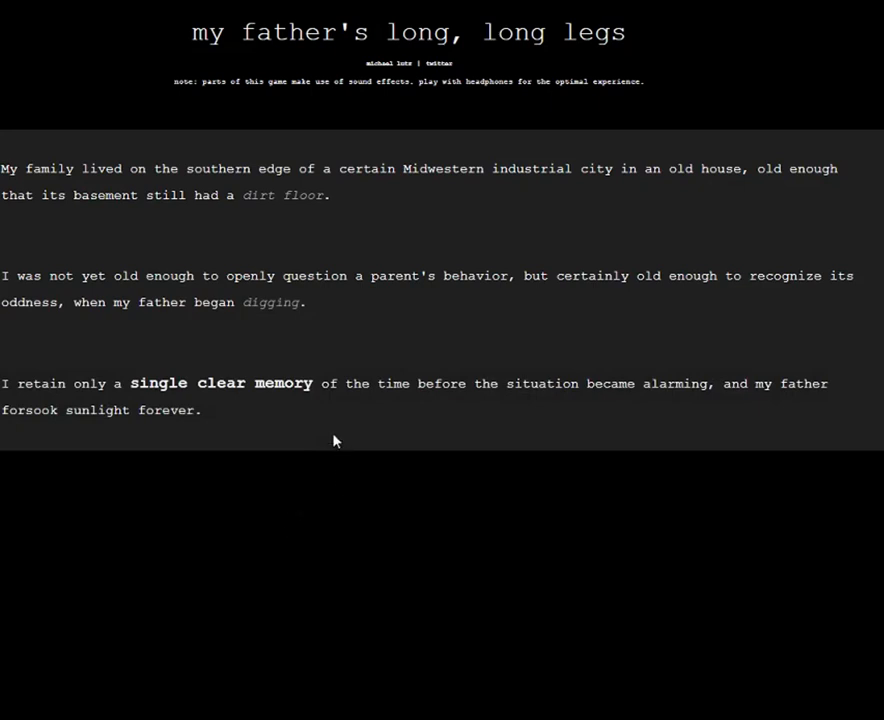
pyautogui.moveTo(280, 388)
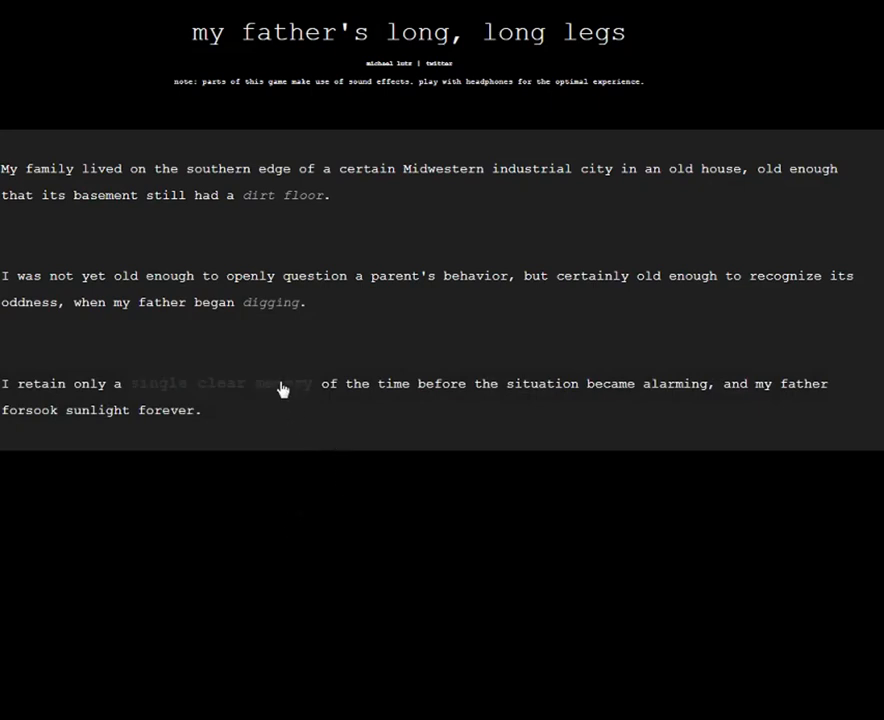
# Step: Follow the 'single clear memory' link to reveal the passage ending at the hole
pyautogui.click(284, 384)
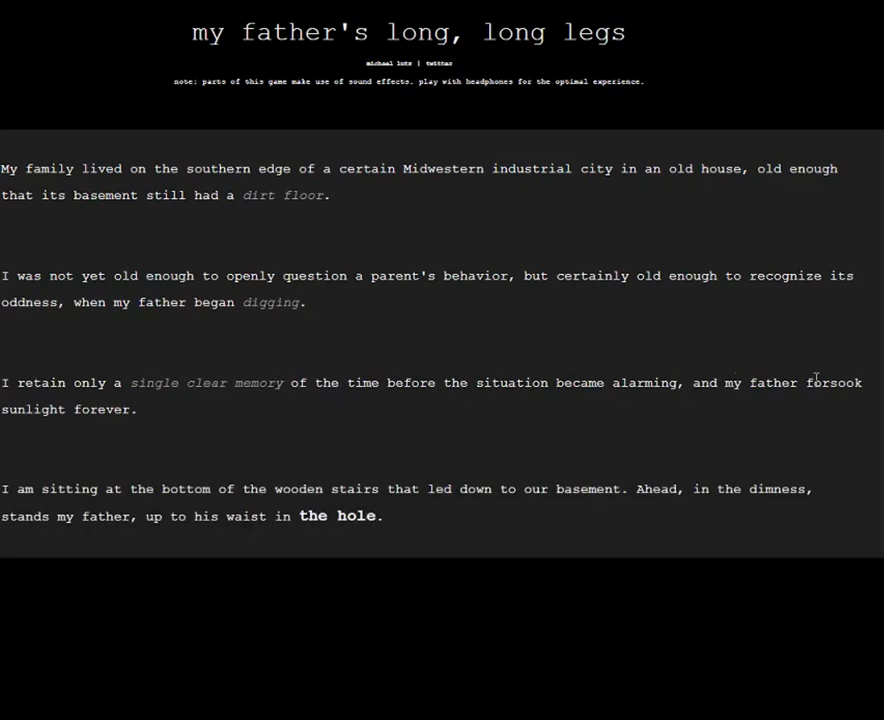
pyautogui.moveTo(808, 390)
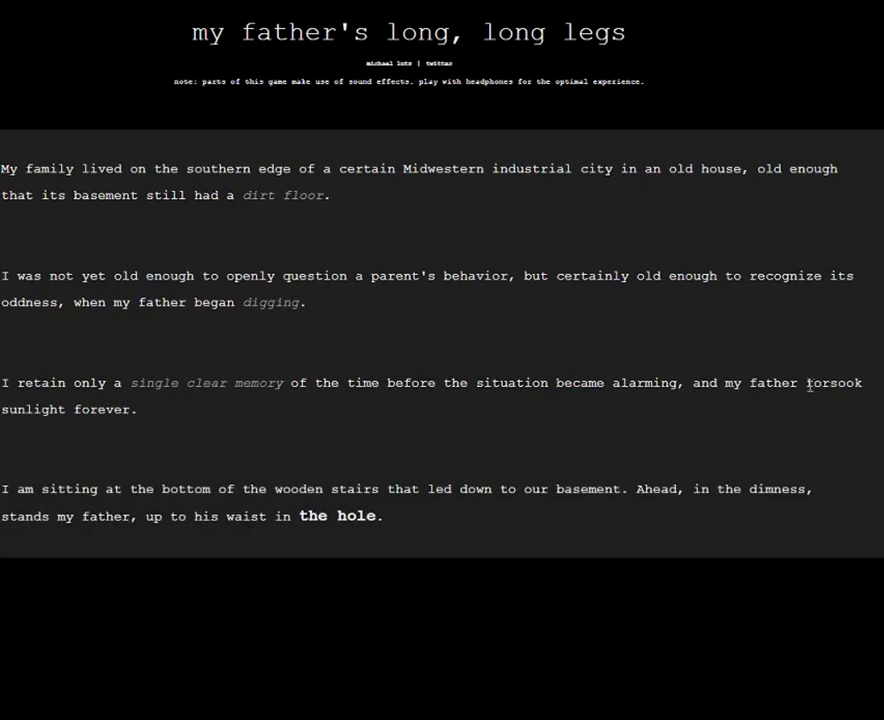
pyautogui.moveTo(808, 384)
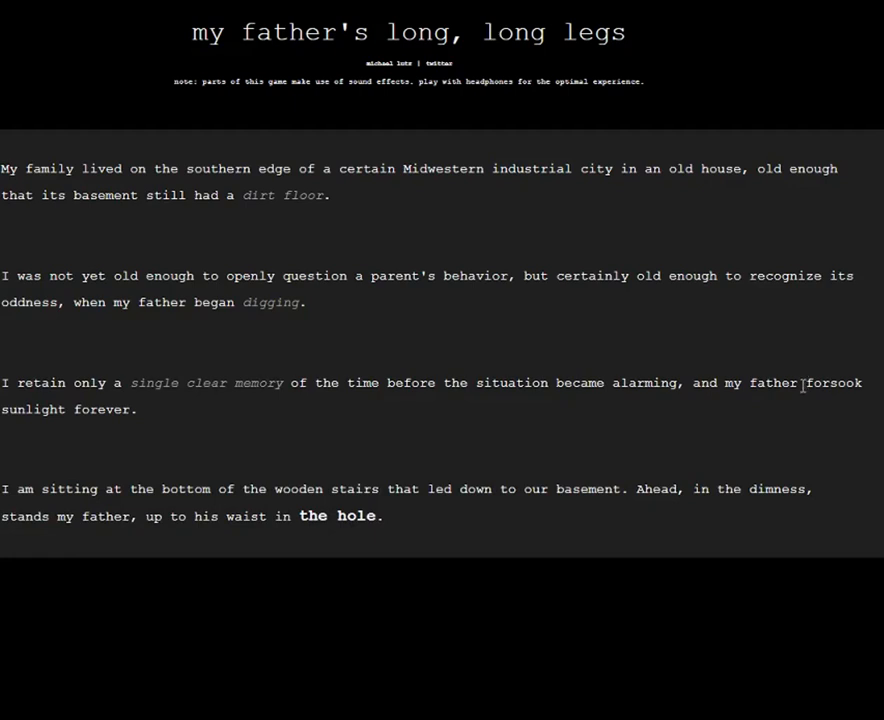
pyautogui.moveTo(800, 384)
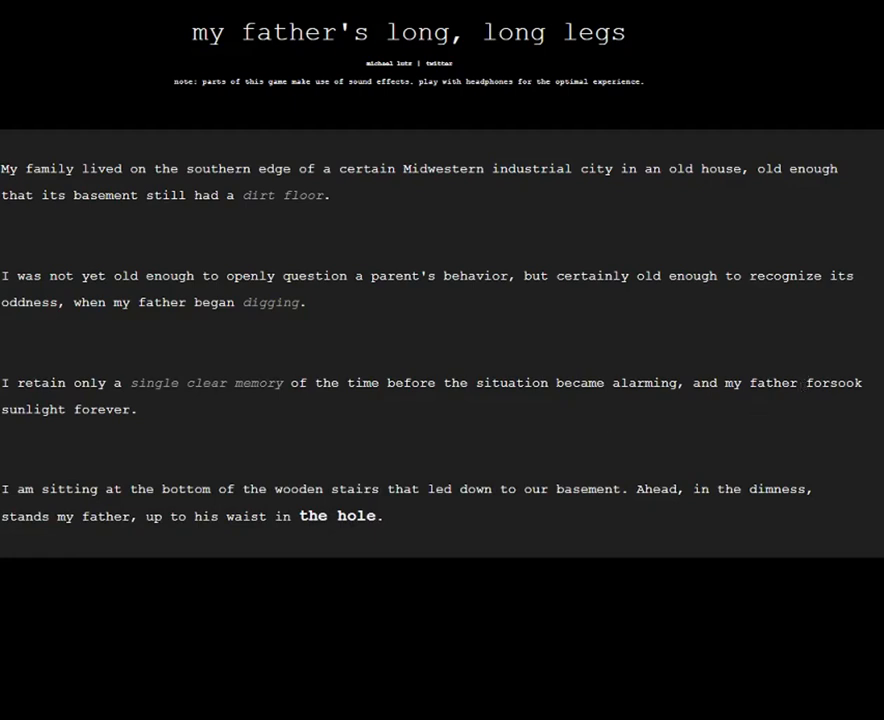
pyautogui.moveTo(724, 564)
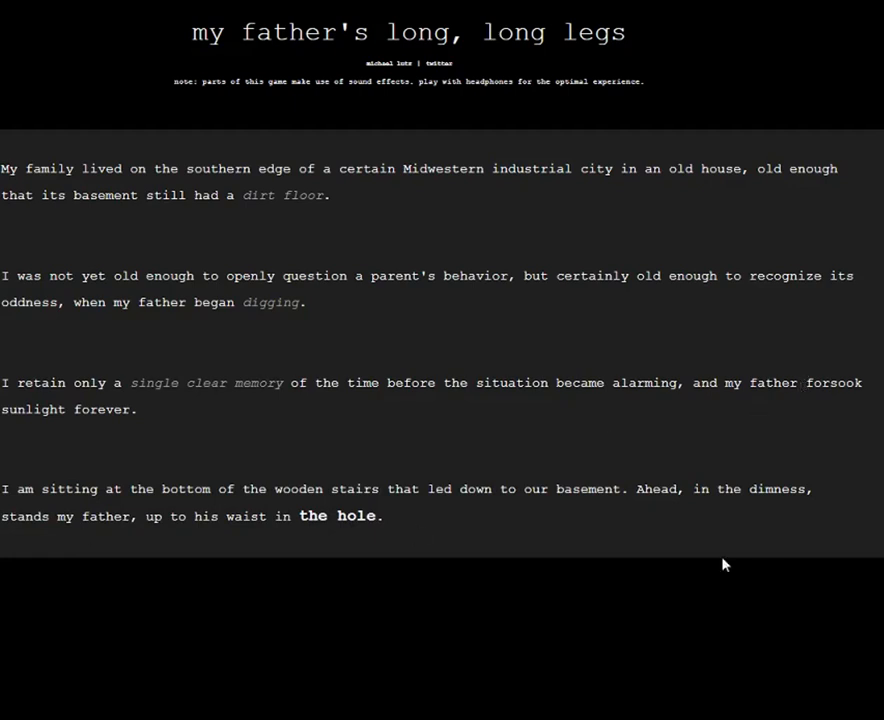
pyautogui.moveTo(252, 576)
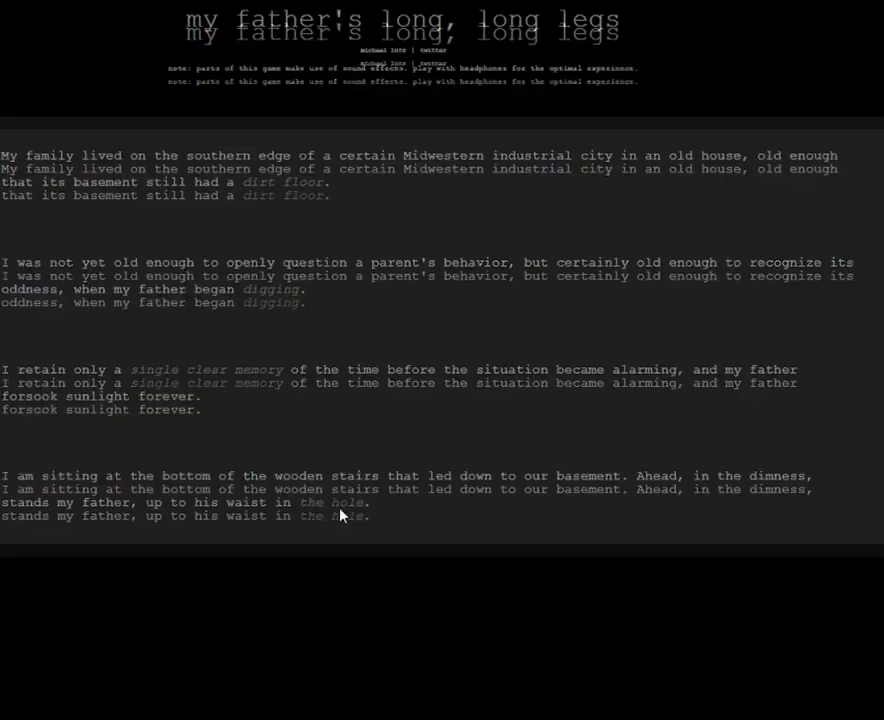
# Step: Scroll down through the revealed passages to the line naming my mother, my younger brother, and myself
pyautogui.scroll(-3)
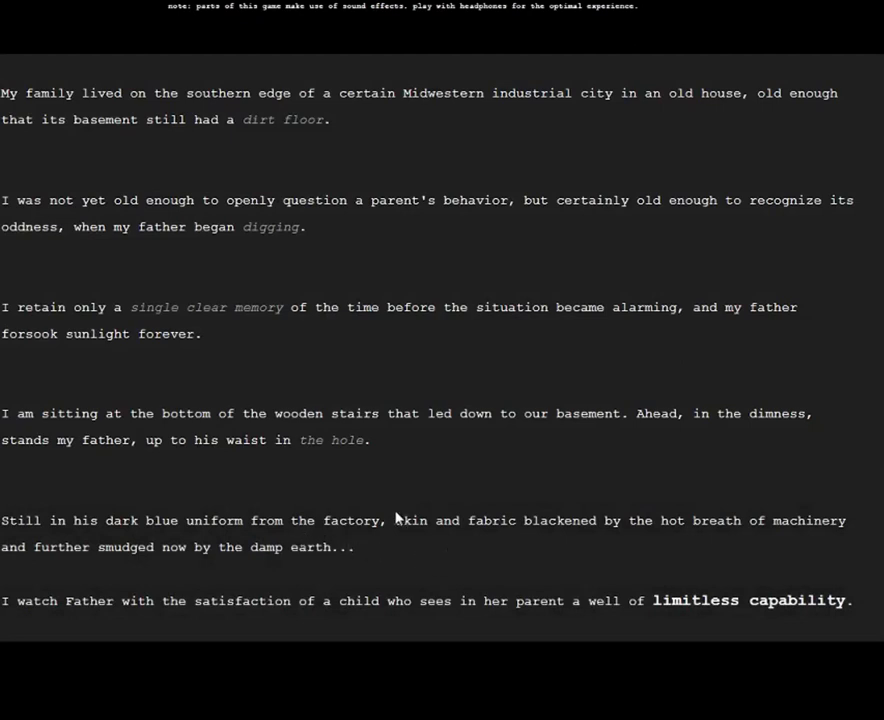
pyautogui.moveTo(644, 586)
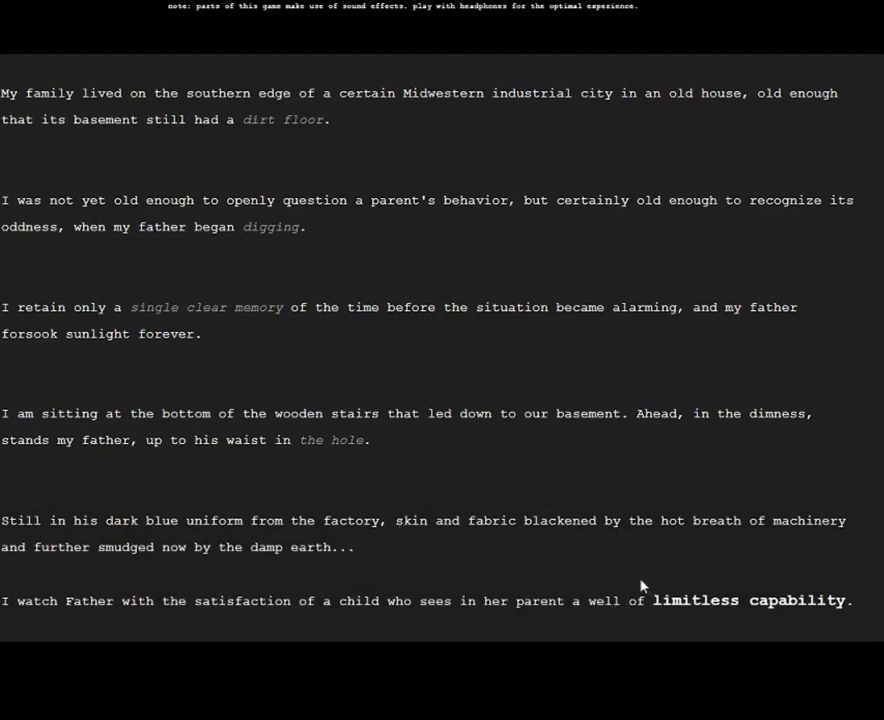
pyautogui.moveTo(588, 572)
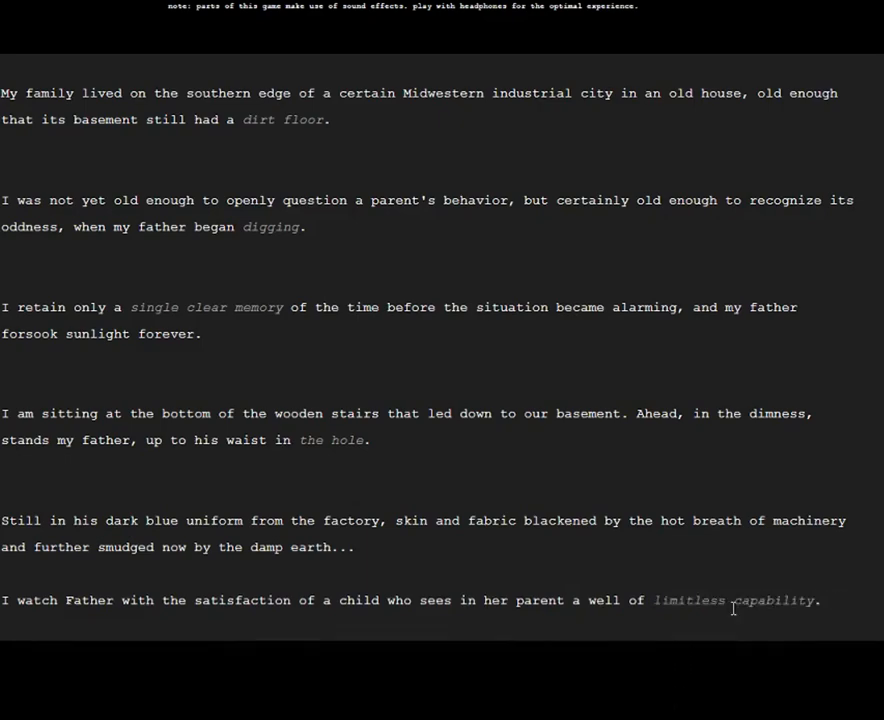
pyautogui.scroll(-3)
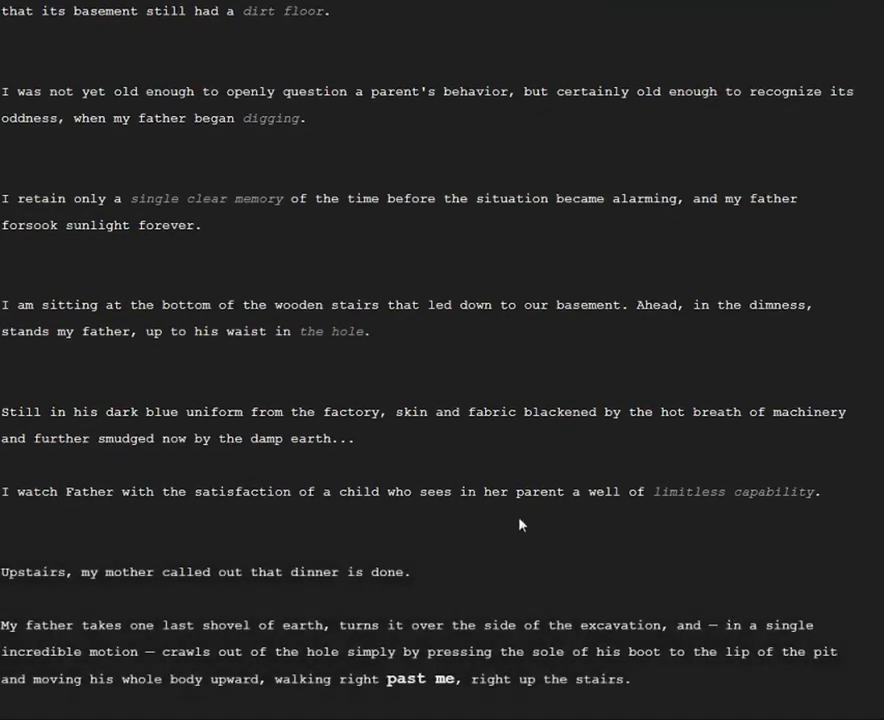
pyautogui.scroll(-3)
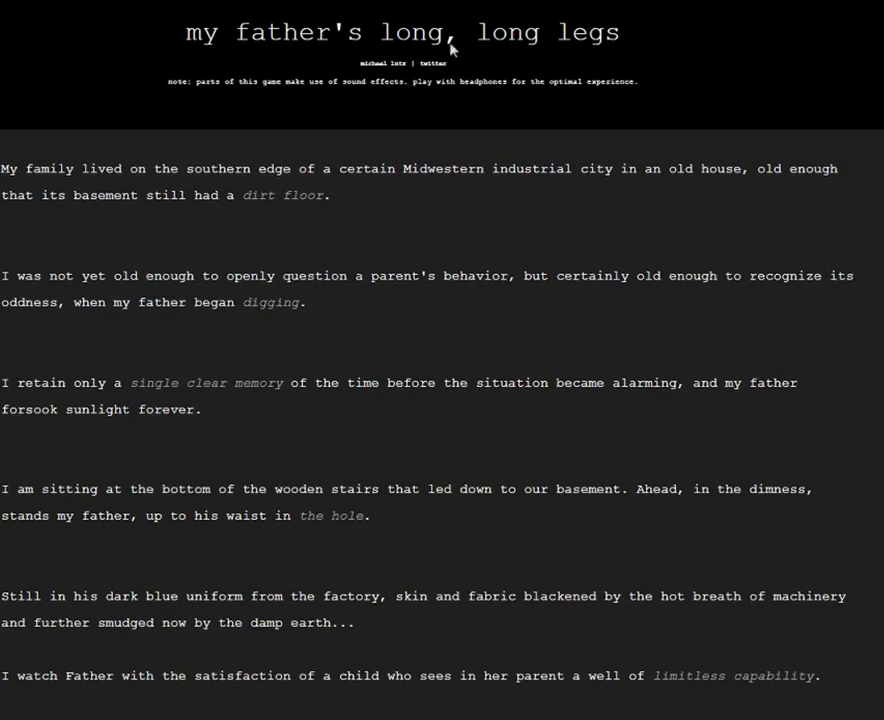
pyautogui.moveTo(276, 98)
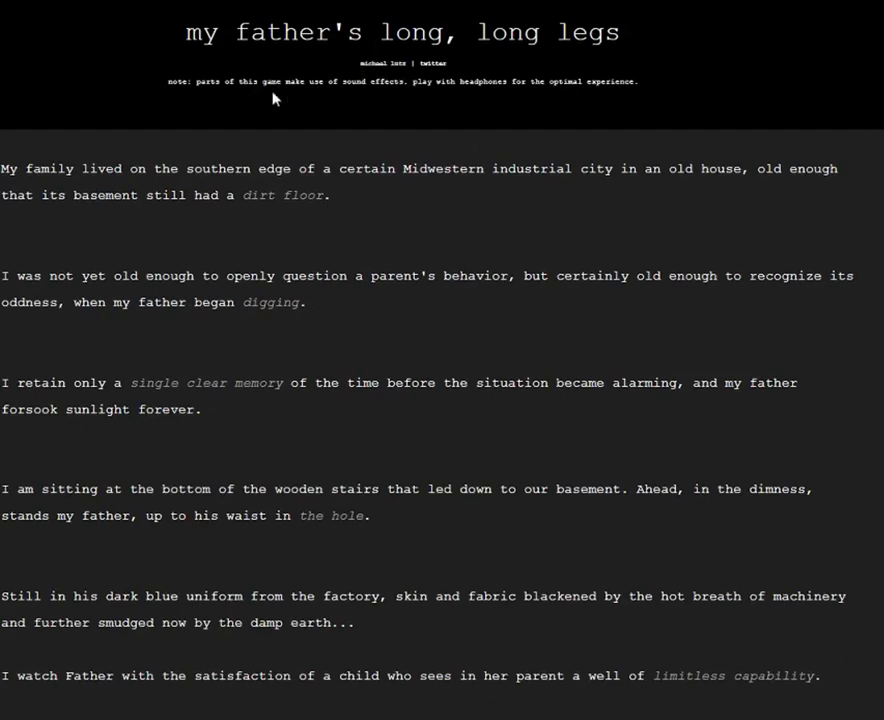
pyautogui.moveTo(524, 84)
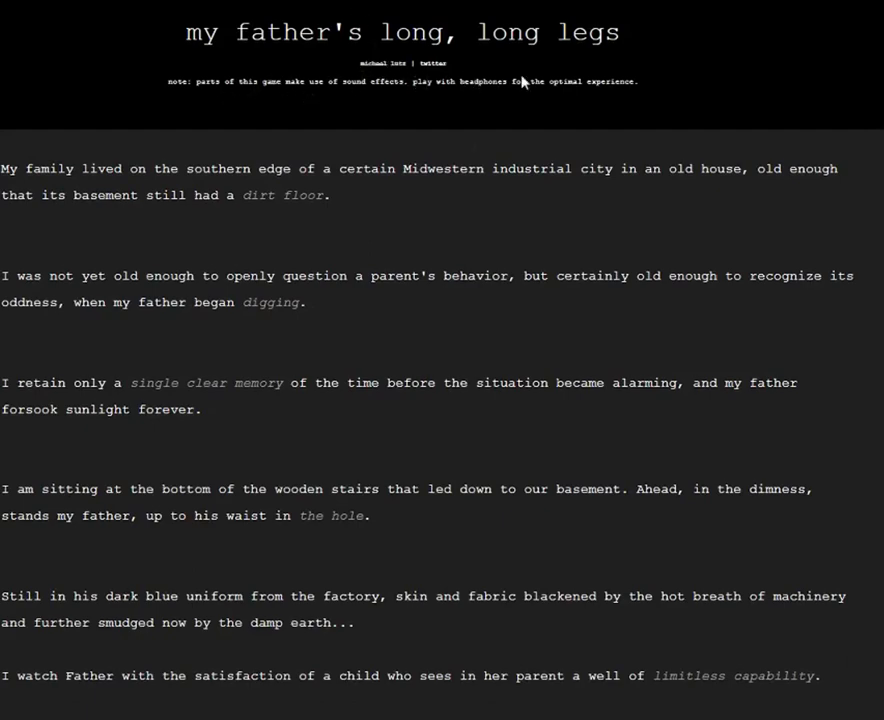
pyautogui.scroll(-3)
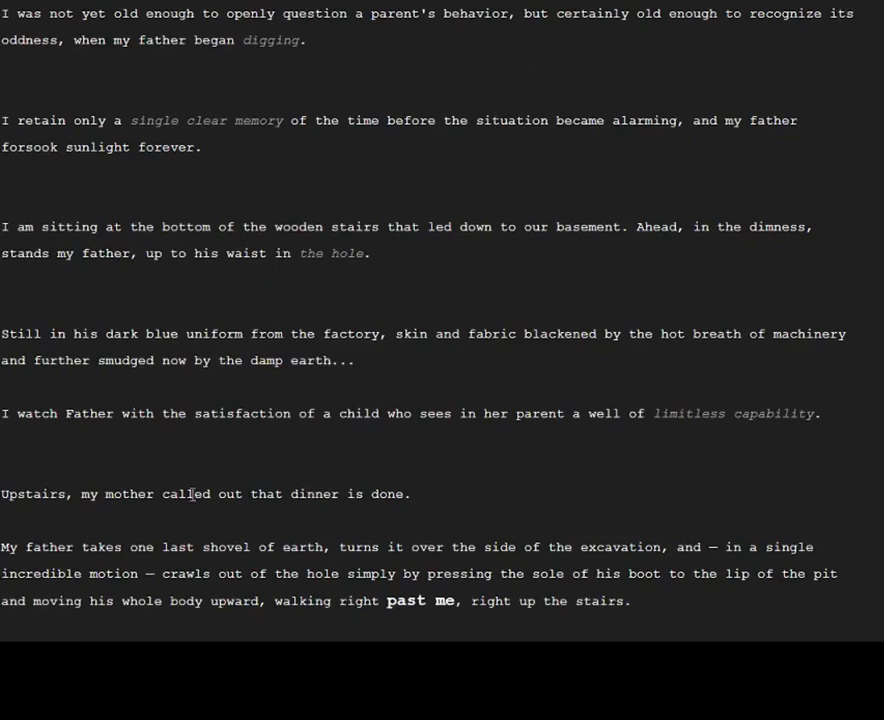
pyautogui.moveTo(196, 524)
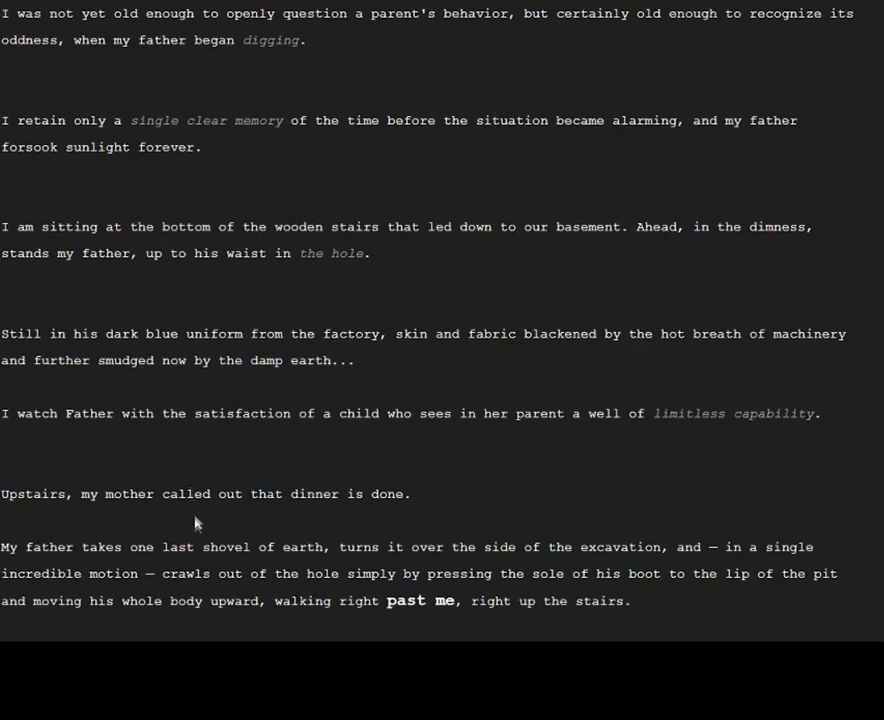
pyautogui.moveTo(480, 568)
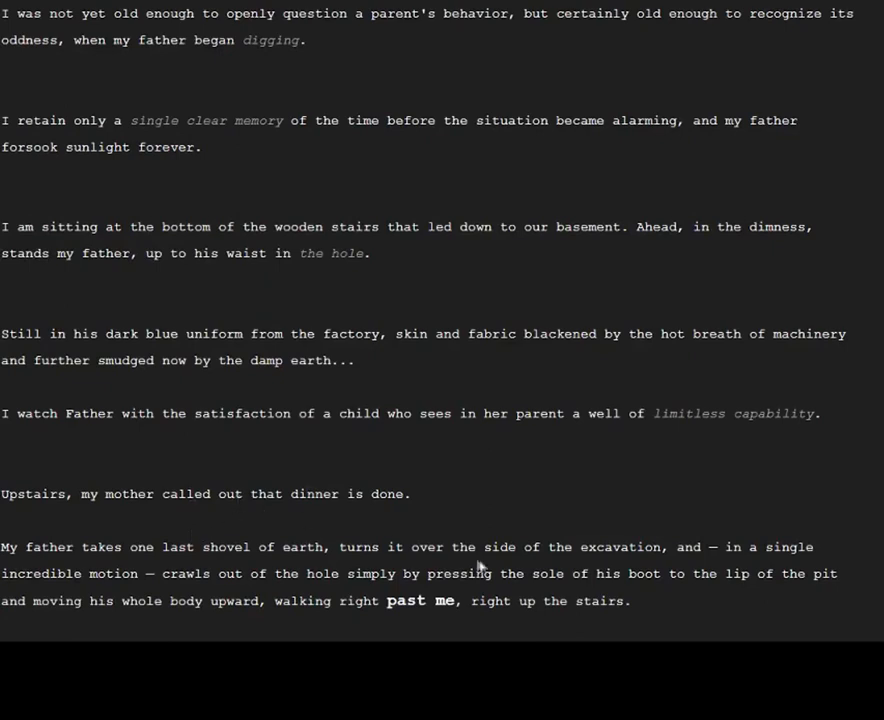
pyautogui.moveTo(466, 548)
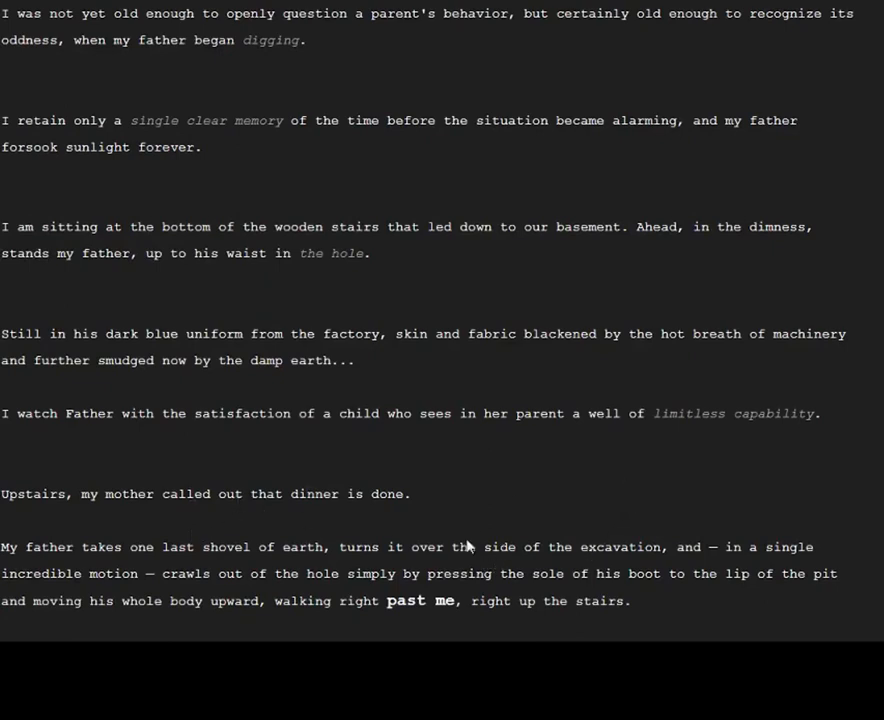
pyautogui.moveTo(284, 520)
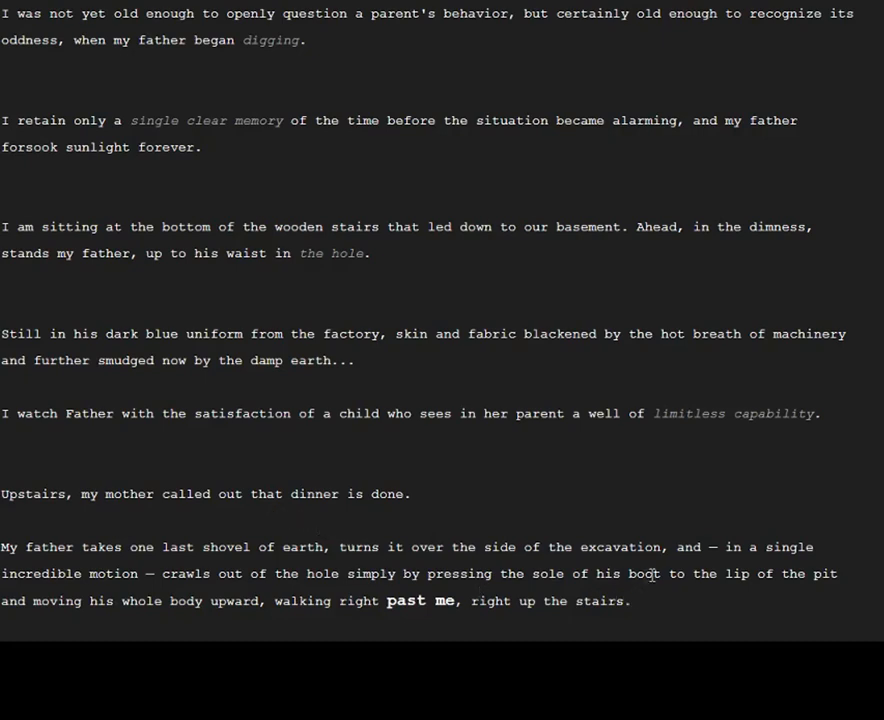
pyautogui.moveTo(722, 562)
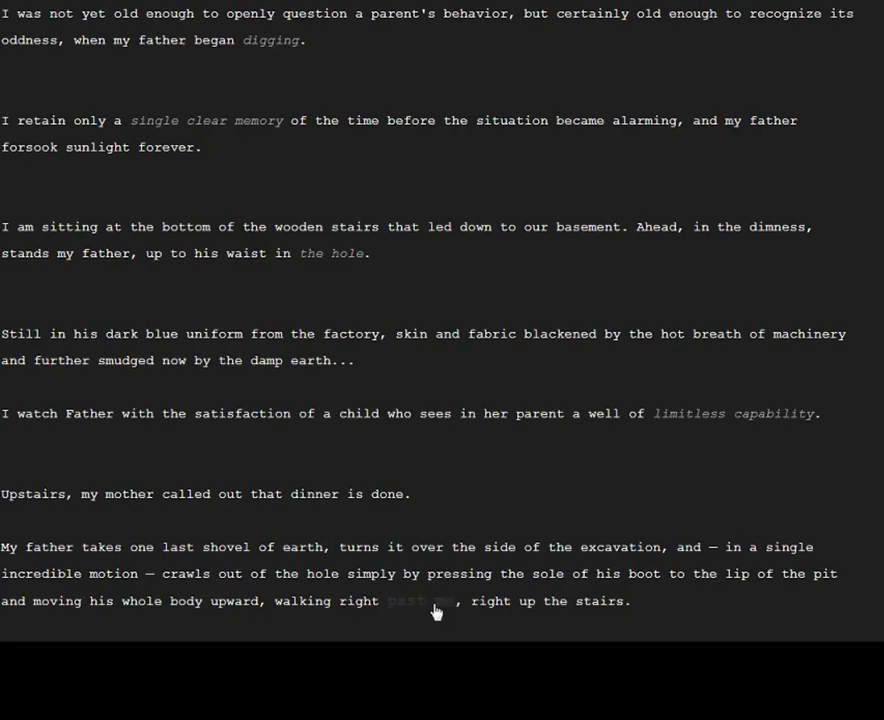
pyautogui.scroll(-3)
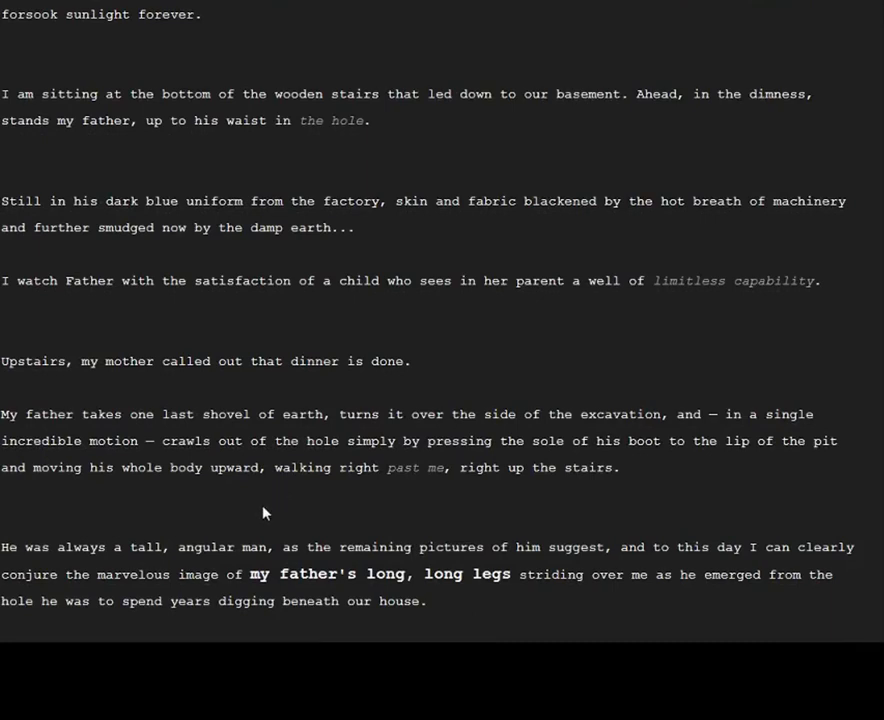
pyautogui.moveTo(454, 502)
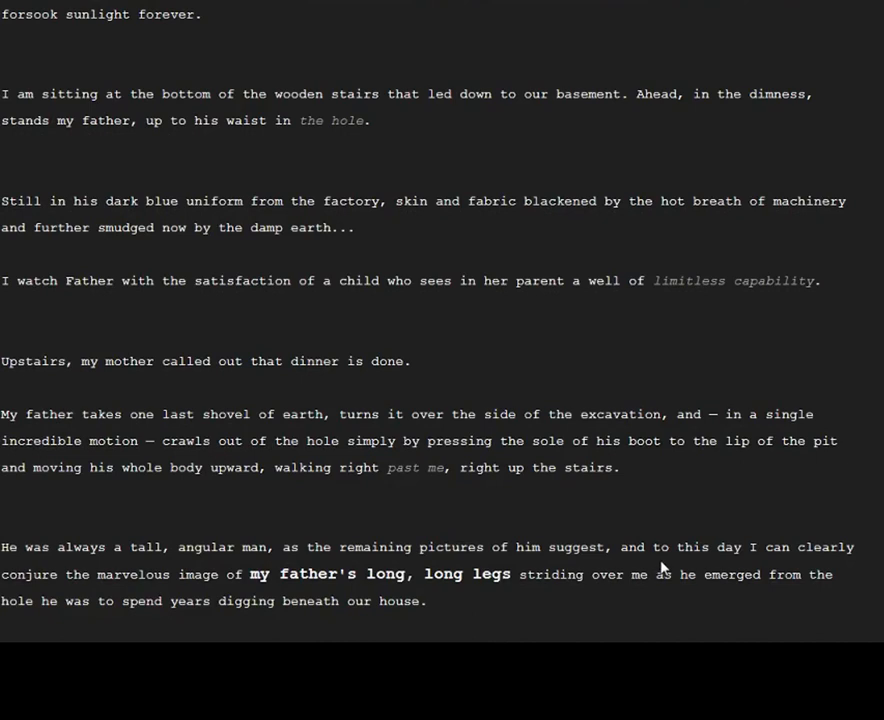
pyautogui.moveTo(366, 628)
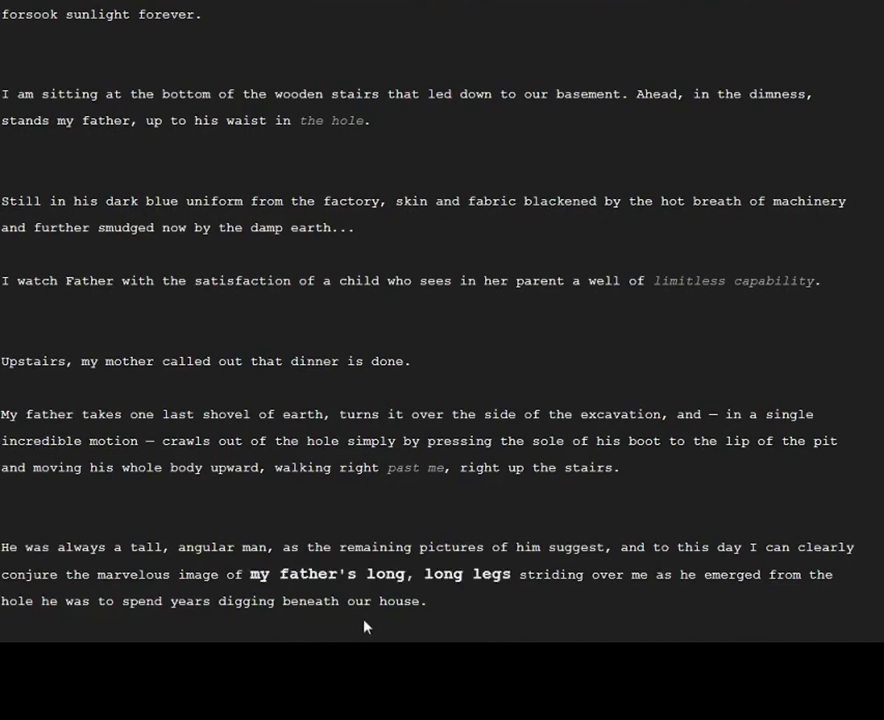
pyautogui.moveTo(608, 632)
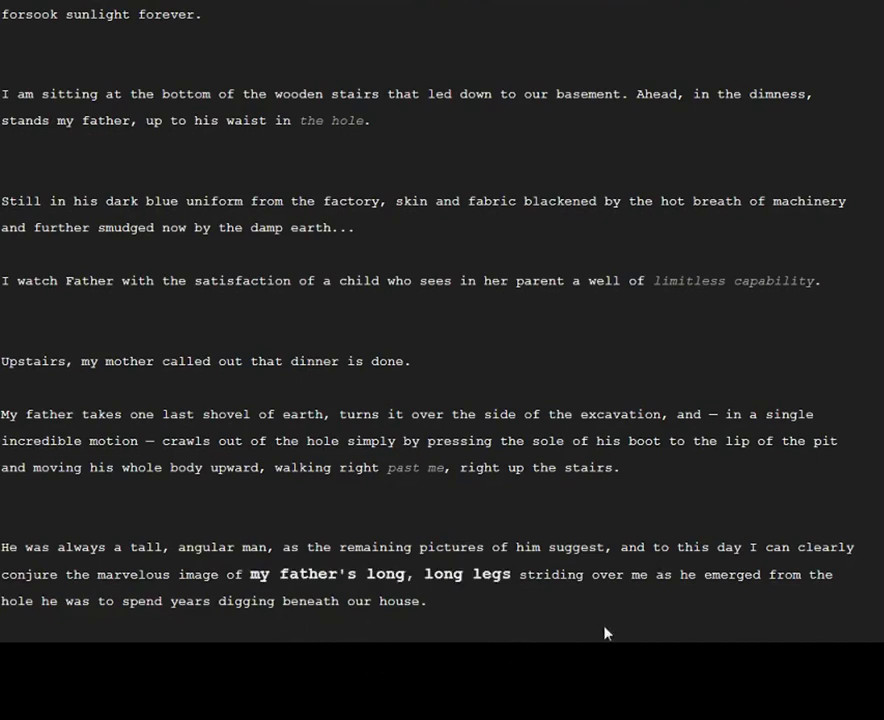
pyautogui.moveTo(224, 600)
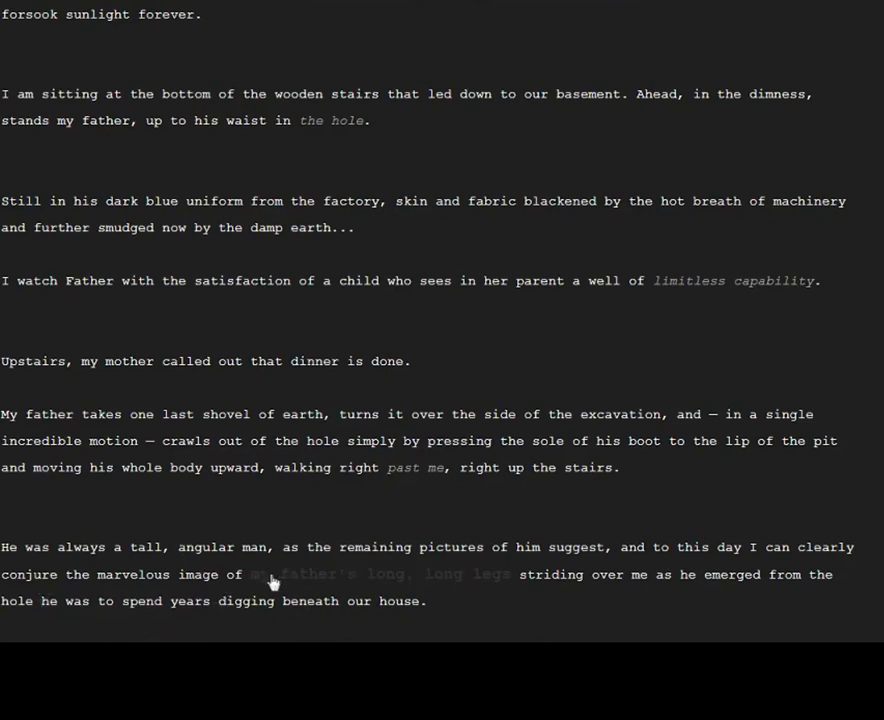
pyautogui.scroll(-3)
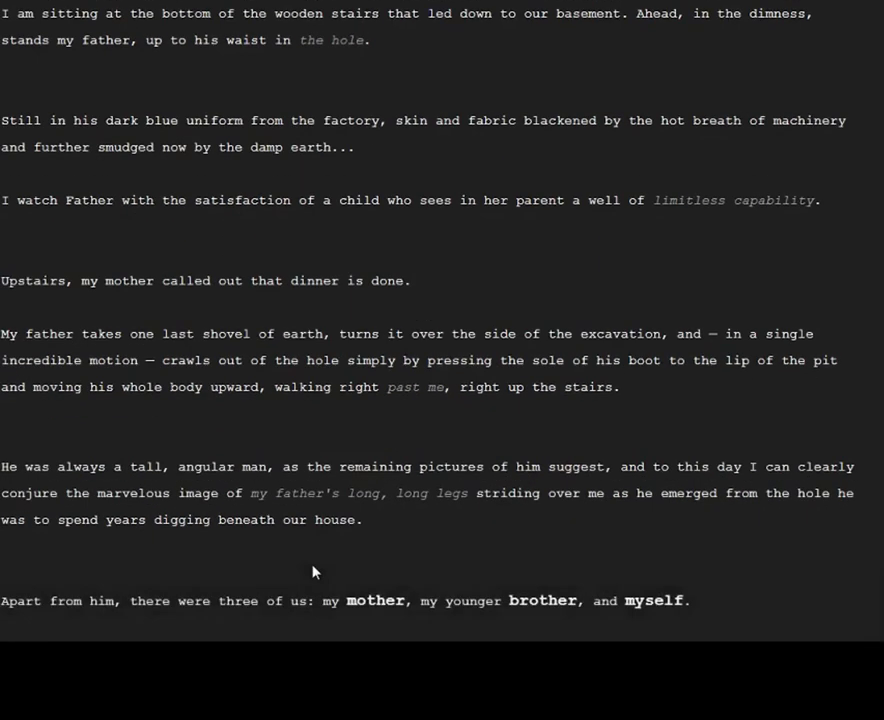
pyautogui.moveTo(306, 566)
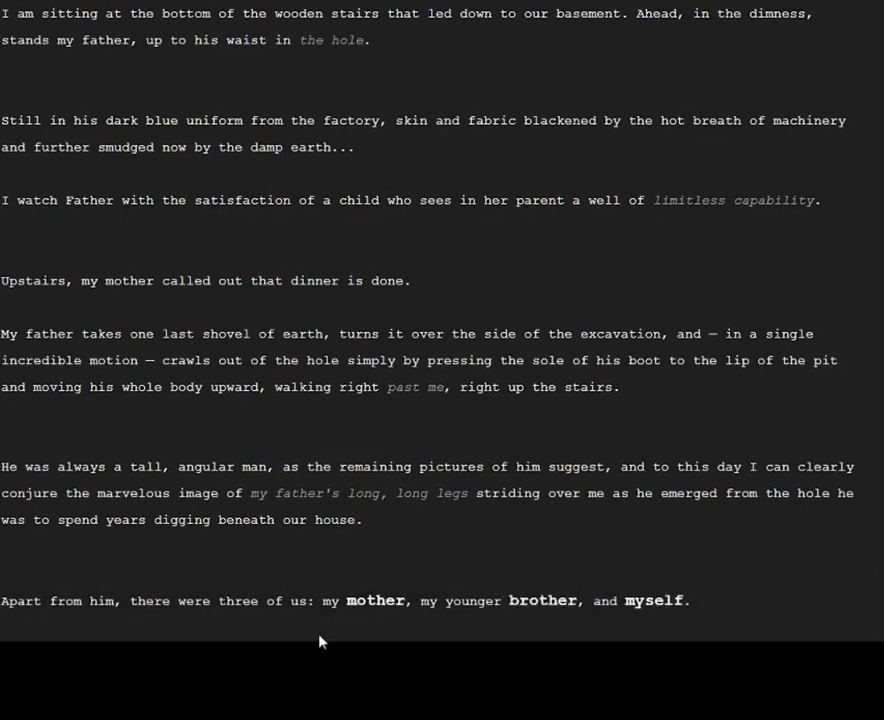
# Step: Scroll through the family backstory passages down to Father bringing home a shovel to dig
pyautogui.scroll(-3)
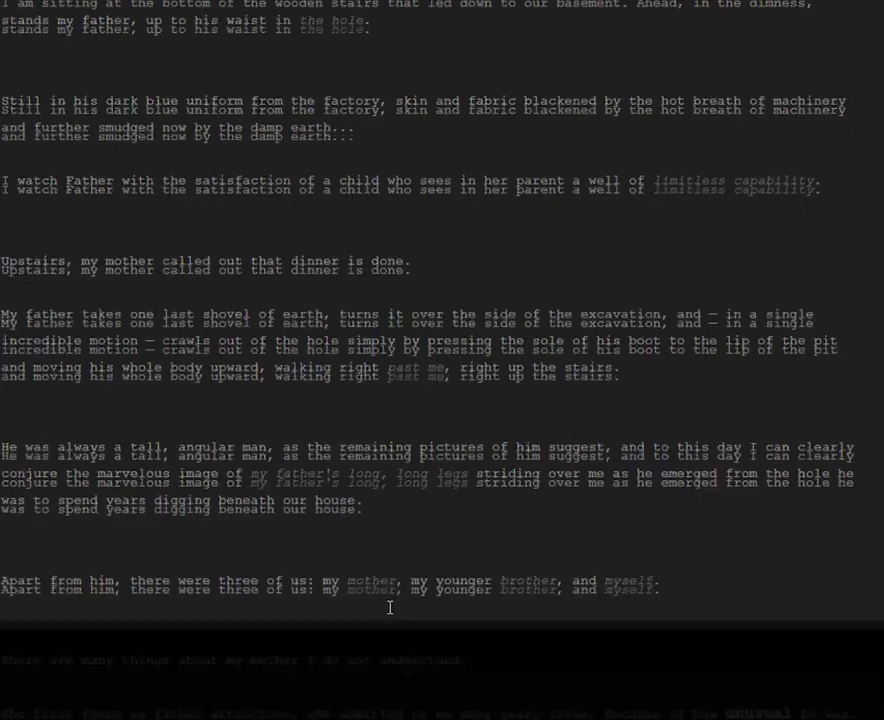
pyautogui.scroll(-3)
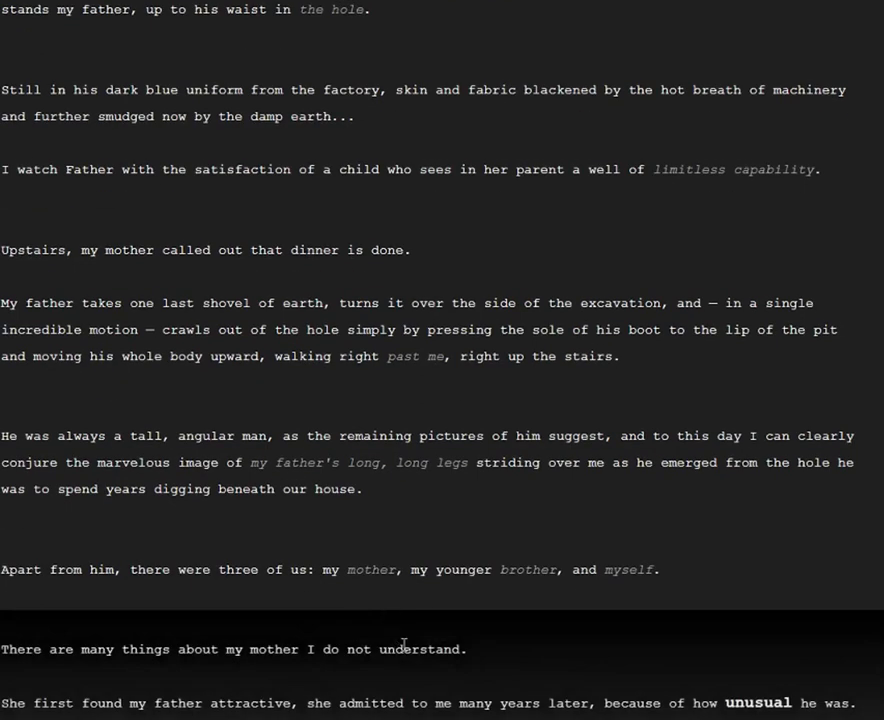
pyautogui.scroll(-3)
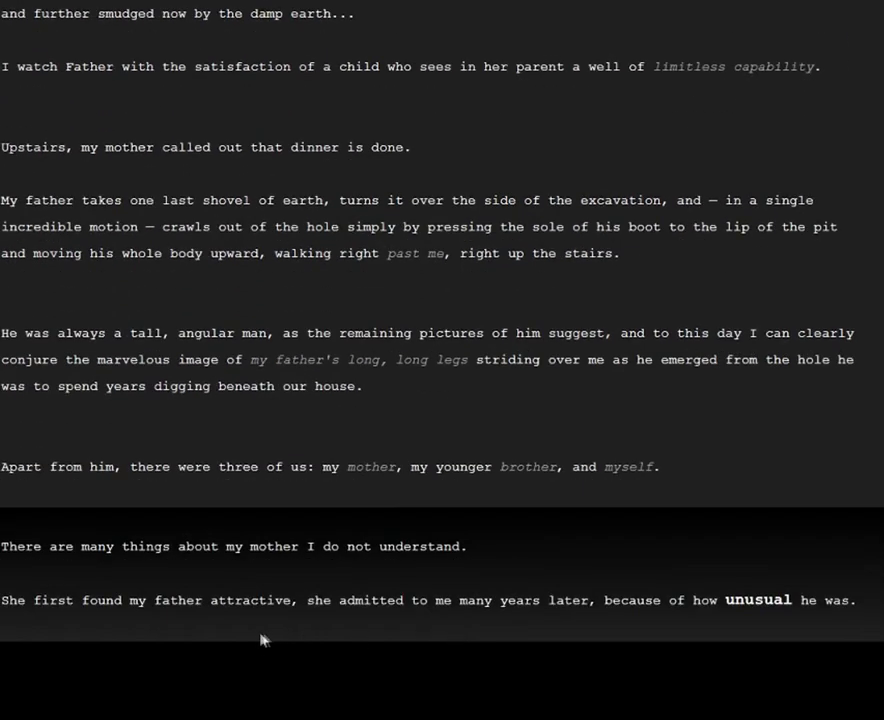
pyautogui.moveTo(286, 652)
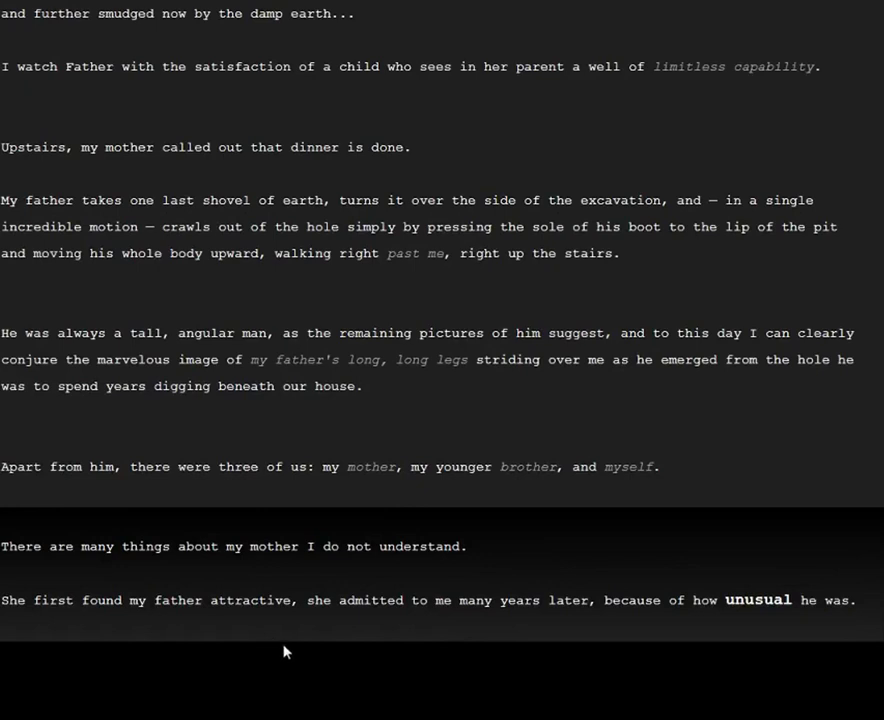
pyautogui.moveTo(396, 632)
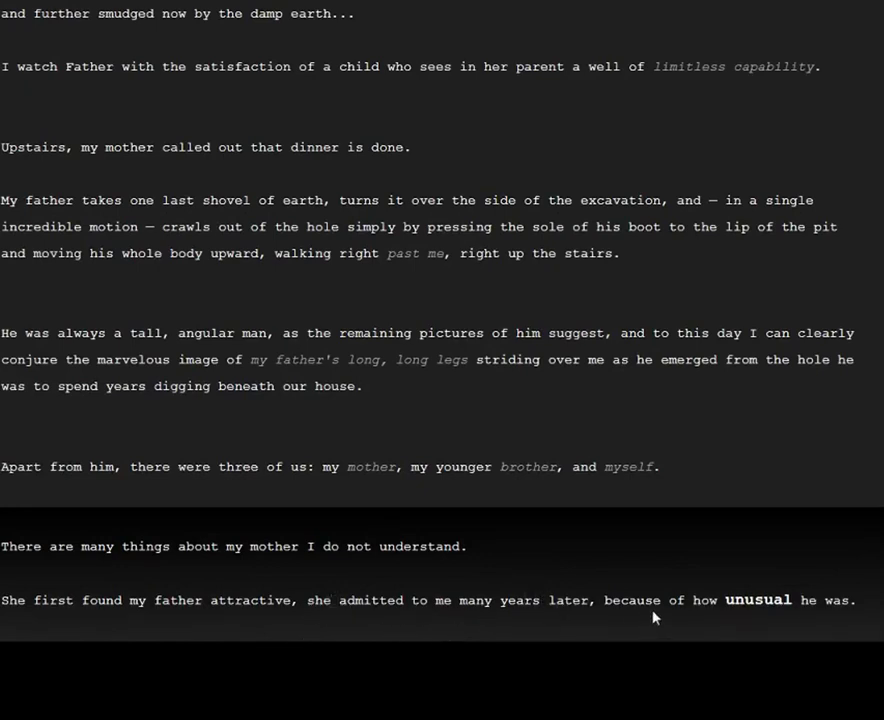
pyautogui.scroll(-3)
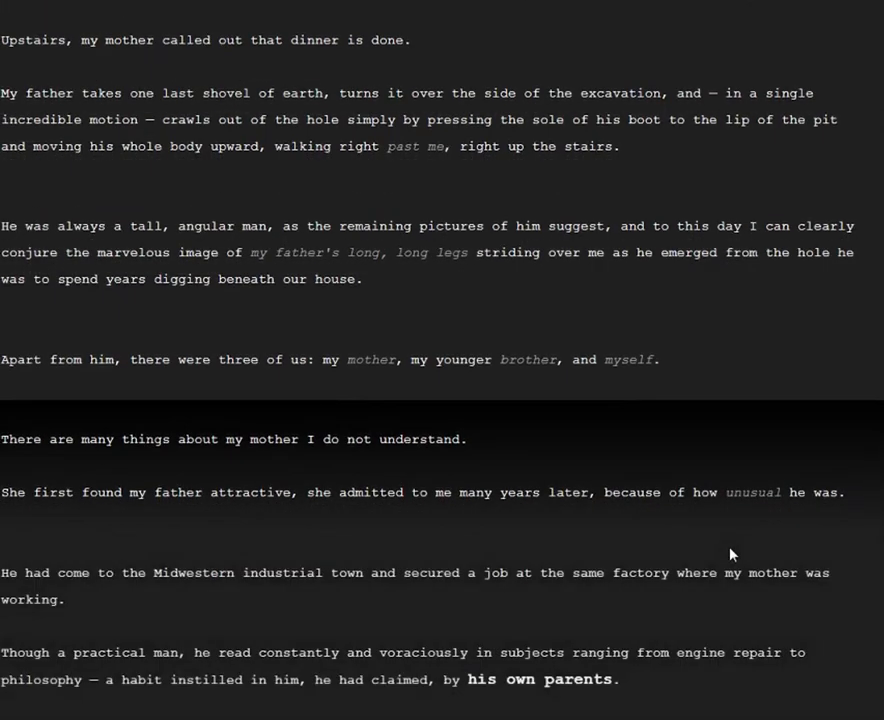
pyautogui.moveTo(164, 528)
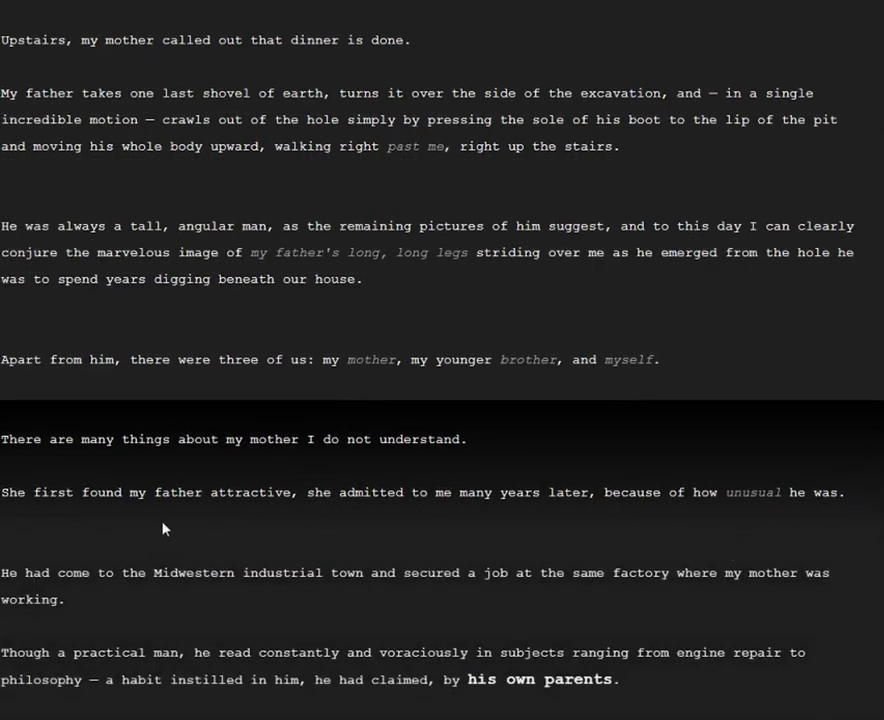
pyautogui.moveTo(832, 602)
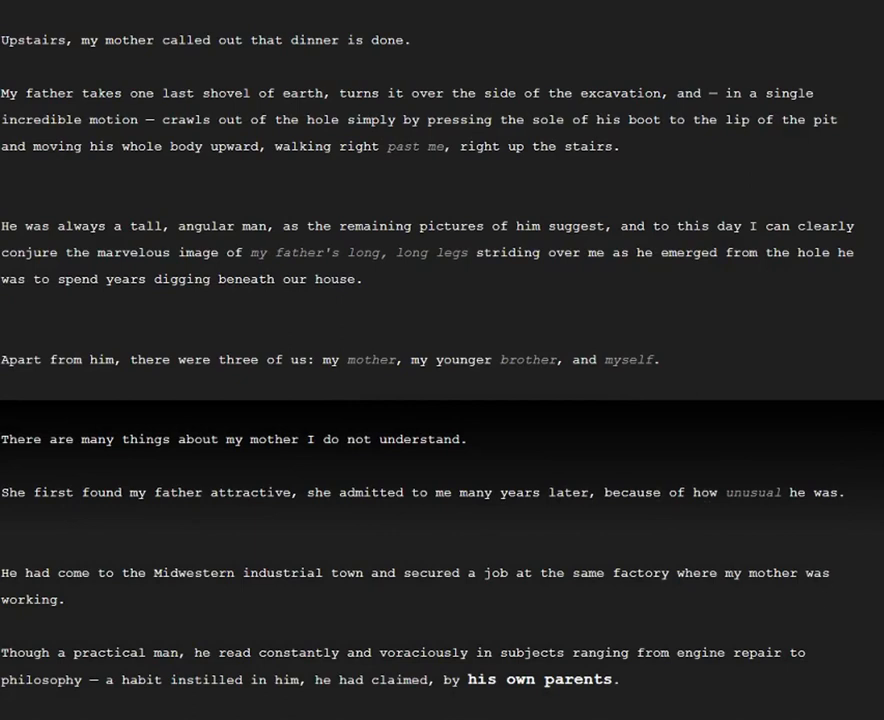
pyautogui.moveTo(36, 632)
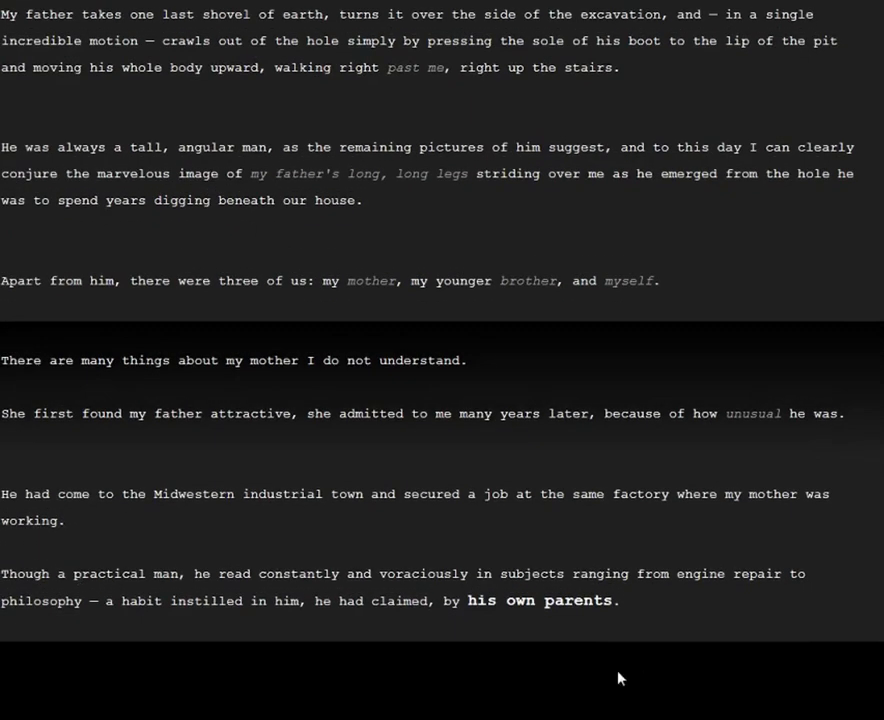
pyautogui.moveTo(330, 644)
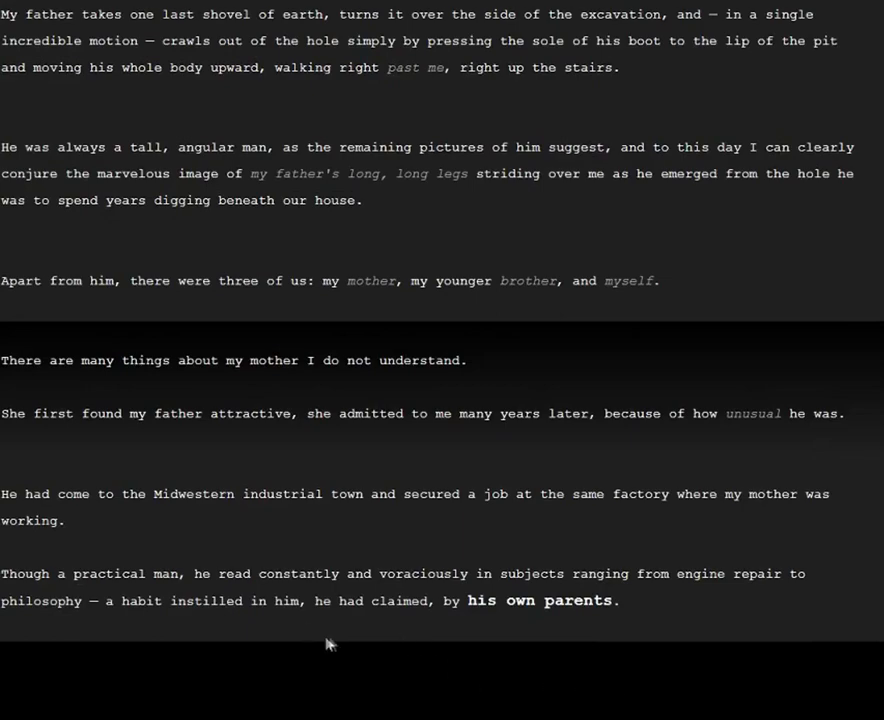
pyautogui.scroll(-3)
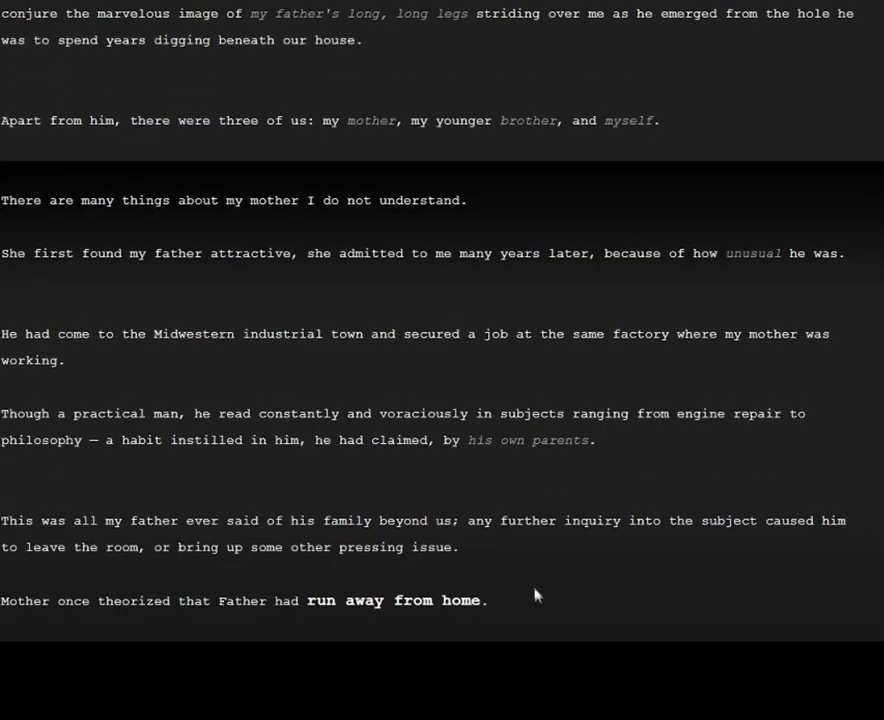
pyautogui.moveTo(448, 372)
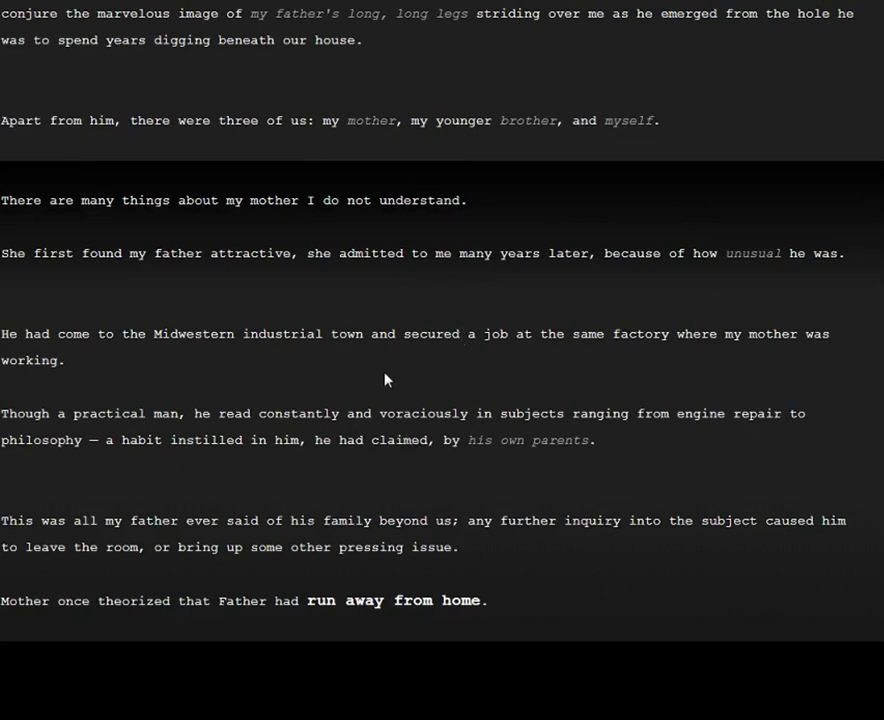
pyautogui.moveTo(324, 512)
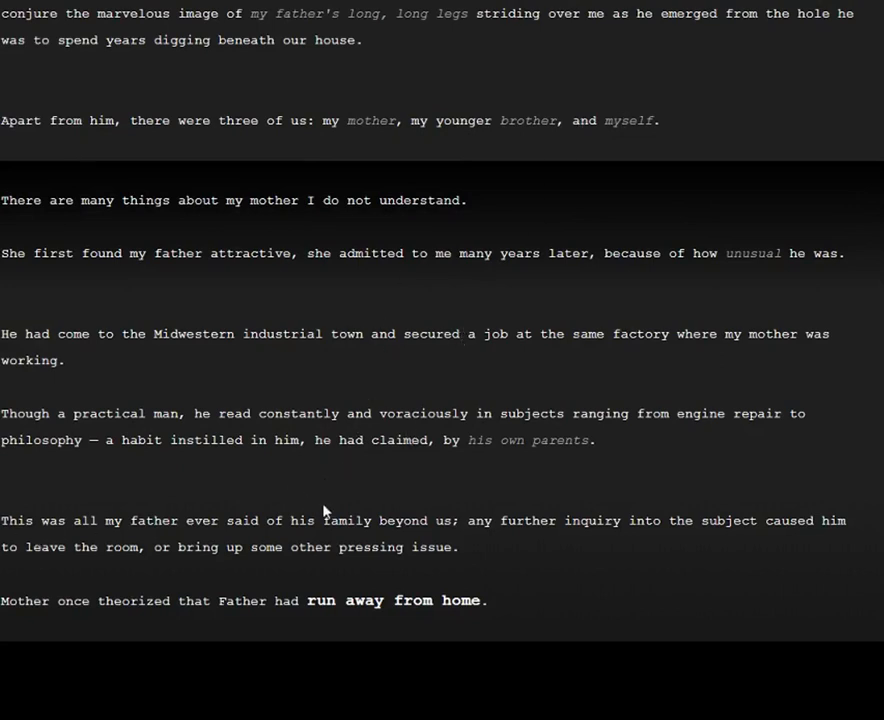
pyautogui.moveTo(514, 564)
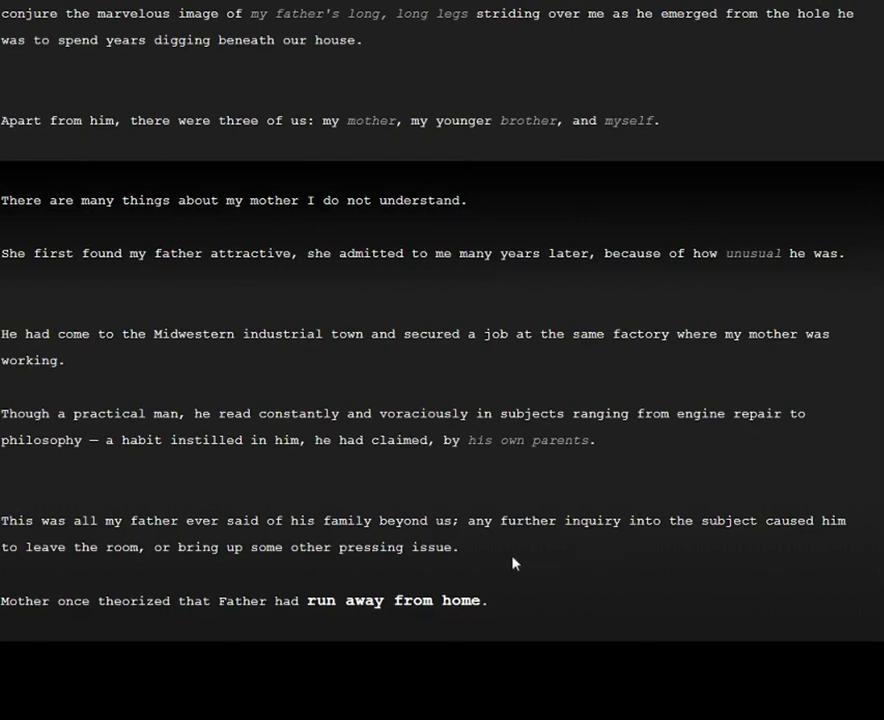
pyautogui.moveTo(76, 600)
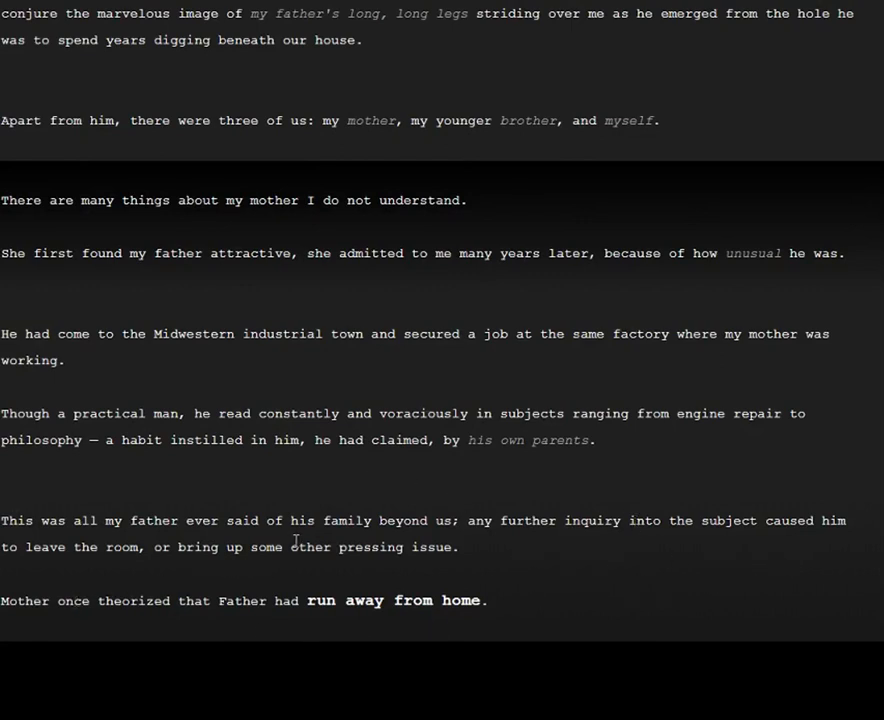
pyautogui.moveTo(58, 632)
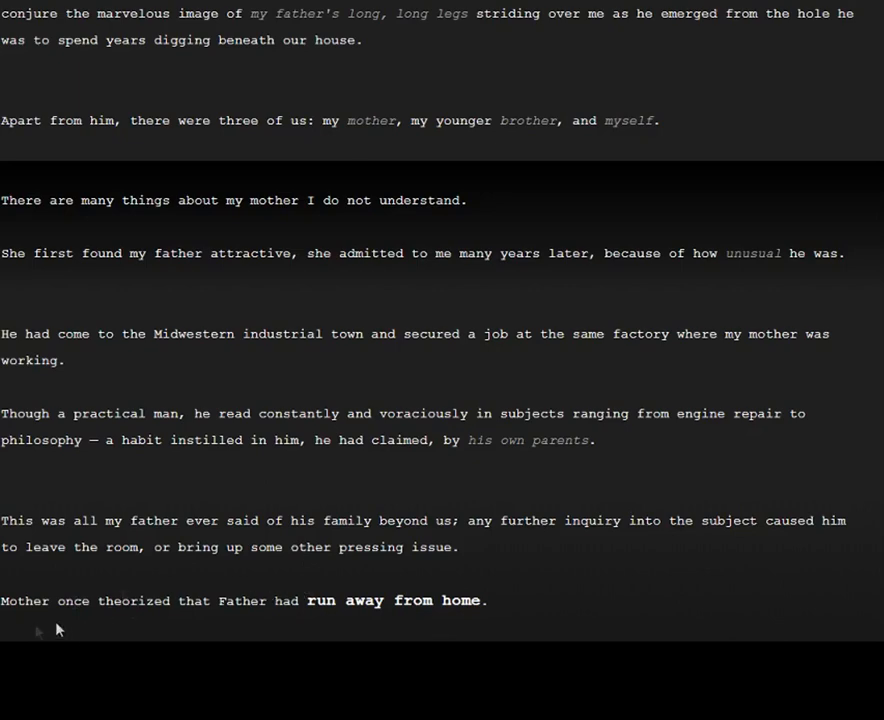
pyautogui.scroll(-3)
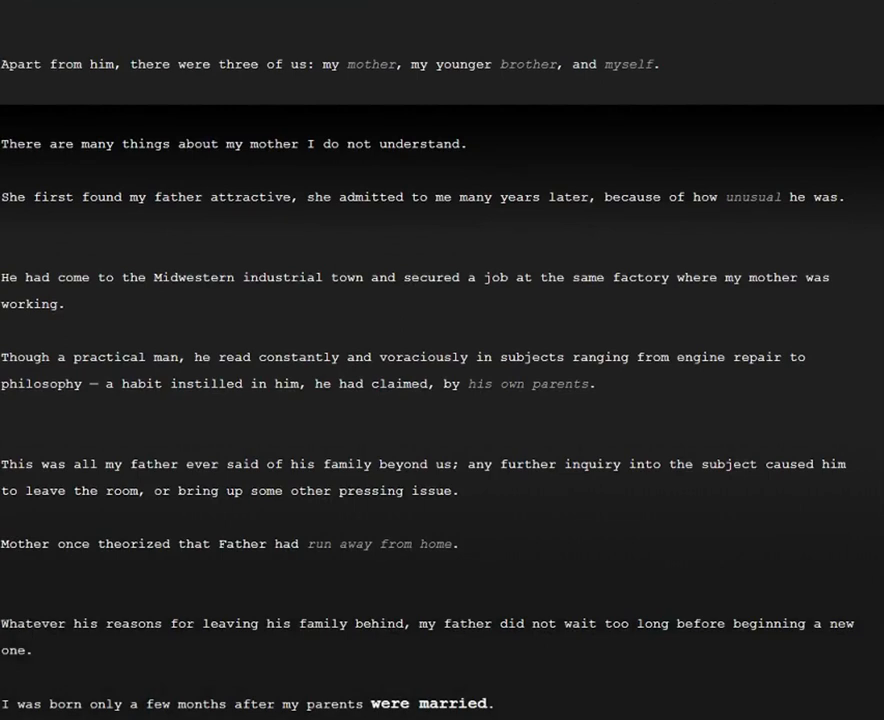
pyautogui.moveTo(200, 682)
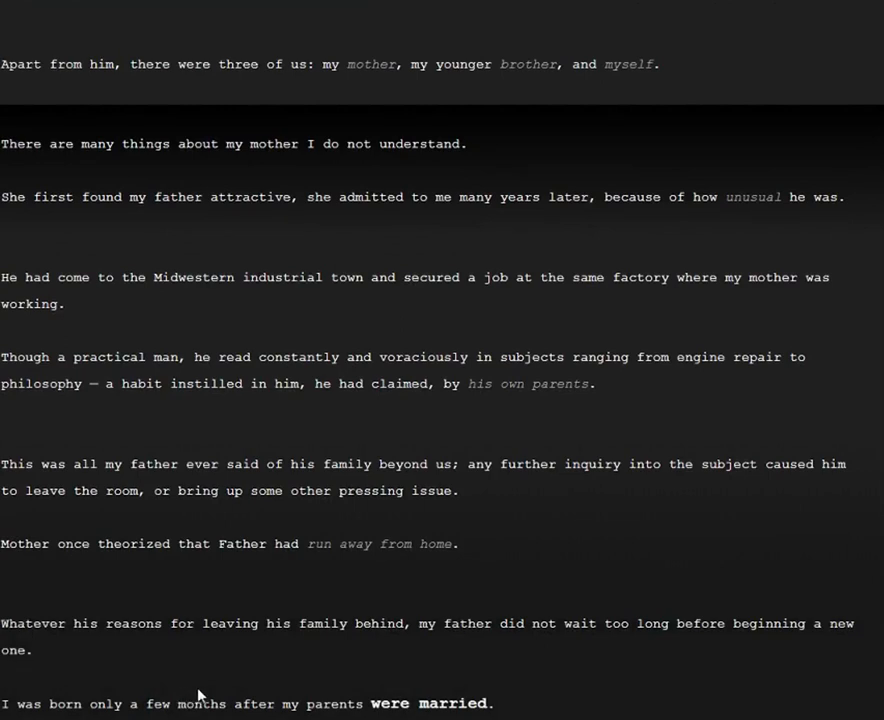
pyautogui.moveTo(312, 682)
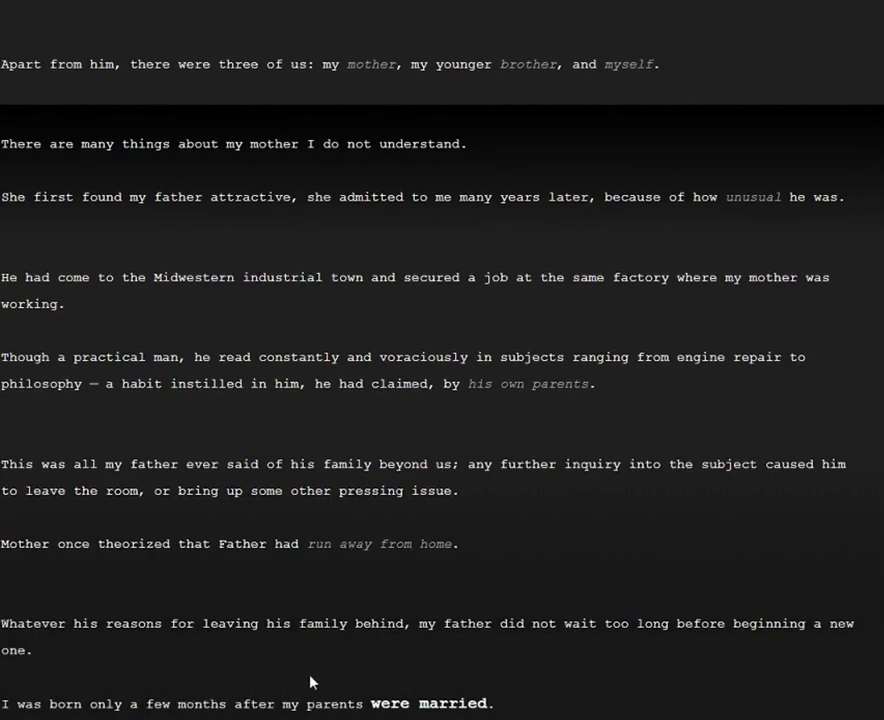
pyautogui.moveTo(92, 700)
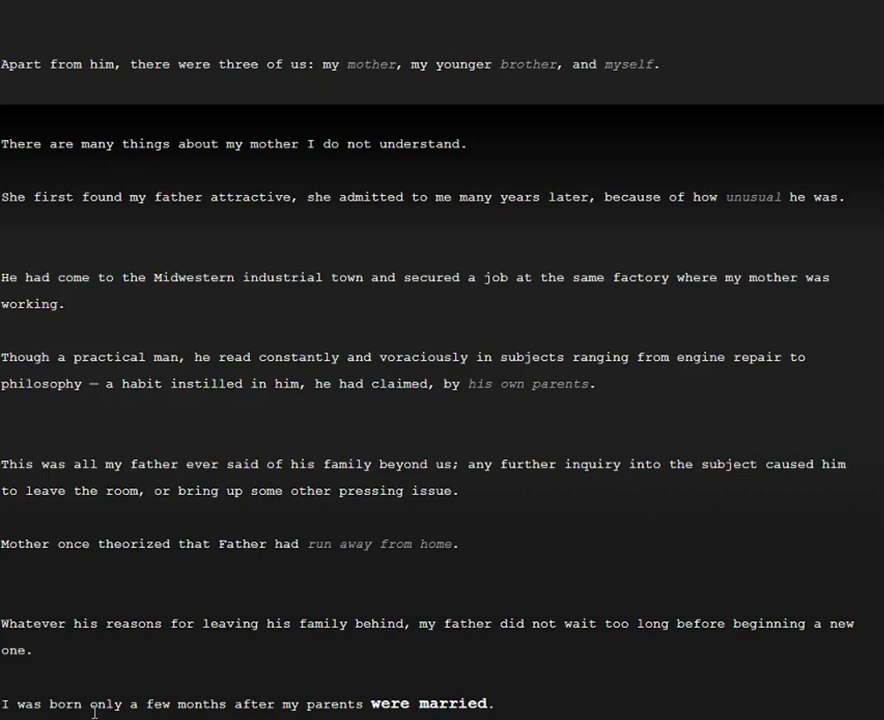
pyautogui.scroll(-3)
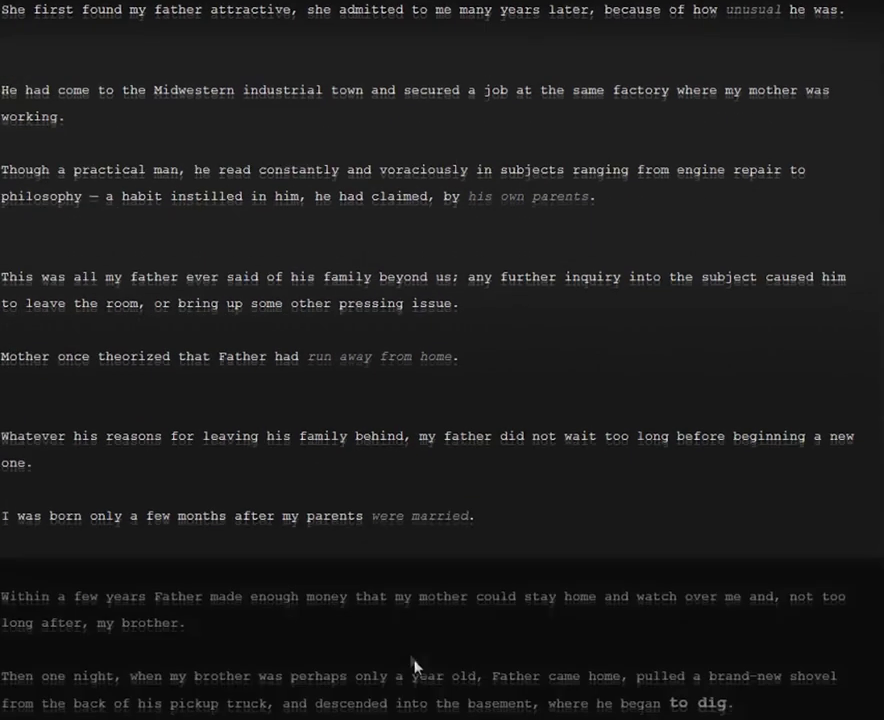
pyautogui.scroll(-3)
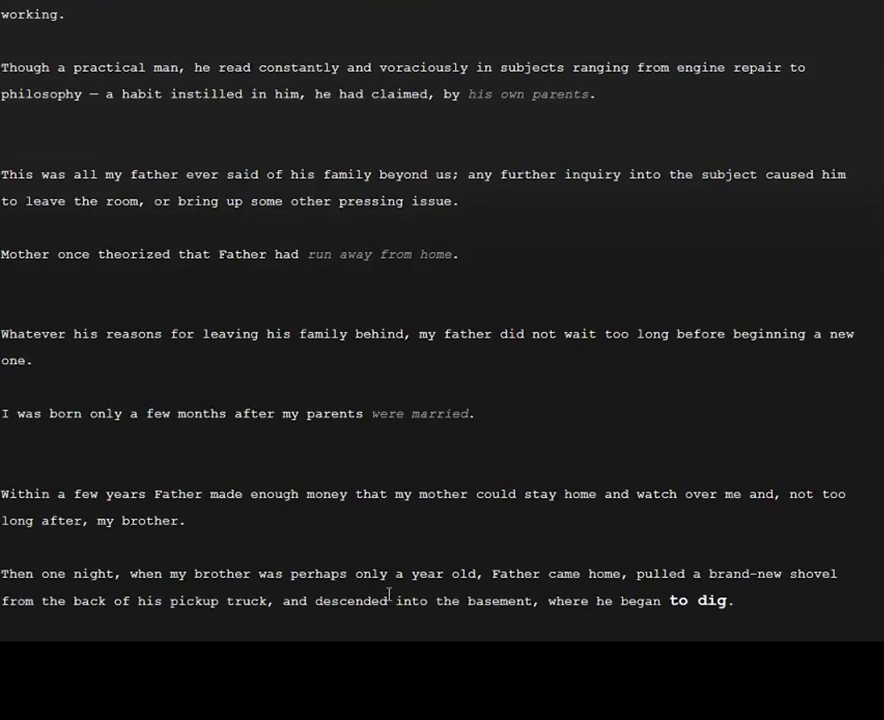
pyautogui.moveTo(376, 572)
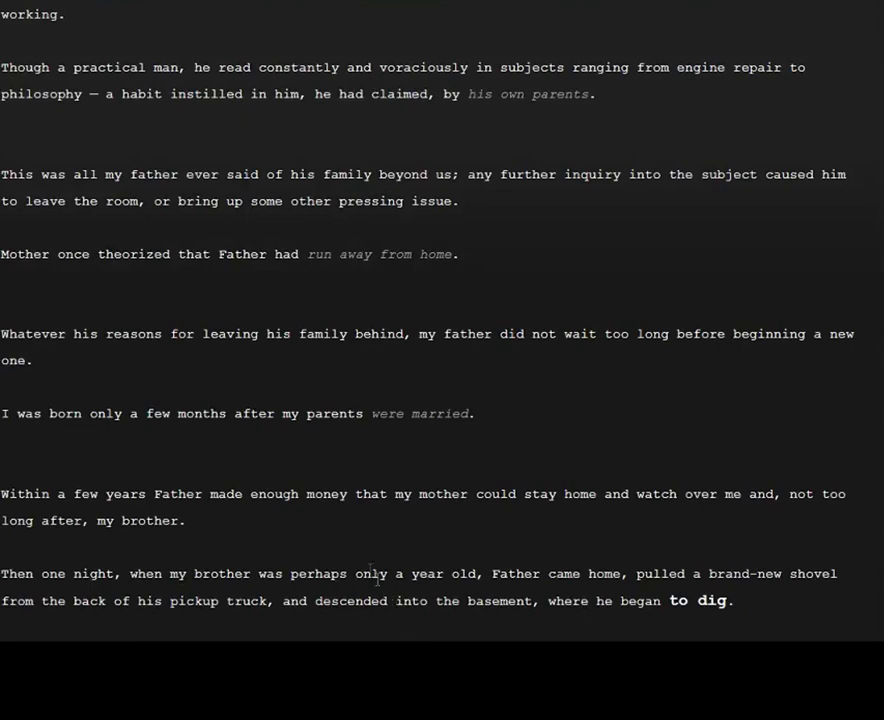
pyautogui.moveTo(120, 592)
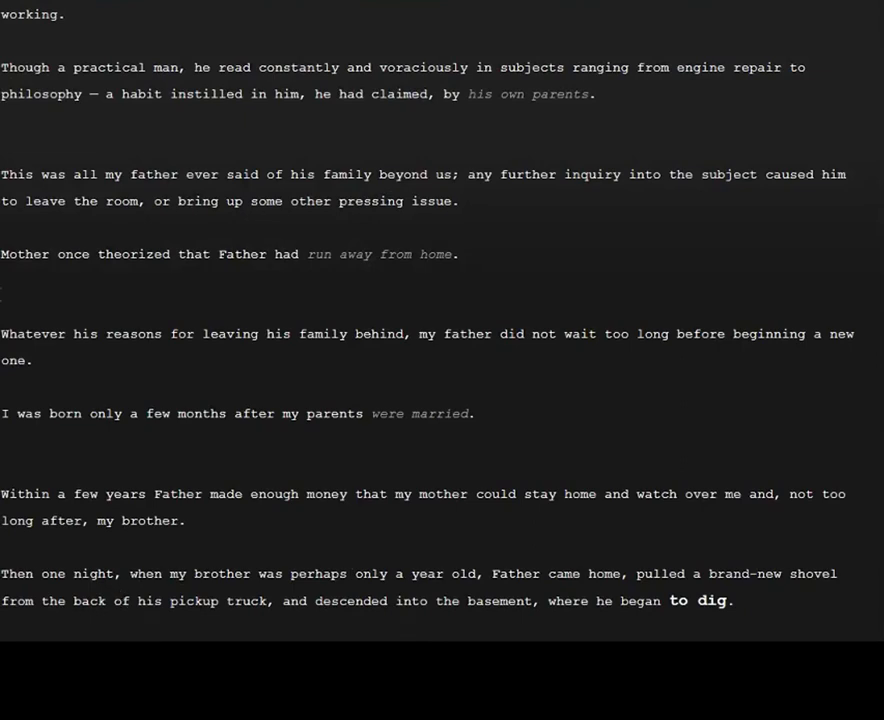
pyautogui.moveTo(396, 560)
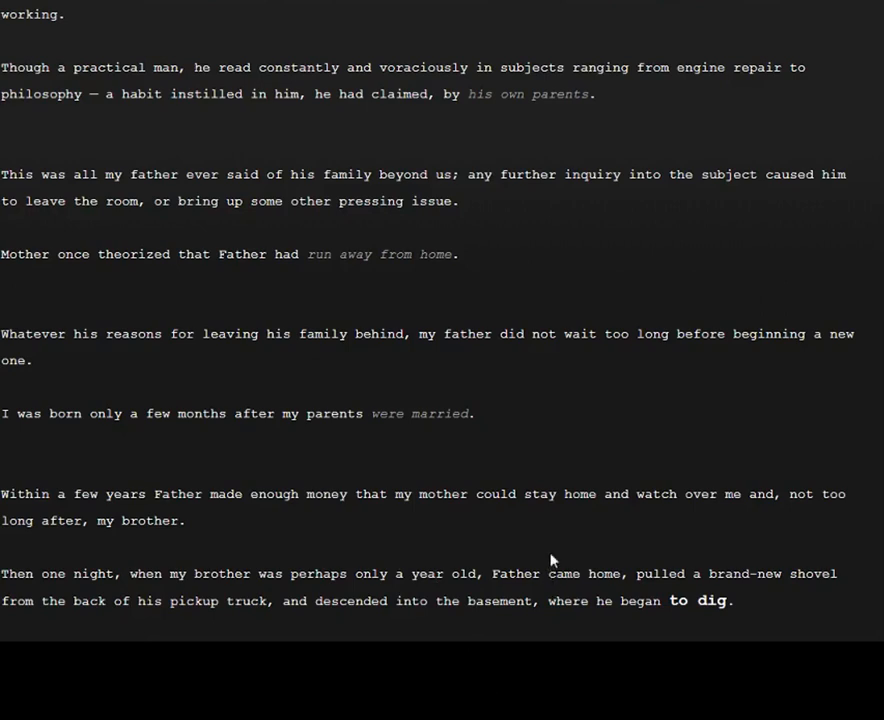
pyautogui.moveTo(492, 660)
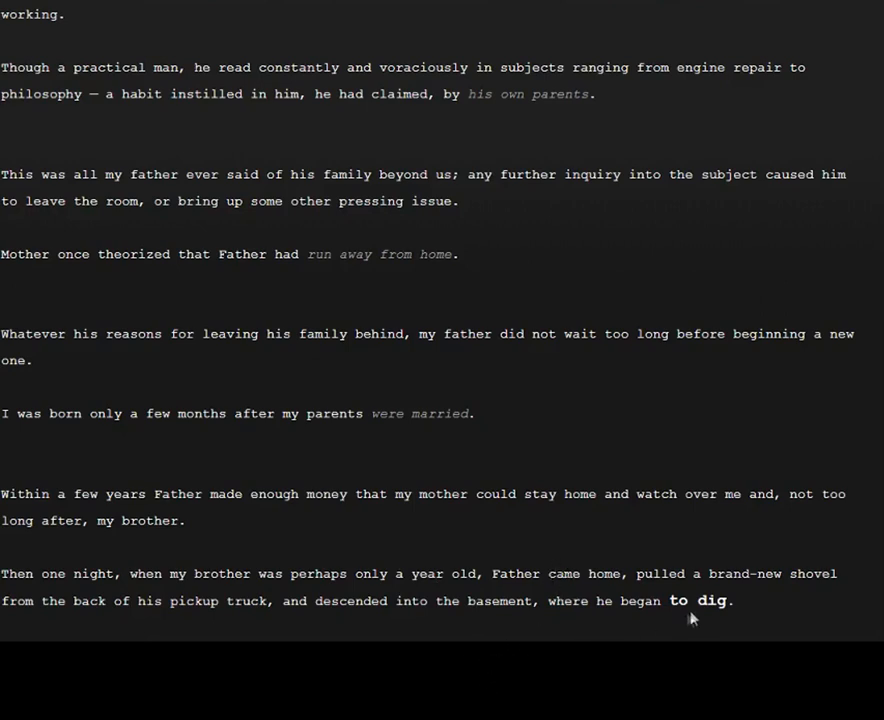
# Step: Scroll down to the cement-floor passage ending with 'untrue'
pyautogui.scroll(-3)
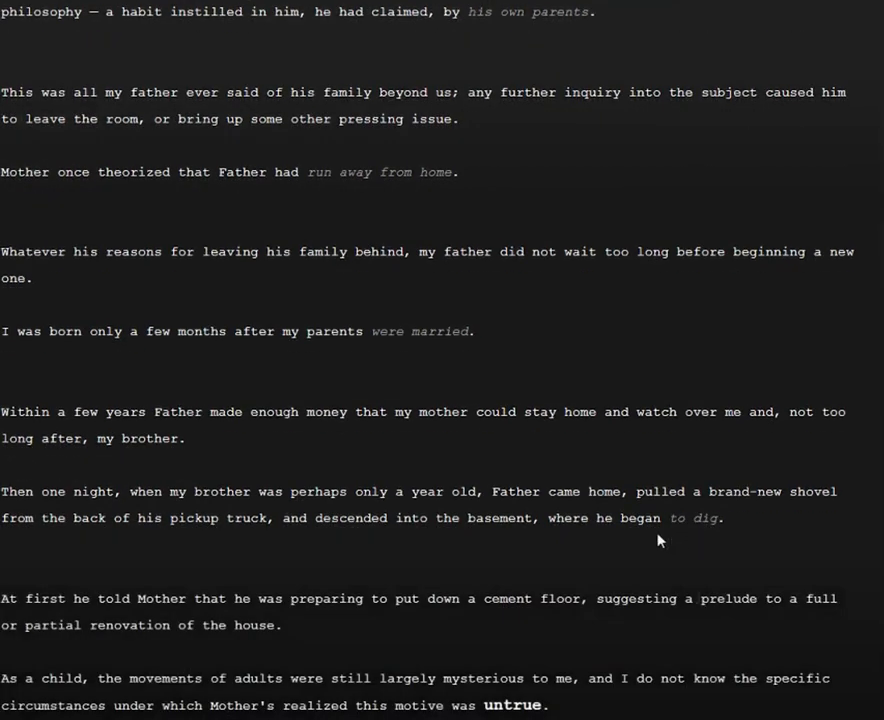
pyautogui.moveTo(652, 564)
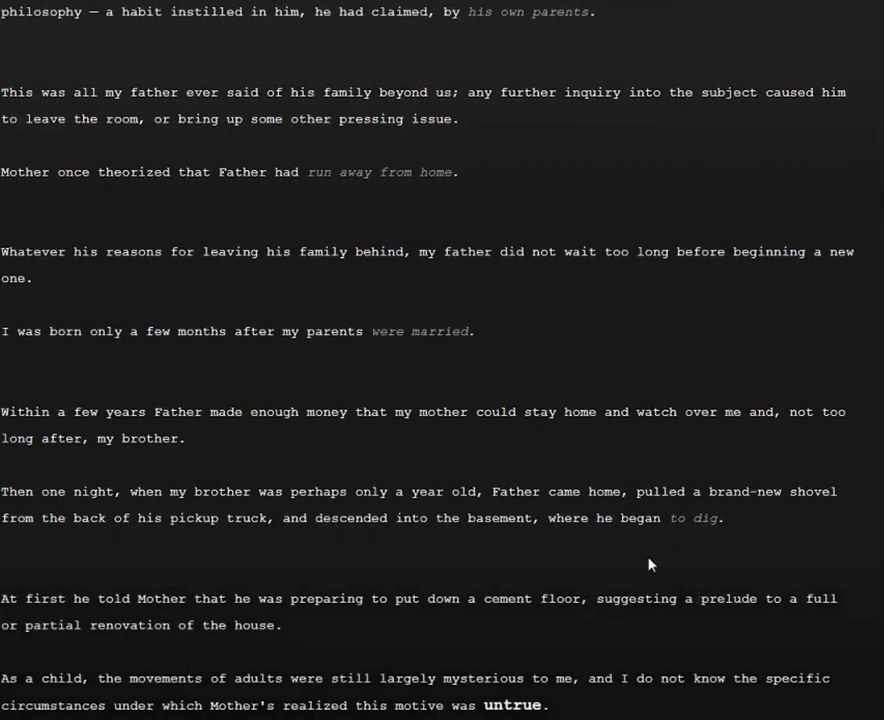
pyautogui.moveTo(640, 566)
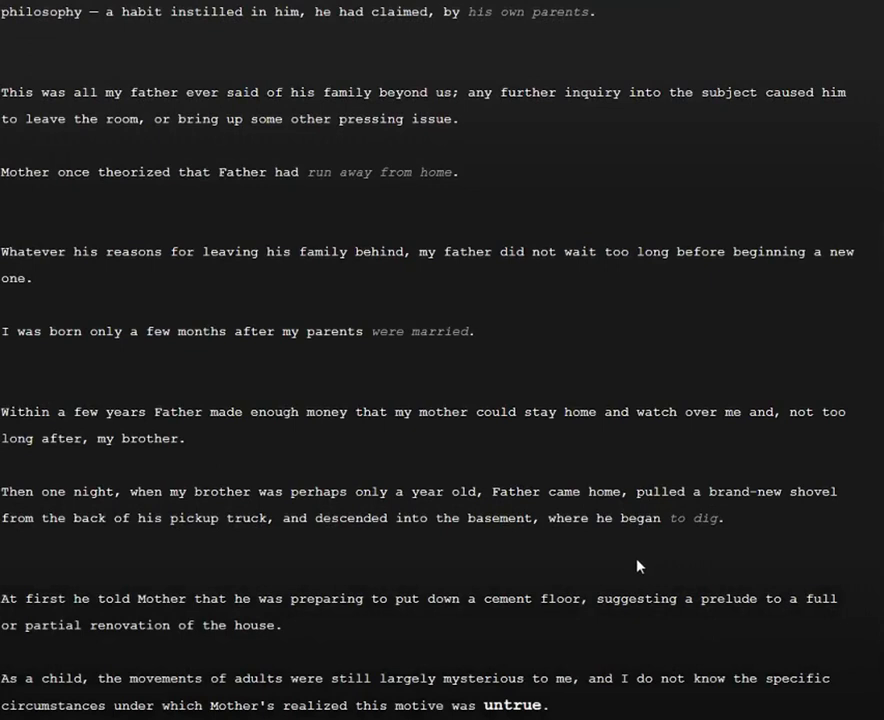
pyautogui.moveTo(612, 576)
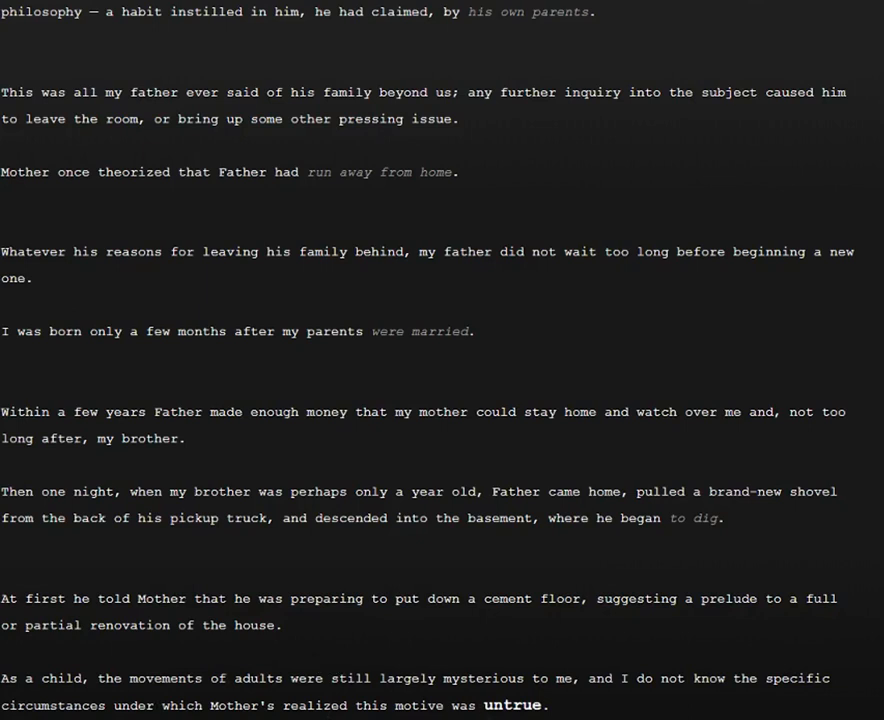
pyautogui.moveTo(280, 676)
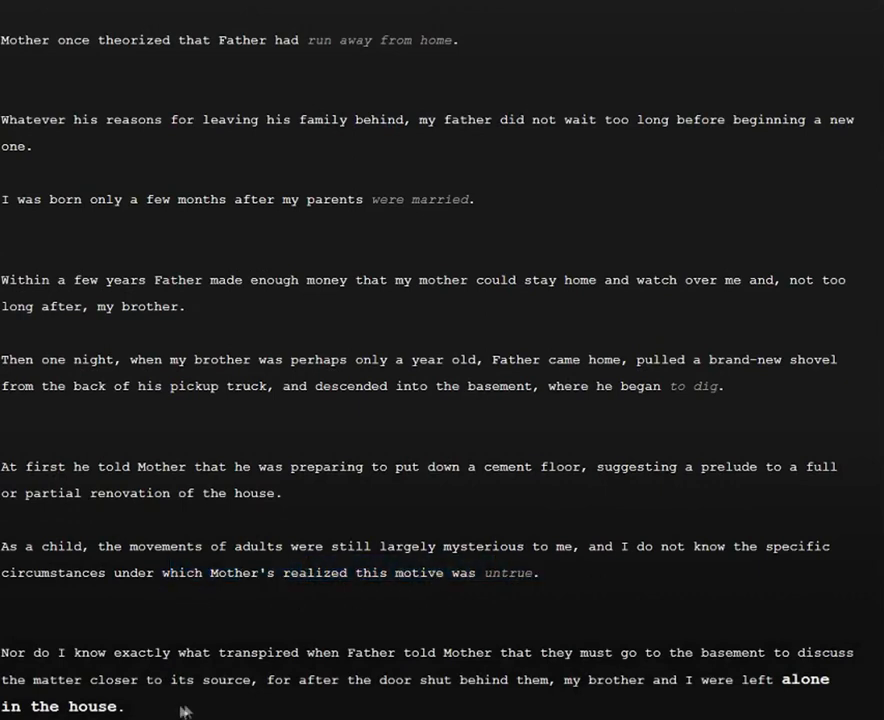
pyautogui.moveTo(392, 684)
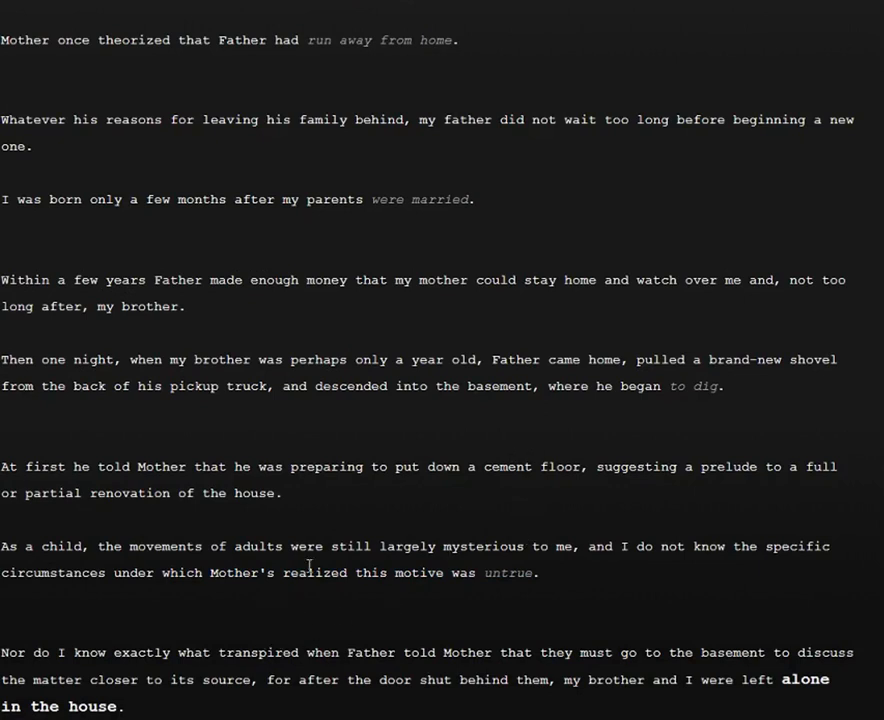
pyautogui.moveTo(476, 642)
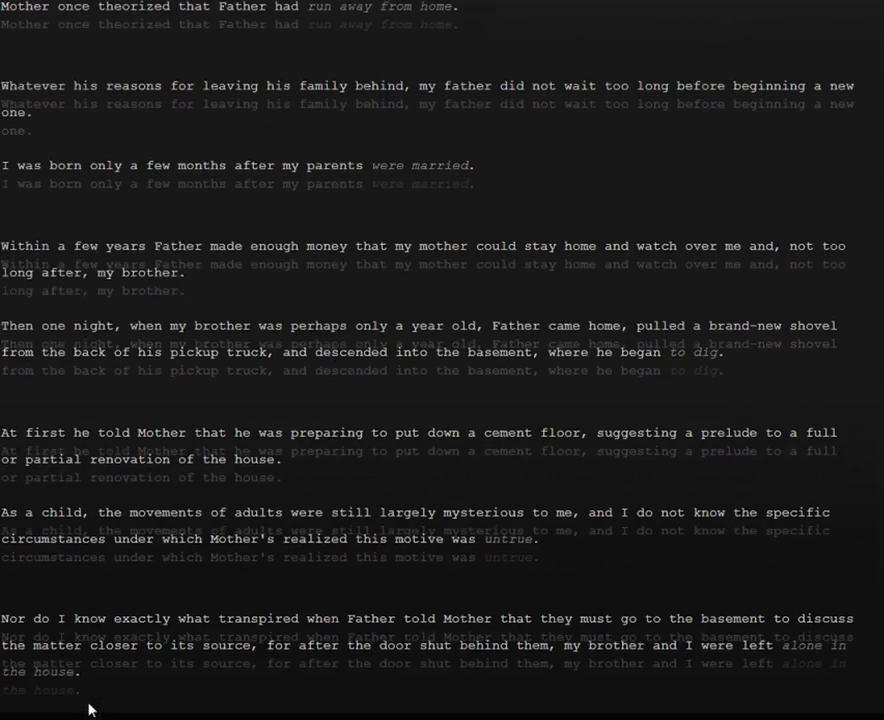
# Step: Scroll down to the passage where Father commences digging 'once again'
pyautogui.scroll(-3)
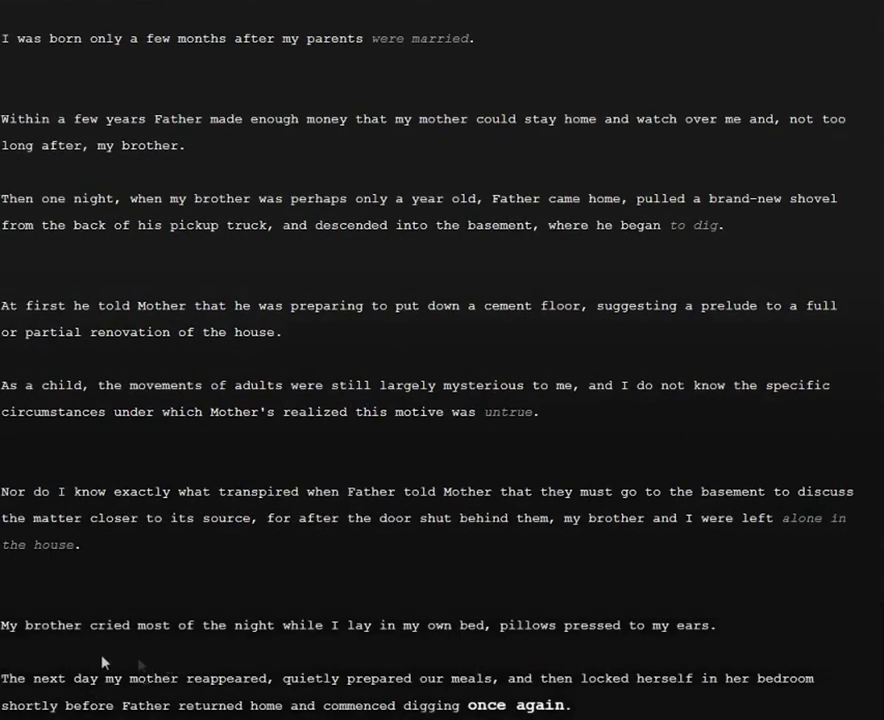
pyautogui.moveTo(358, 624)
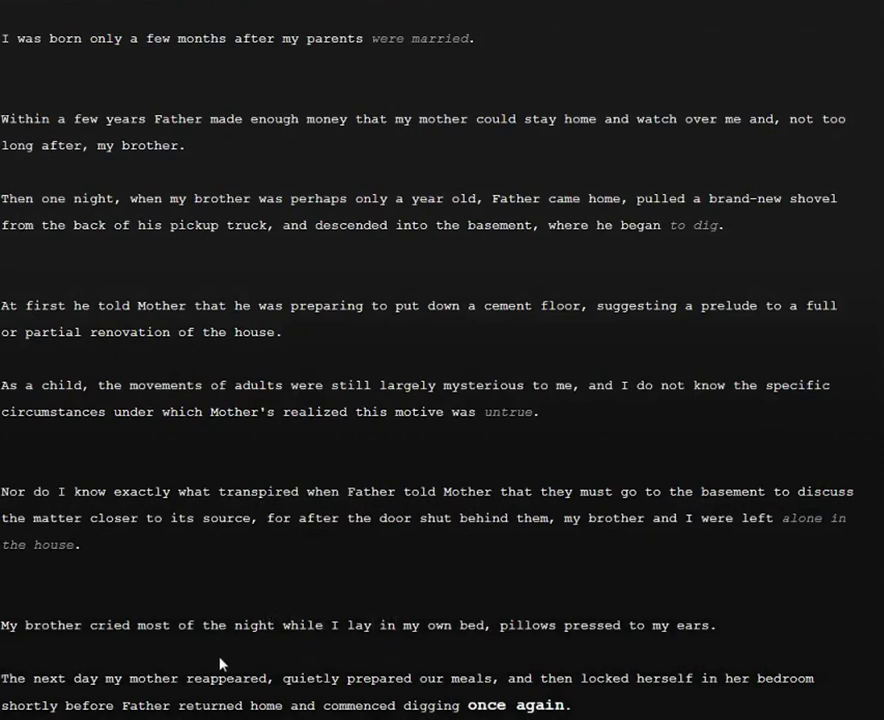
pyautogui.moveTo(222, 664)
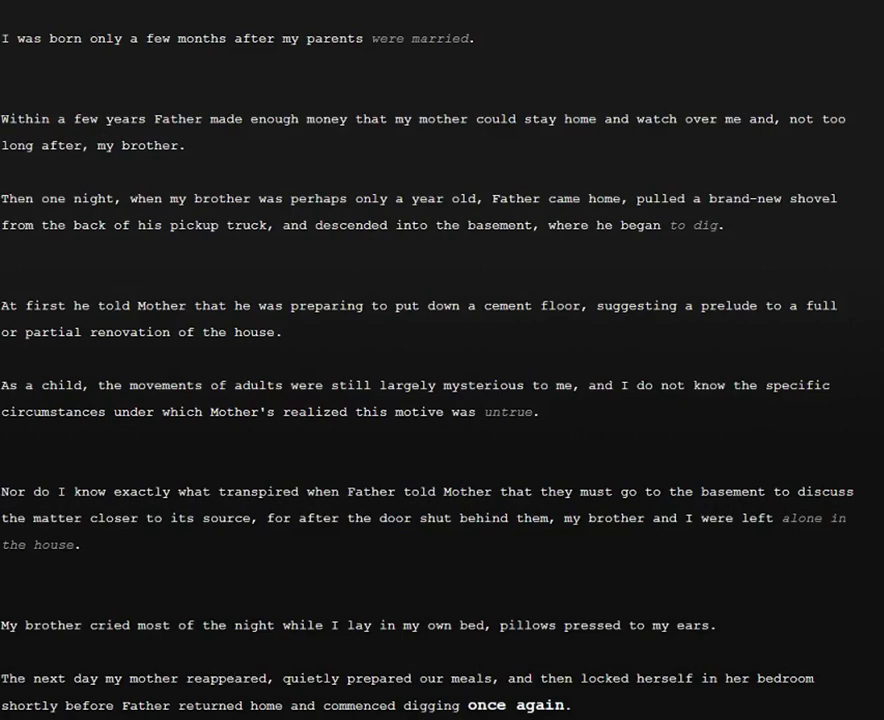
pyautogui.moveTo(316, 702)
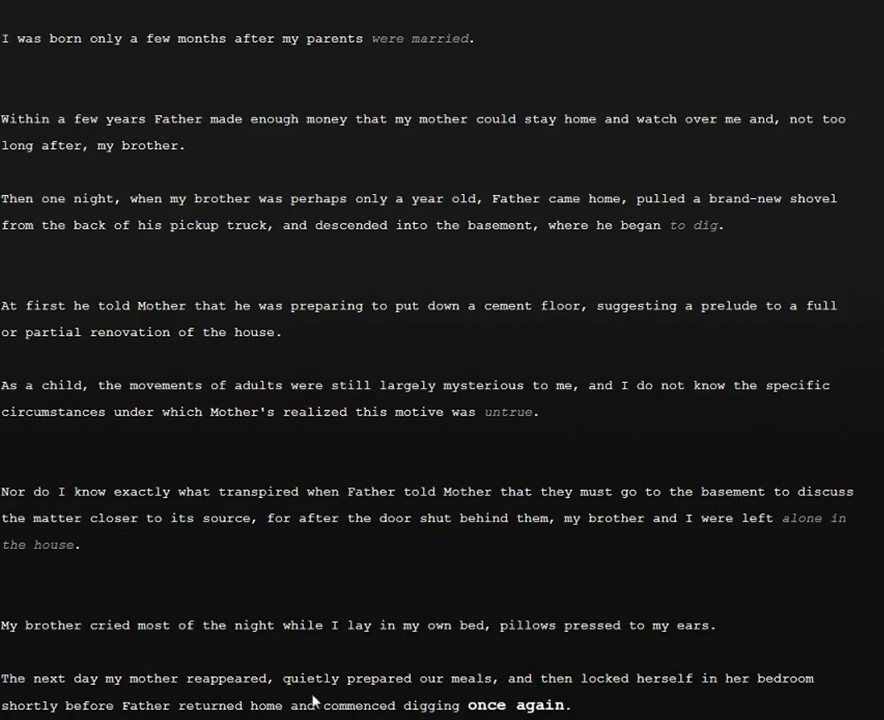
pyautogui.moveTo(276, 698)
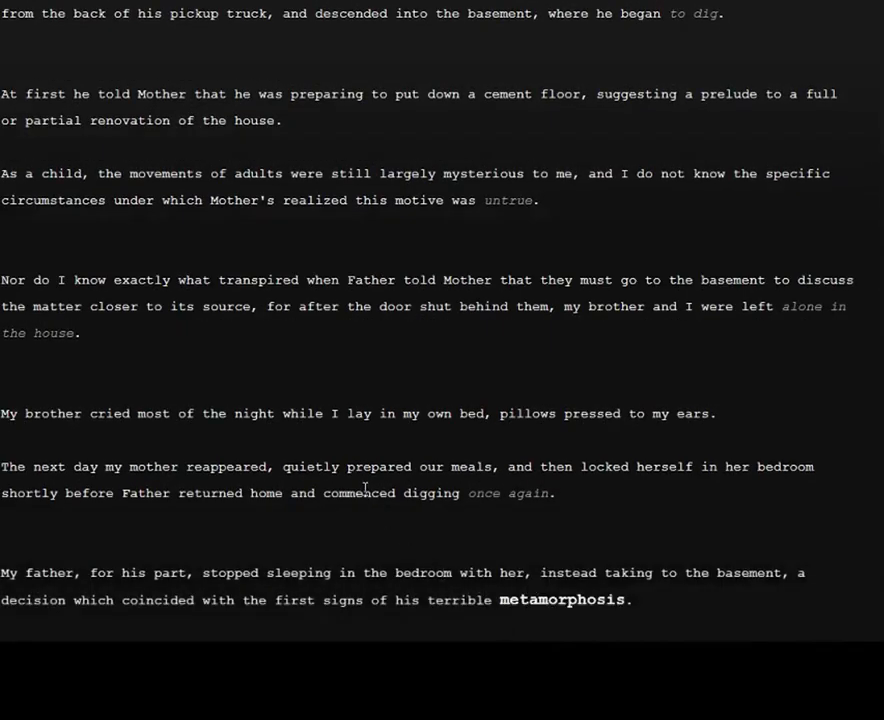
pyautogui.moveTo(308, 564)
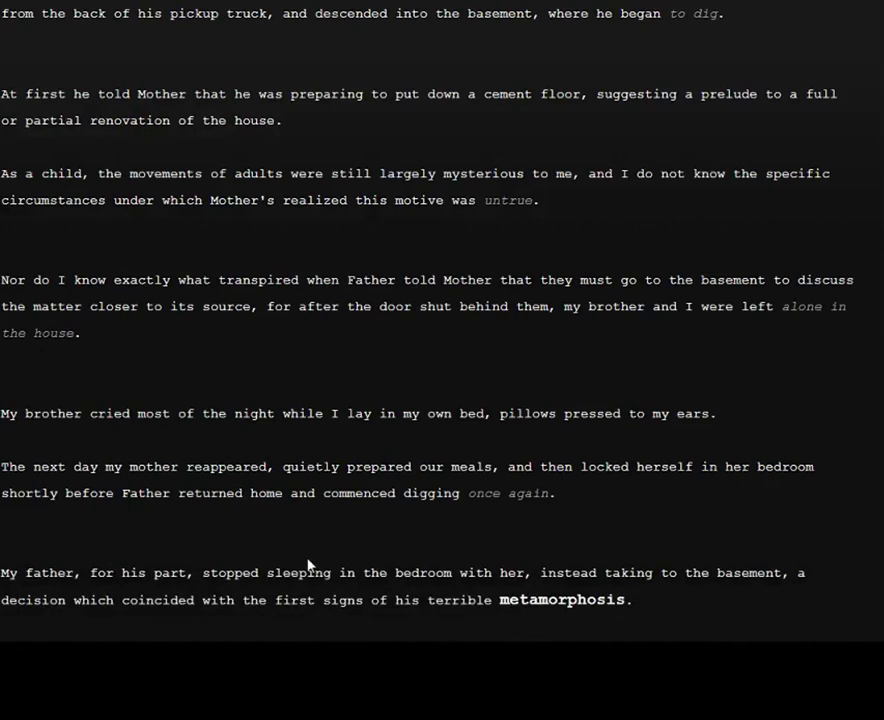
pyautogui.moveTo(132, 572)
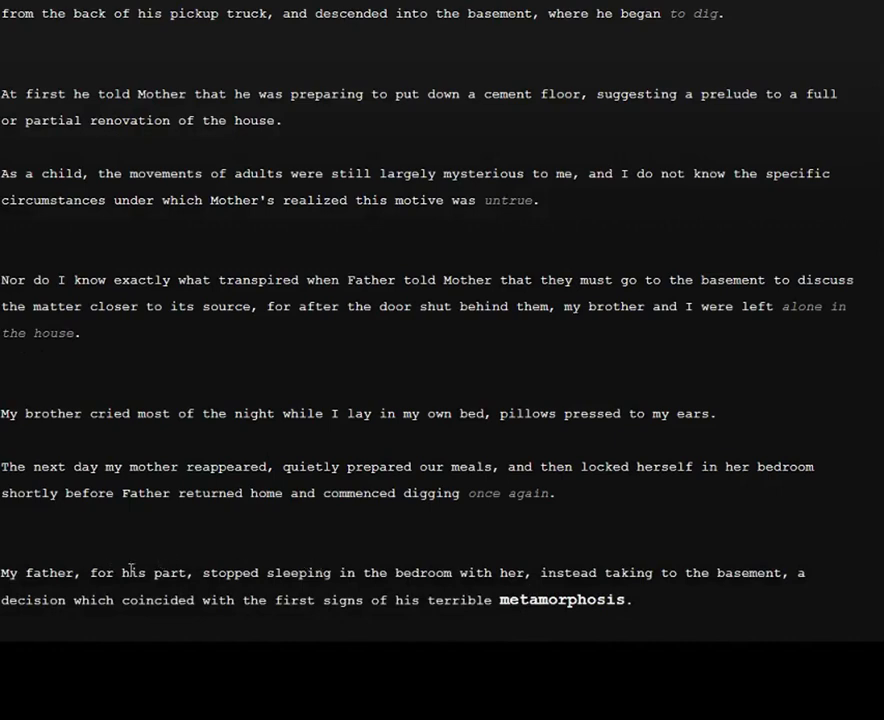
pyautogui.moveTo(384, 592)
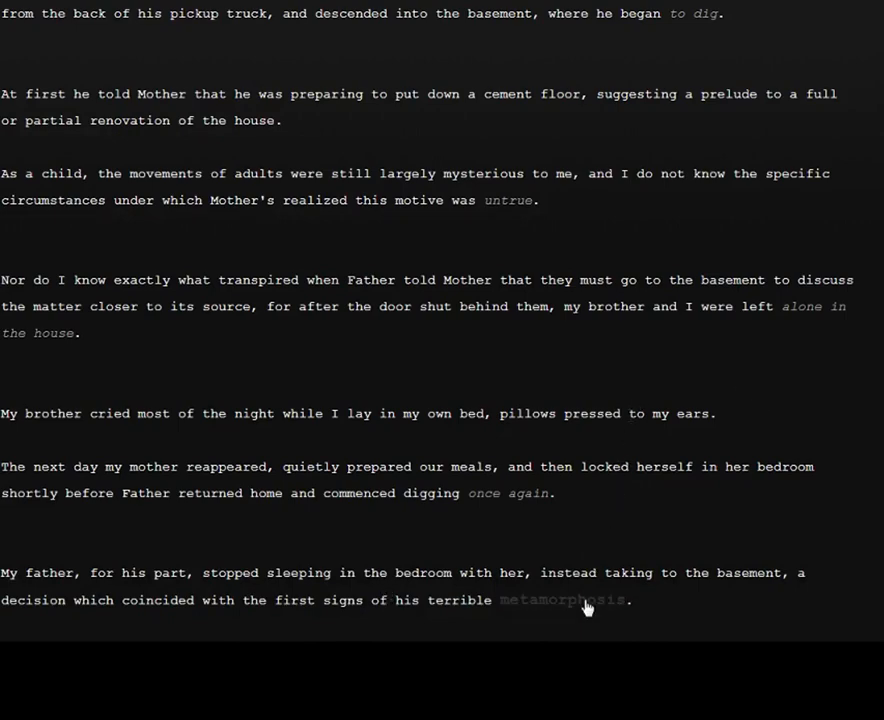
# Step: Scroll and drag down to read the passage ending 'darker, and smaller.'
pyautogui.scroll(-3)
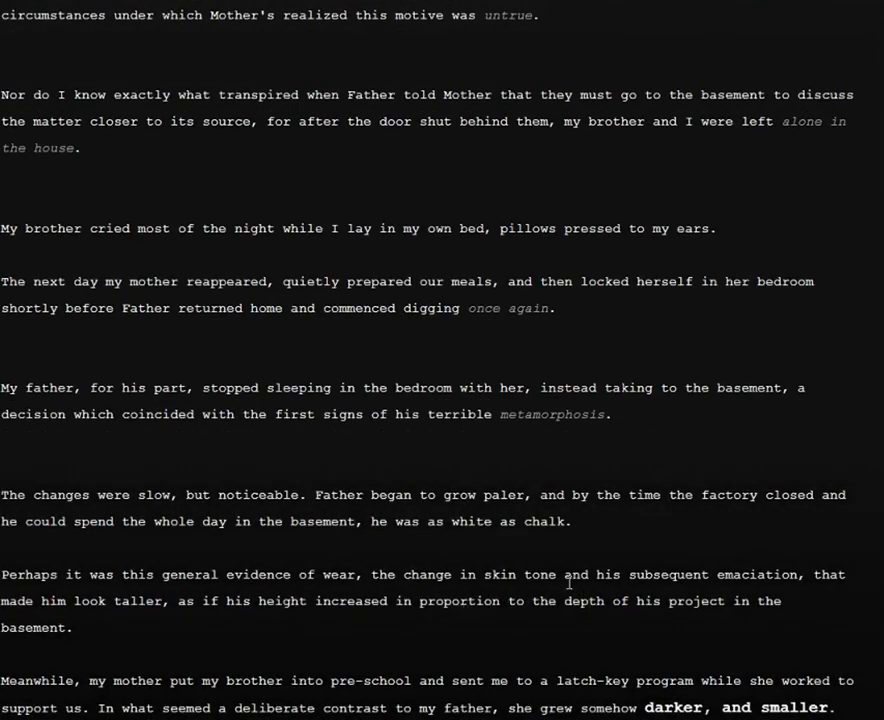
pyautogui.moveTo(556, 600)
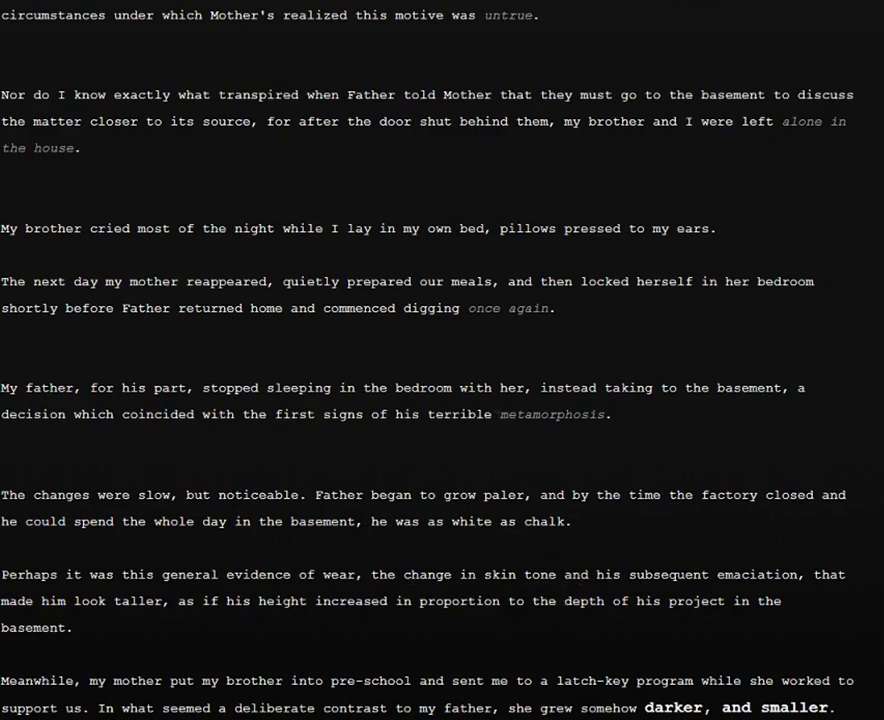
pyautogui.moveTo(788, 496)
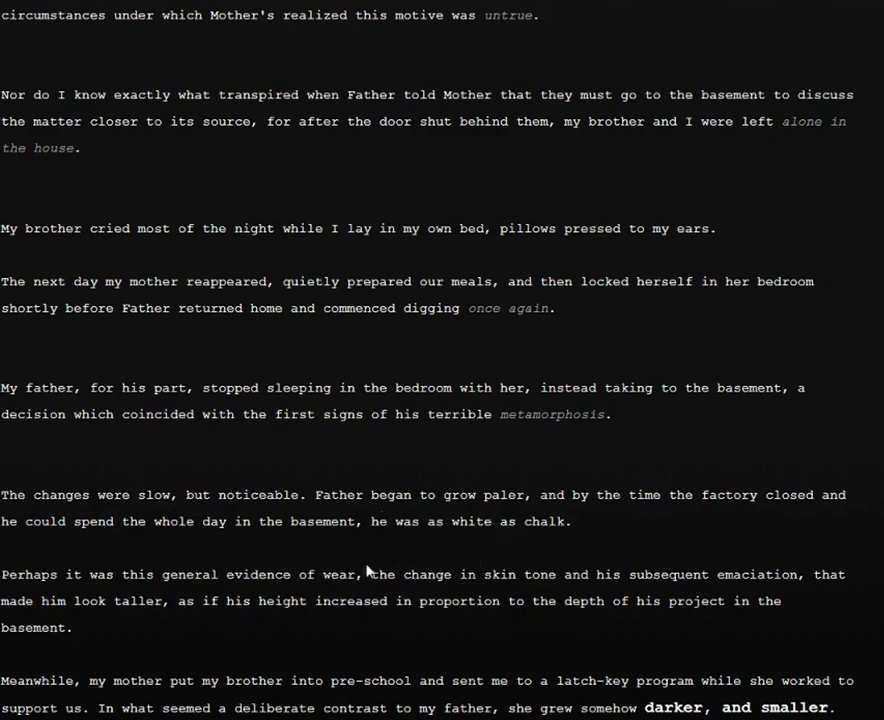
pyautogui.moveTo(292, 678)
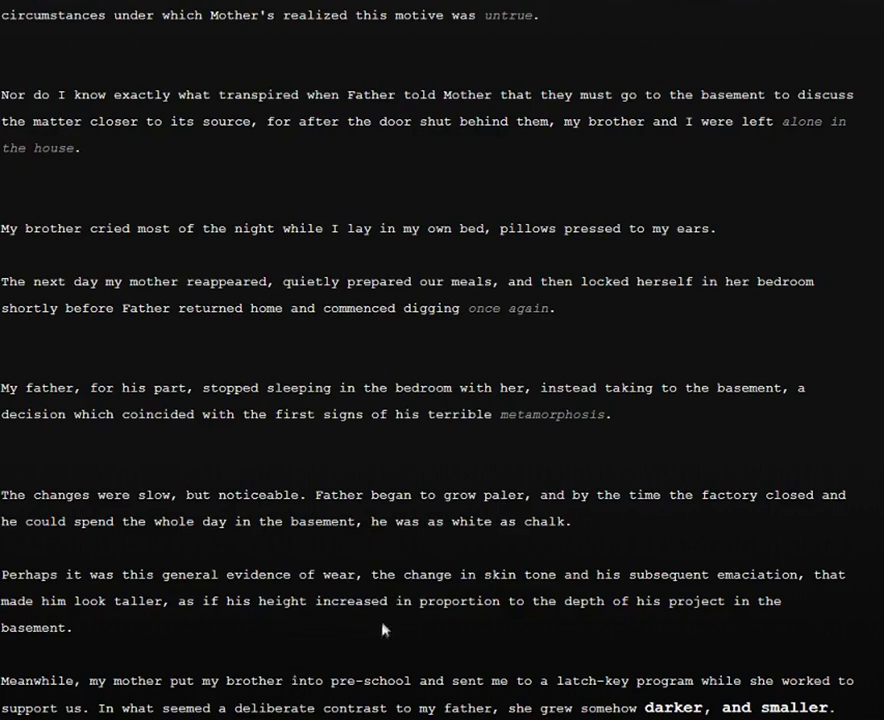
pyautogui.moveTo(280, 644)
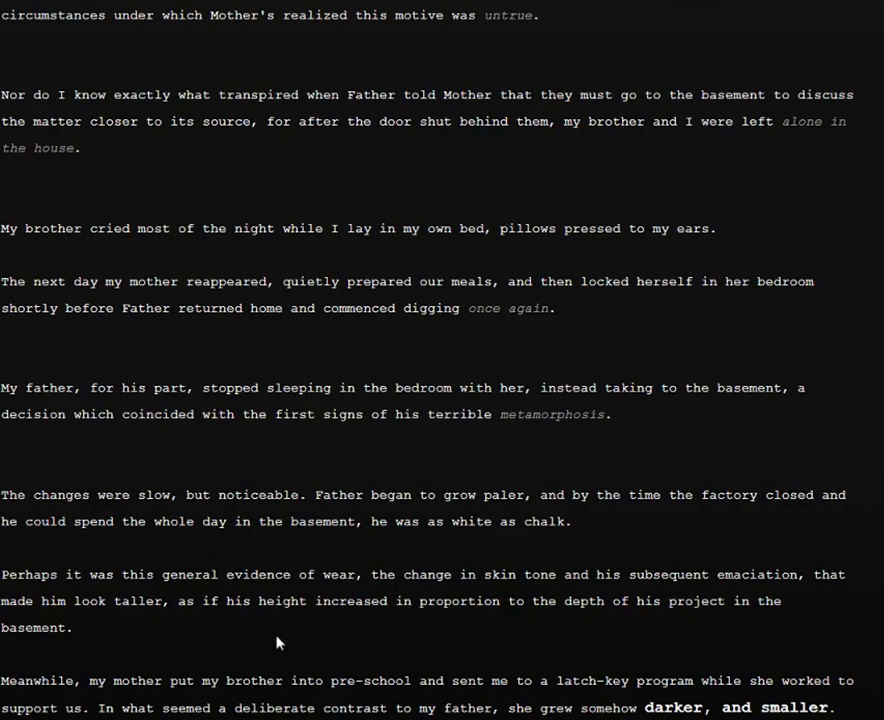
pyautogui.moveTo(320, 644)
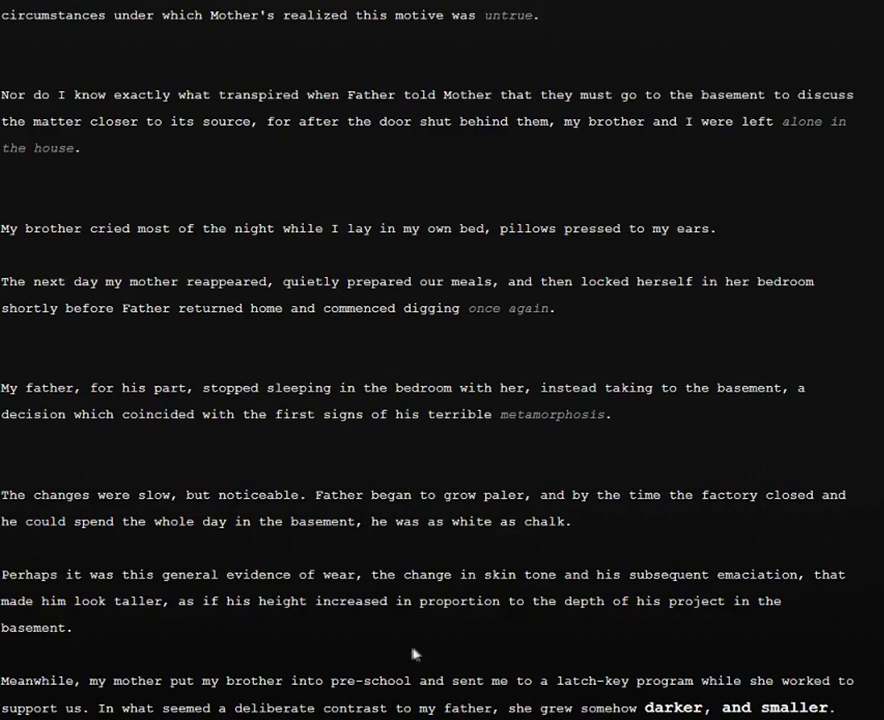
pyautogui.moveTo(254, 600); pyautogui.dragTo(72, 628)
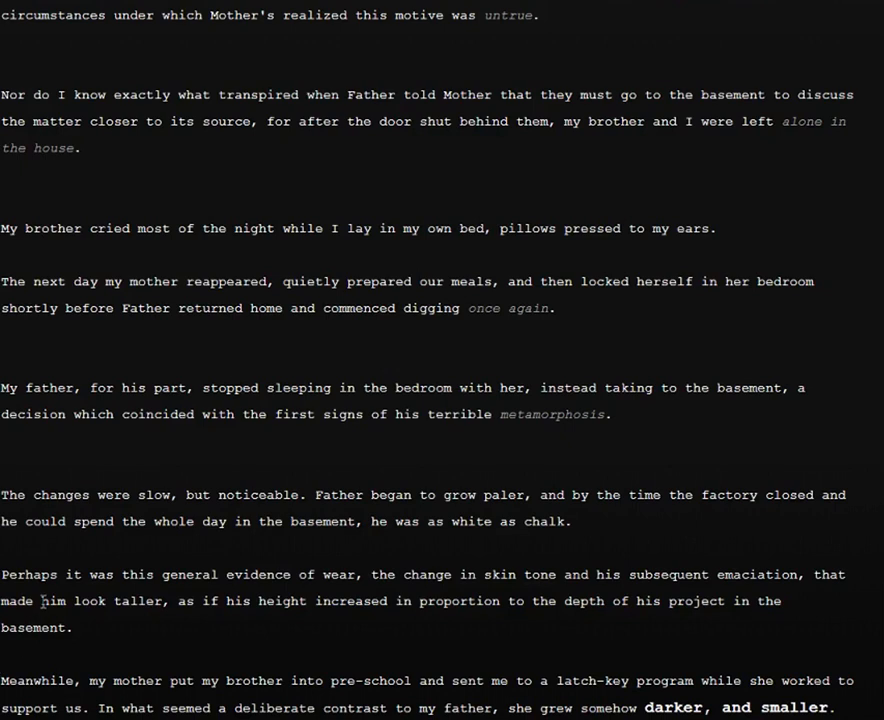
pyautogui.moveTo(44, 552)
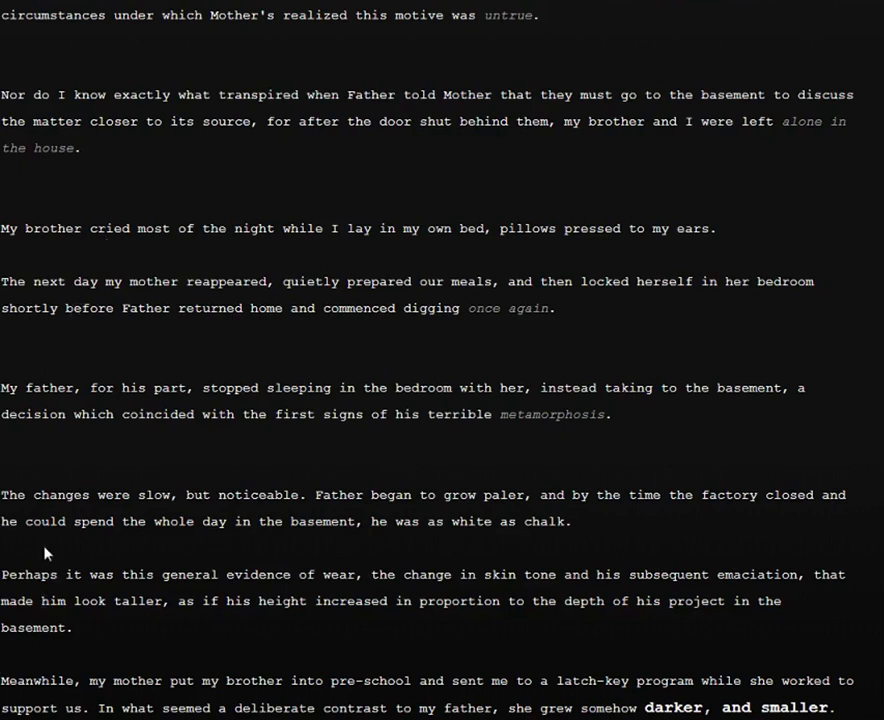
pyautogui.moveTo(92, 560)
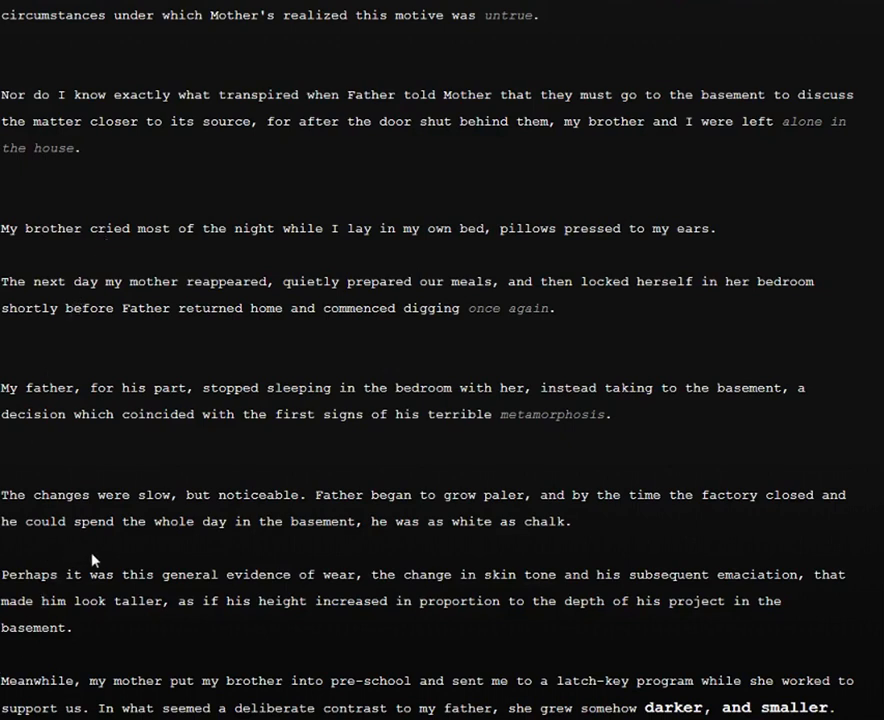
pyautogui.moveTo(628, 668)
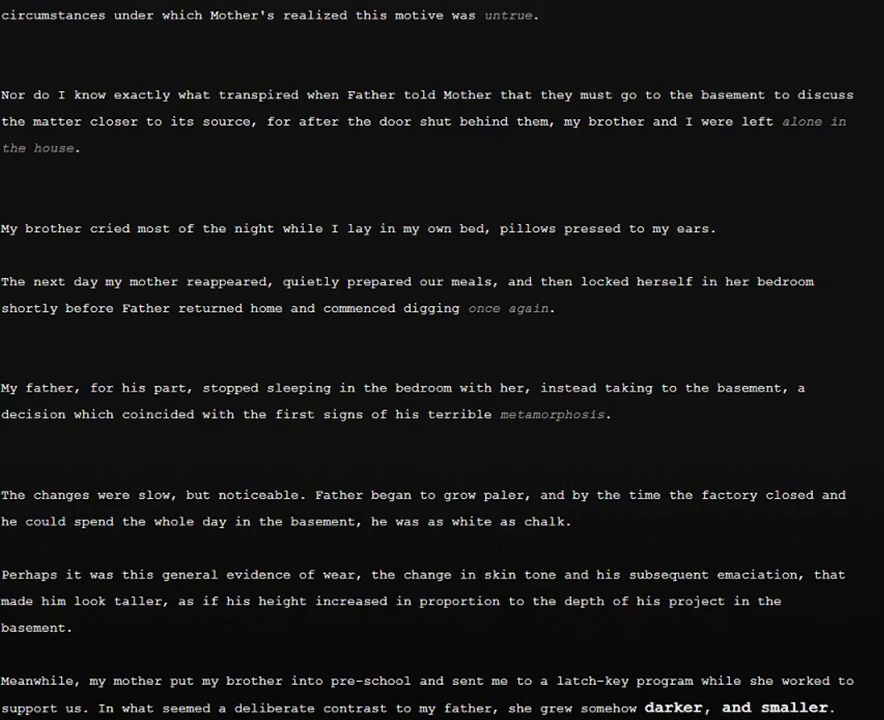
# Step: Scroll past 'Then my mother left him' down to the 'keep us home' passage
pyautogui.scroll(-3)
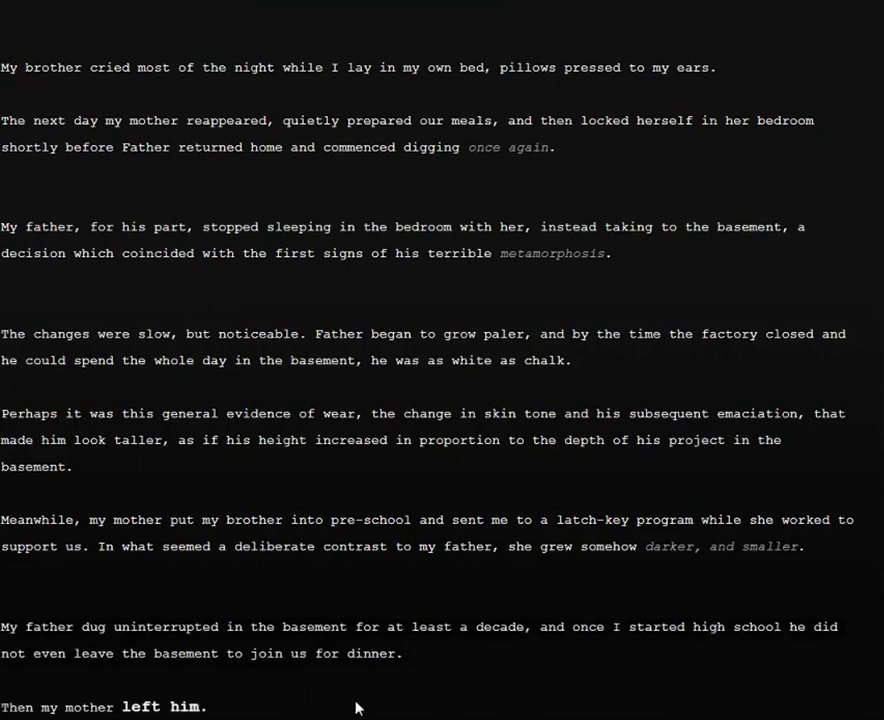
pyautogui.moveTo(466, 684)
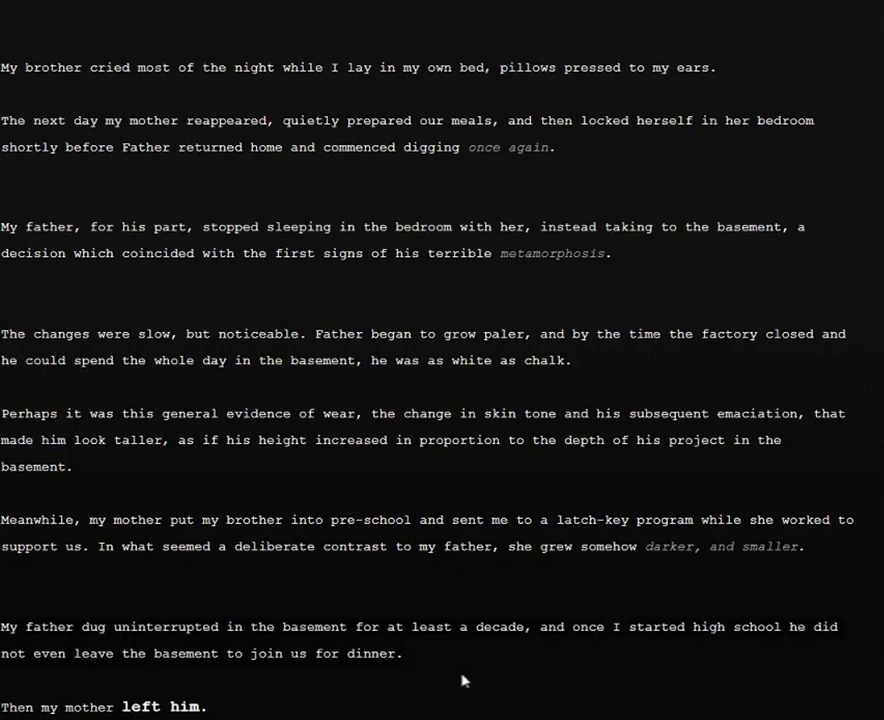
pyautogui.moveTo(192, 704)
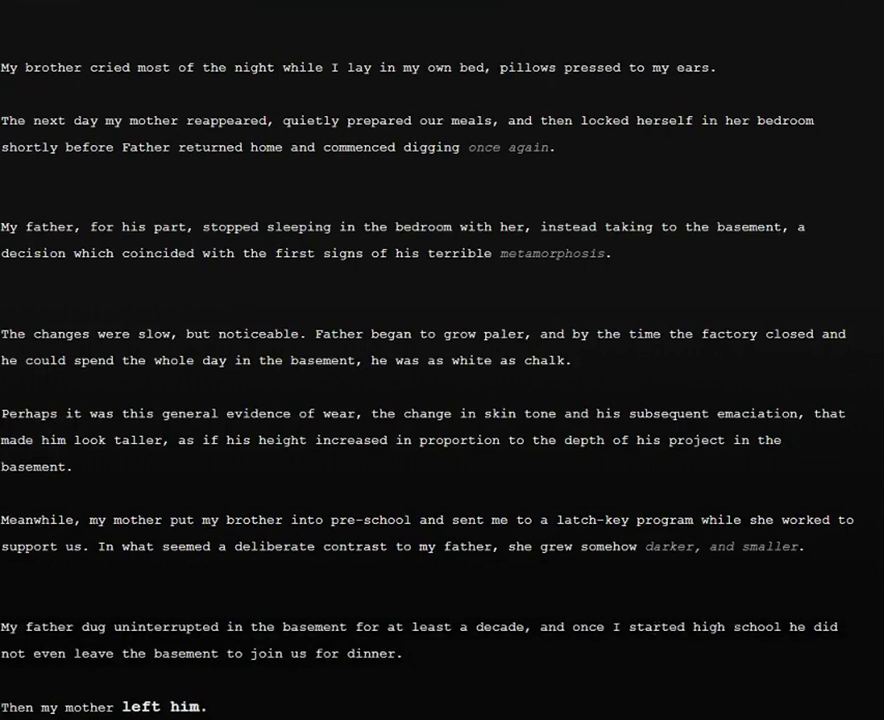
pyautogui.scroll(-3)
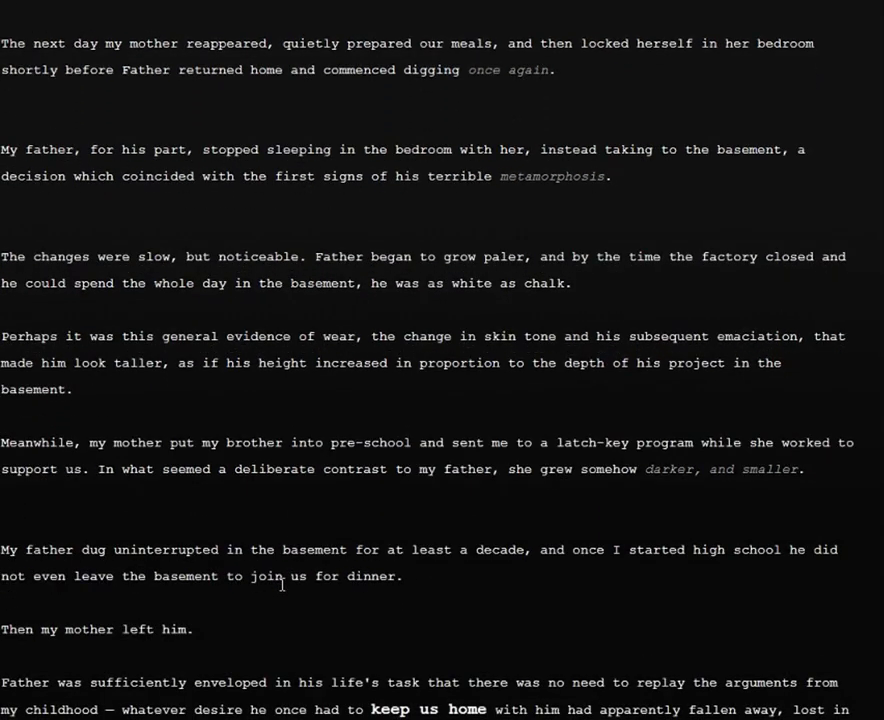
pyautogui.scroll(-3)
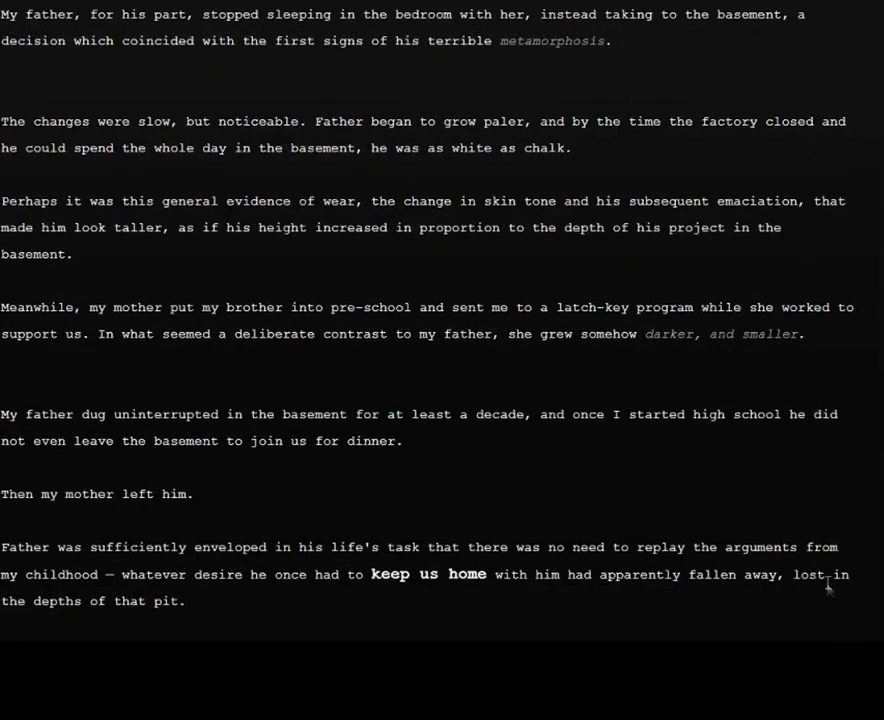
pyautogui.moveTo(468, 608)
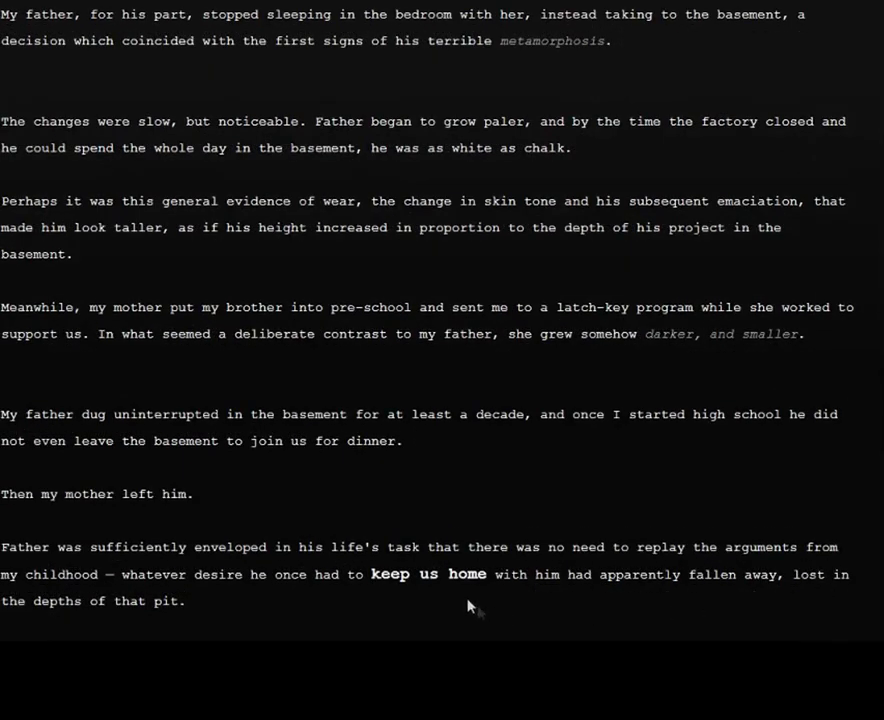
pyautogui.moveTo(316, 574)
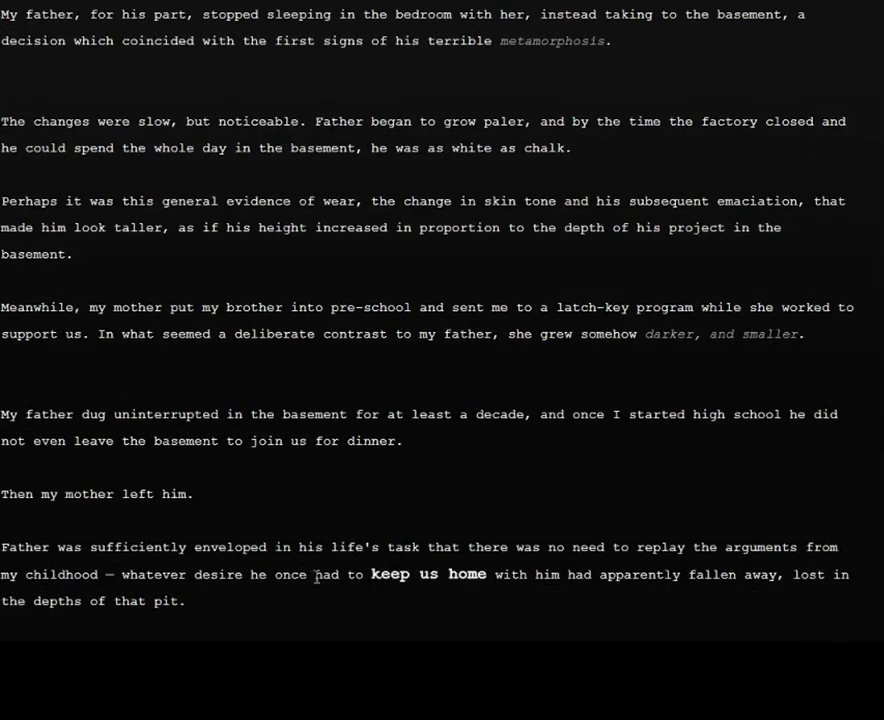
pyautogui.moveTo(450, 622)
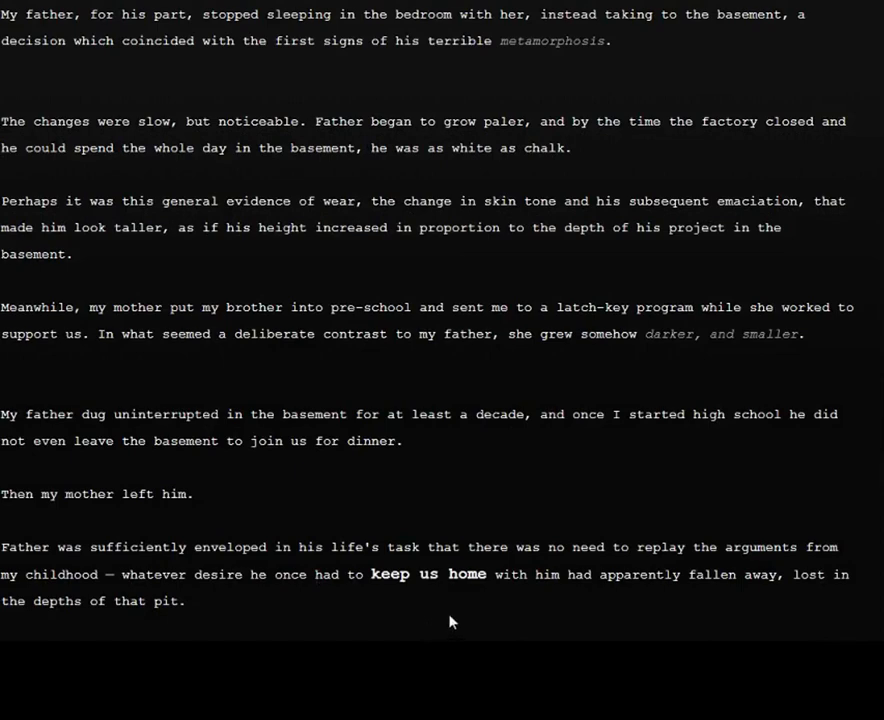
# Step: Scroll through the newly revealed passages down to 'There came a knock at the door.'
pyautogui.scroll(-3)
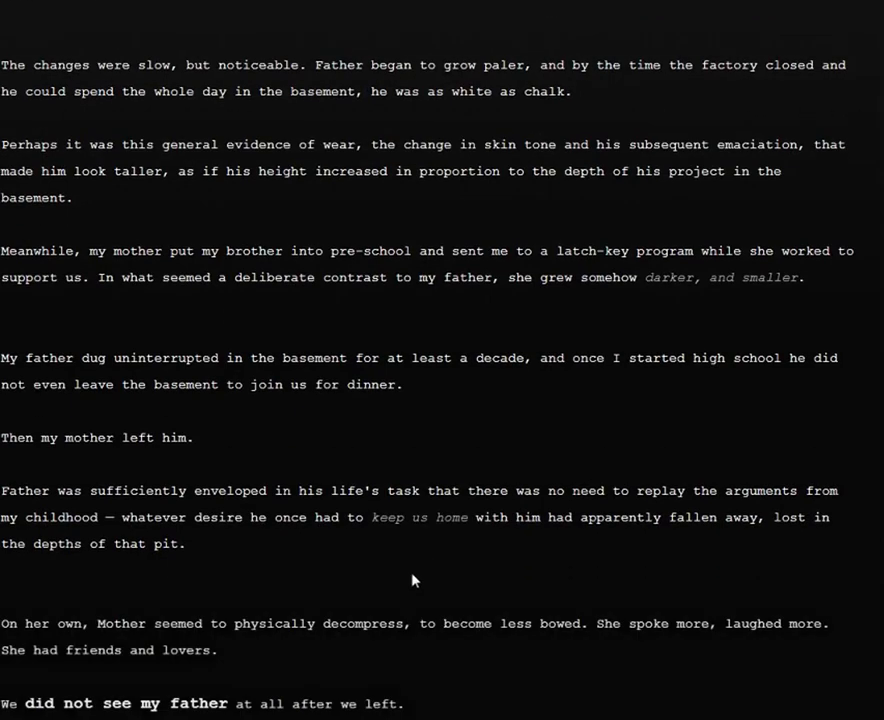
pyautogui.moveTo(400, 660)
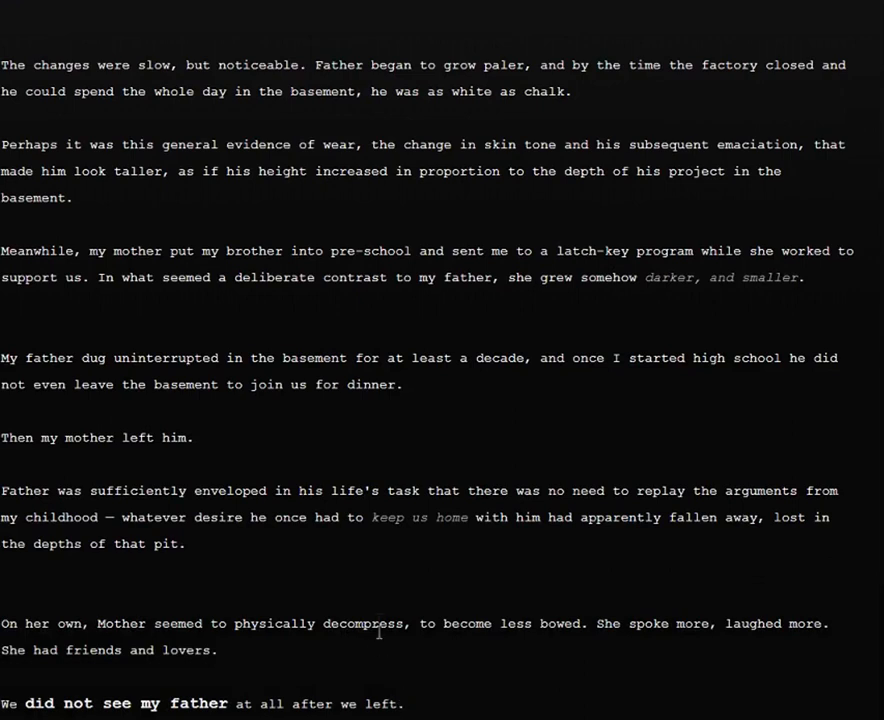
pyautogui.moveTo(442, 516)
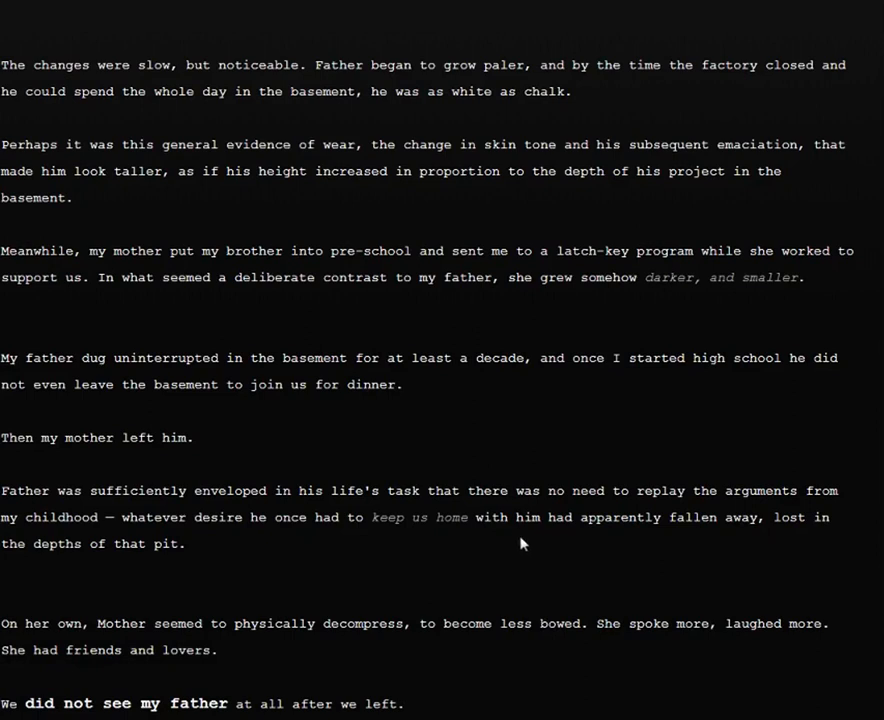
pyautogui.moveTo(392, 650)
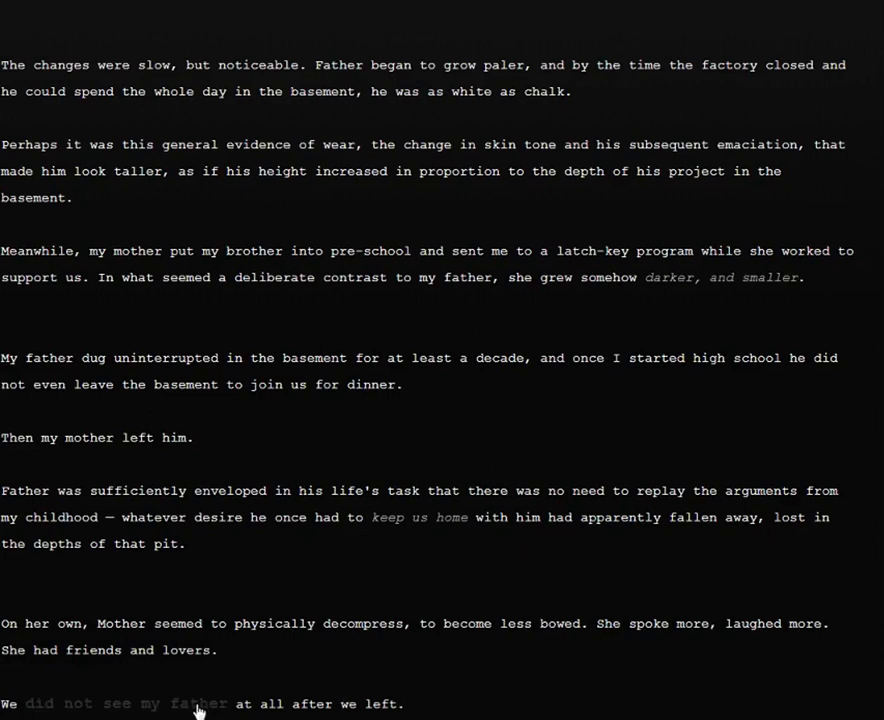
pyautogui.scroll(-3)
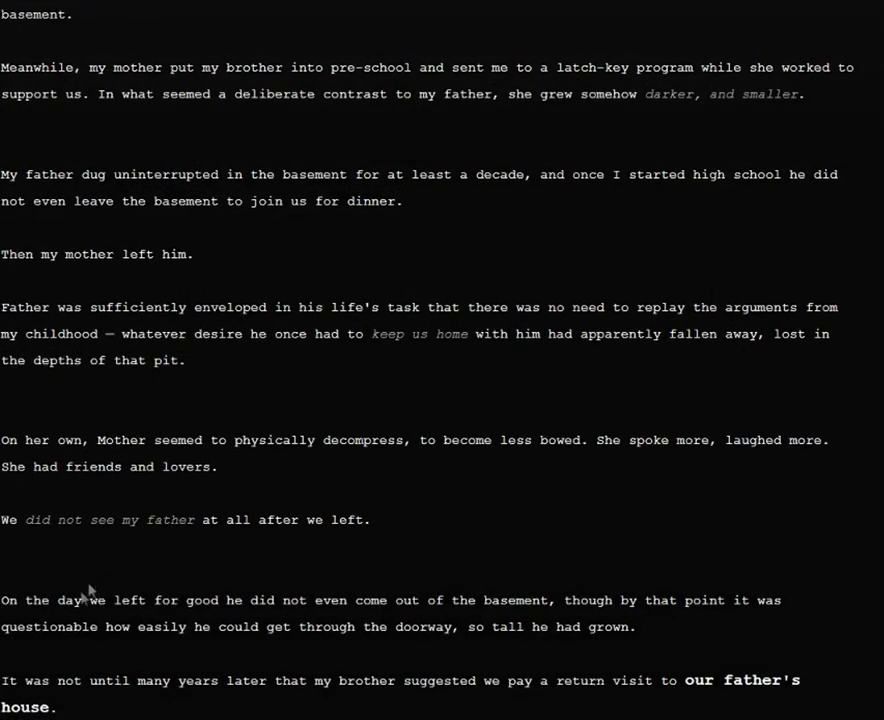
pyautogui.moveTo(156, 614)
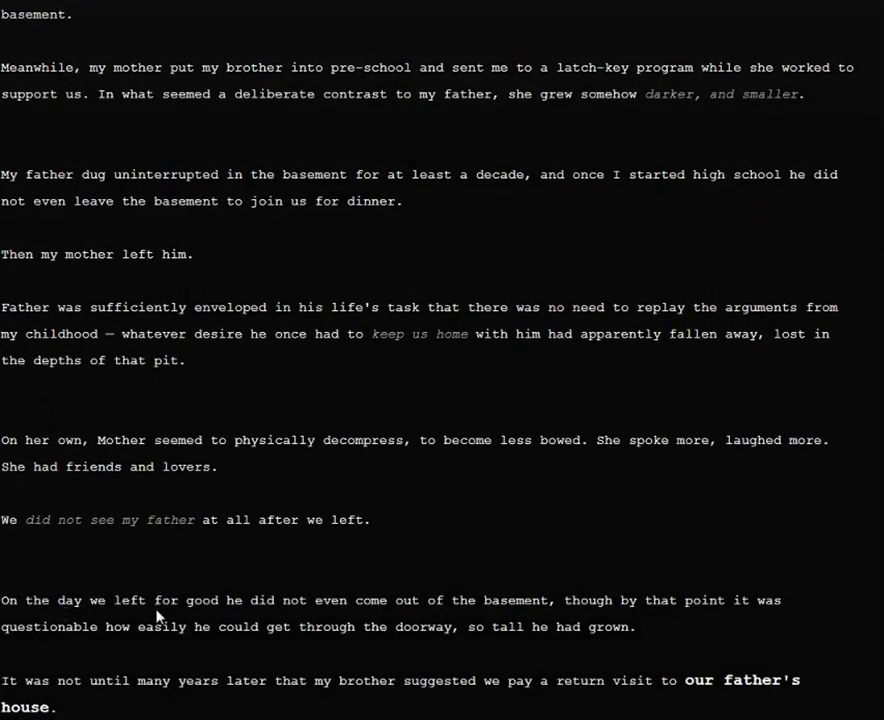
pyautogui.moveTo(246, 616)
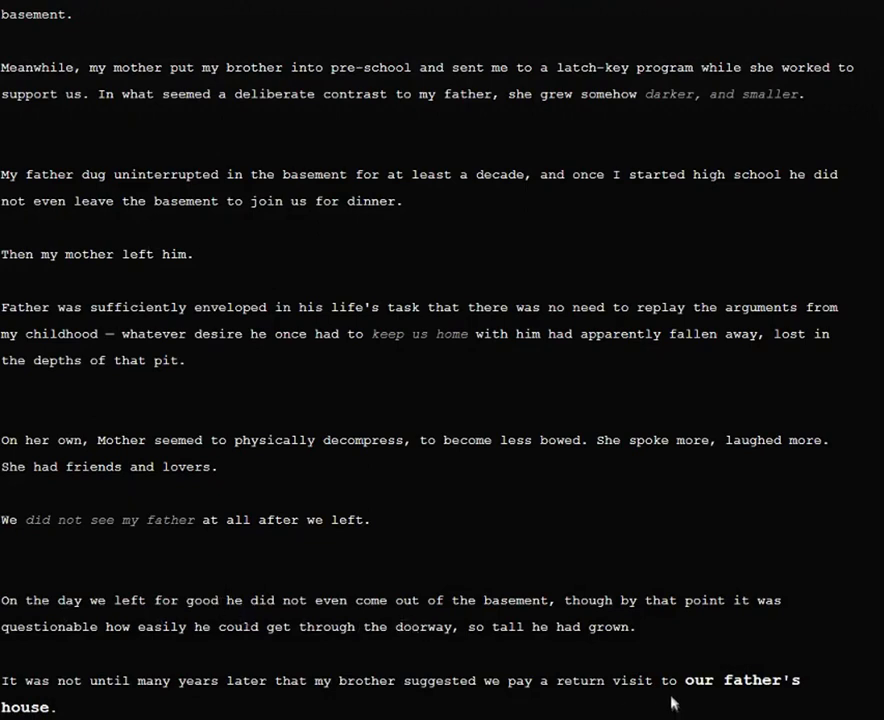
pyautogui.moveTo(156, 680)
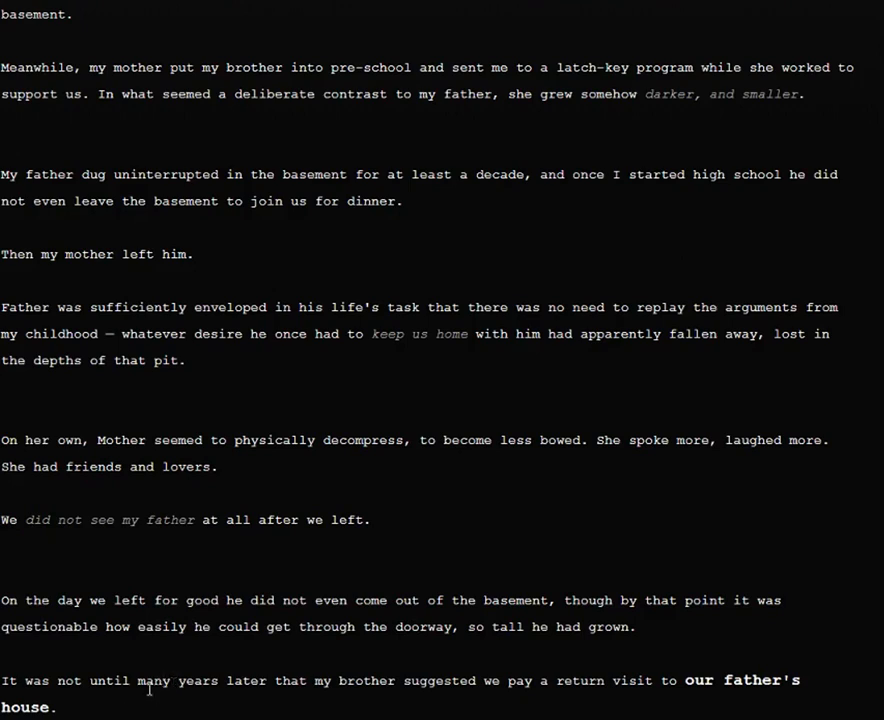
pyautogui.moveTo(168, 498)
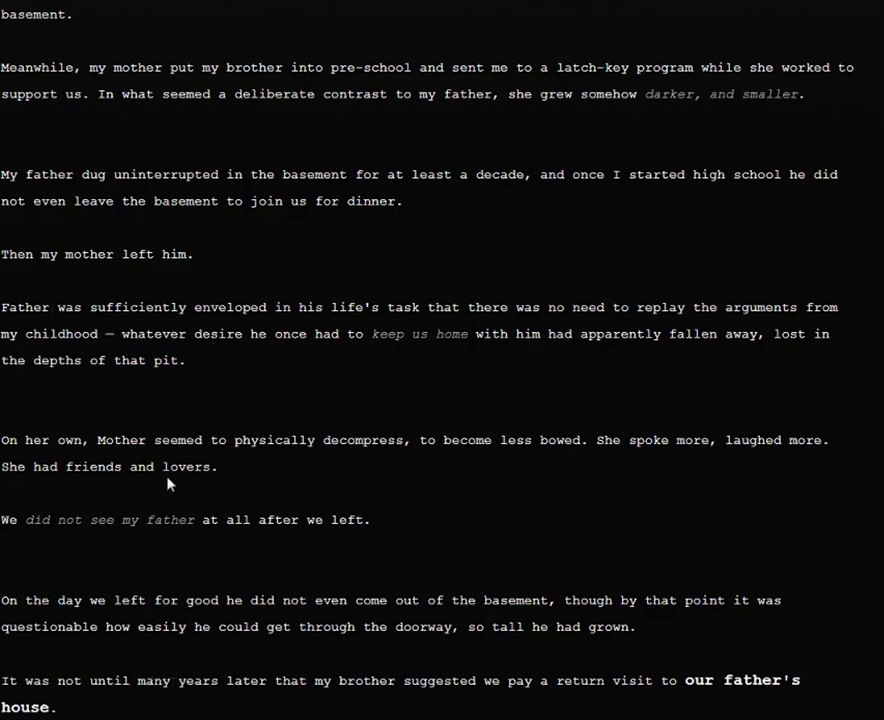
pyautogui.moveTo(144, 584)
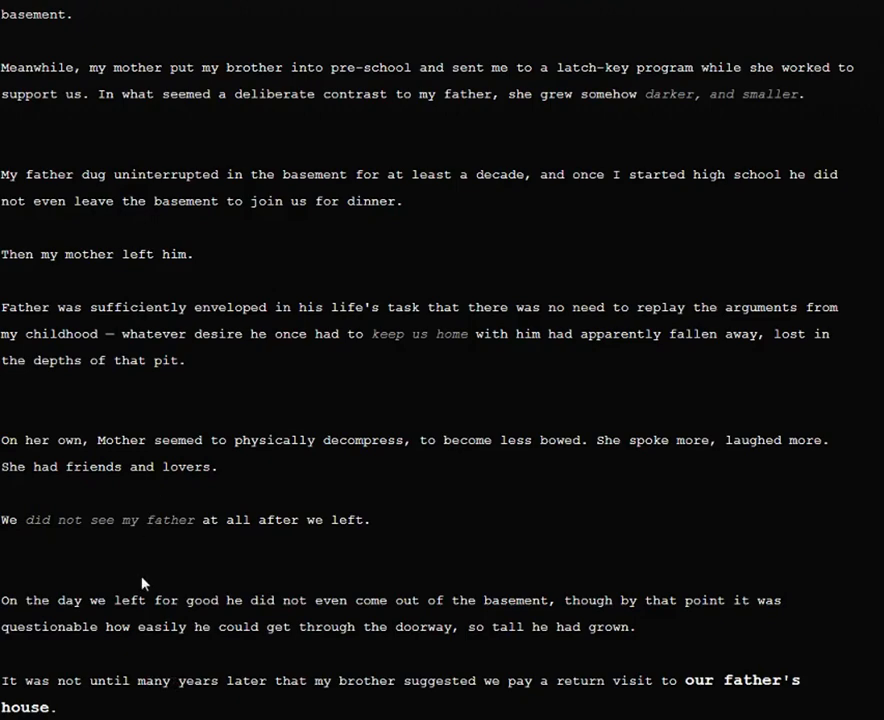
pyautogui.moveTo(850, 712)
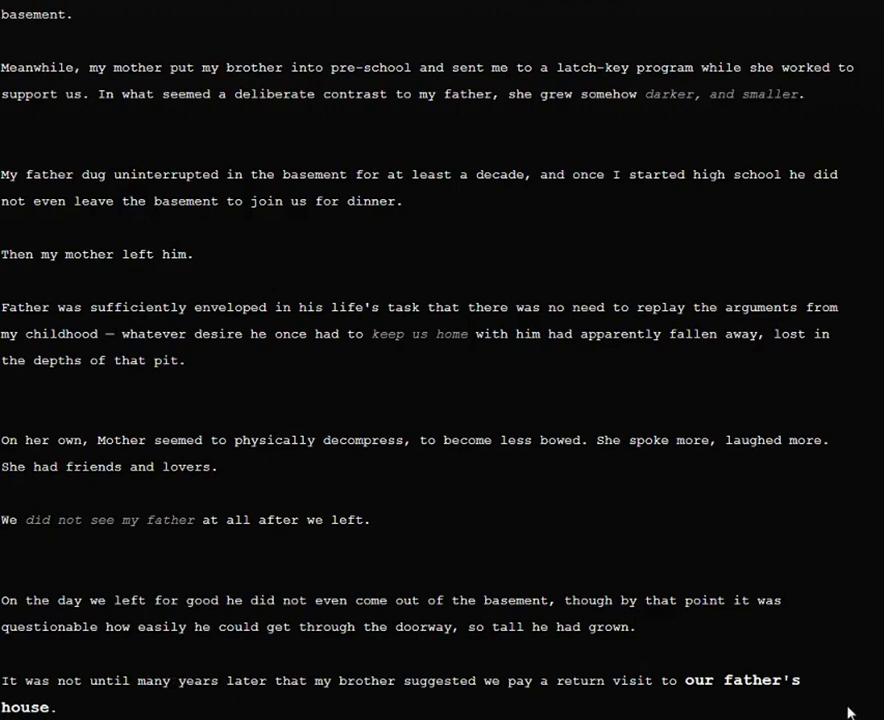
pyautogui.scroll(-3)
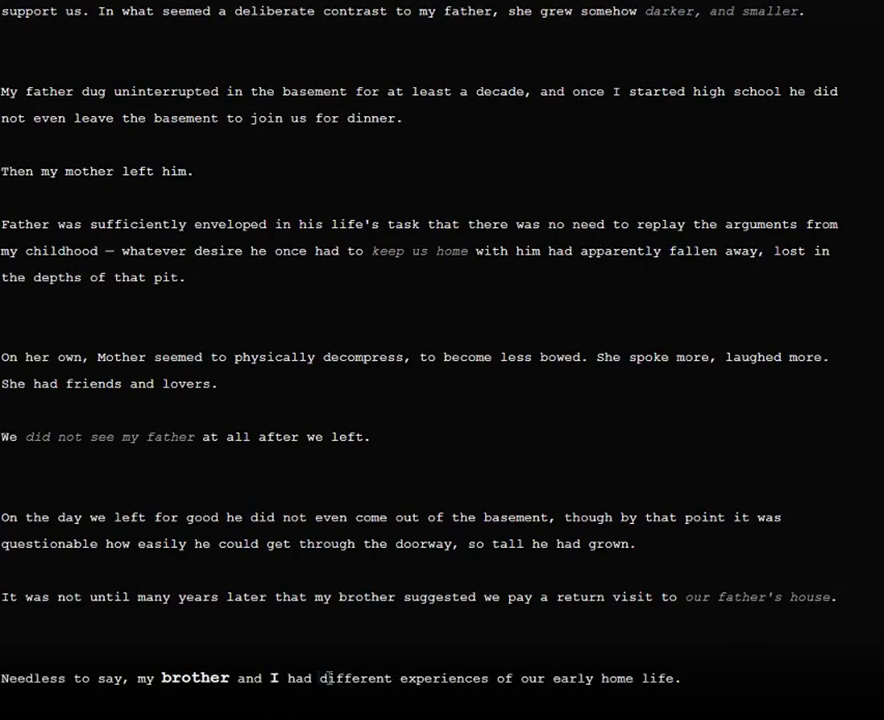
pyautogui.scroll(-3)
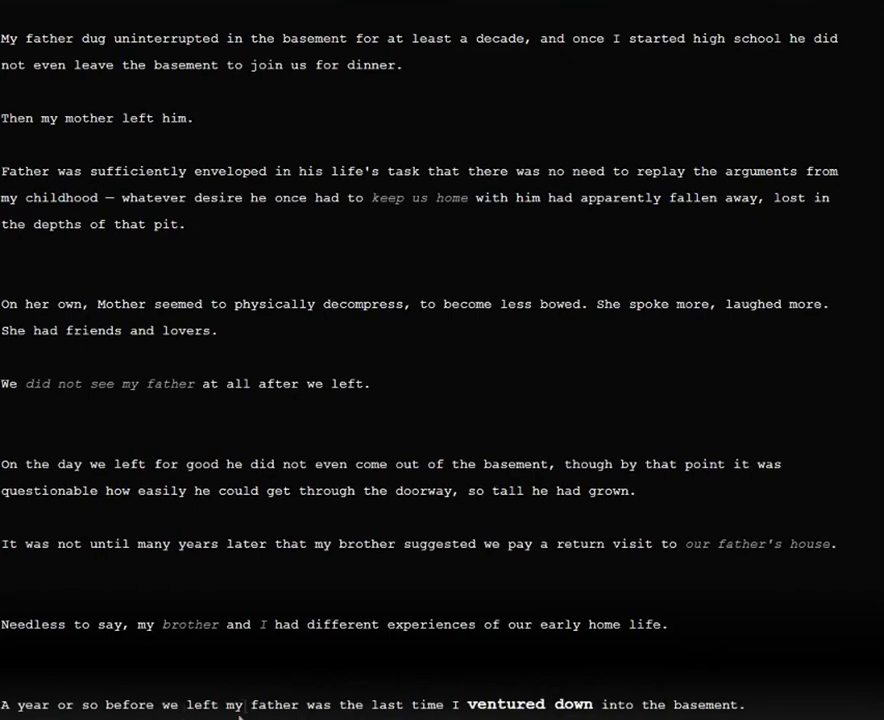
pyautogui.scroll(-3)
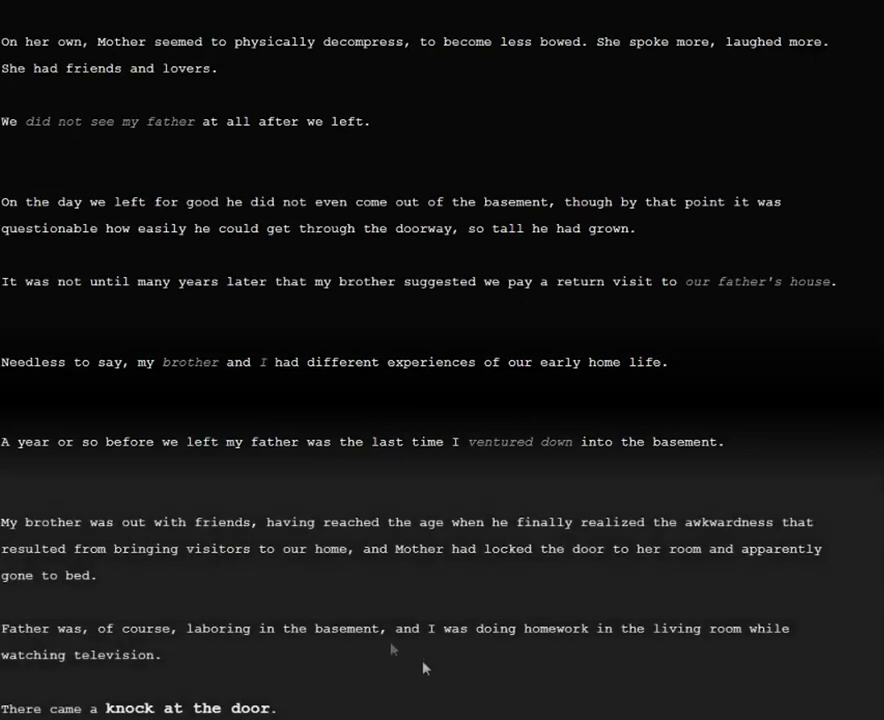
pyautogui.moveTo(168, 522)
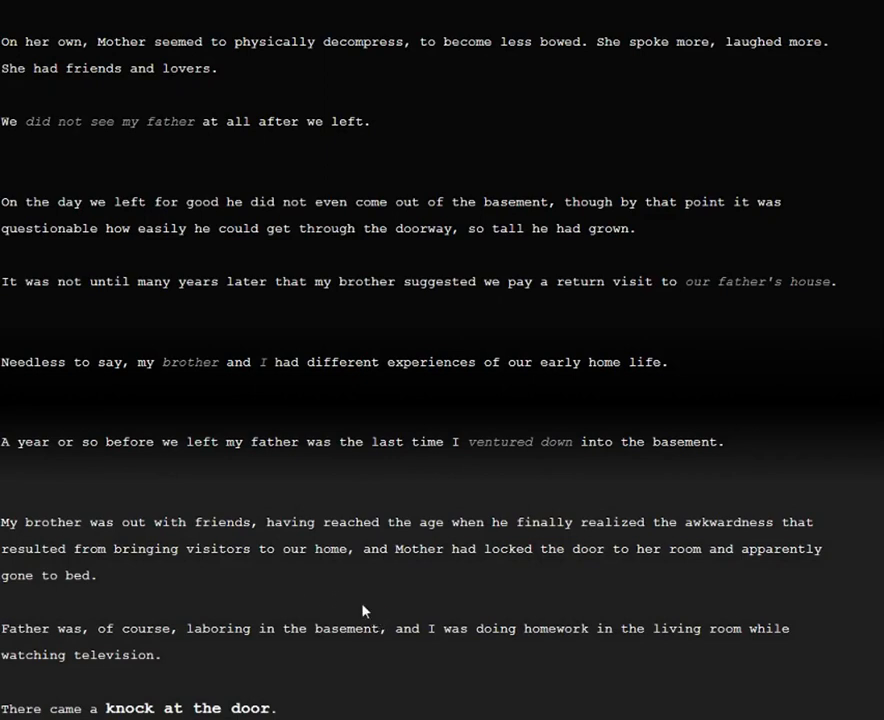
pyautogui.moveTo(414, 590)
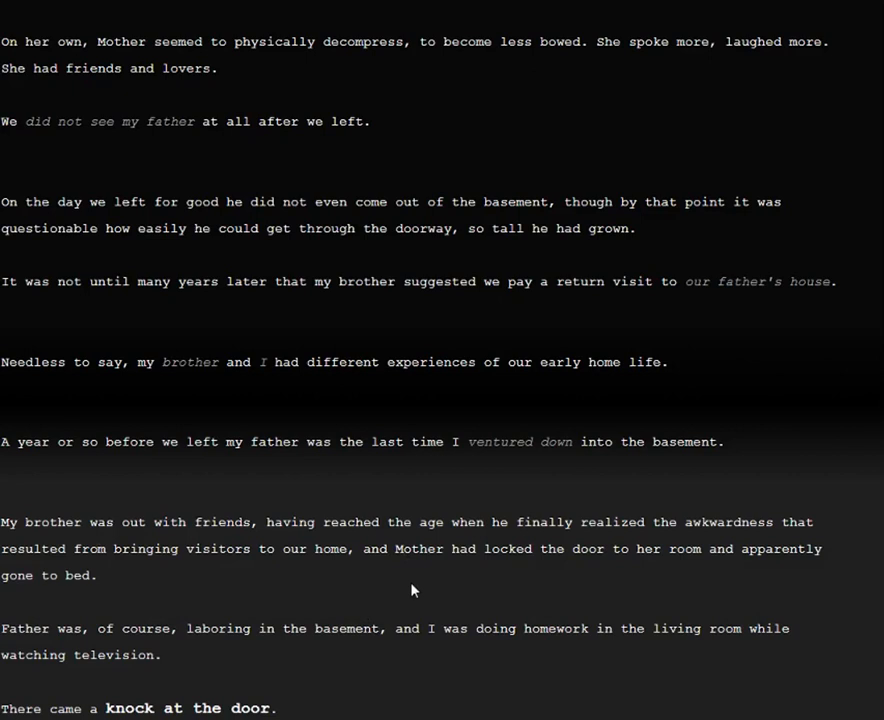
pyautogui.moveTo(446, 582)
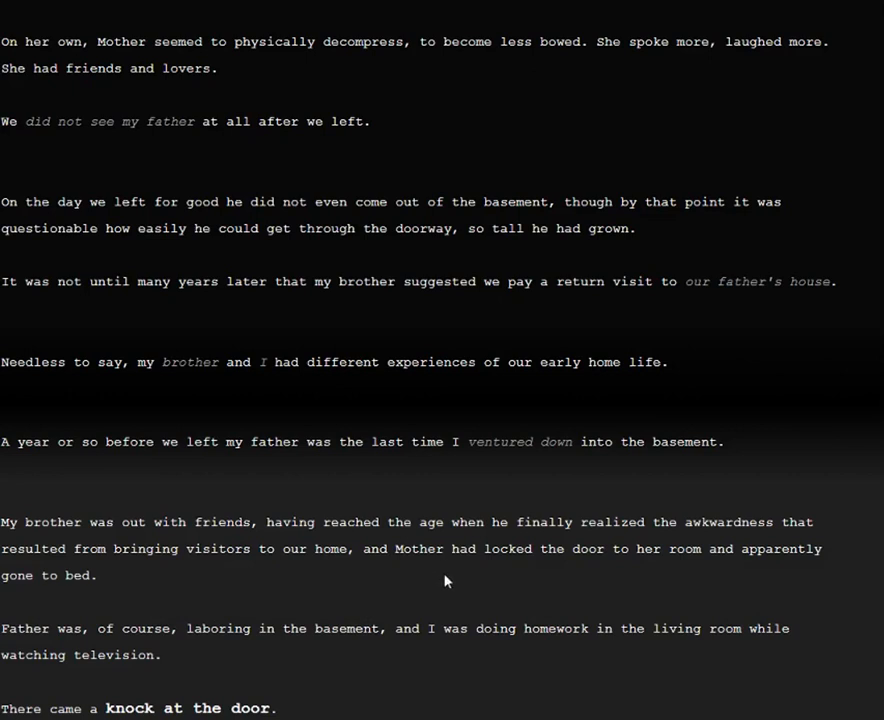
pyautogui.moveTo(670, 180)
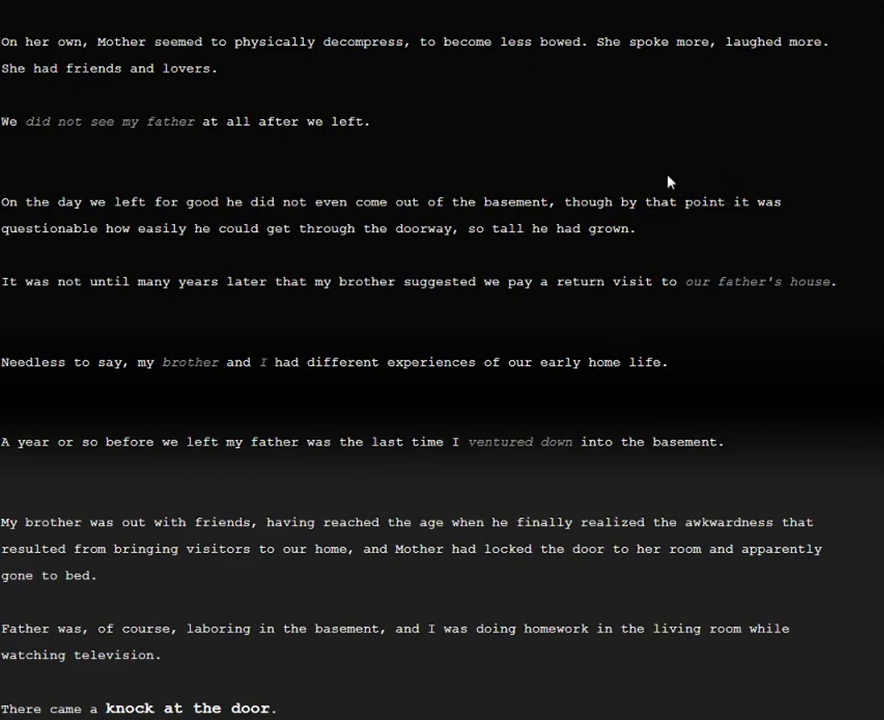
pyautogui.moveTo(712, 568)
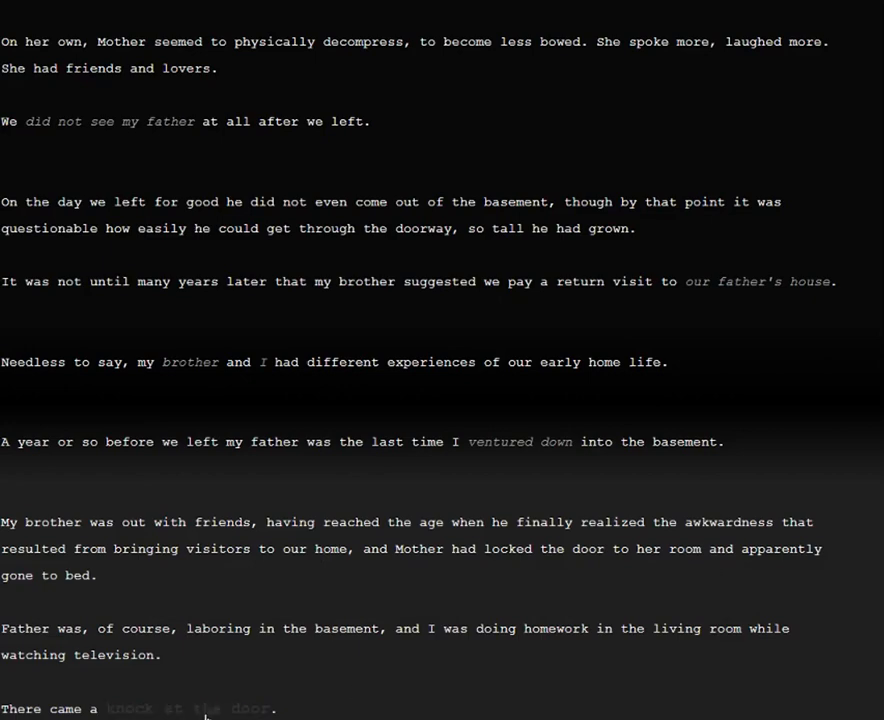
# Step: Scroll through the uncle-at-the-door passages down to 'summon my father'
pyautogui.scroll(-3)
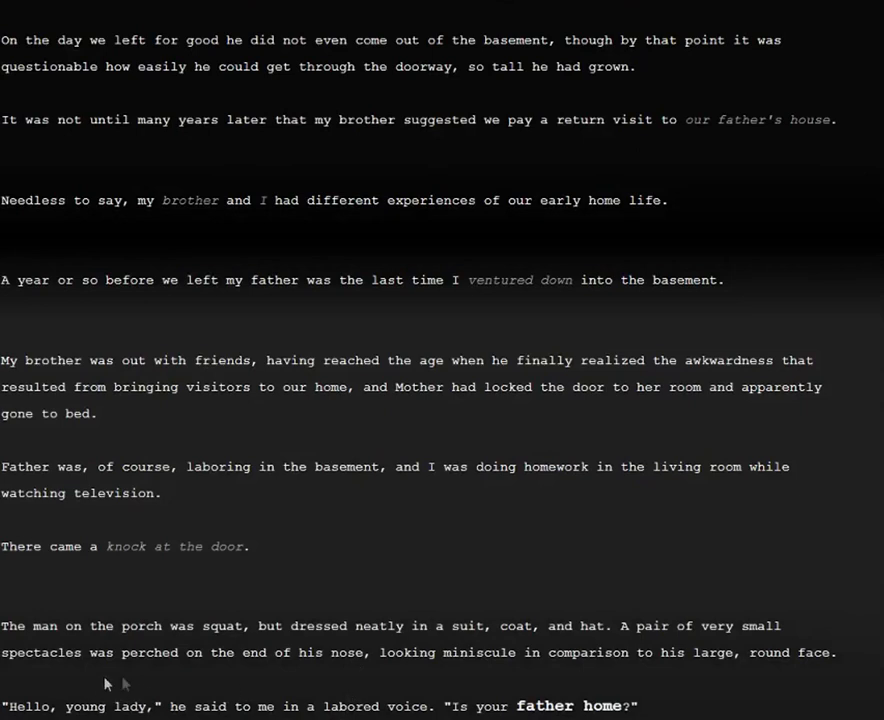
pyautogui.moveTo(184, 652)
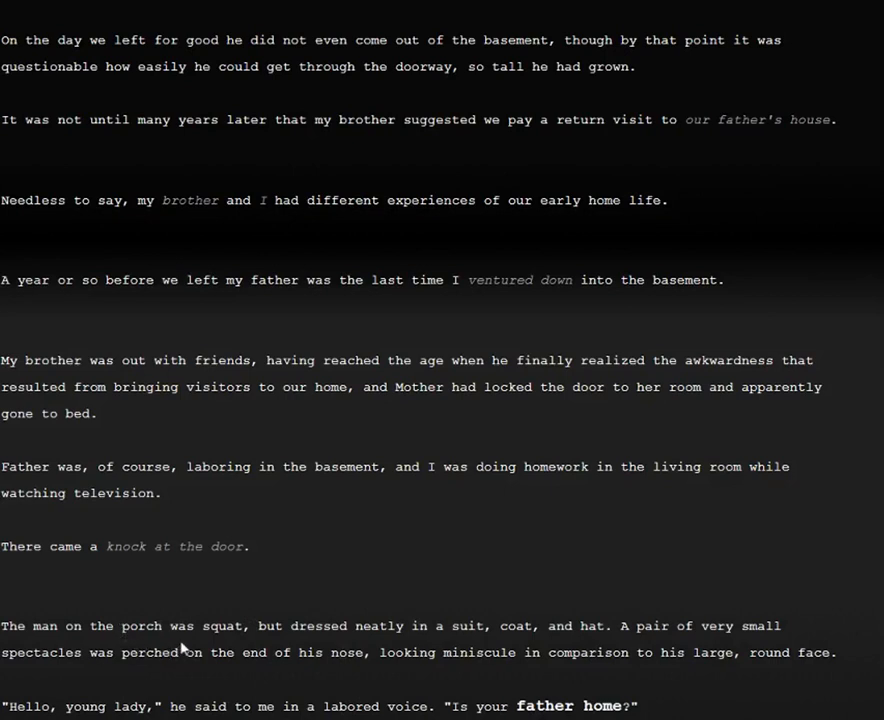
pyautogui.moveTo(428, 696)
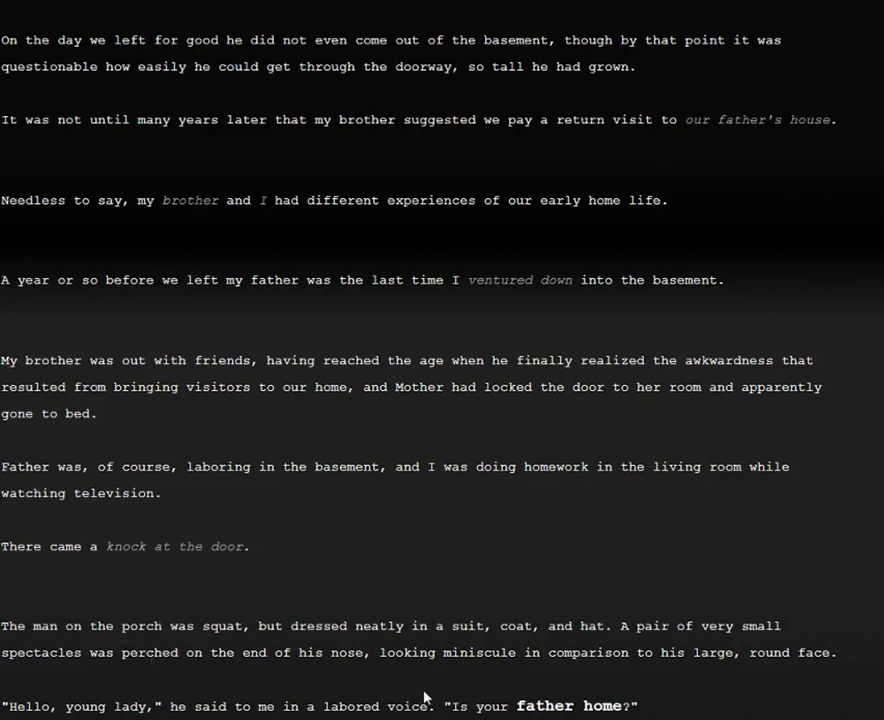
pyautogui.moveTo(604, 552)
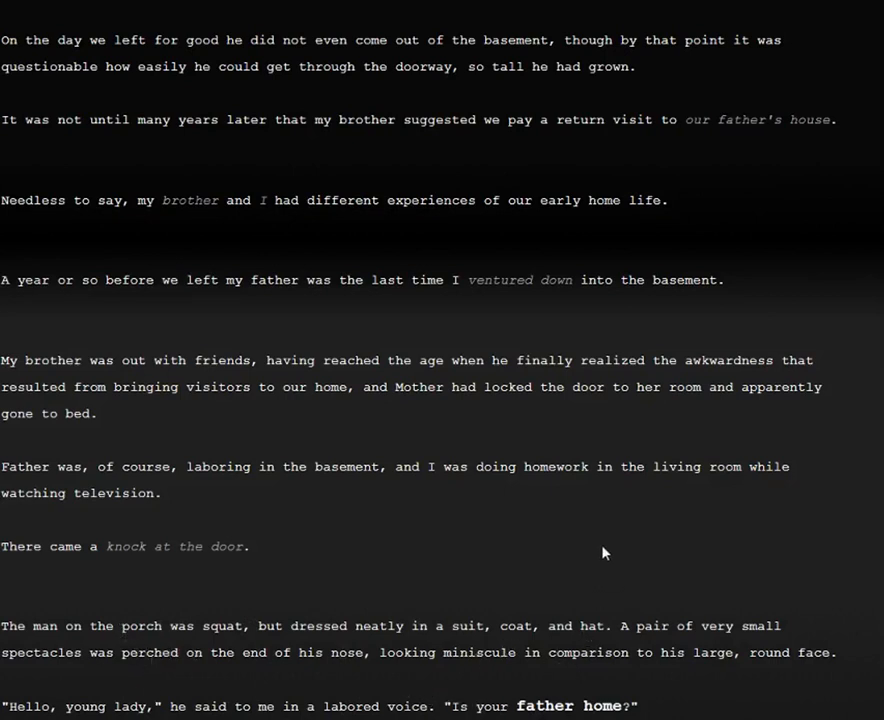
pyautogui.moveTo(108, 668)
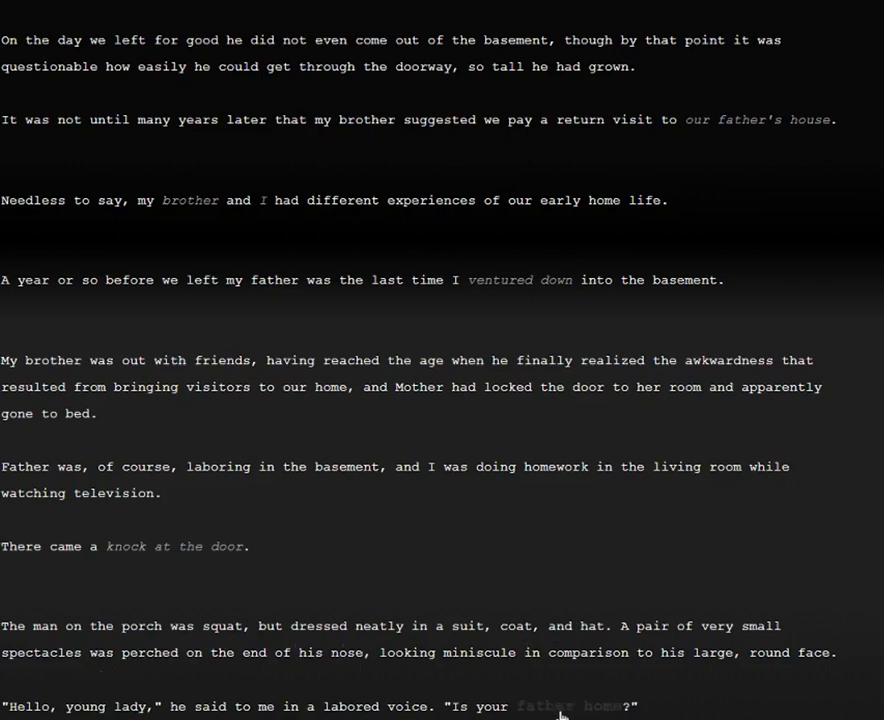
pyautogui.scroll(-3)
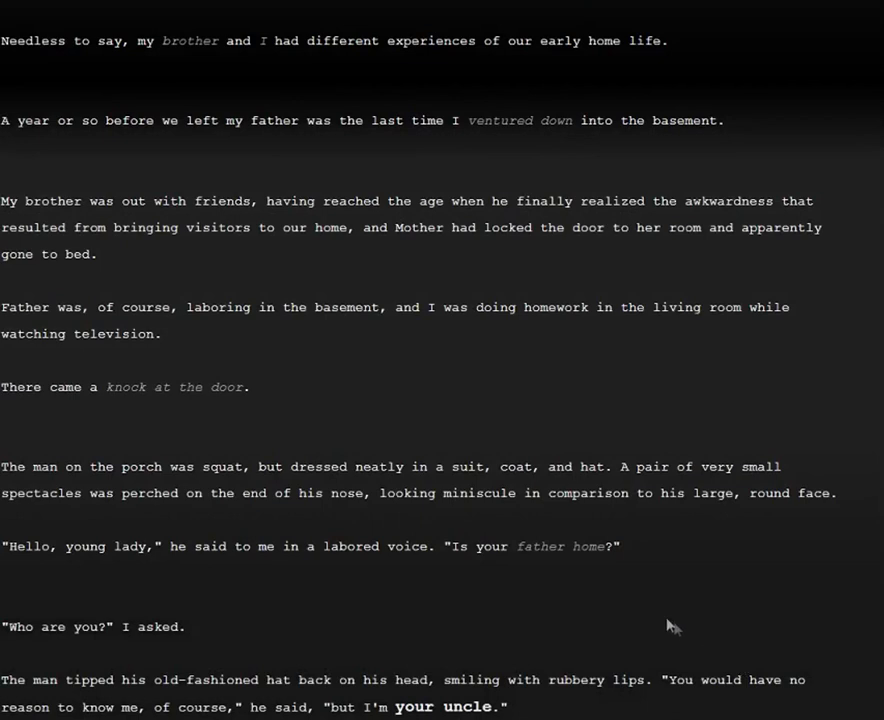
pyautogui.moveTo(572, 630)
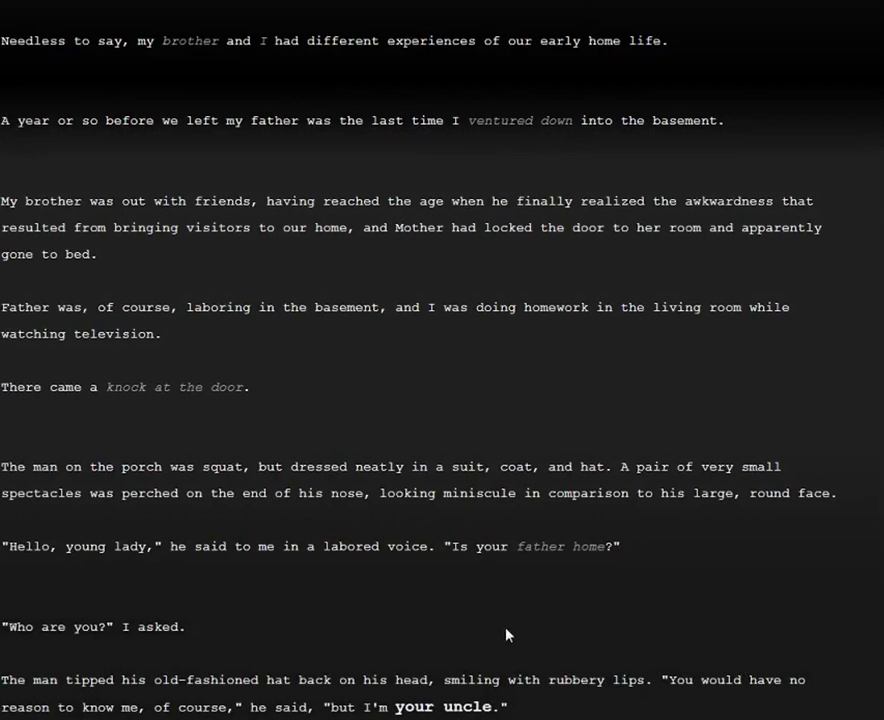
pyautogui.moveTo(604, 652)
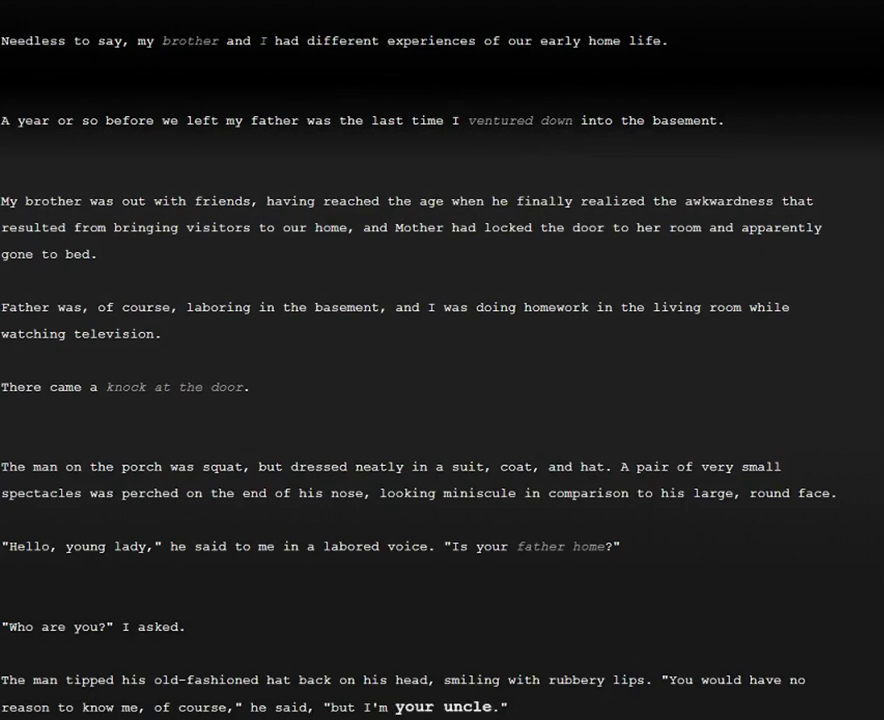
pyautogui.scroll(-3)
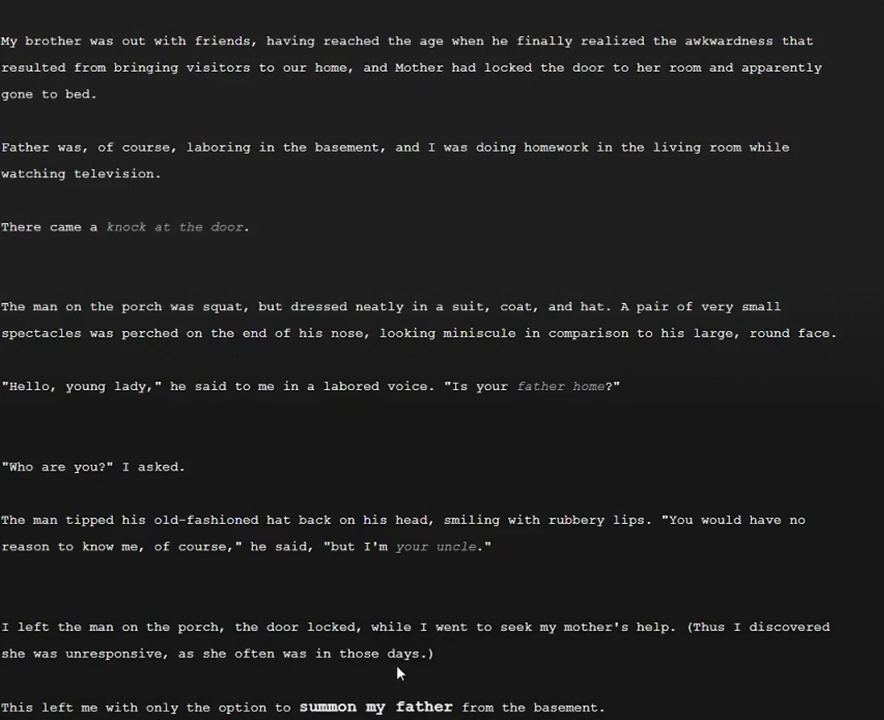
pyautogui.moveTo(562, 644)
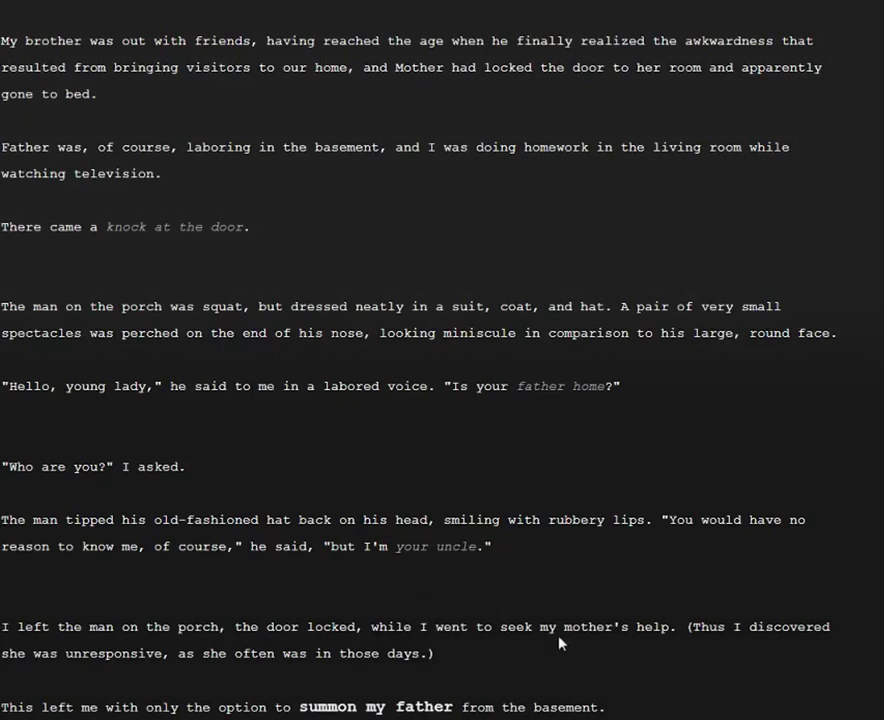
pyautogui.moveTo(496, 644)
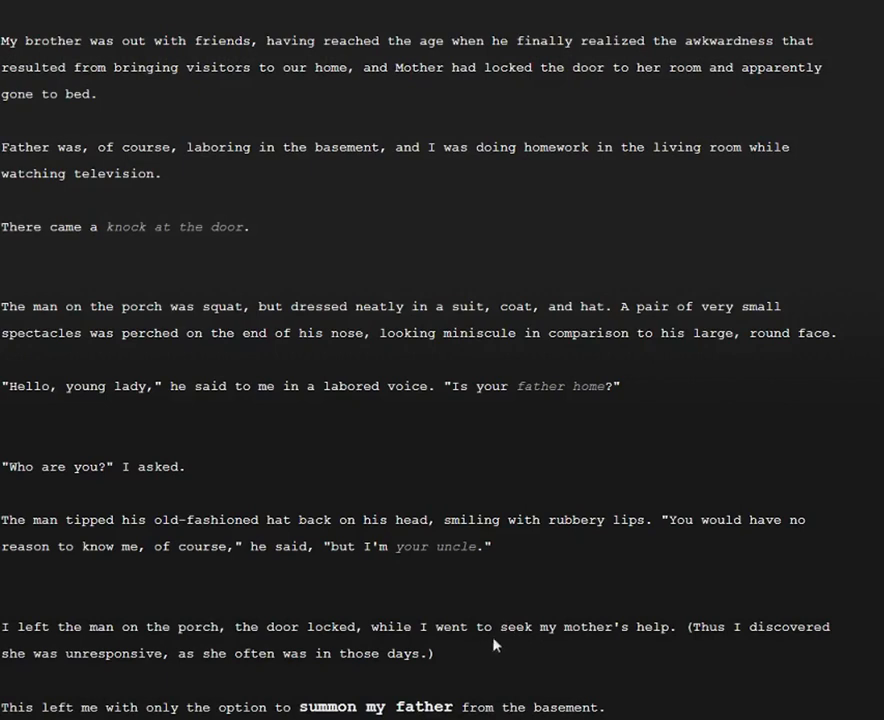
pyautogui.moveTo(460, 652)
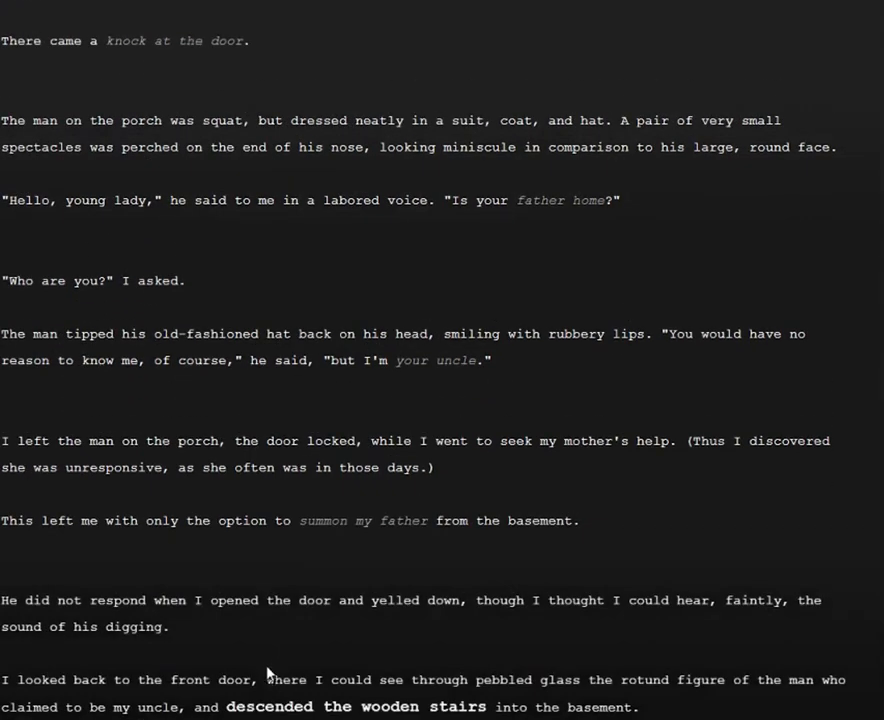
pyautogui.moveTo(386, 634)
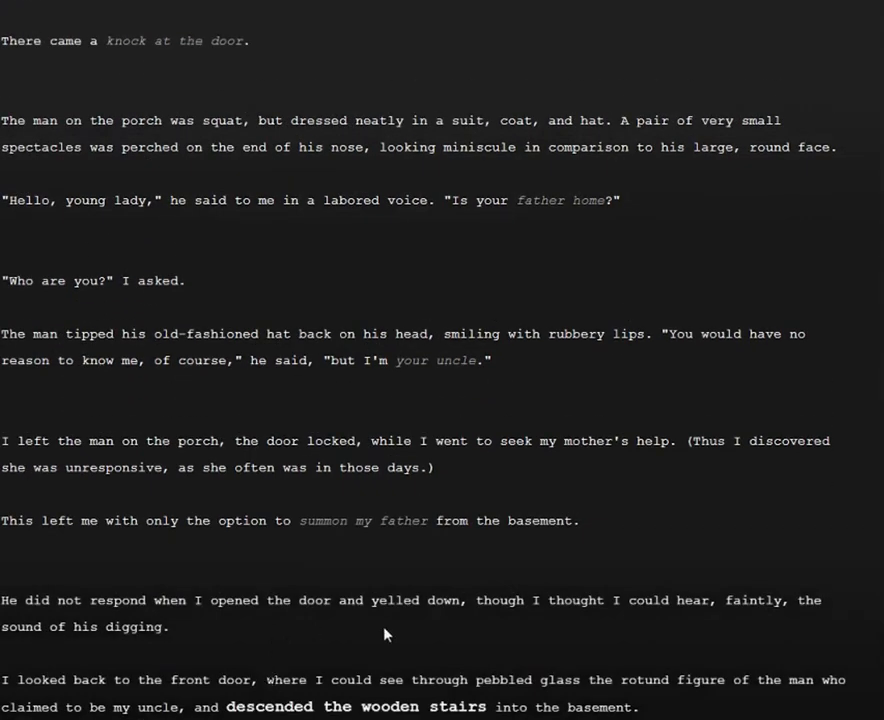
pyautogui.moveTo(370, 680)
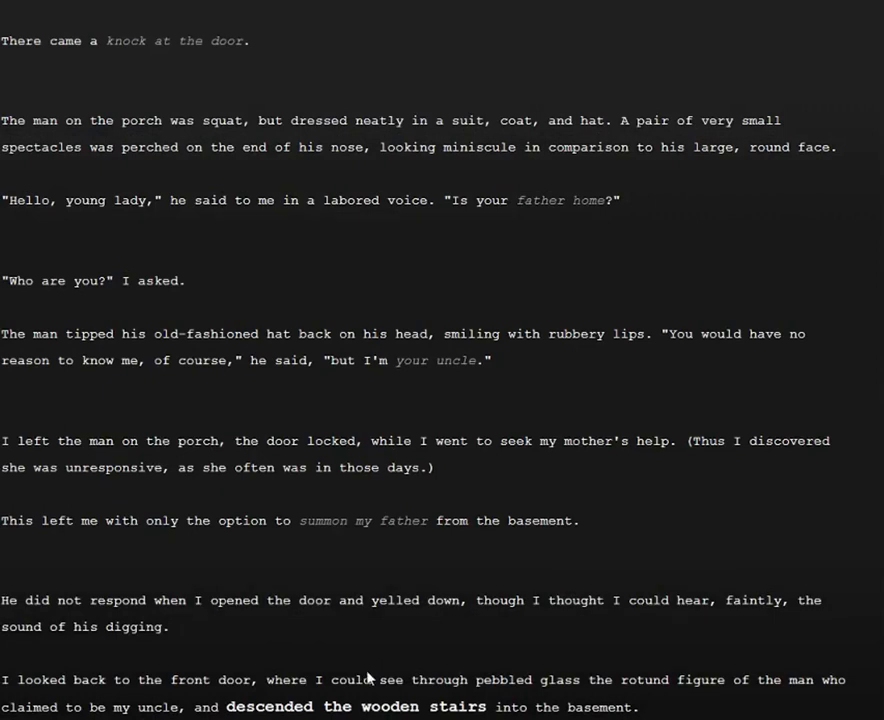
pyautogui.moveTo(364, 652)
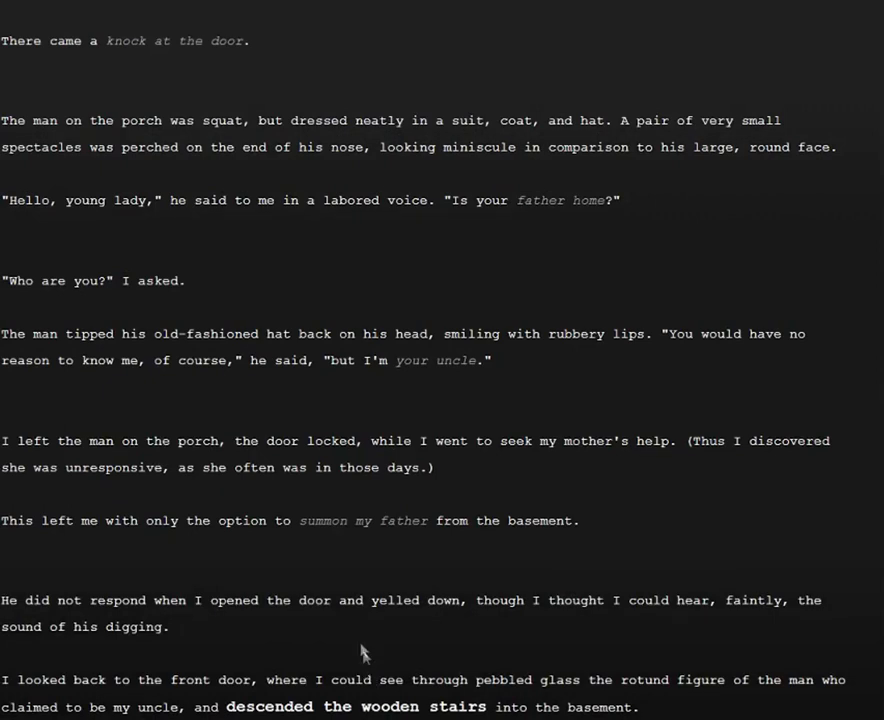
pyautogui.moveTo(390, 542)
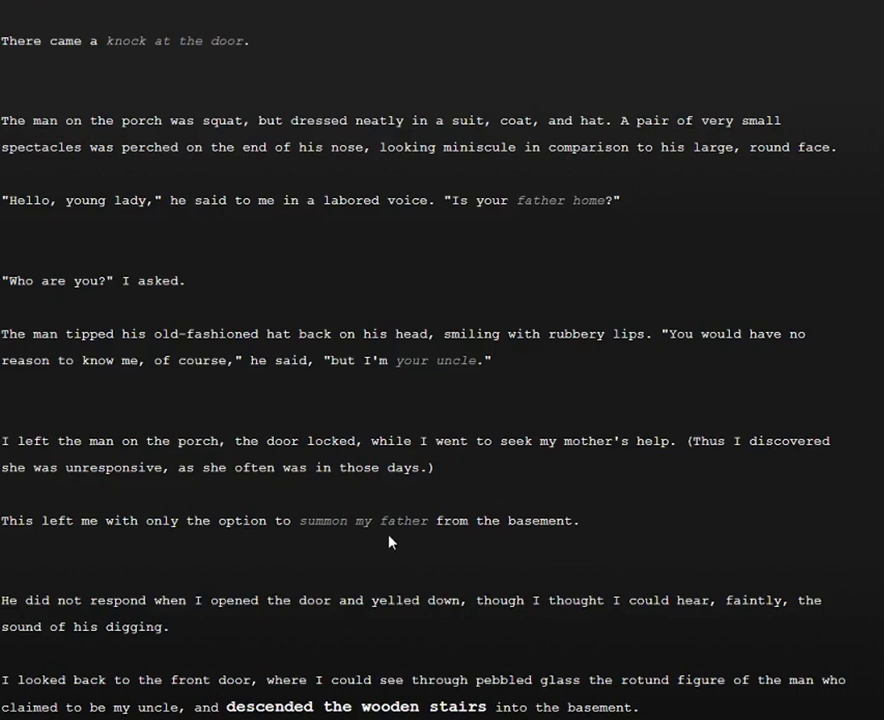
pyautogui.moveTo(378, 552)
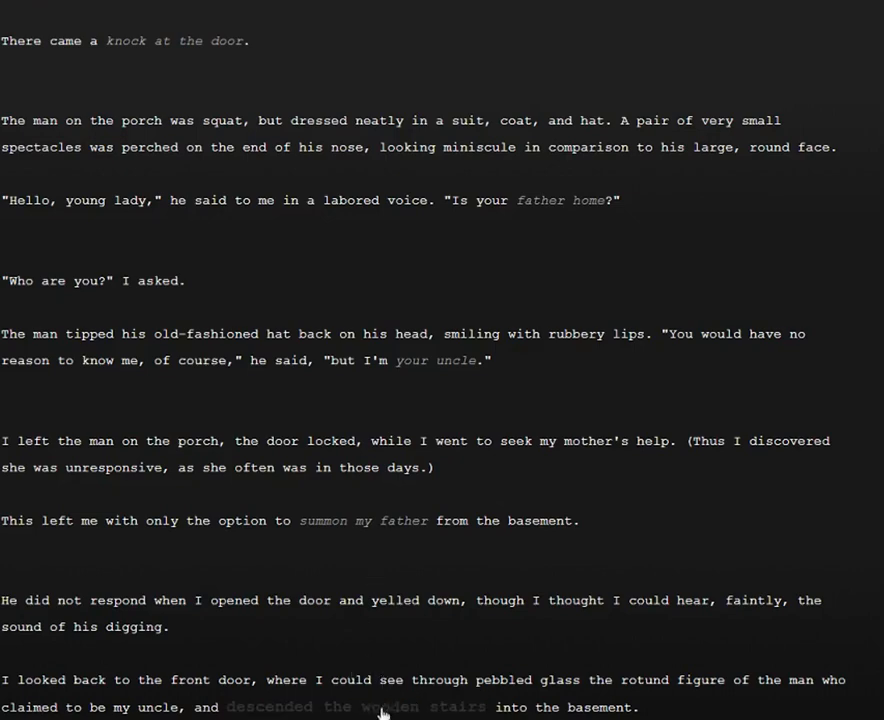
# Step: Scroll through the basement descent passages down to 'called for my father'
pyautogui.scroll(-3)
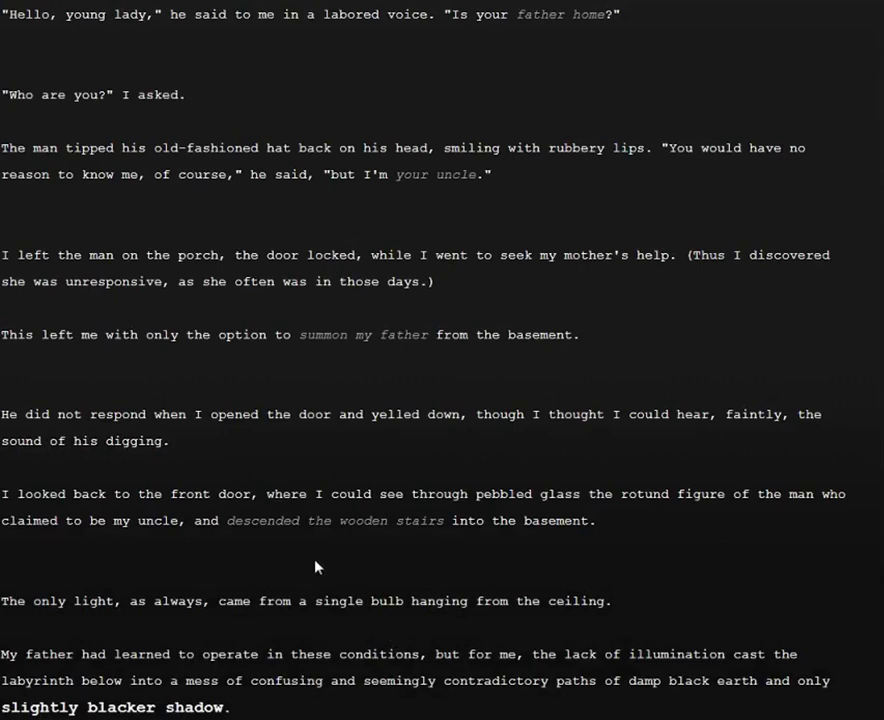
pyautogui.moveTo(368, 656)
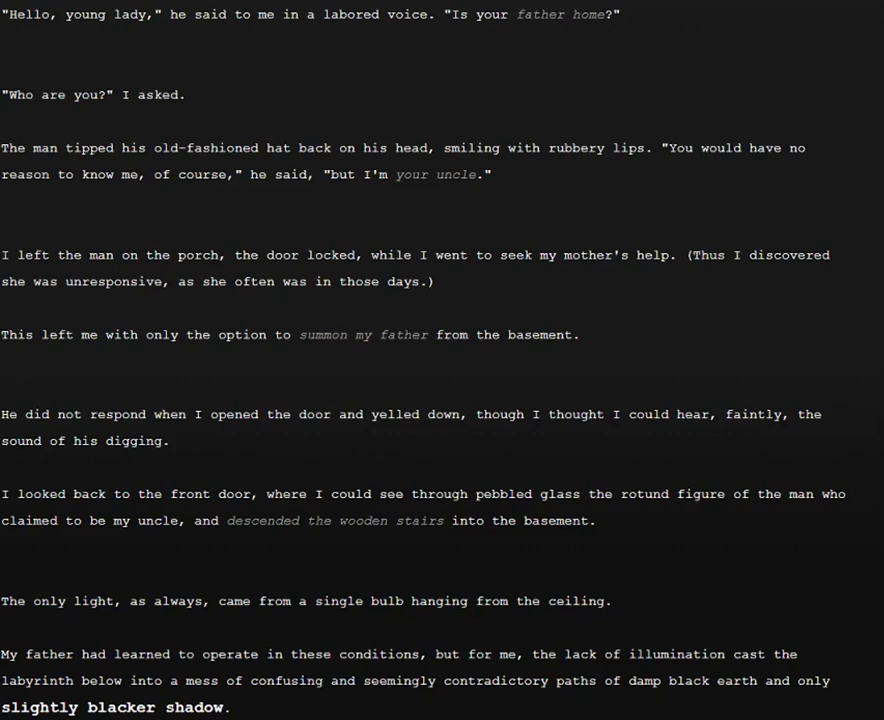
pyautogui.moveTo(492, 578)
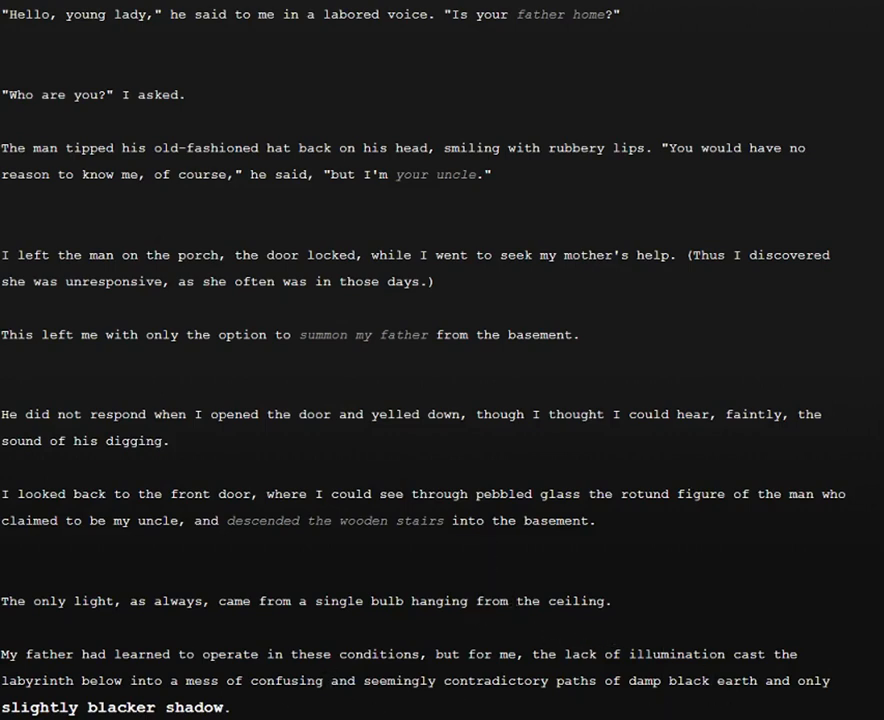
pyautogui.scroll(-3)
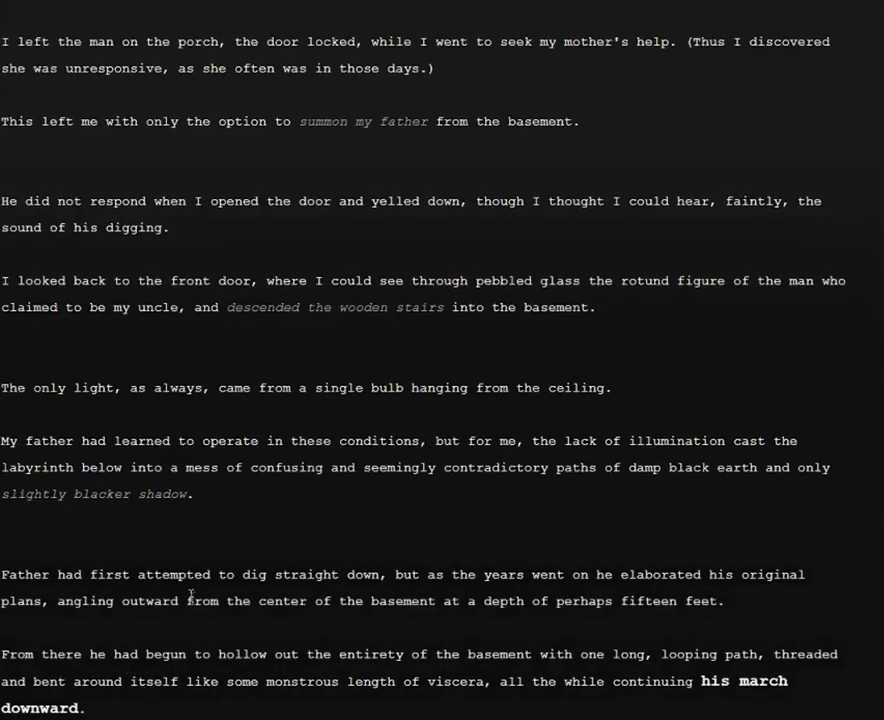
pyautogui.moveTo(474, 628)
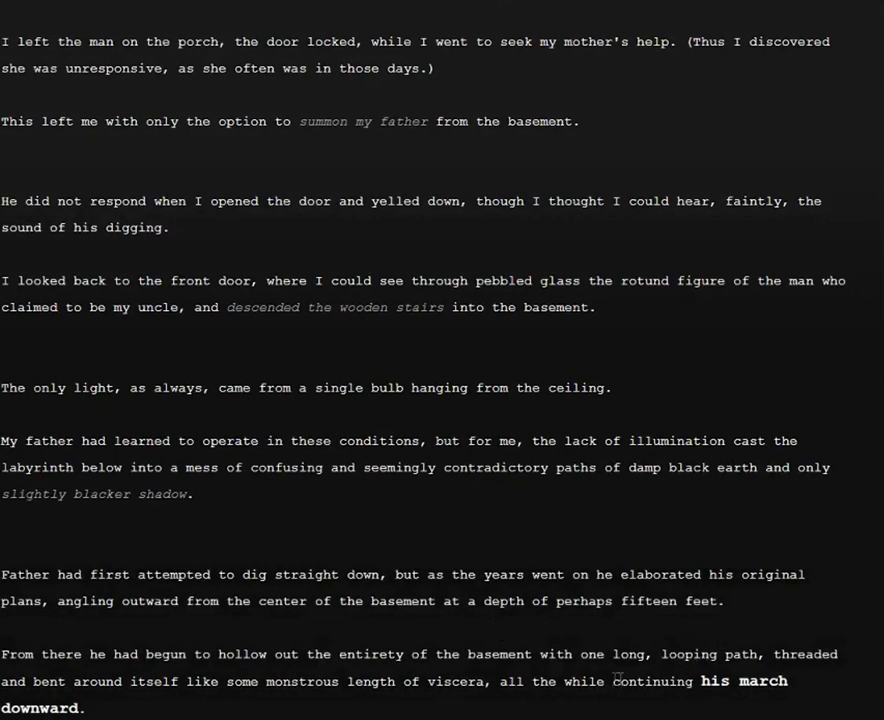
pyautogui.moveTo(336, 628)
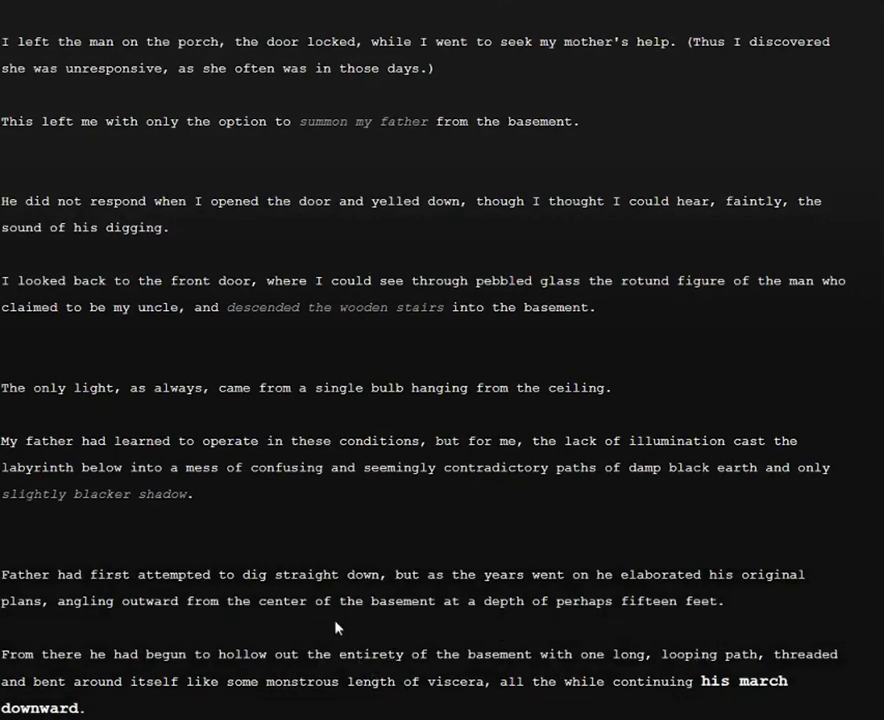
pyautogui.moveTo(332, 640)
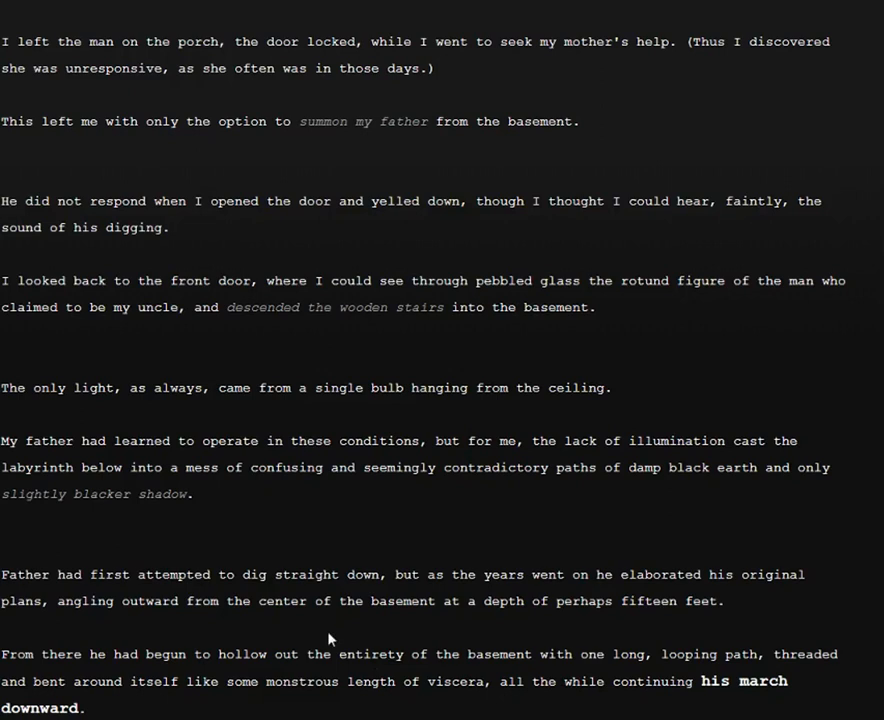
pyautogui.moveTo(416, 414)
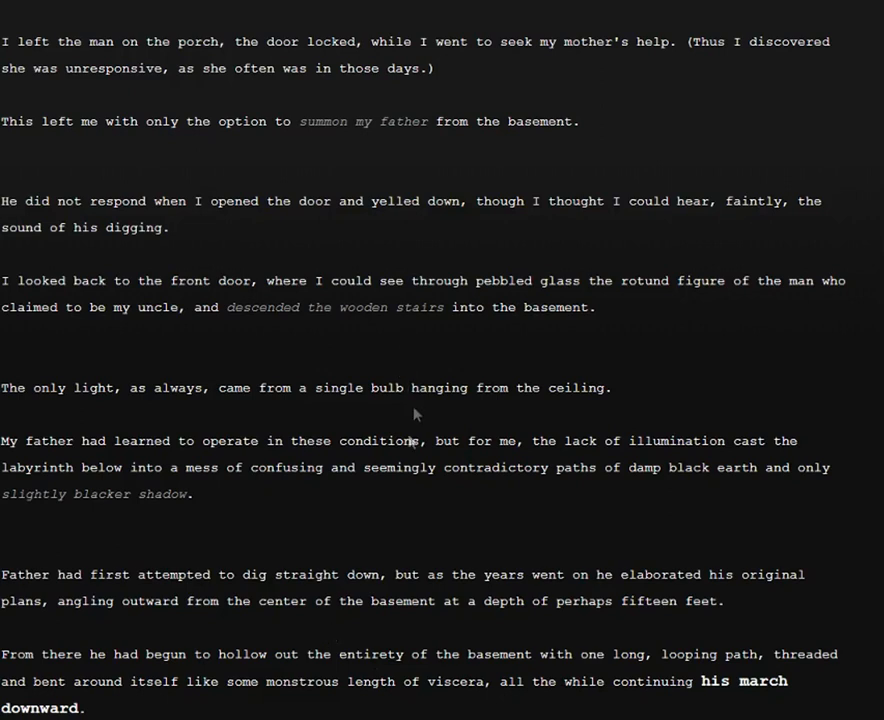
pyautogui.moveTo(344, 522)
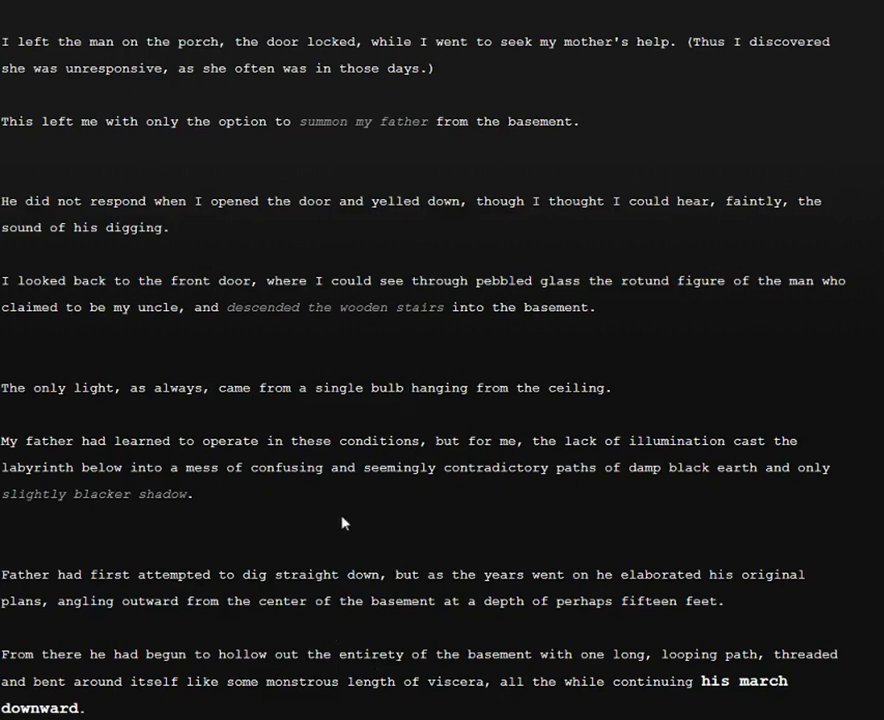
pyautogui.moveTo(318, 506)
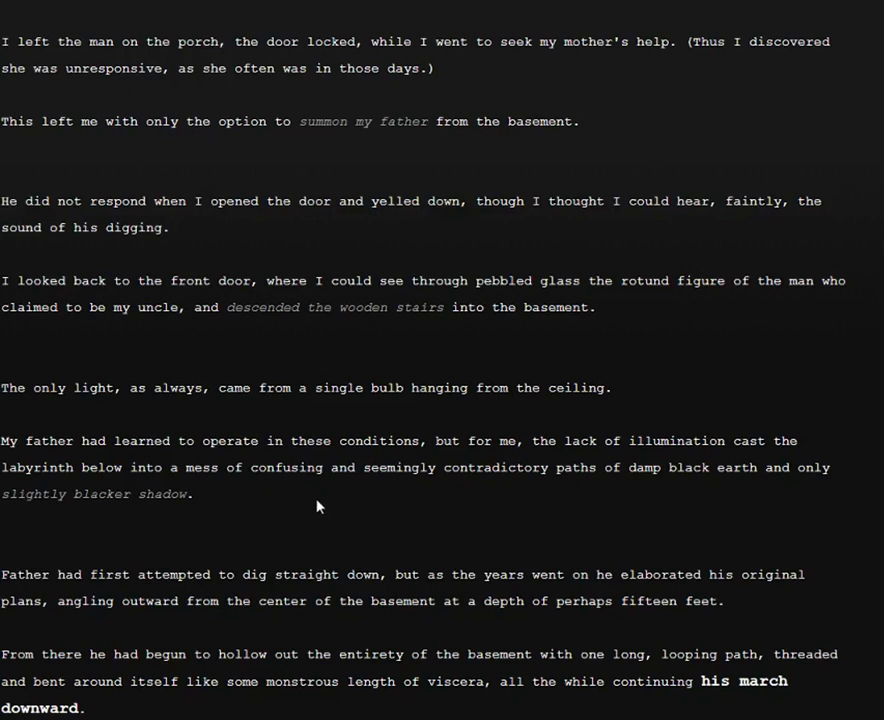
pyautogui.moveTo(312, 508)
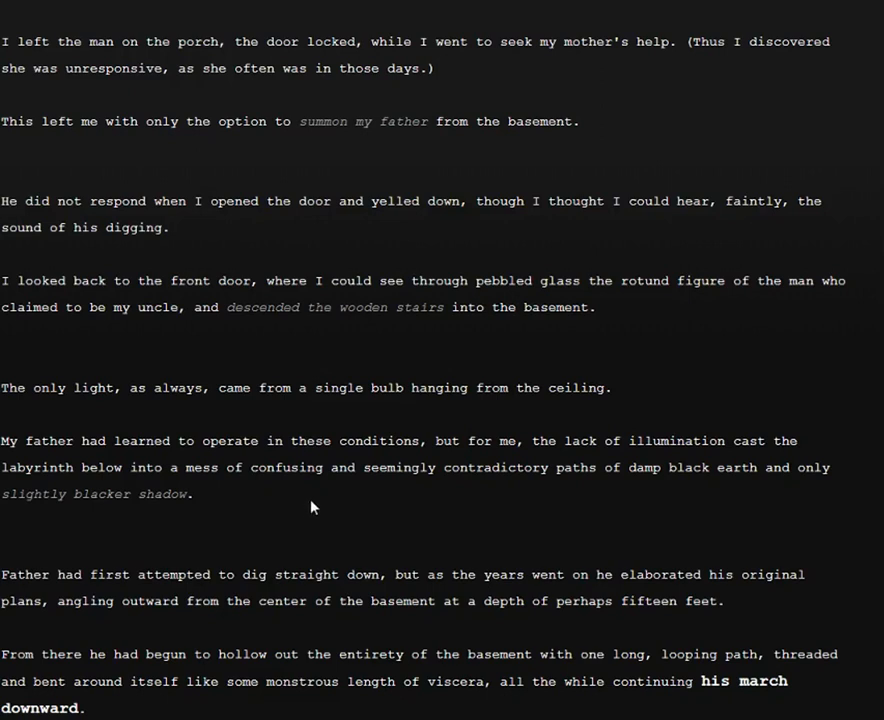
pyautogui.moveTo(262, 488)
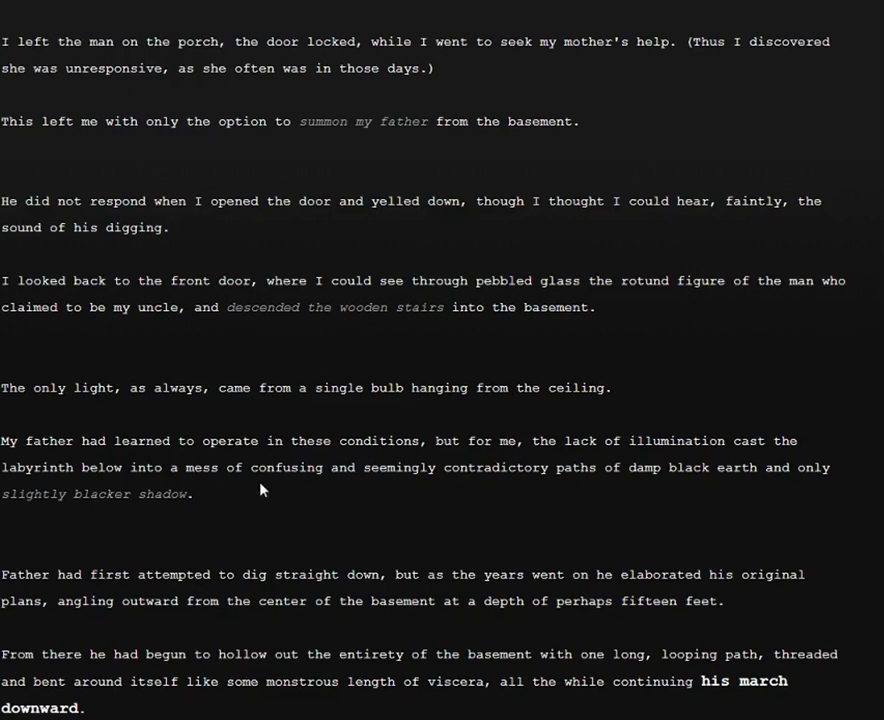
pyautogui.moveTo(356, 404)
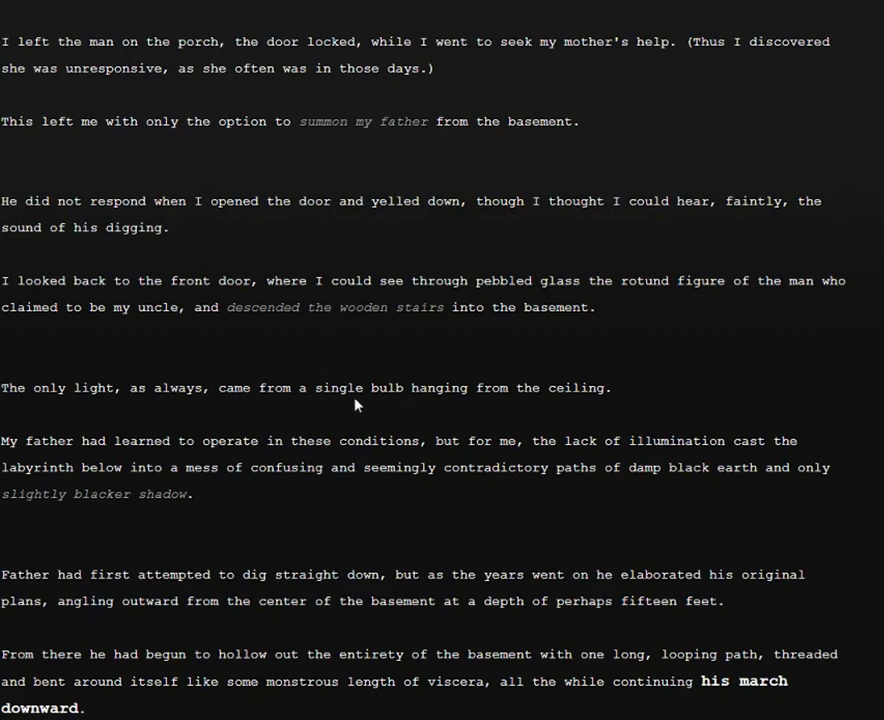
pyautogui.moveTo(372, 716)
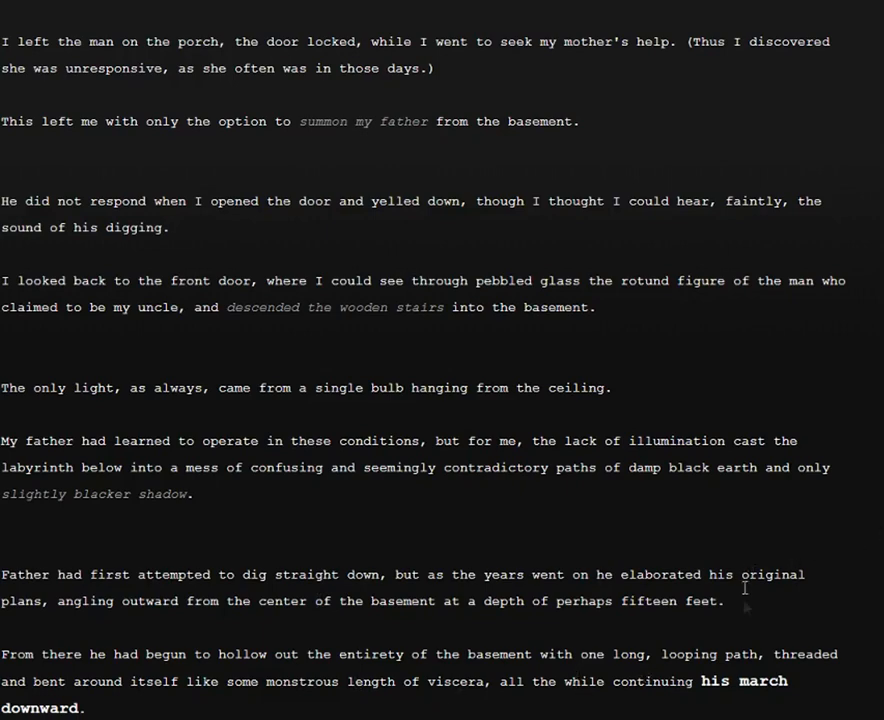
pyautogui.scroll(-3)
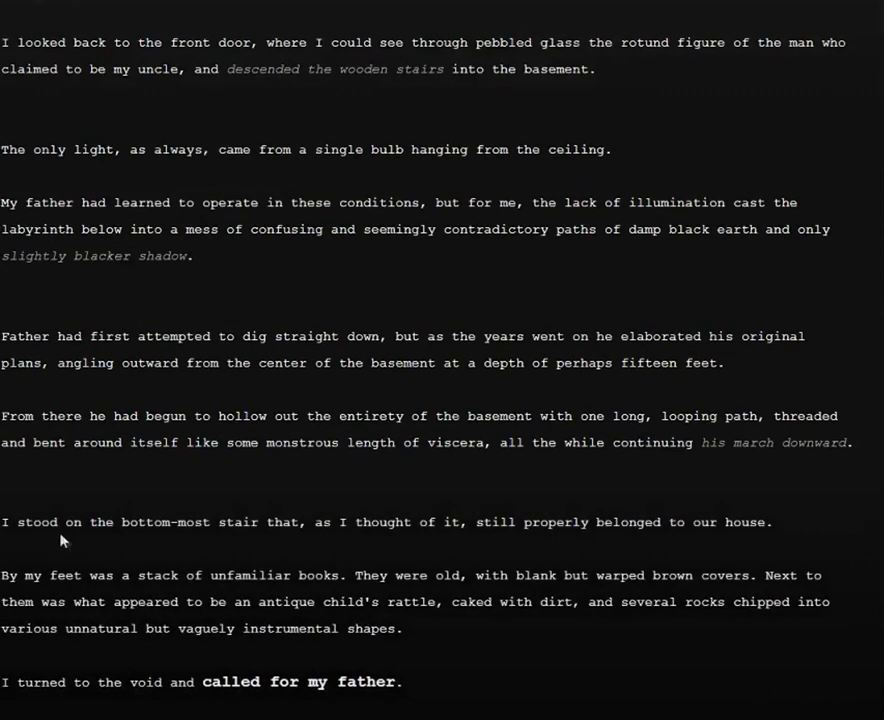
pyautogui.moveTo(72, 510)
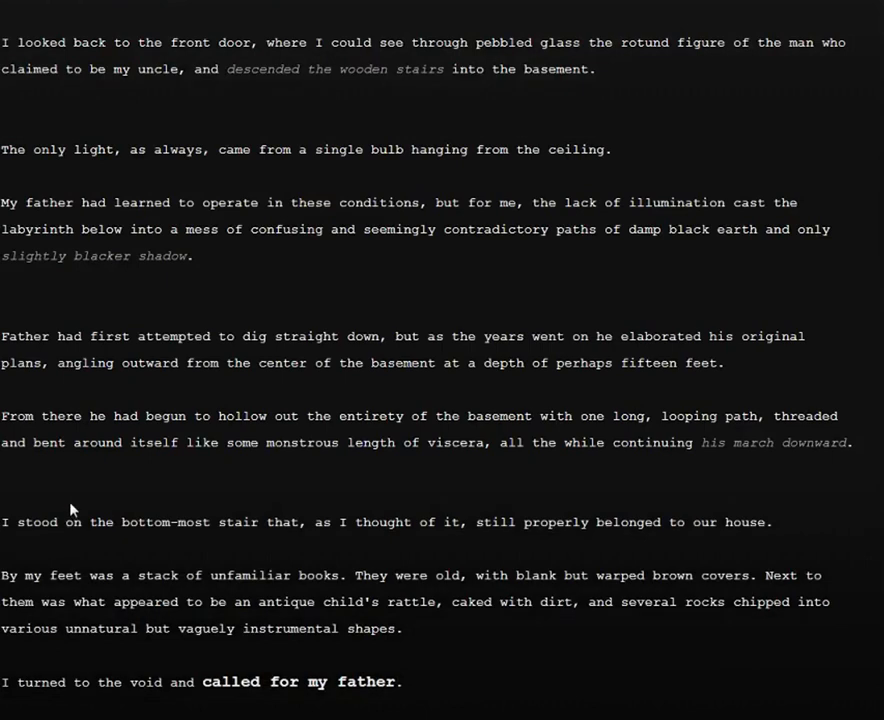
pyautogui.moveTo(164, 500)
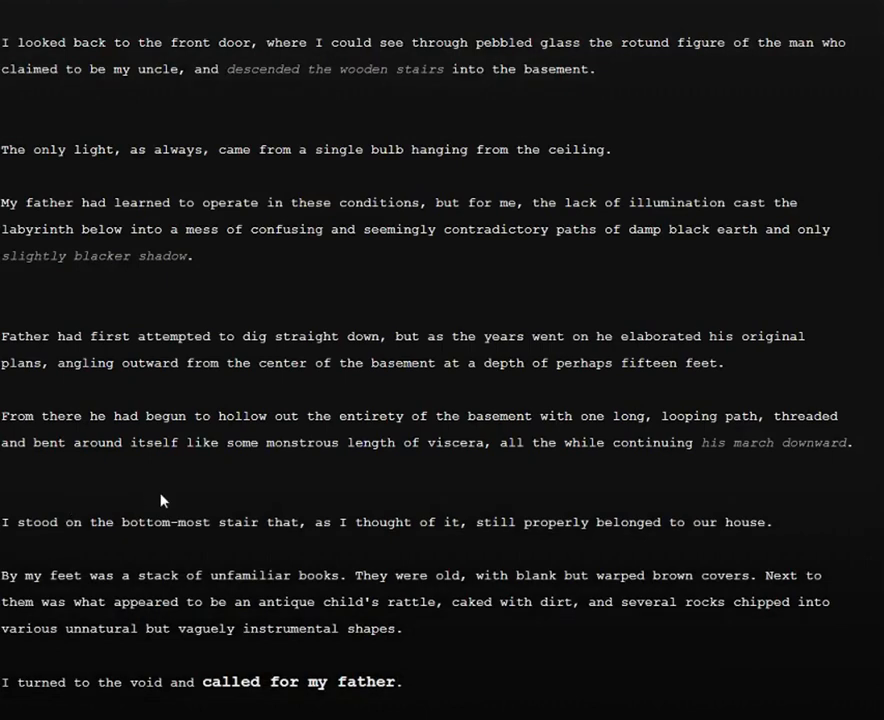
pyautogui.moveTo(240, 552)
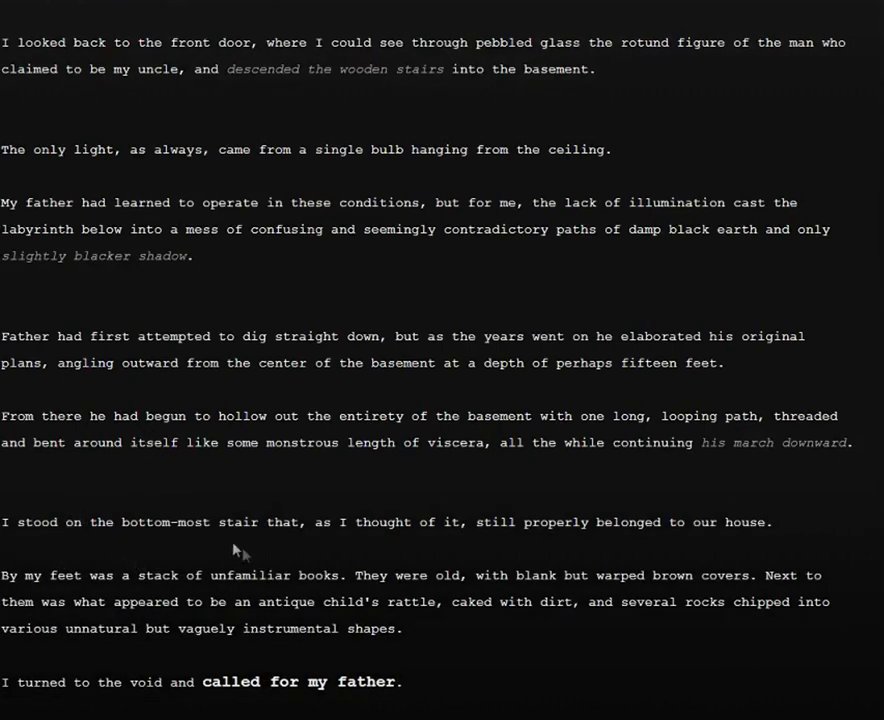
pyautogui.moveTo(256, 568)
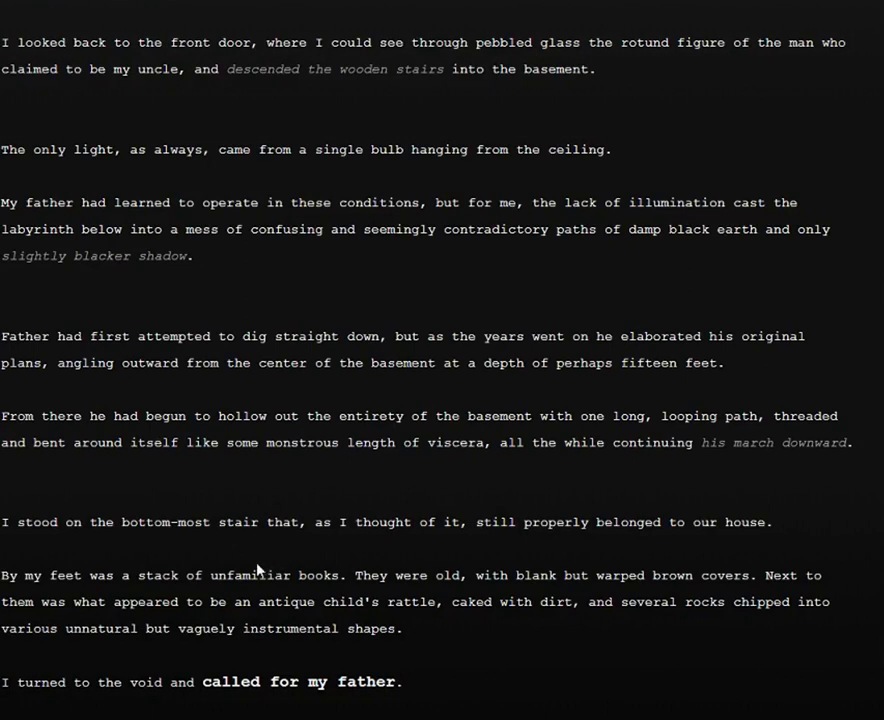
pyautogui.moveTo(280, 548)
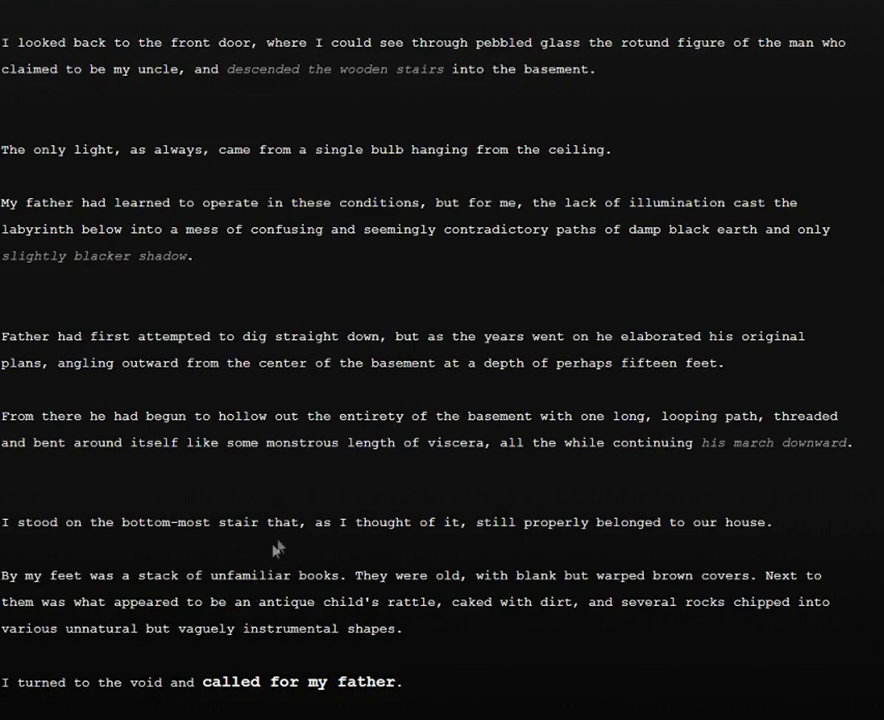
pyautogui.moveTo(300, 600)
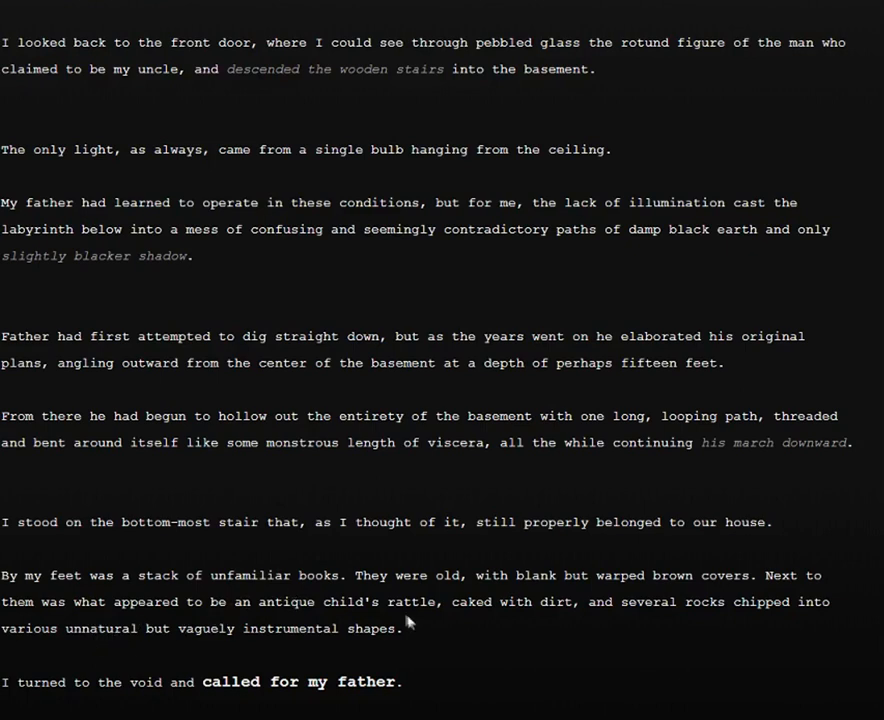
pyautogui.moveTo(504, 602)
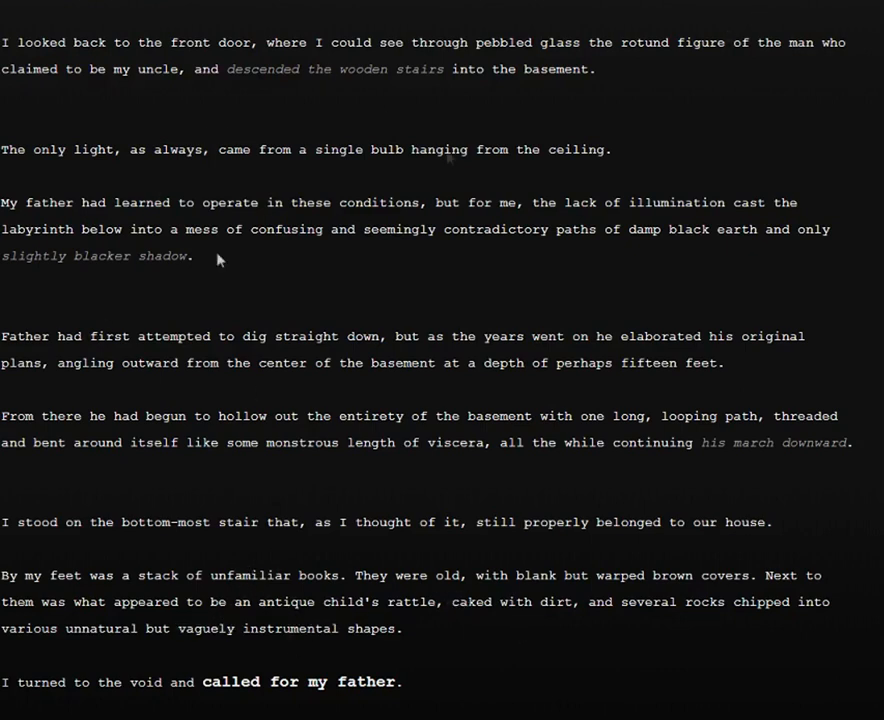
pyautogui.moveTo(464, 200)
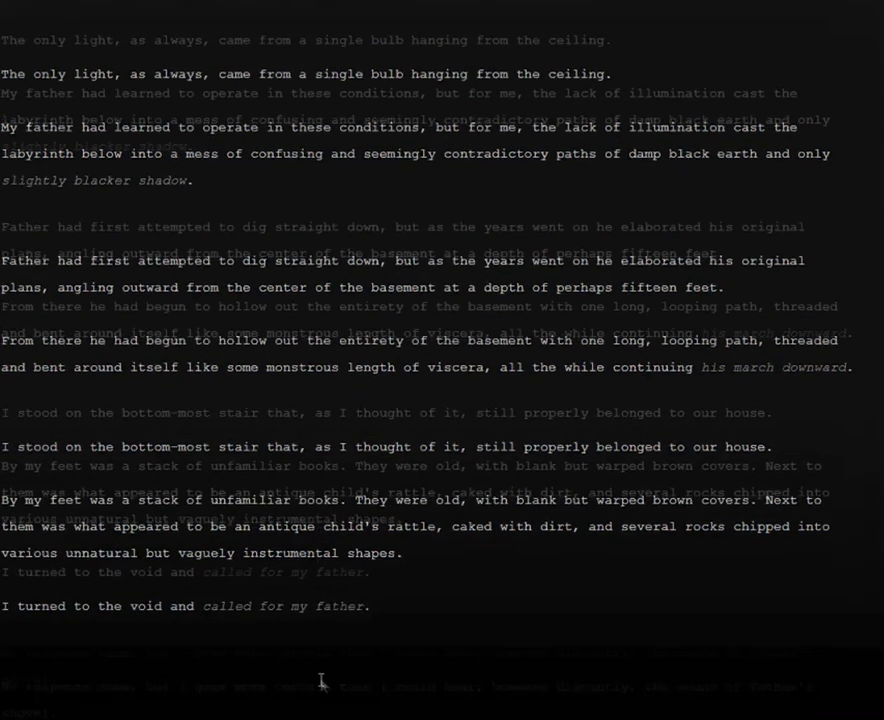
# Step: Scroll down through the passages where the digging stops and Father orders the uncle shown in
pyautogui.scroll(-3)
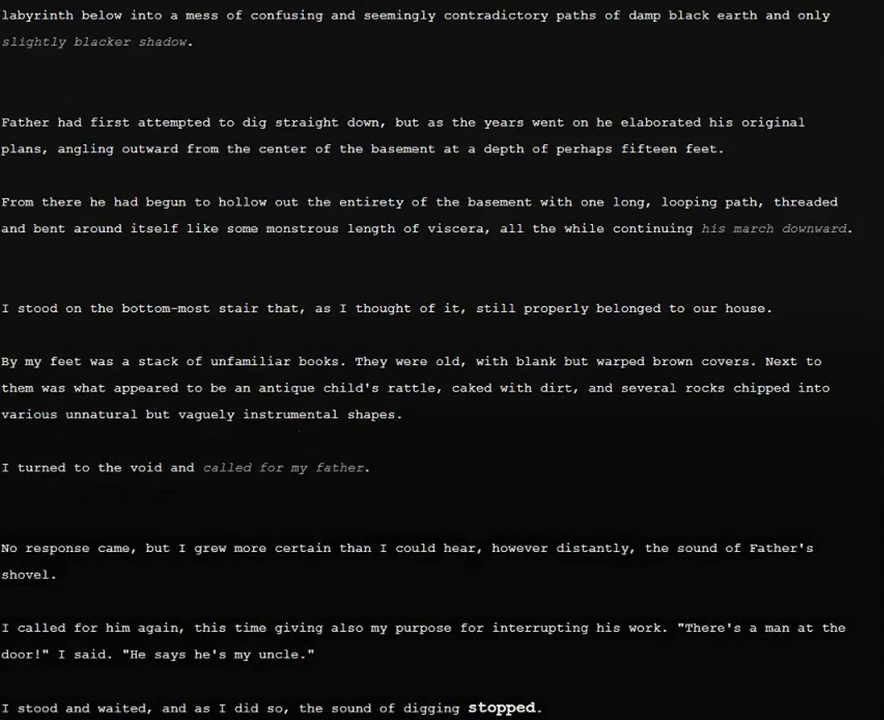
pyautogui.moveTo(496, 488)
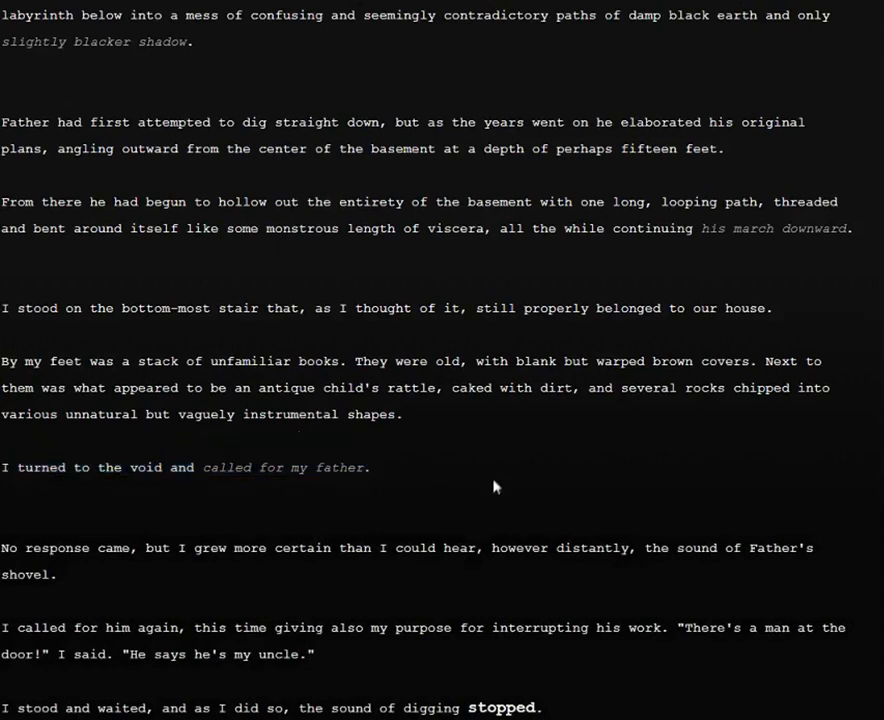
pyautogui.moveTo(292, 496)
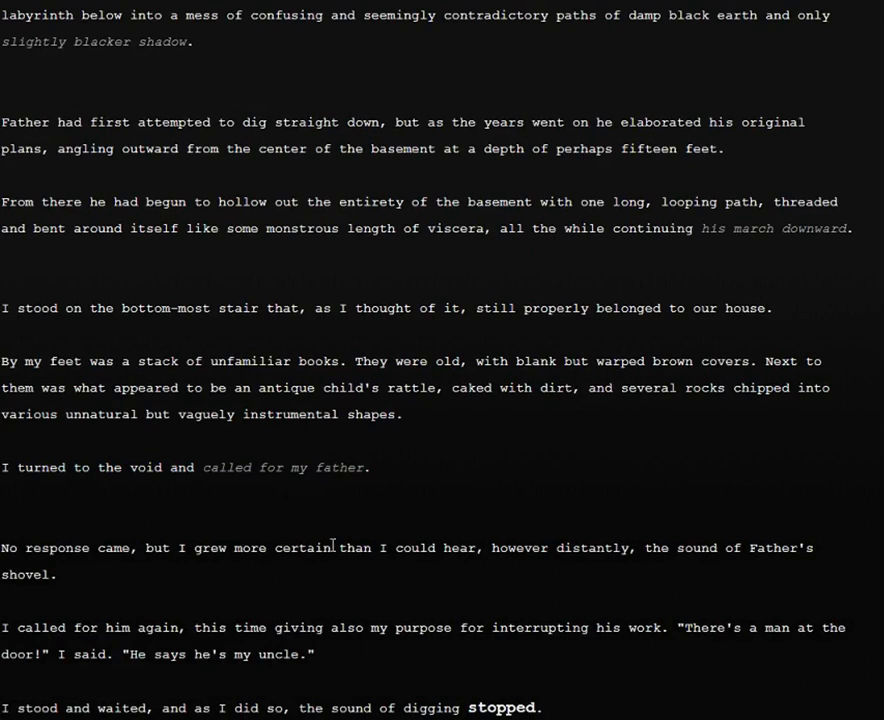
pyautogui.moveTo(410, 524)
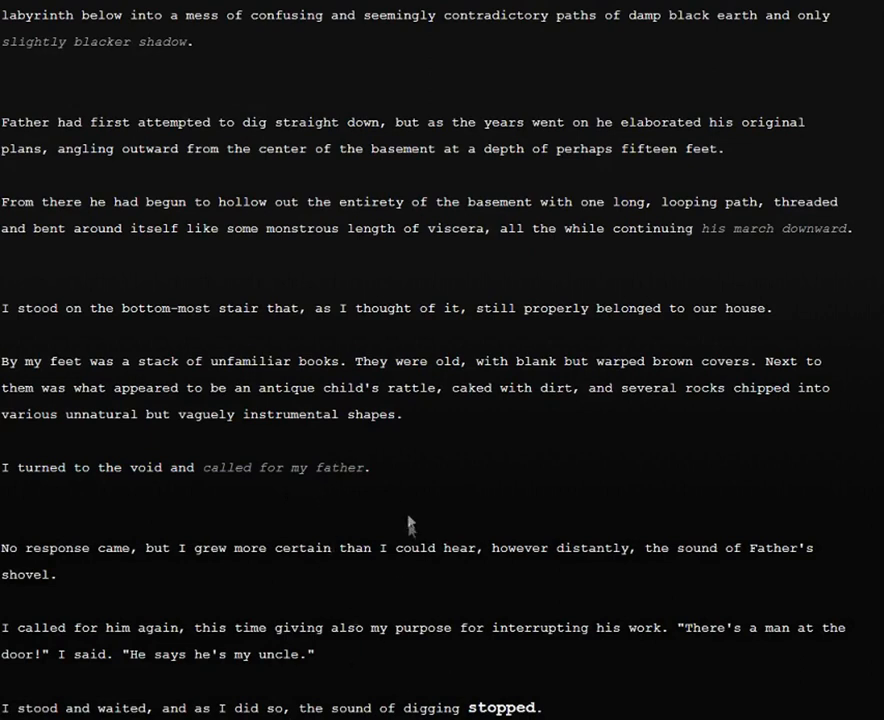
pyautogui.moveTo(110, 672)
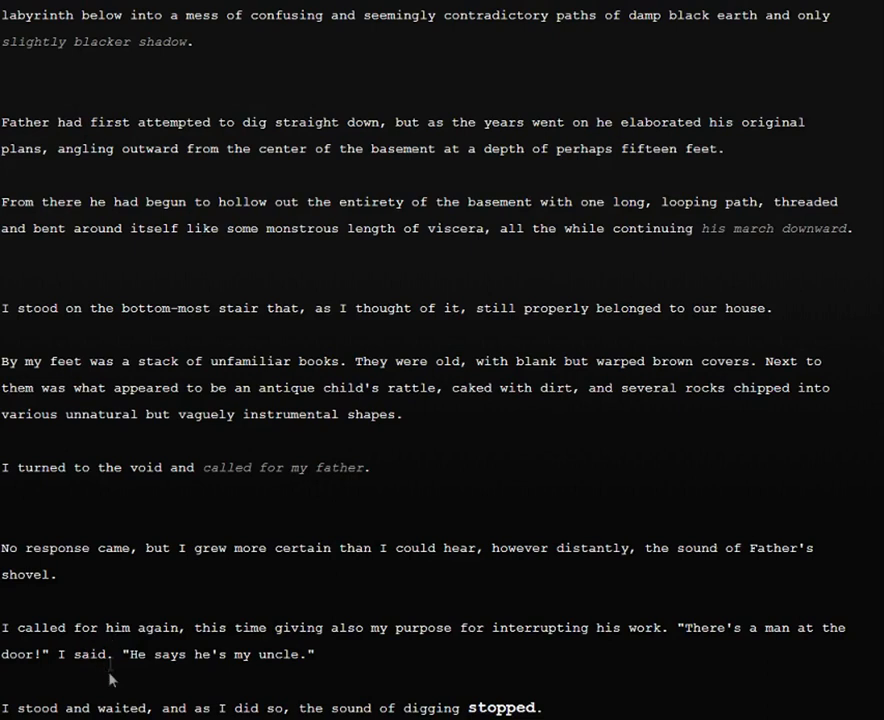
pyautogui.moveTo(424, 664)
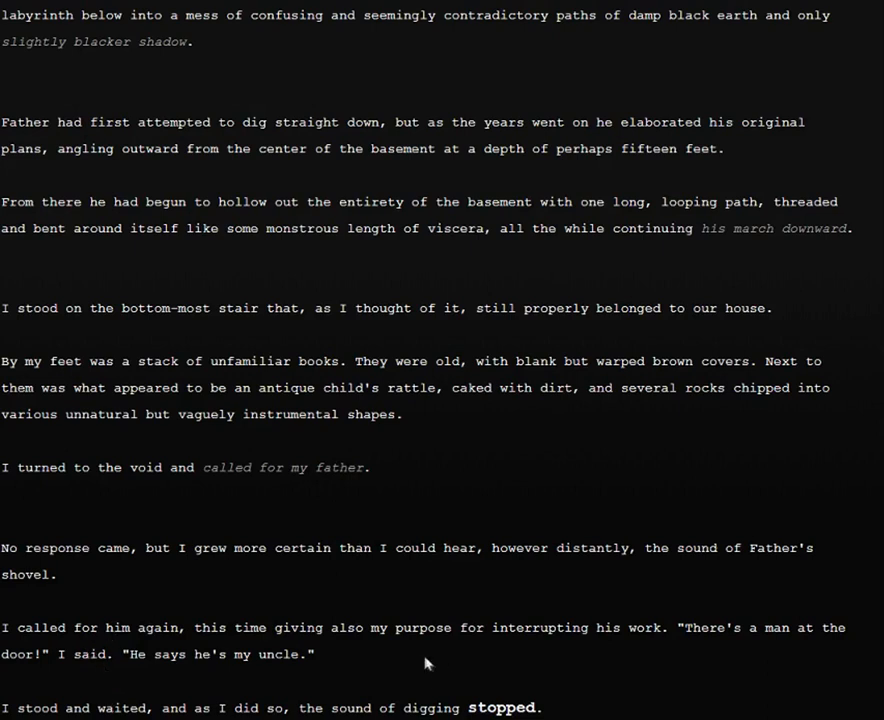
pyautogui.moveTo(360, 650)
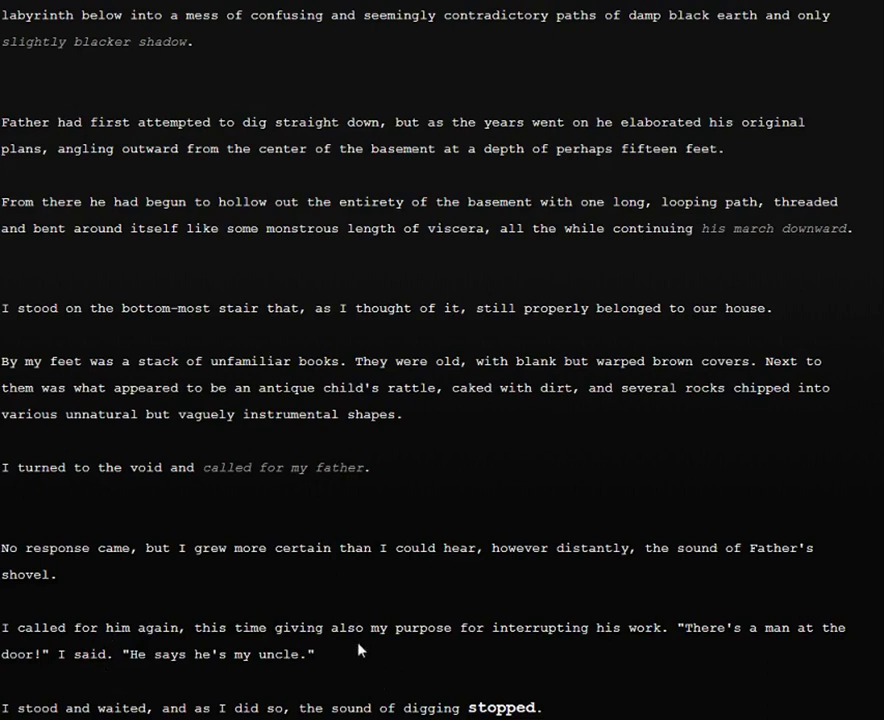
pyautogui.moveTo(404, 696)
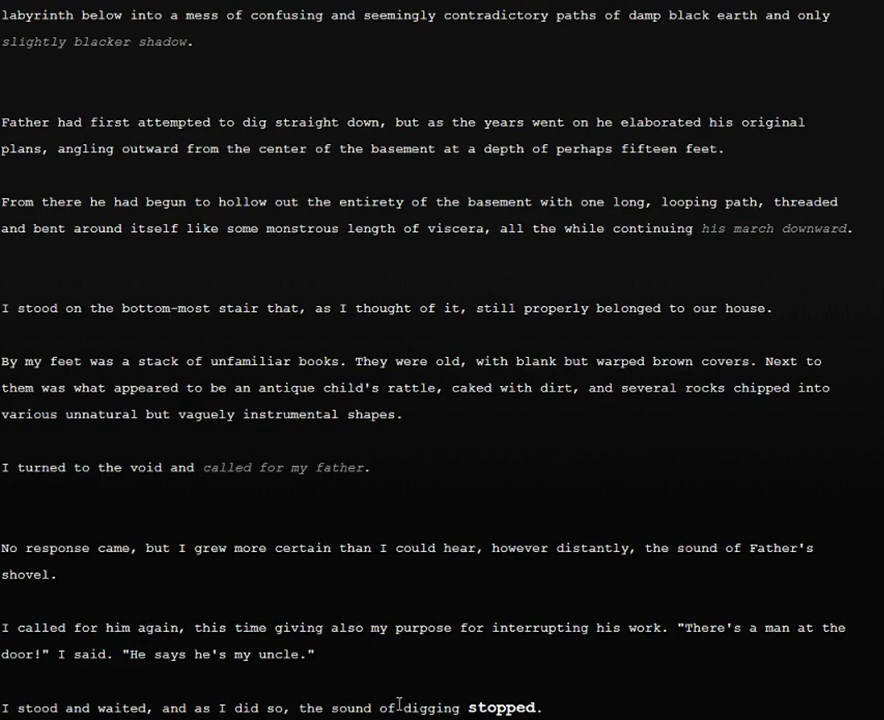
pyautogui.moveTo(396, 704)
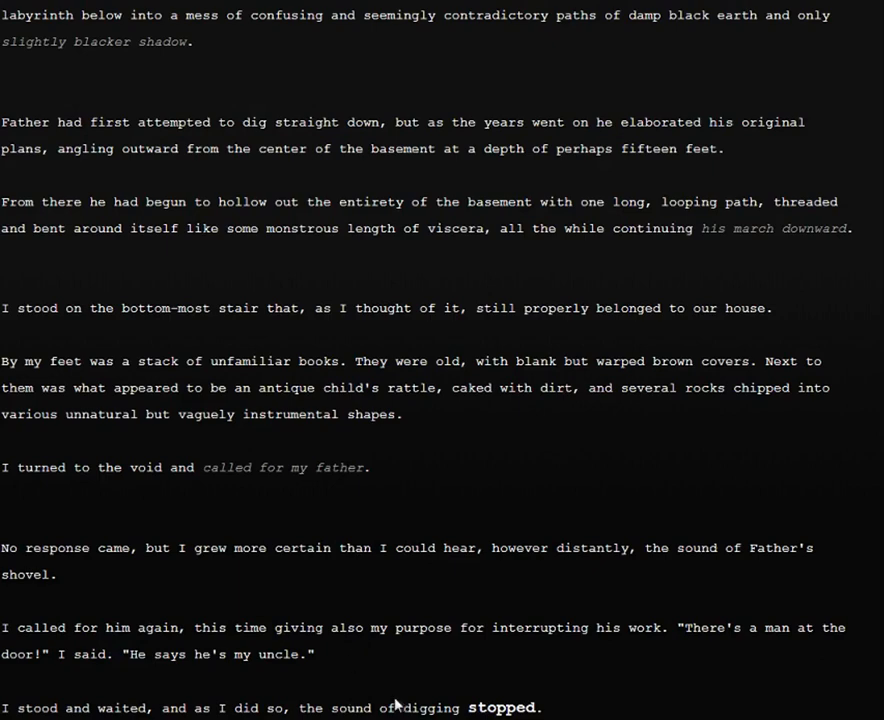
pyautogui.scroll(-3)
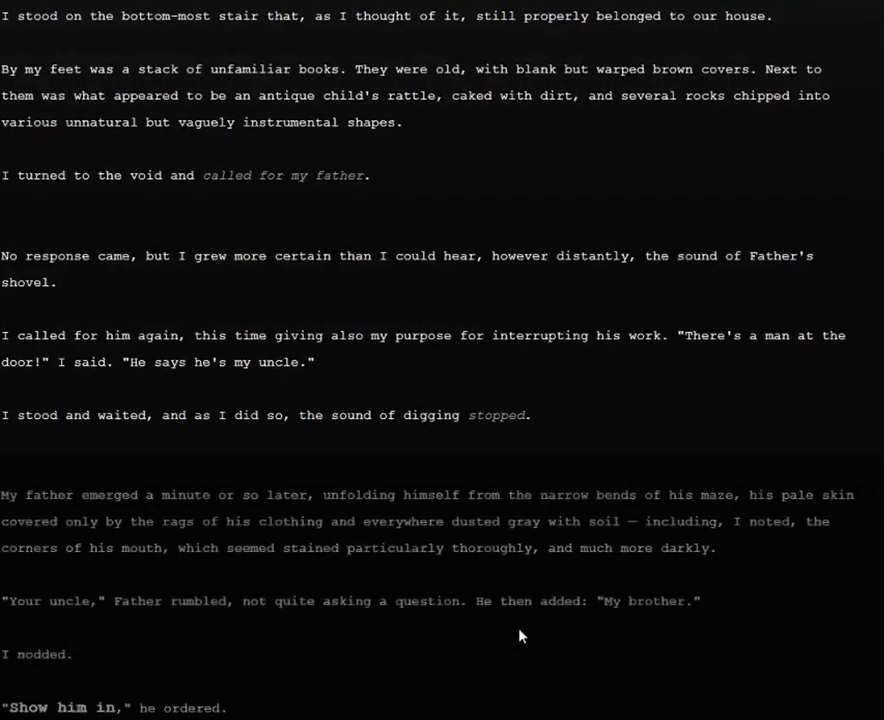
pyautogui.scroll(-3)
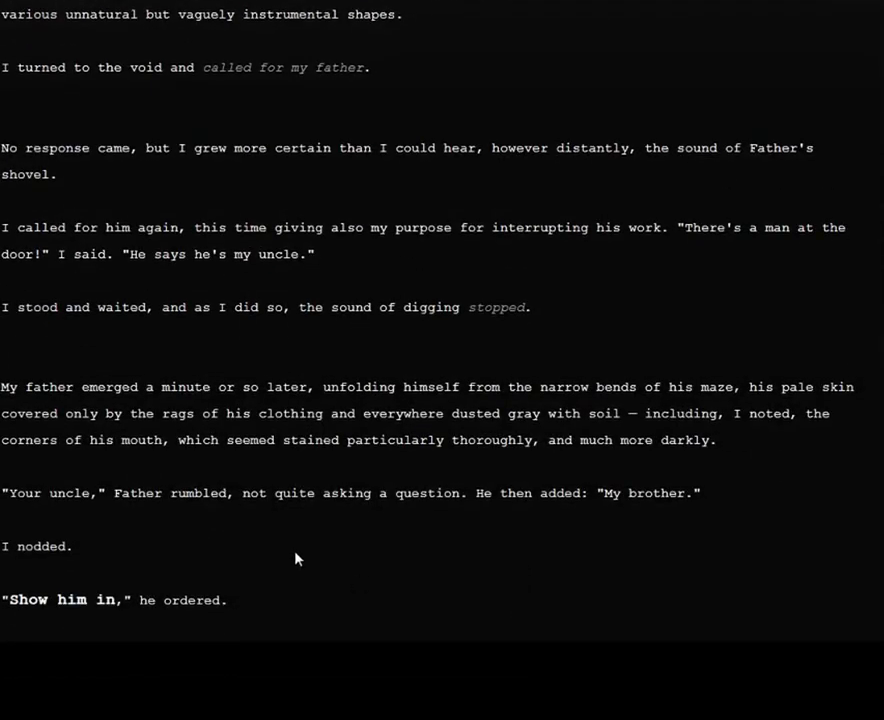
pyautogui.moveTo(446, 390)
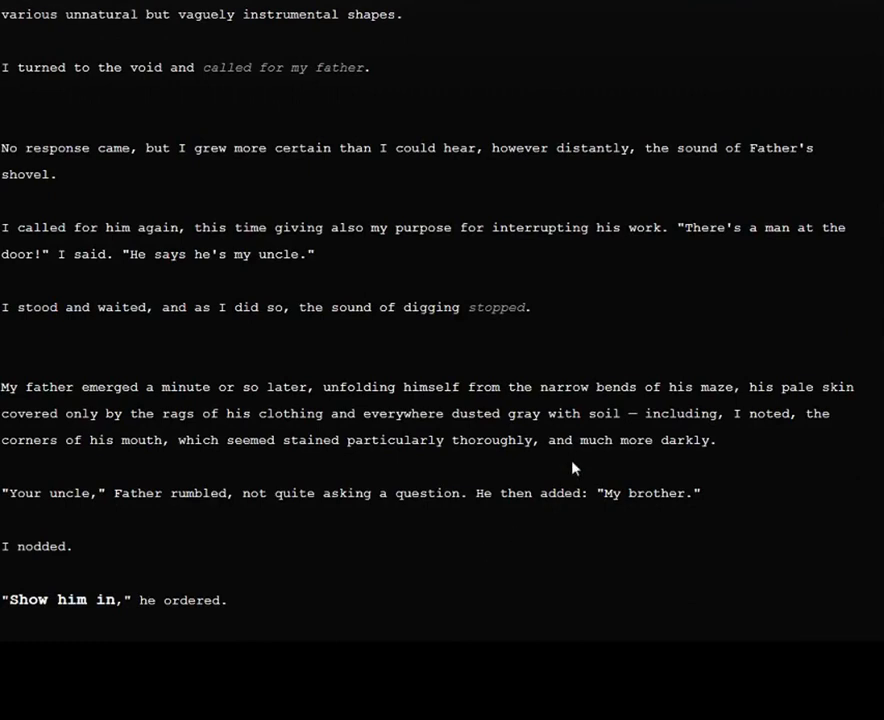
pyautogui.moveTo(530, 476)
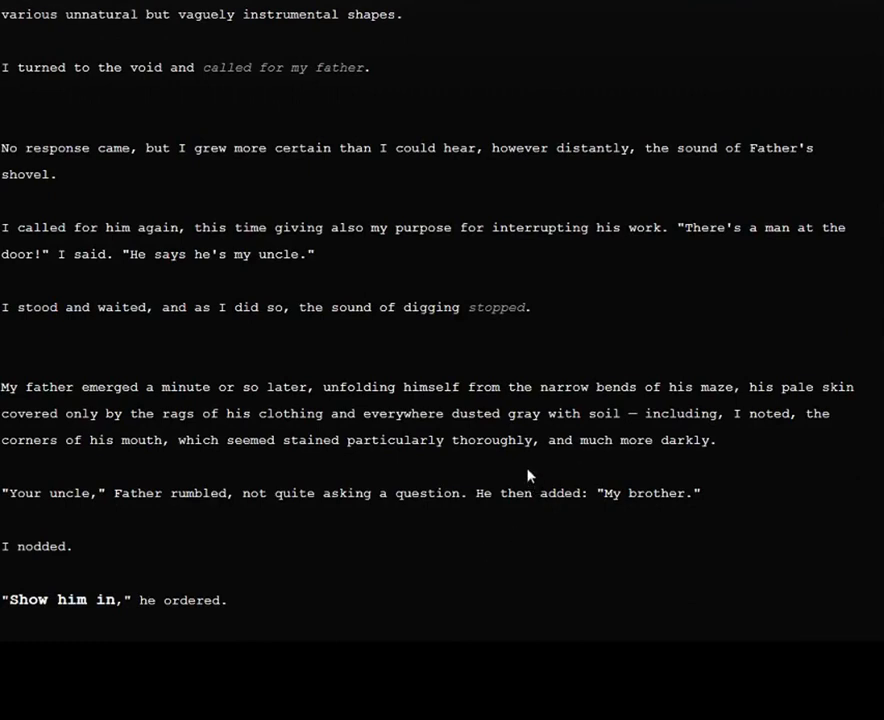
pyautogui.moveTo(450, 486)
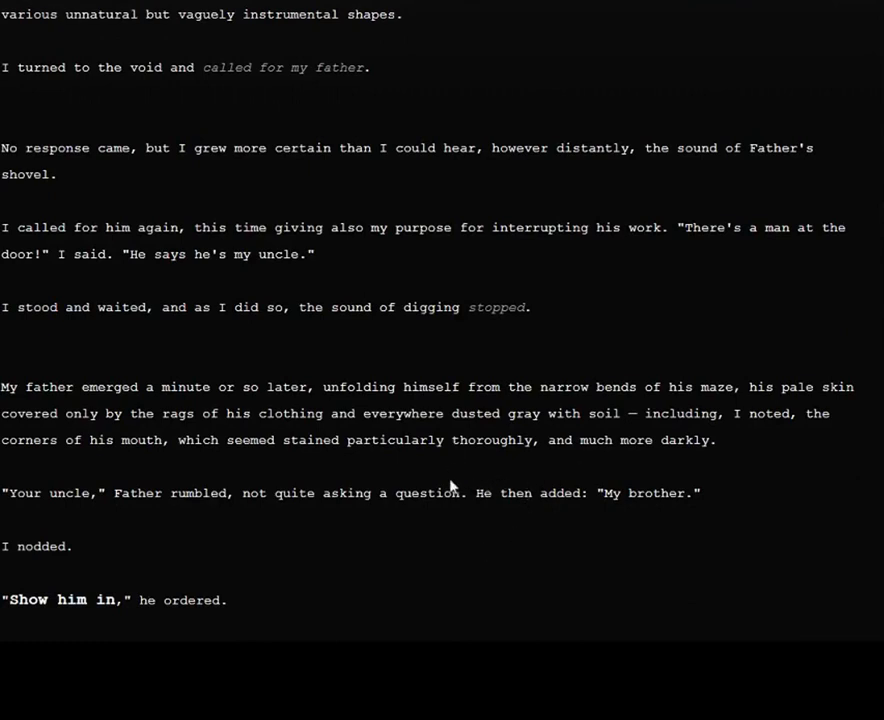
pyautogui.moveTo(500, 558)
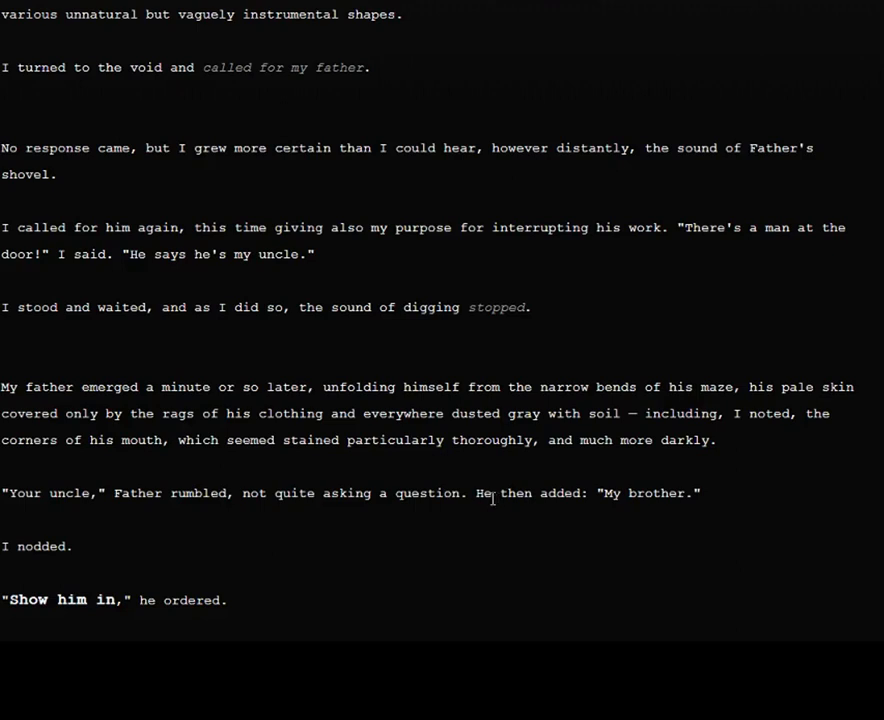
pyautogui.moveTo(432, 490)
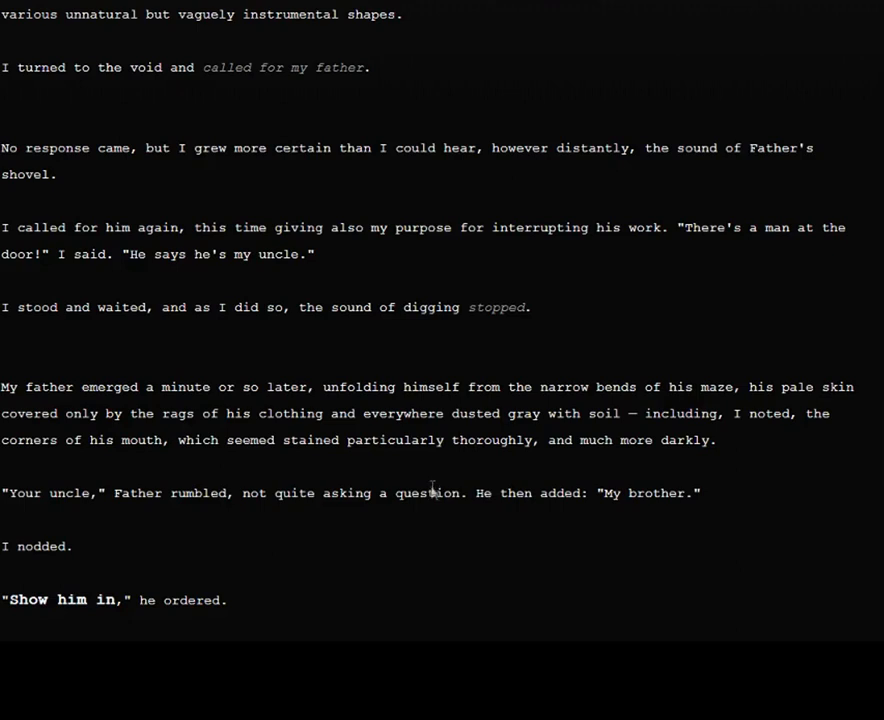
pyautogui.moveTo(516, 220)
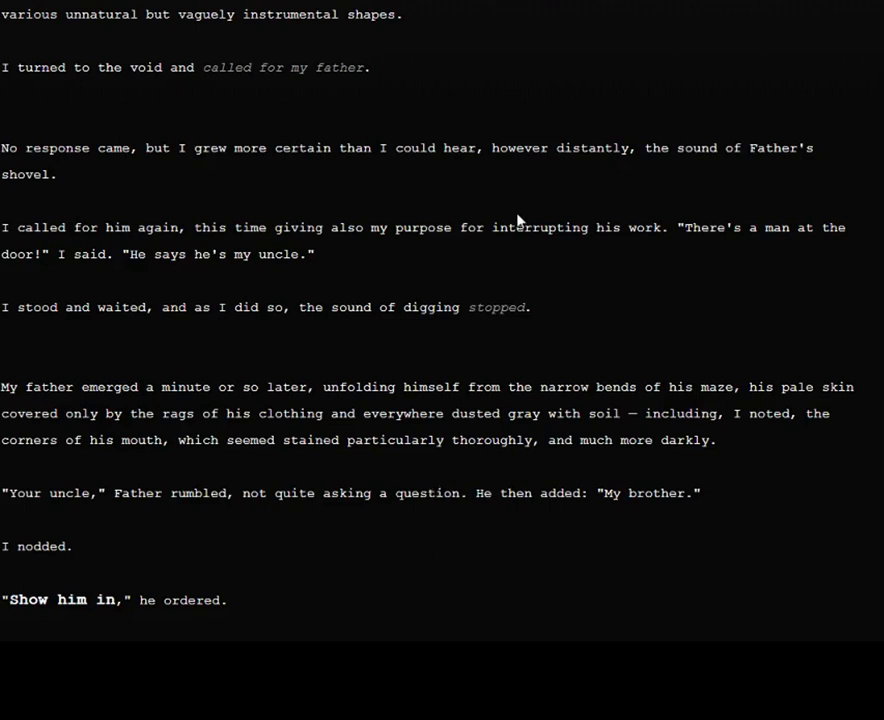
pyautogui.moveTo(392, 460)
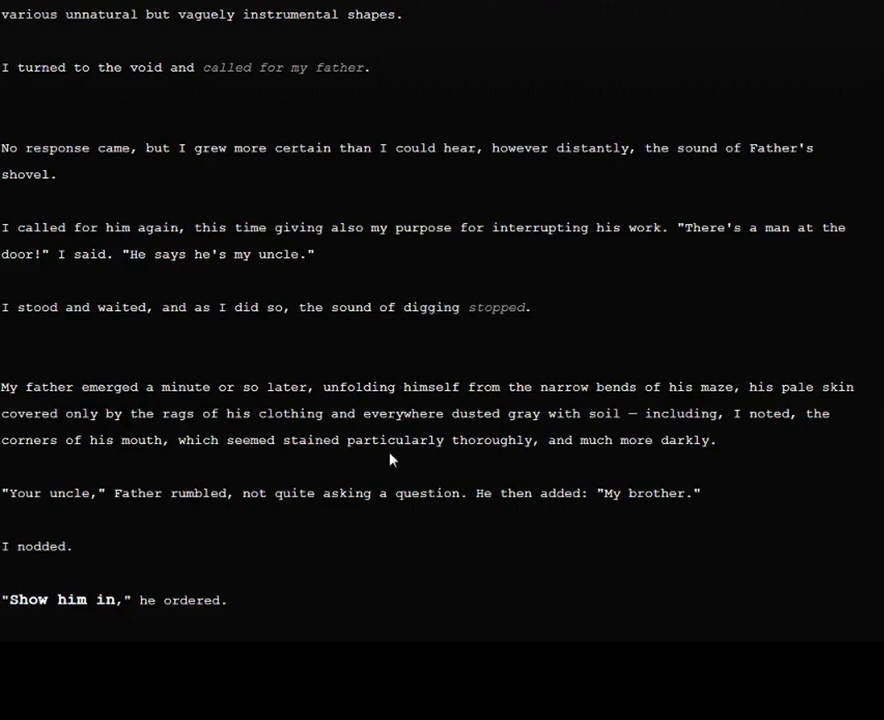
pyautogui.moveTo(546, 512)
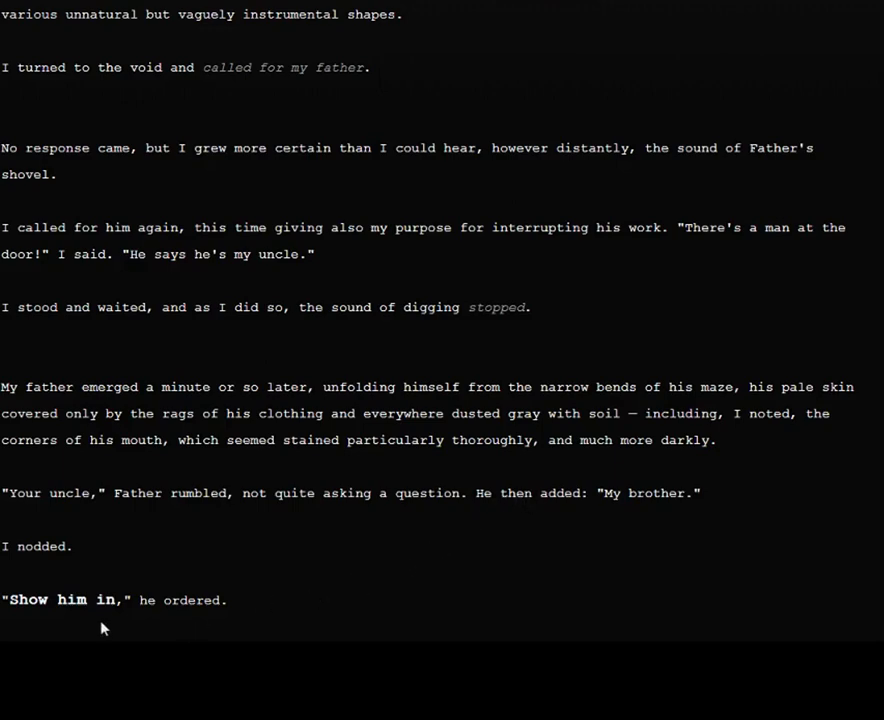
pyautogui.scroll(-3)
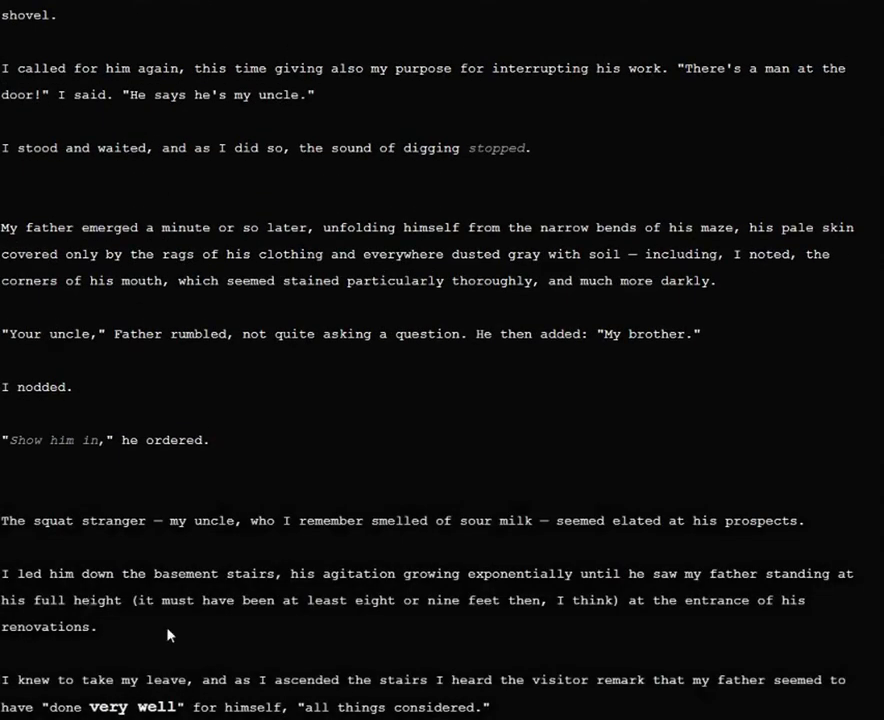
pyautogui.moveTo(454, 514)
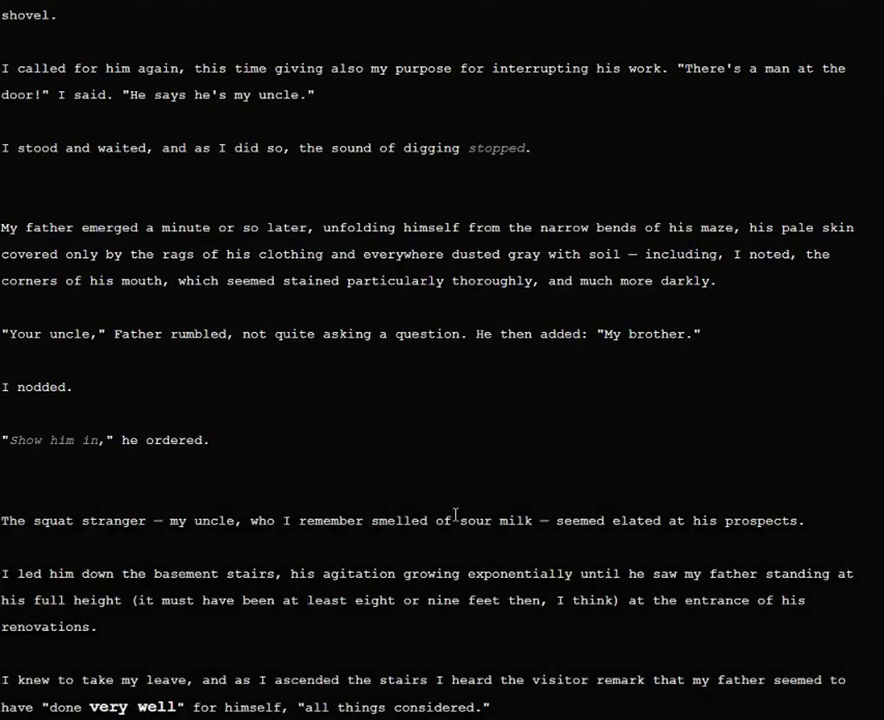
pyautogui.moveTo(626, 562)
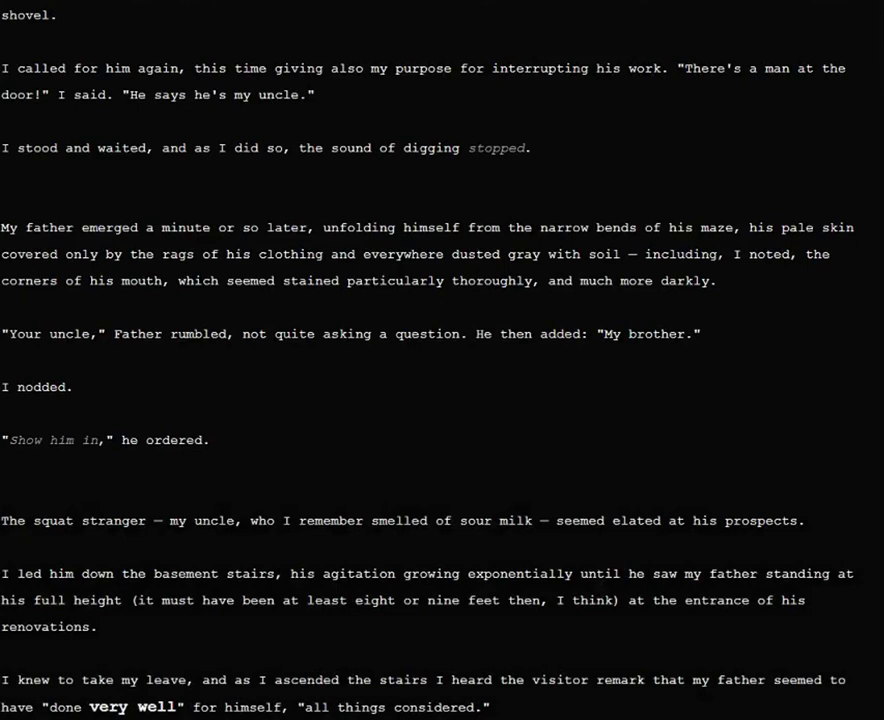
pyautogui.moveTo(336, 668)
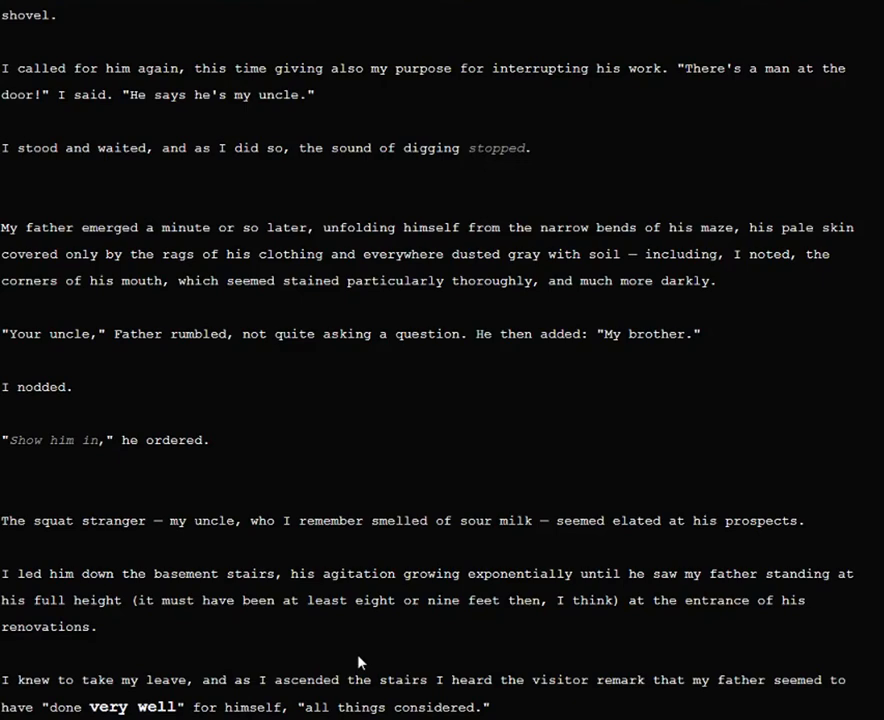
# Step: Scroll down through the uncle's visit and the return to our father's house
pyautogui.scroll(-3)
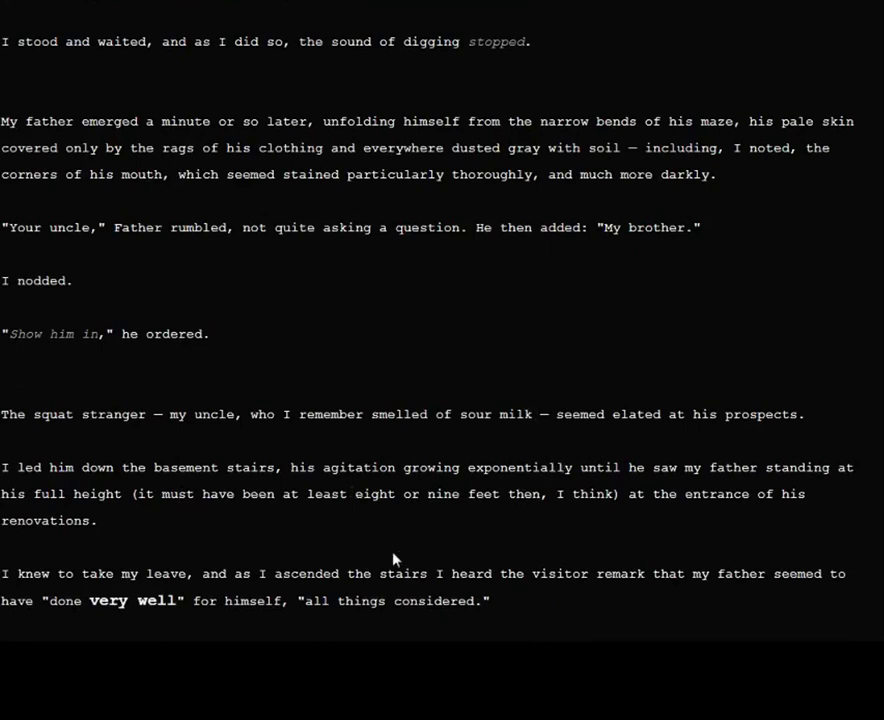
pyautogui.moveTo(332, 554)
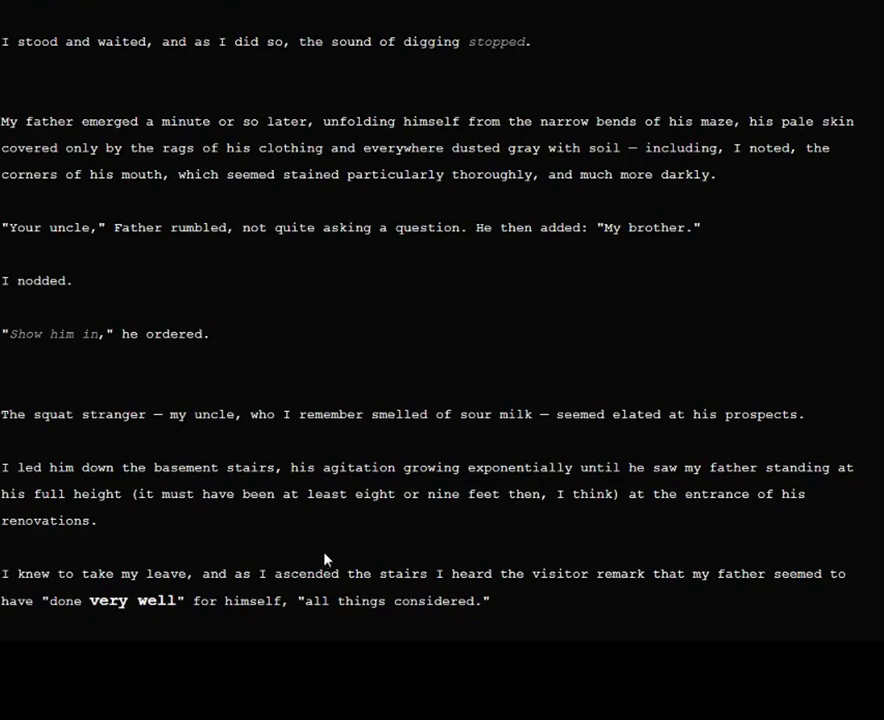
pyautogui.moveTo(192, 626)
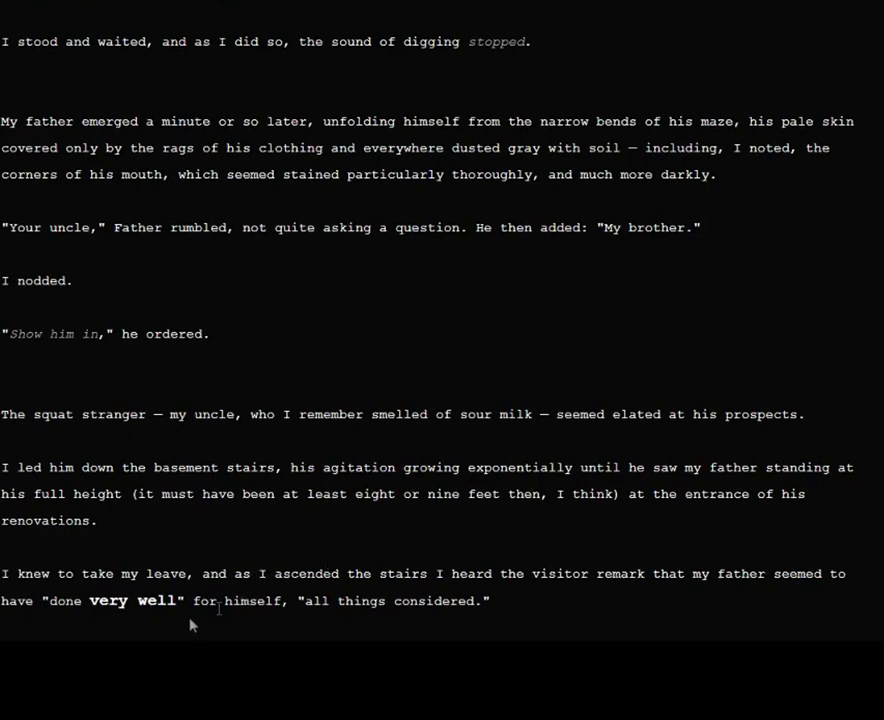
pyautogui.scroll(-3)
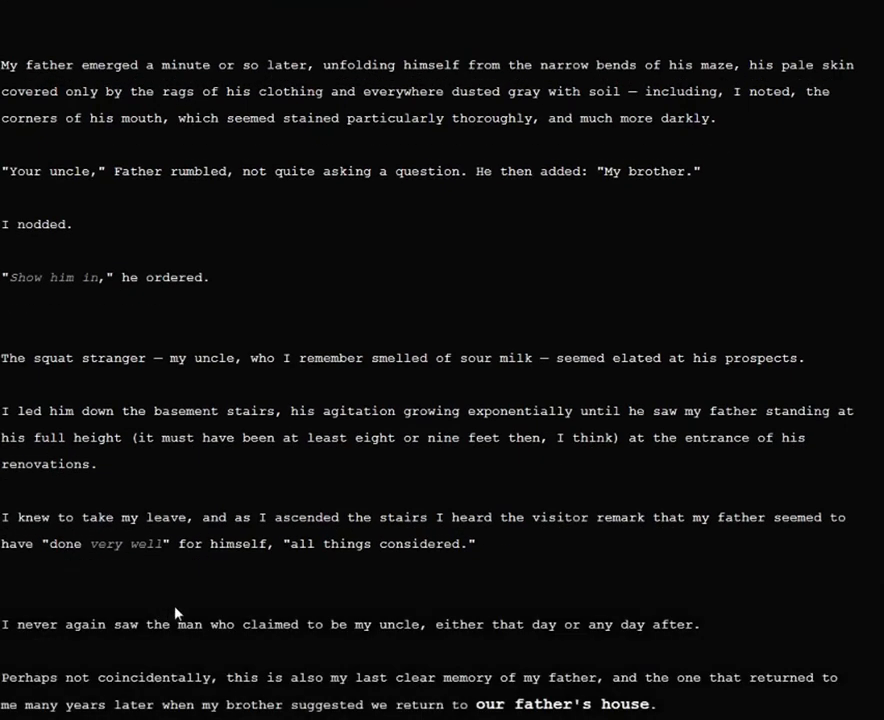
pyautogui.moveTo(168, 428)
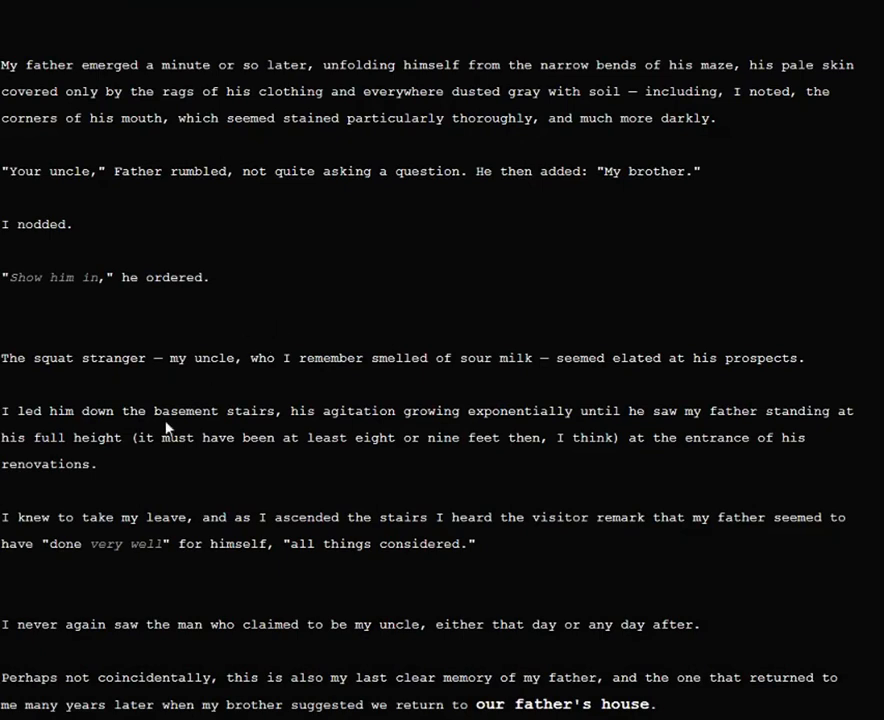
pyautogui.moveTo(588, 624)
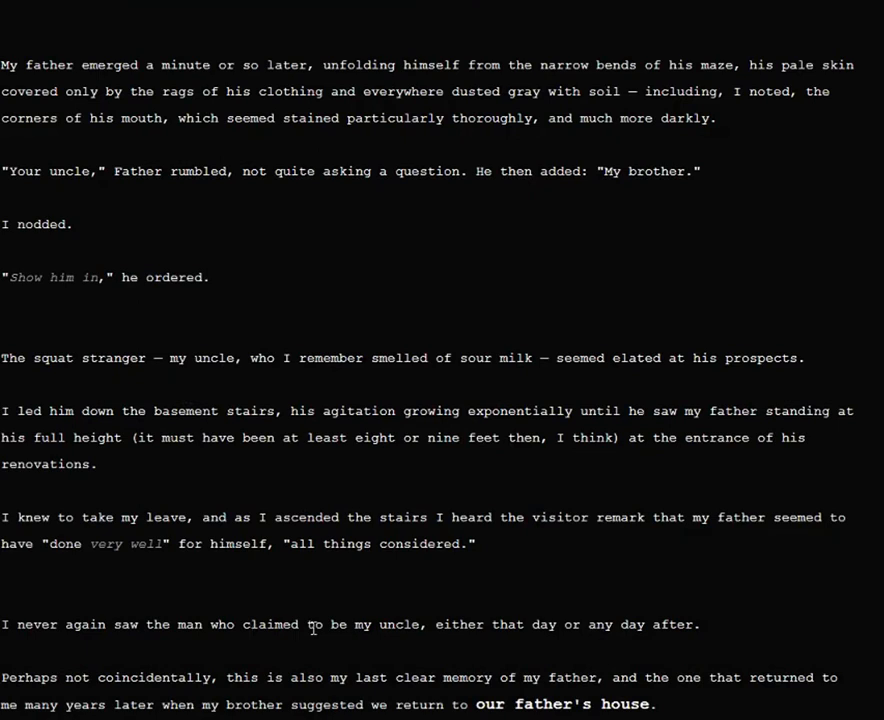
pyautogui.moveTo(322, 652)
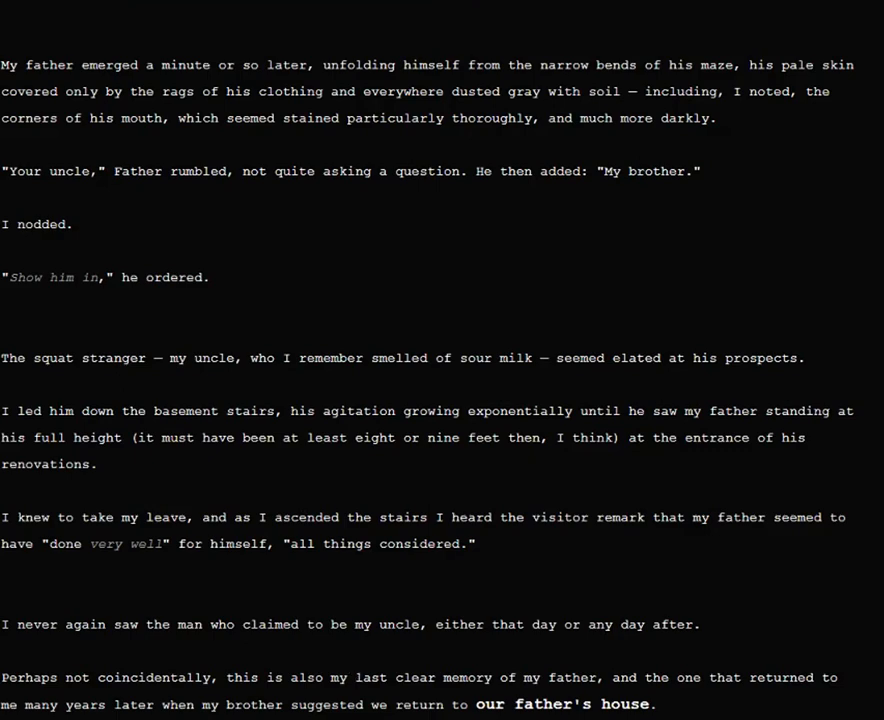
pyautogui.scroll(-3)
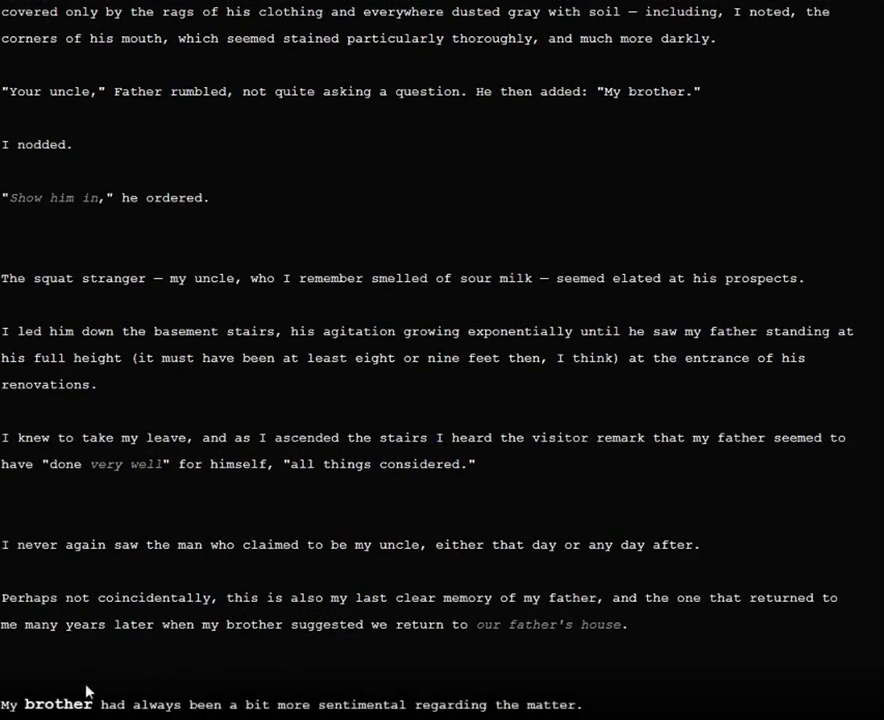
# Step: Continue past the line about my brother and scroll to the passage about the brother's friends and the renovations
pyautogui.doubleClick(58, 704)
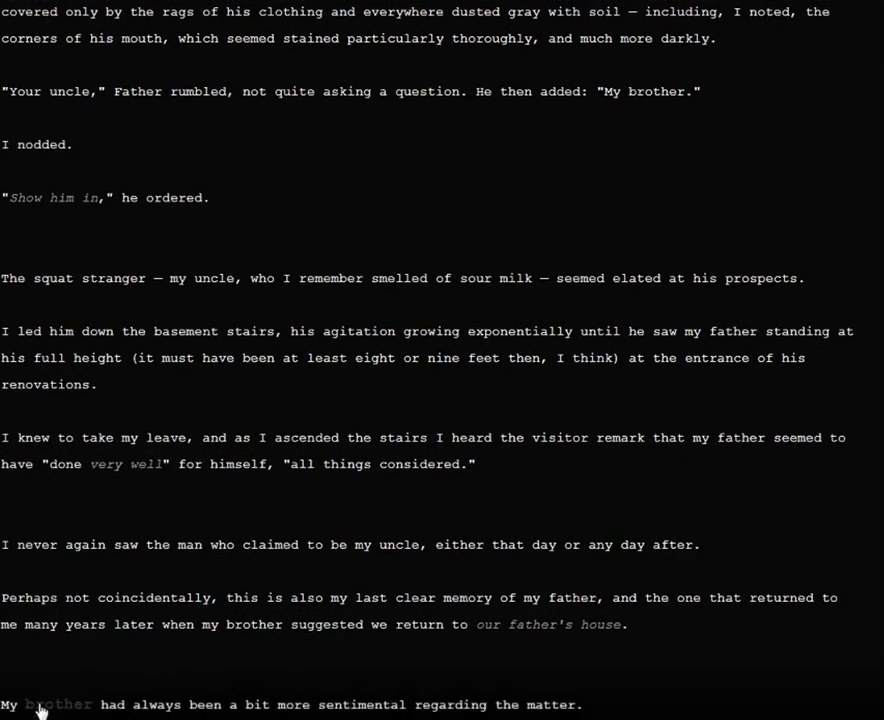
pyautogui.scroll(-3)
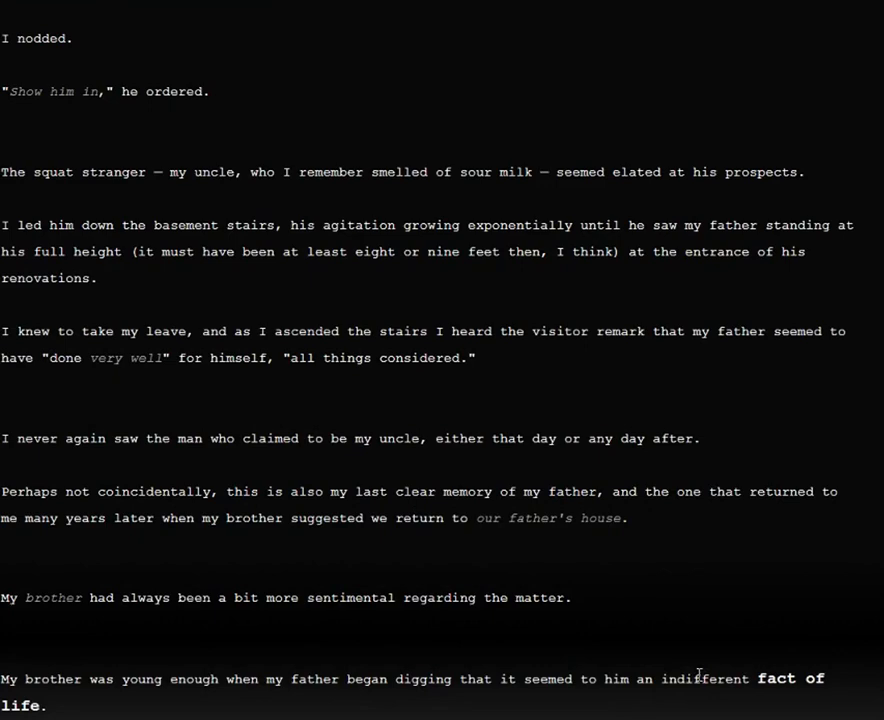
pyautogui.scroll(-3)
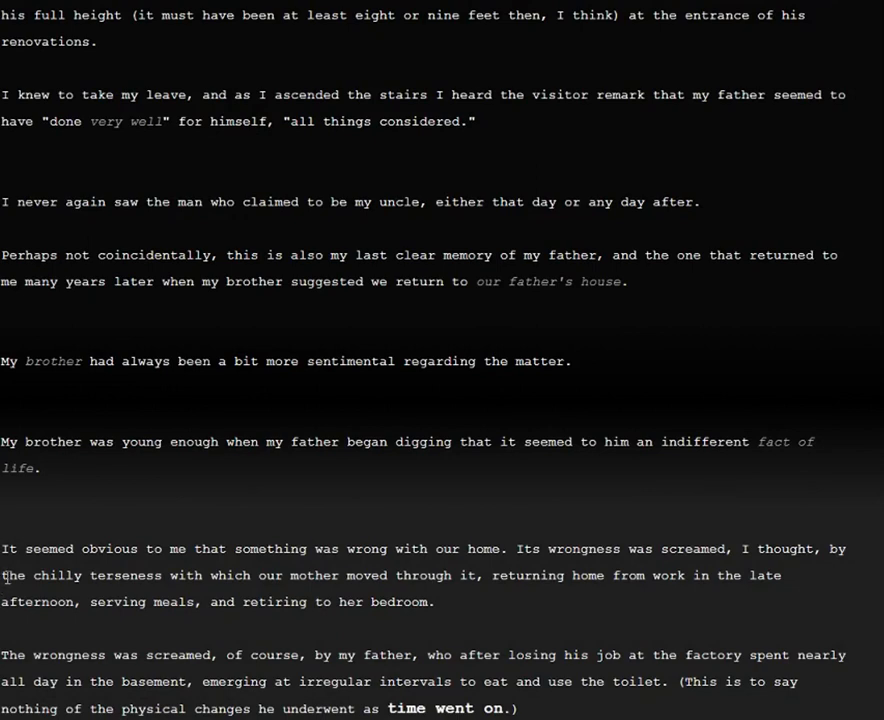
pyautogui.moveTo(144, 592)
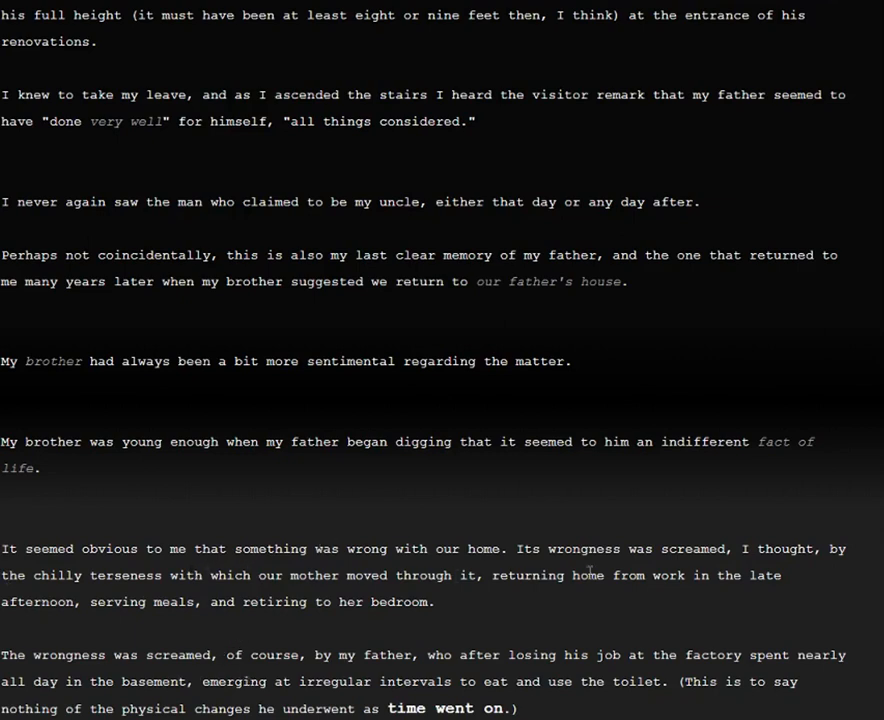
pyautogui.moveTo(548, 604)
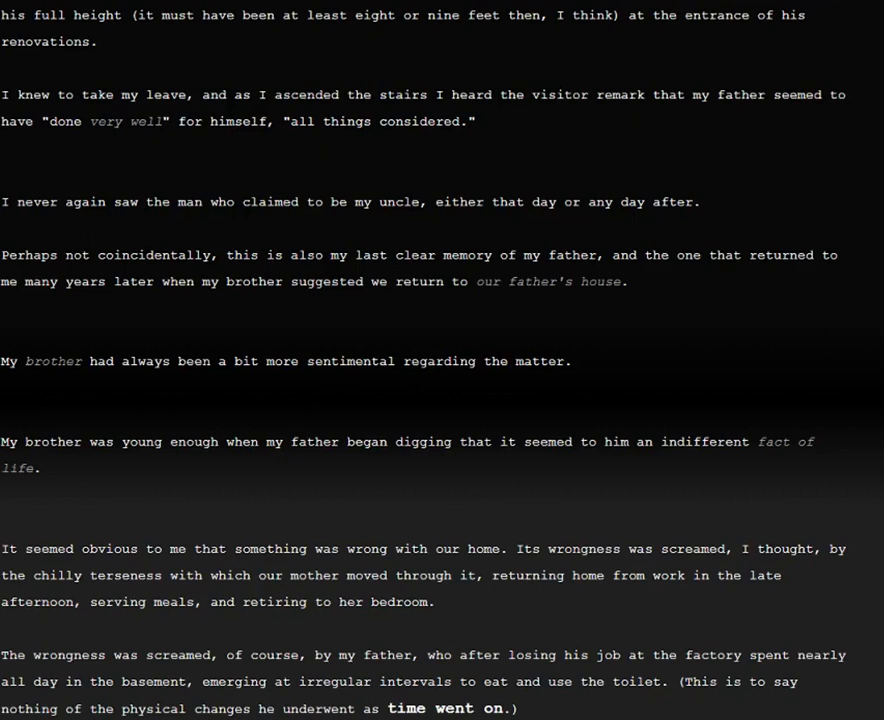
pyautogui.moveTo(430, 634)
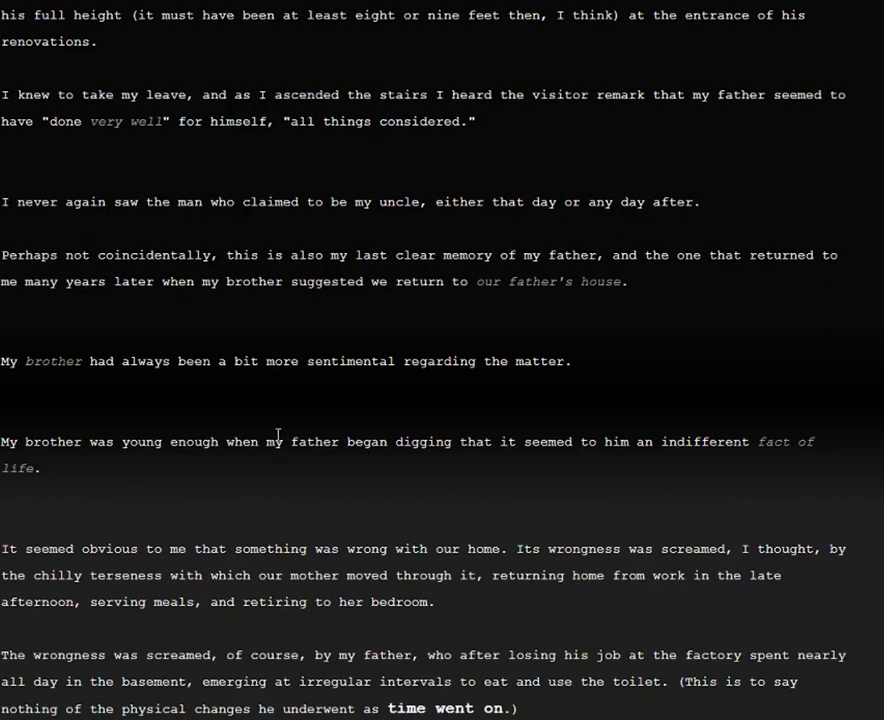
pyautogui.moveTo(200, 634)
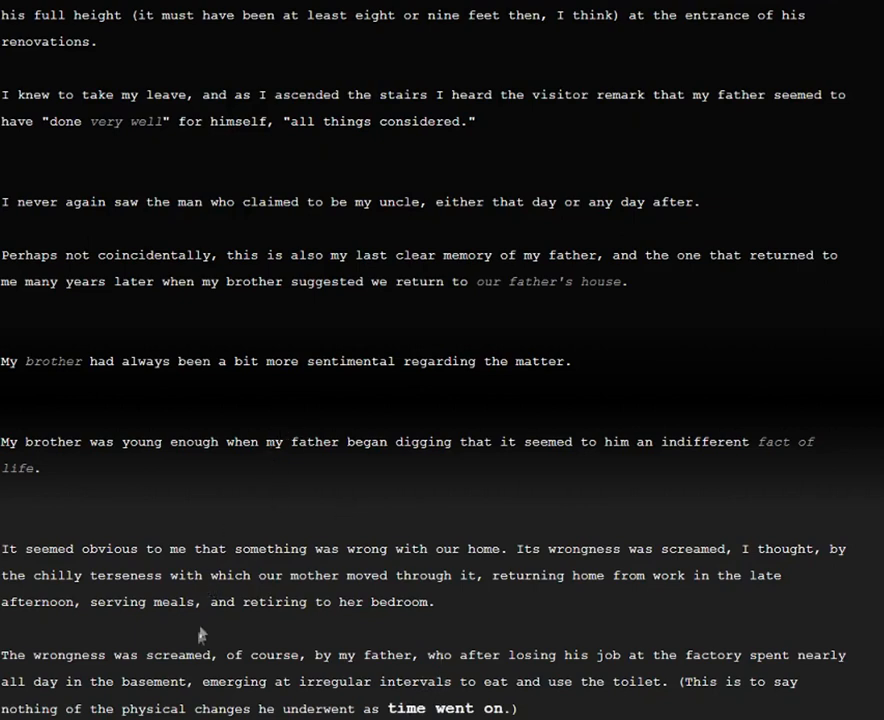
pyautogui.moveTo(836, 684)
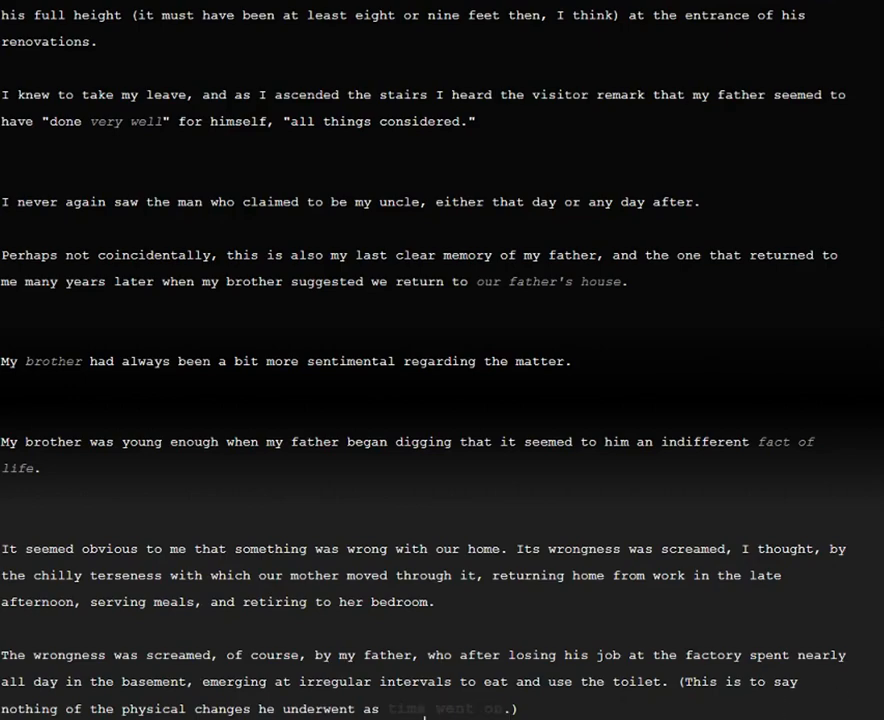
pyautogui.scroll(-3)
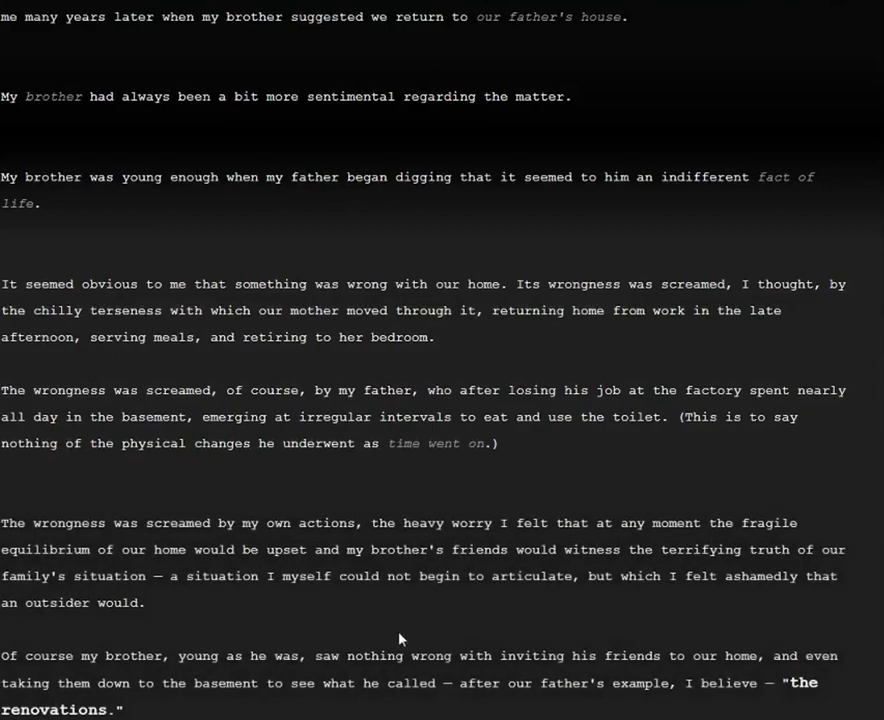
# Step: Scroll down at the passage ending with "the renovations"
pyautogui.scroll(-3)
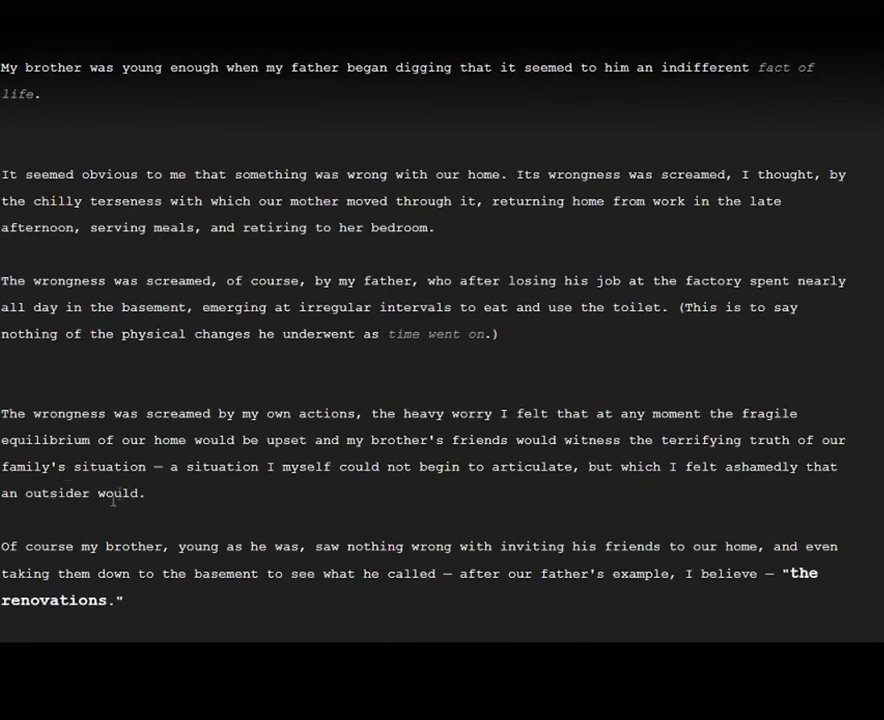
pyautogui.moveTo(478, 300)
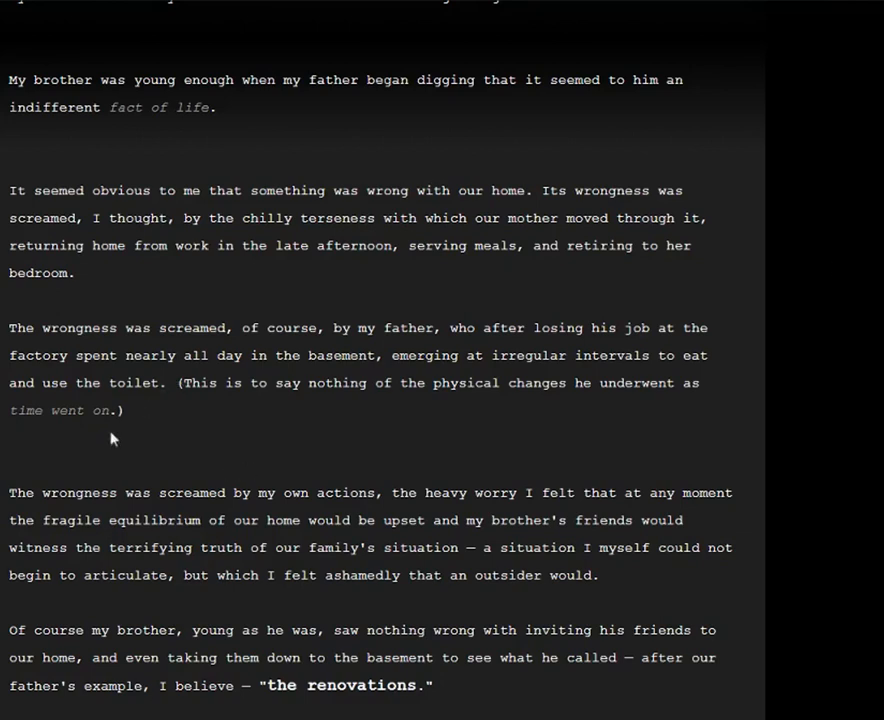
pyautogui.moveTo(400, 492)
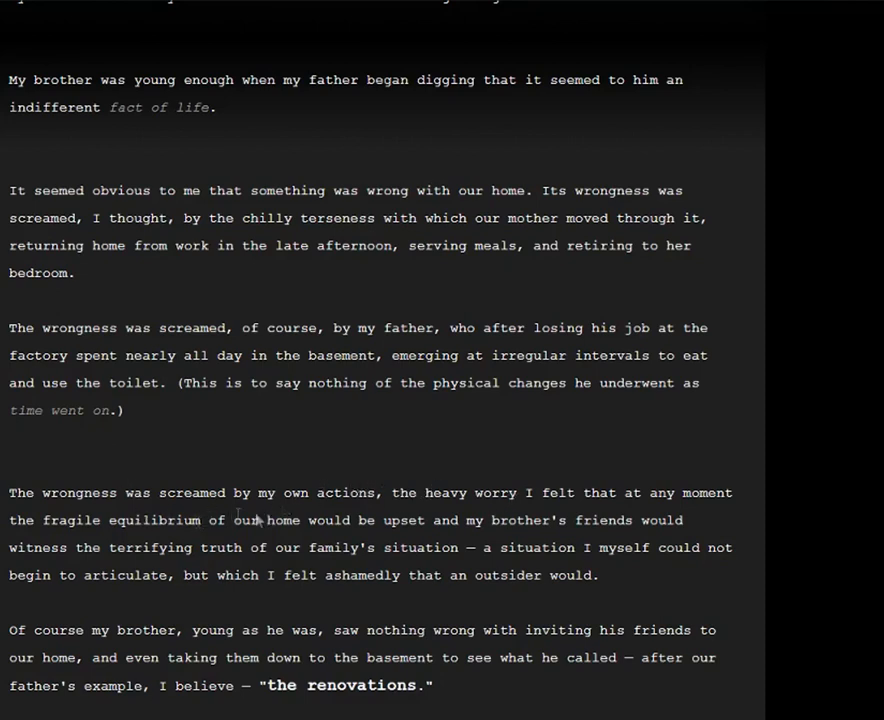
pyautogui.moveTo(644, 516)
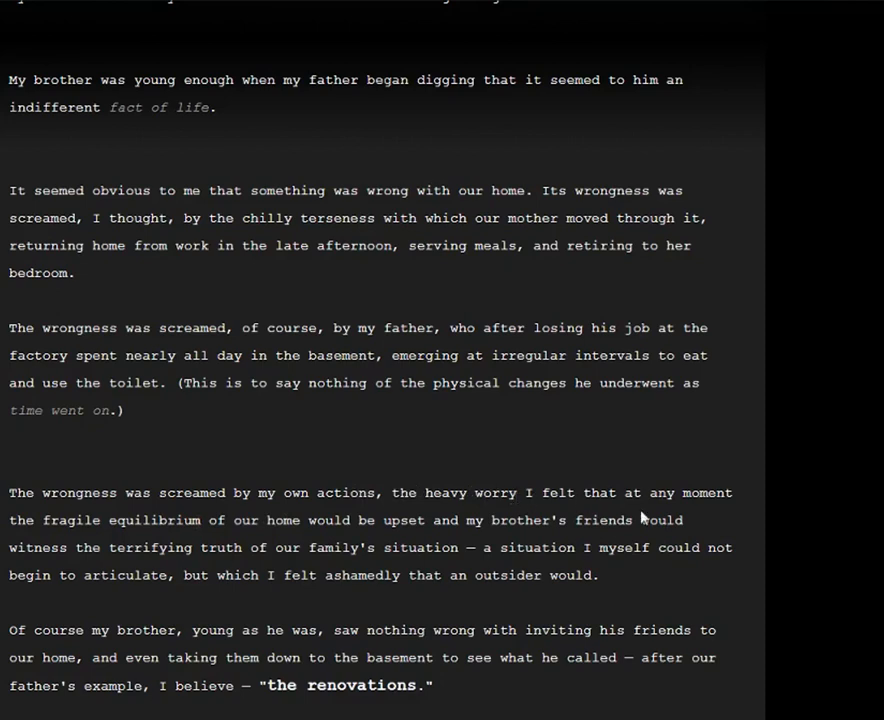
pyautogui.moveTo(204, 500)
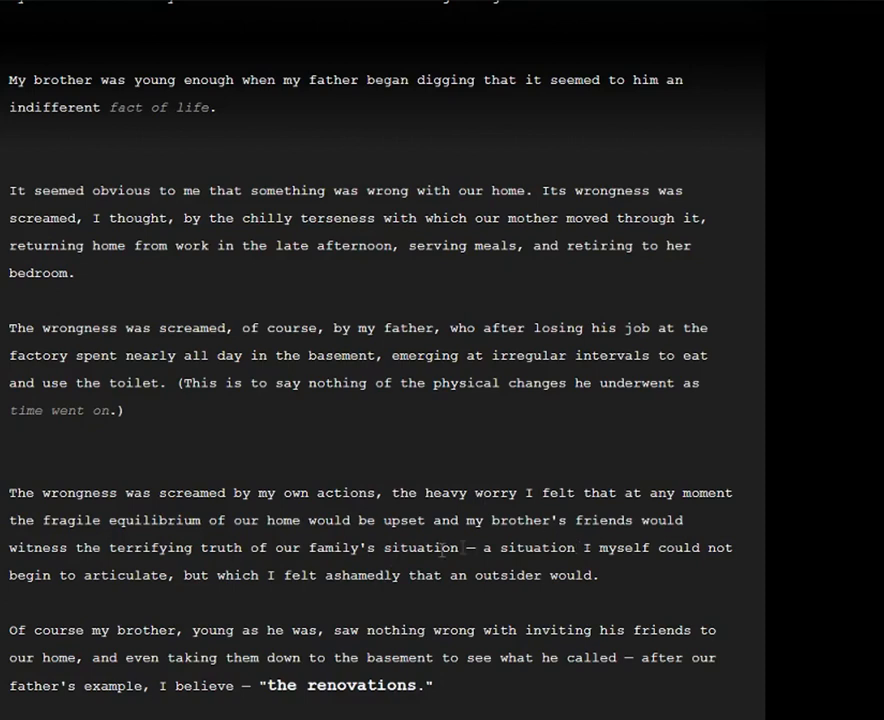
pyautogui.moveTo(468, 610)
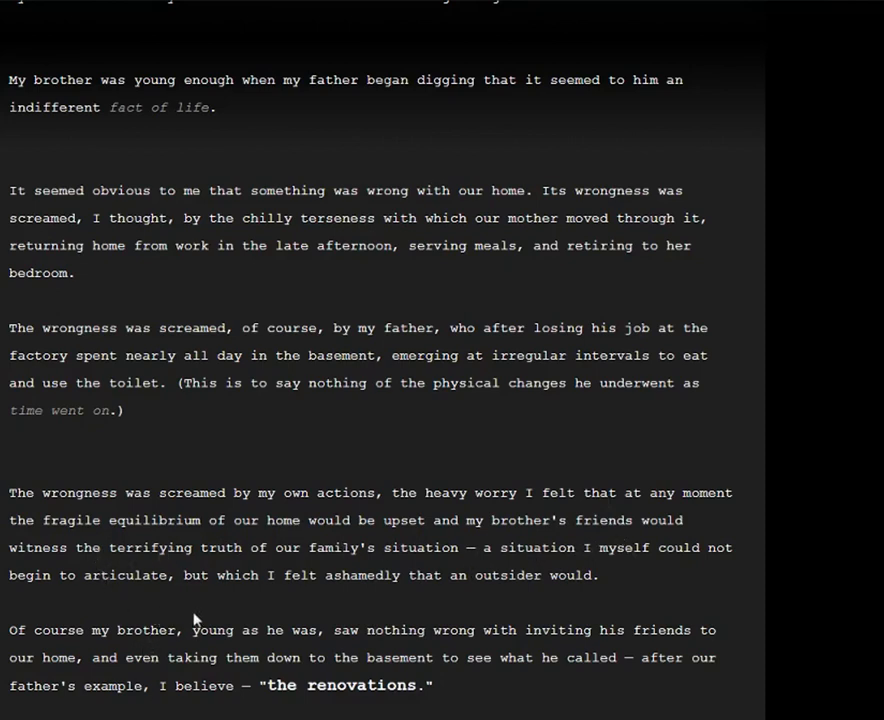
pyautogui.moveTo(482, 588)
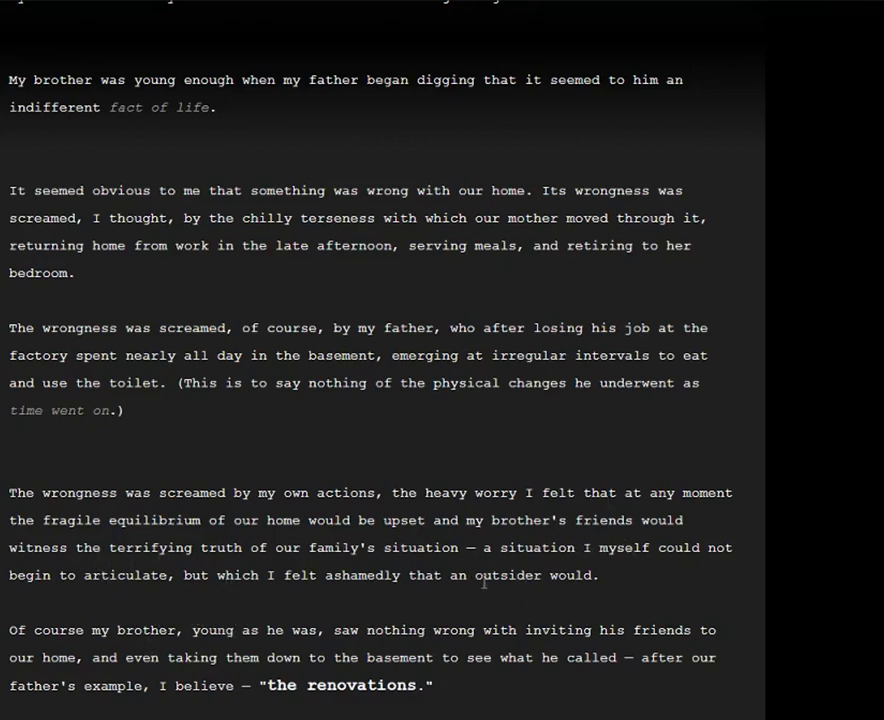
pyautogui.moveTo(548, 598)
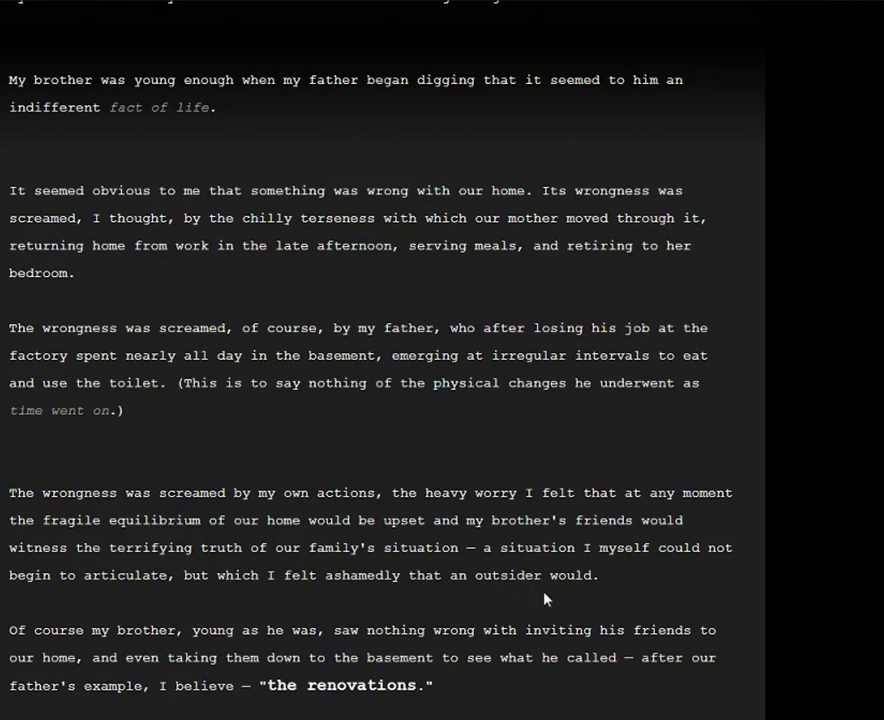
pyautogui.moveTo(348, 490)
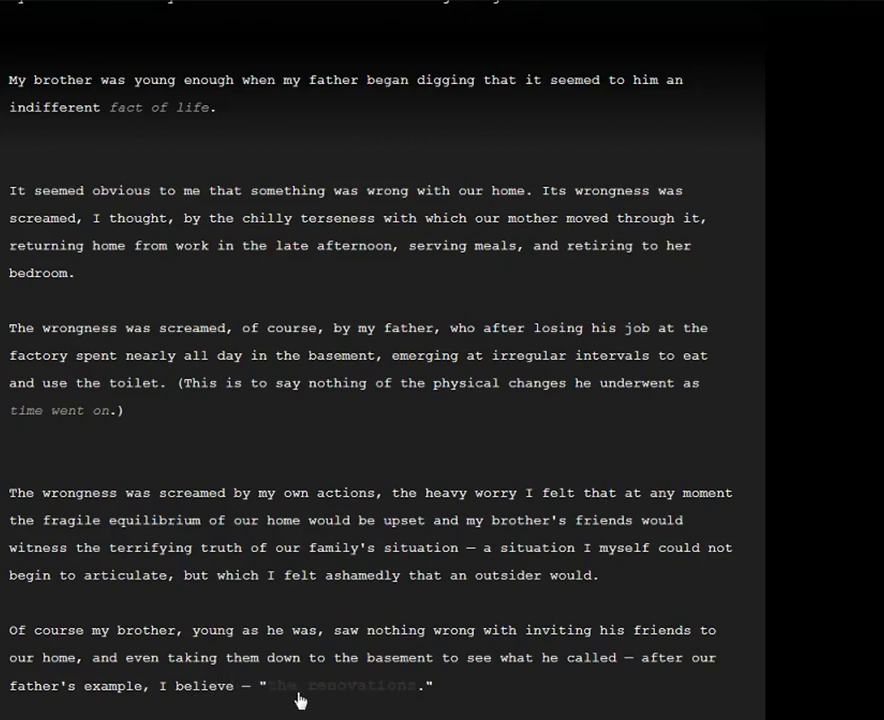
pyautogui.moveTo(304, 696)
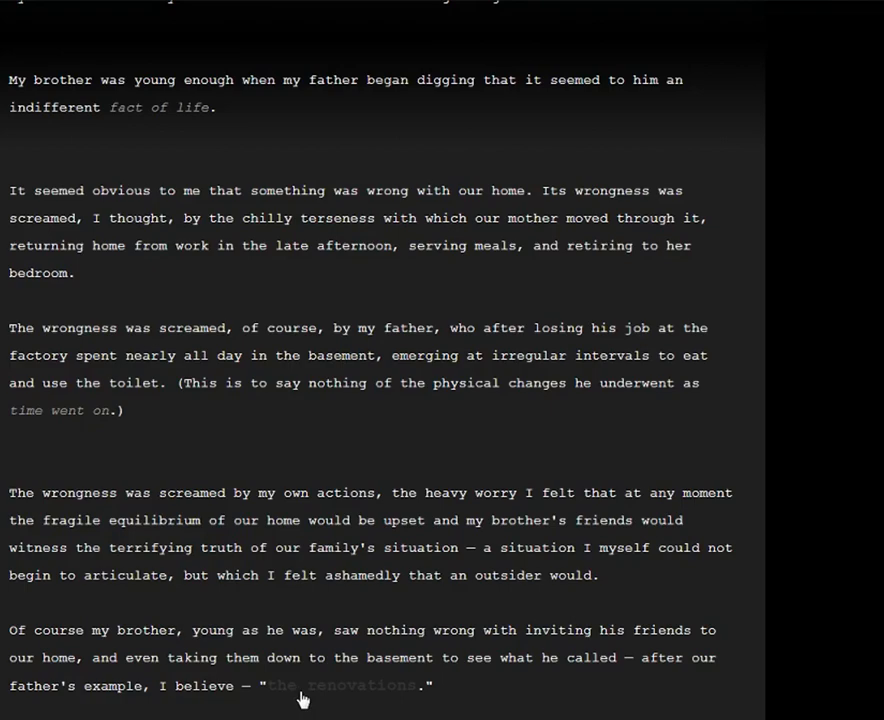
# Step: Follow the "a scene" link and scroll to the passage ending with "deeply unnatural"
pyautogui.scroll(-3)
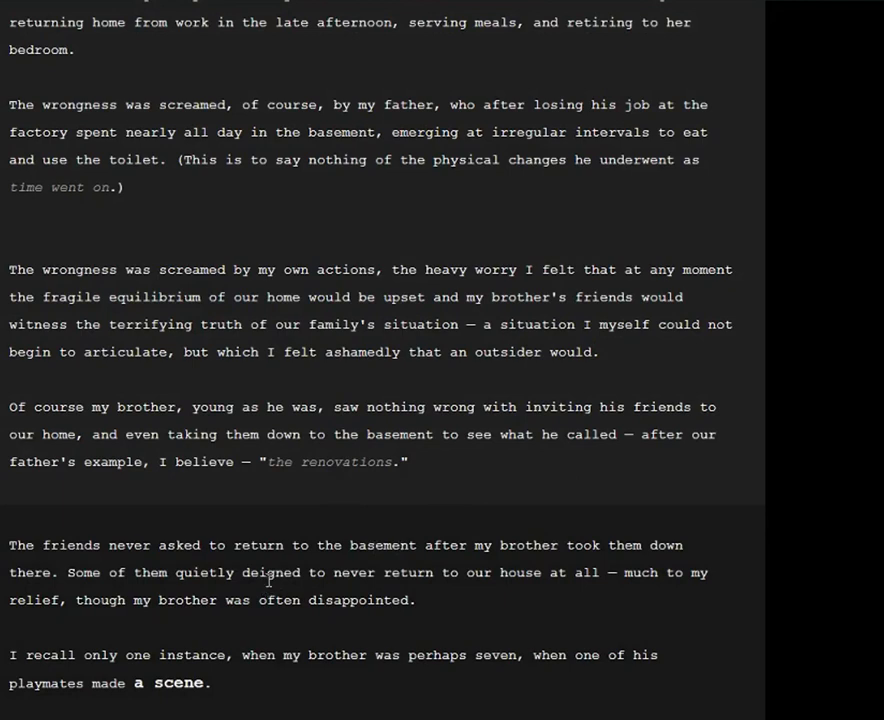
pyautogui.moveTo(764, 606)
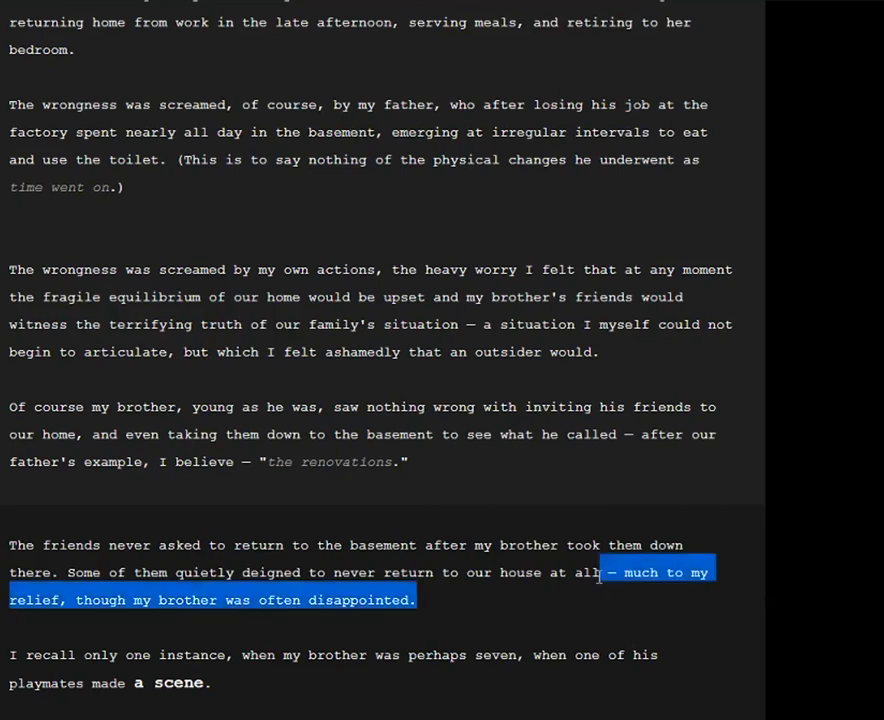
pyautogui.click(246, 600)
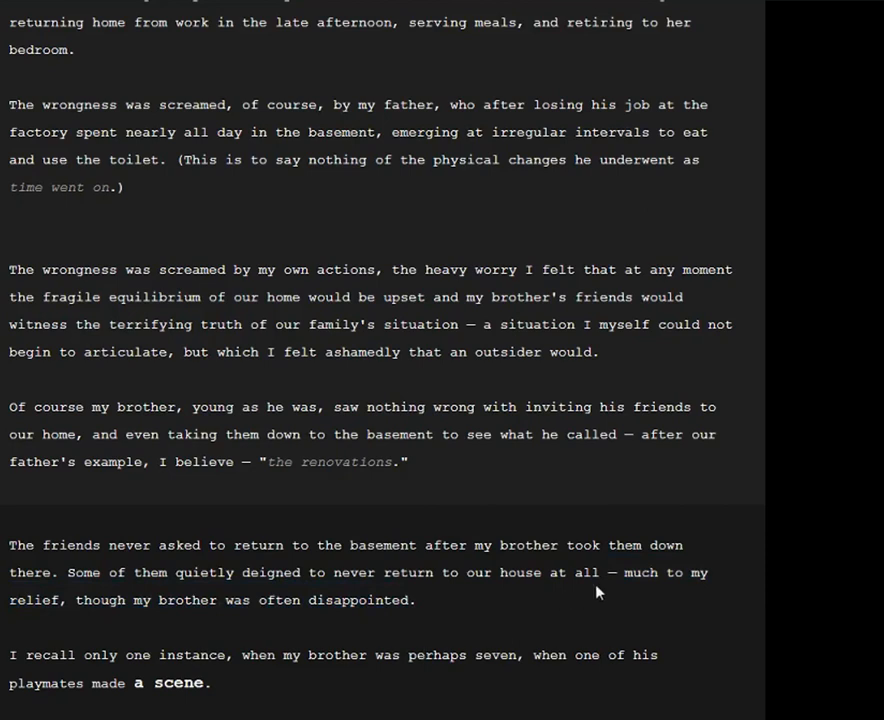
pyautogui.moveTo(716, 518)
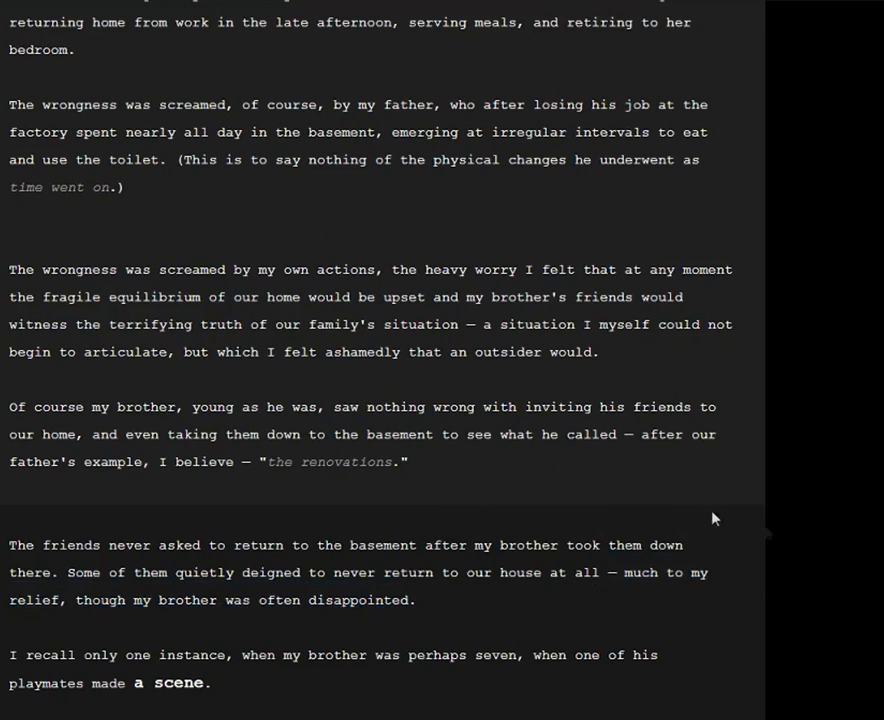
pyautogui.moveTo(616, 536)
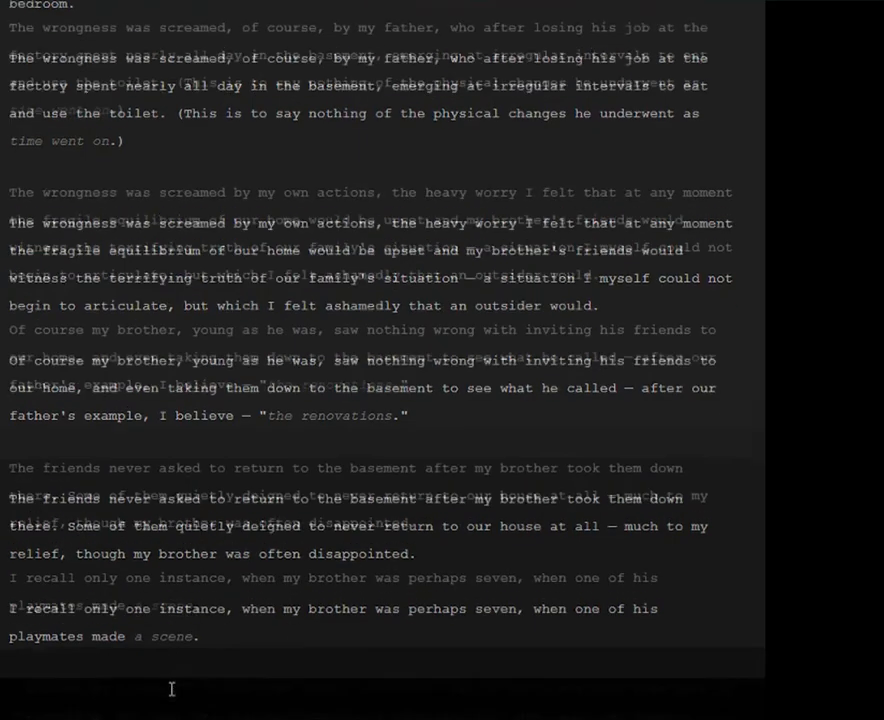
pyautogui.scroll(-3)
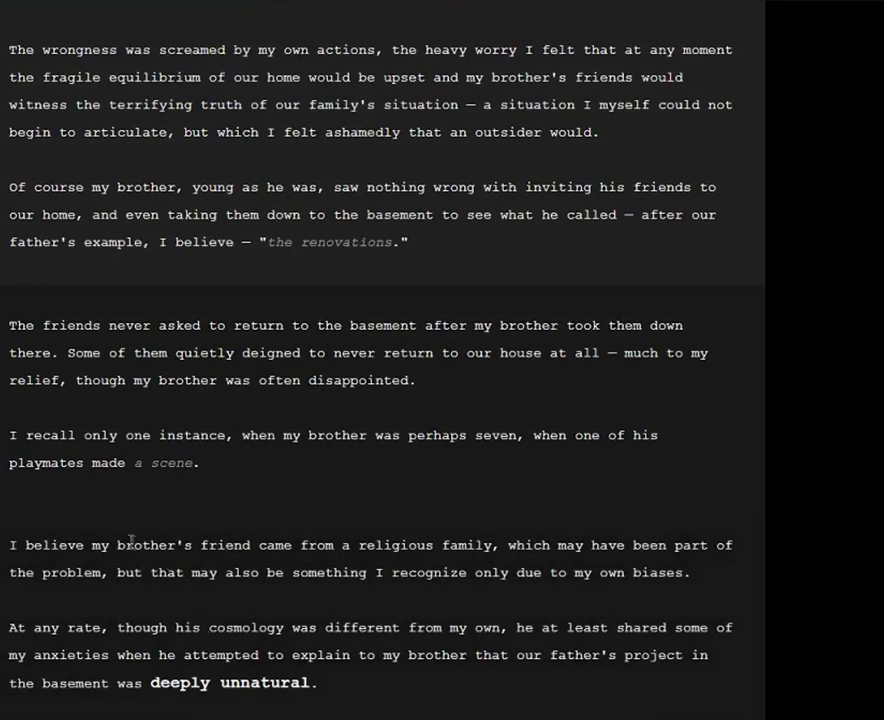
pyautogui.moveTo(352, 596)
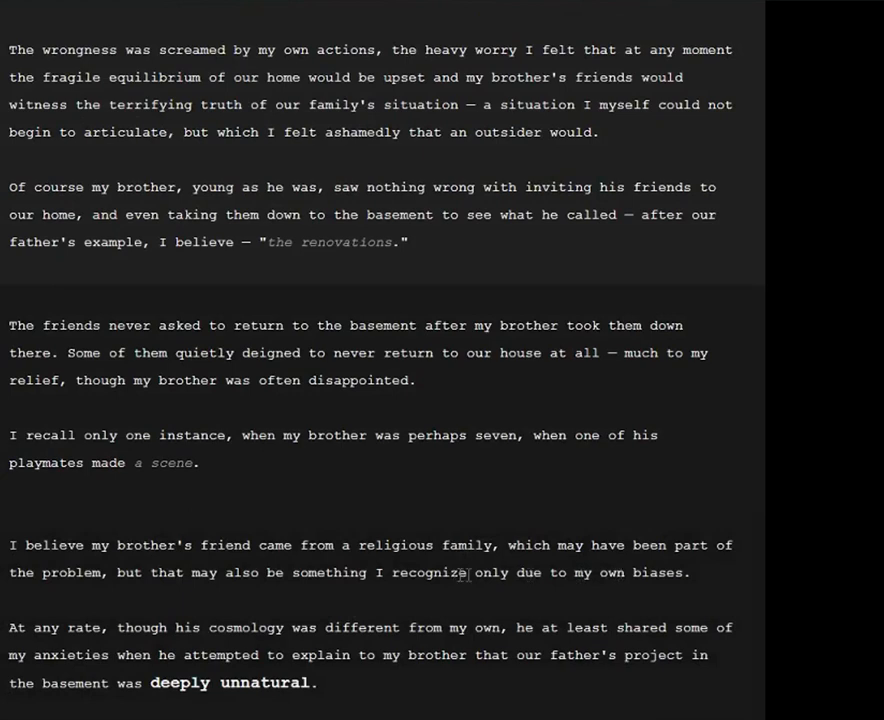
pyautogui.moveTo(480, 572)
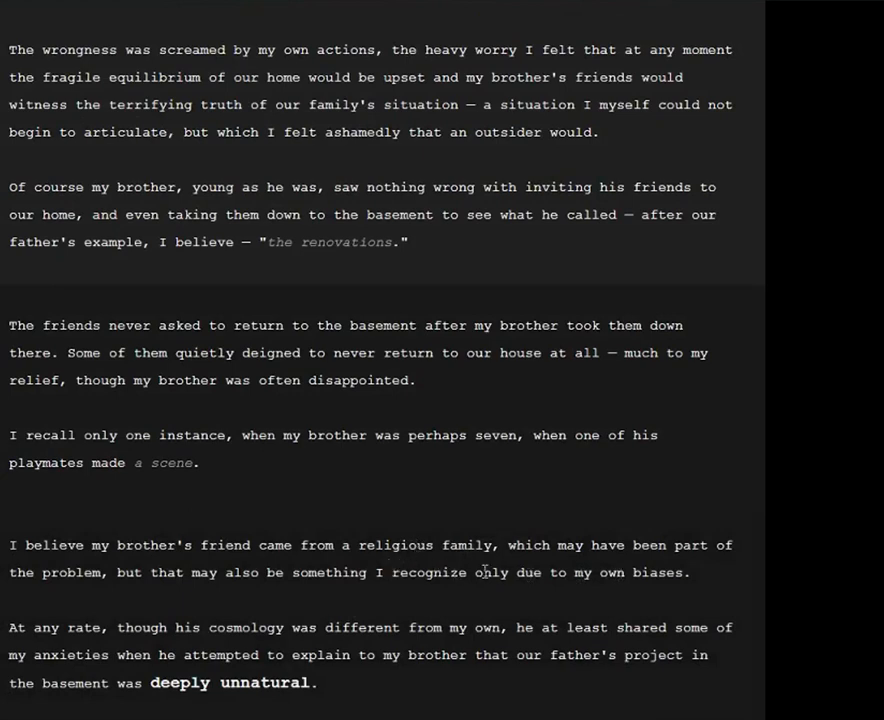
pyautogui.moveTo(618, 520)
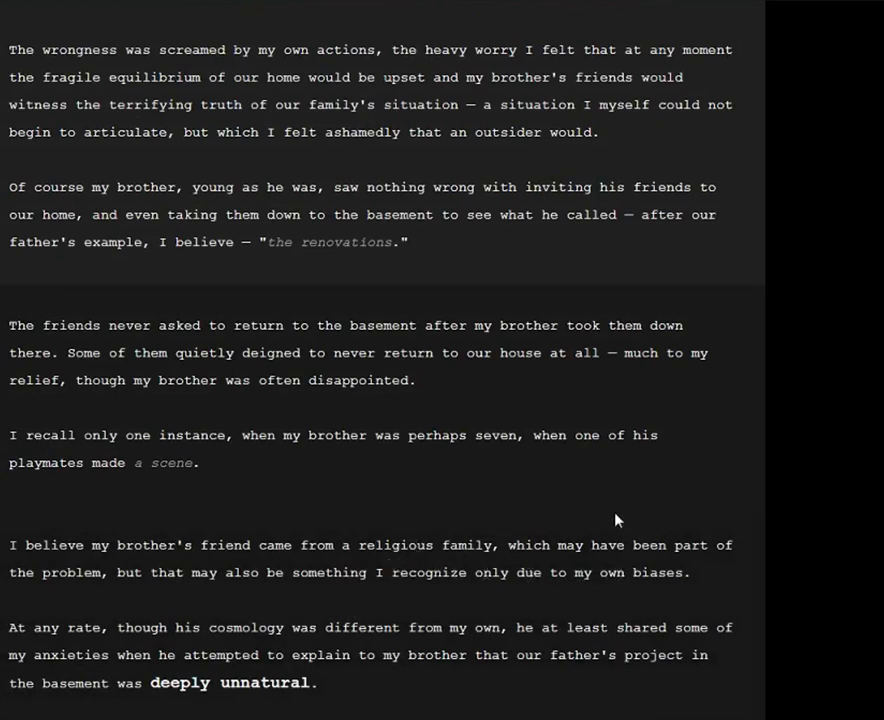
pyautogui.moveTo(292, 602)
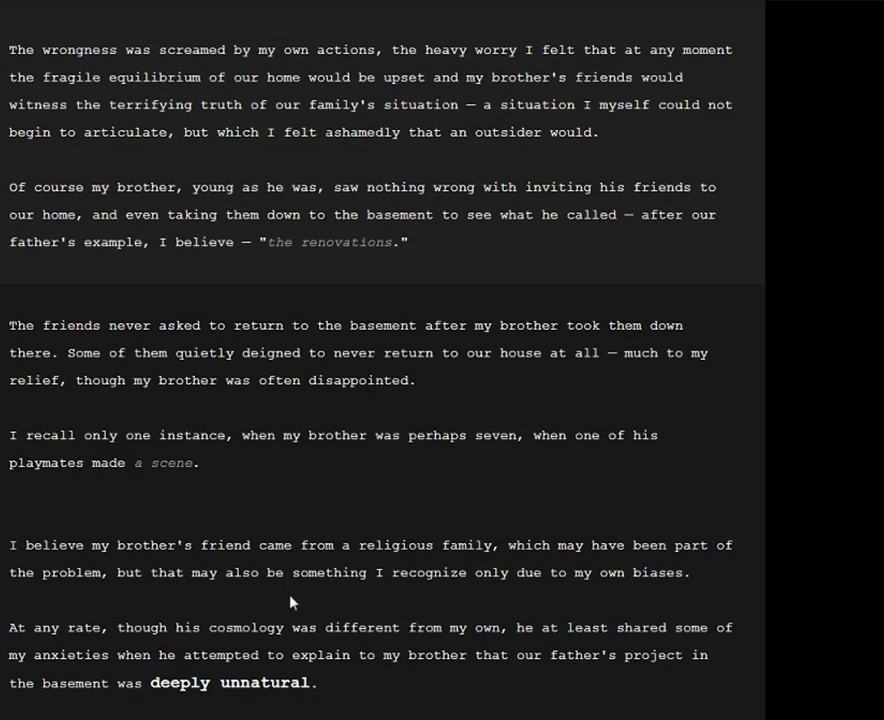
pyautogui.moveTo(356, 654)
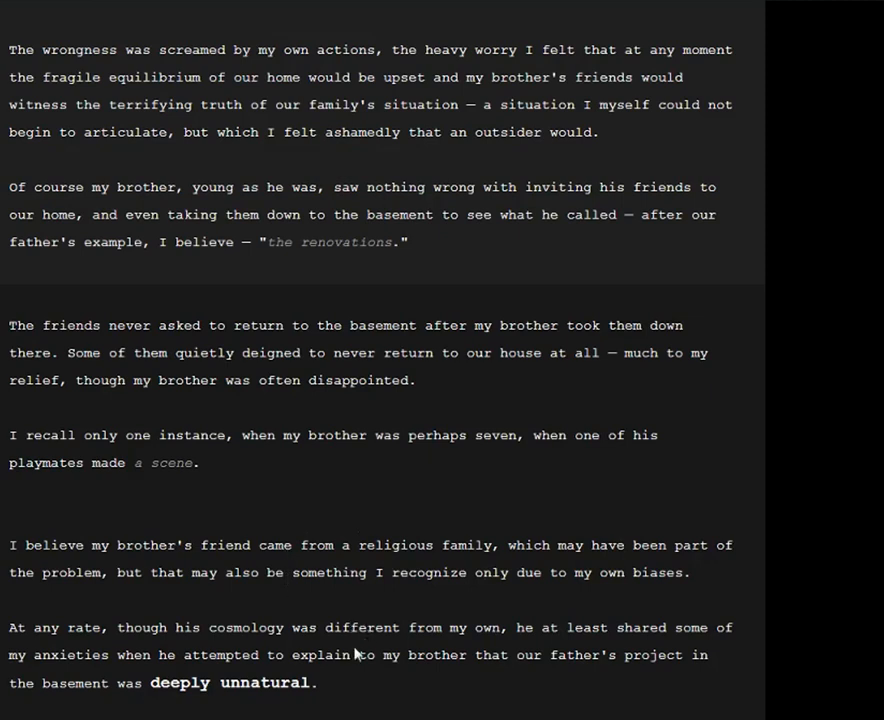
pyautogui.moveTo(292, 632)
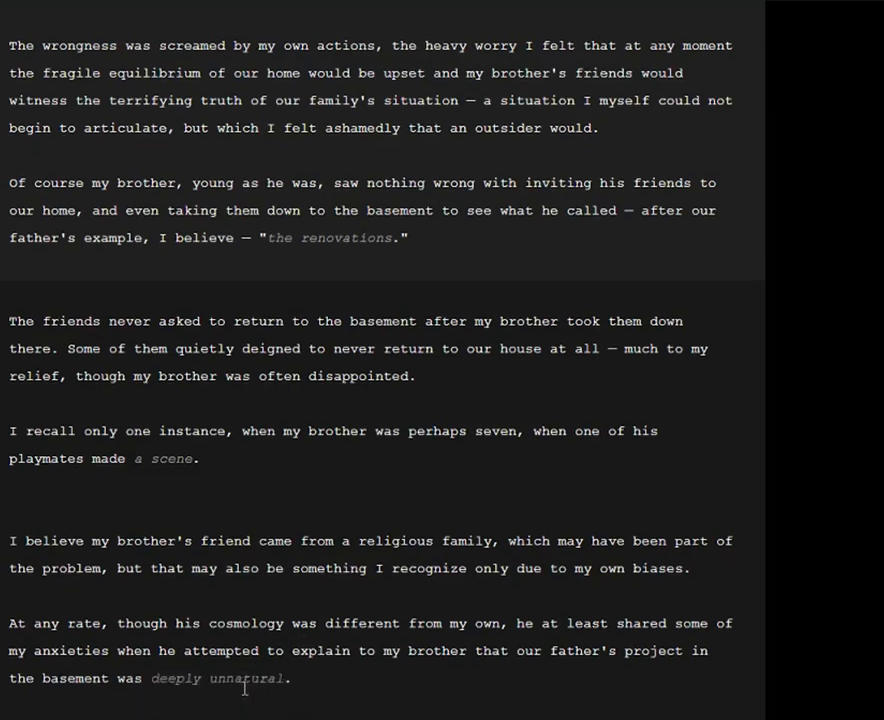
# Step: Scroll down through the child's warning about Hell to the line ending "ever again"
pyautogui.scroll(-3)
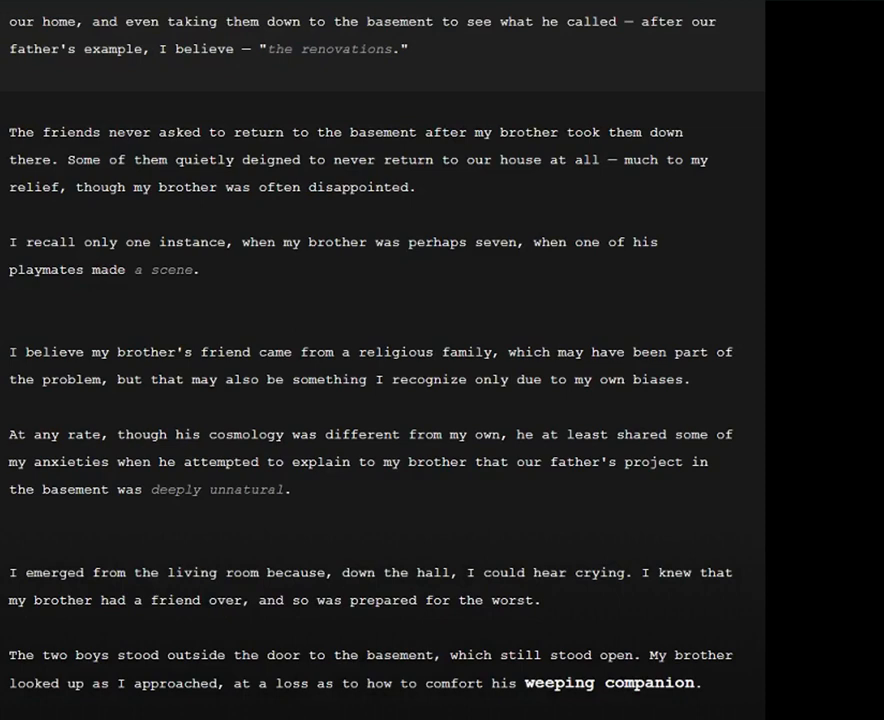
pyautogui.moveTo(312, 700)
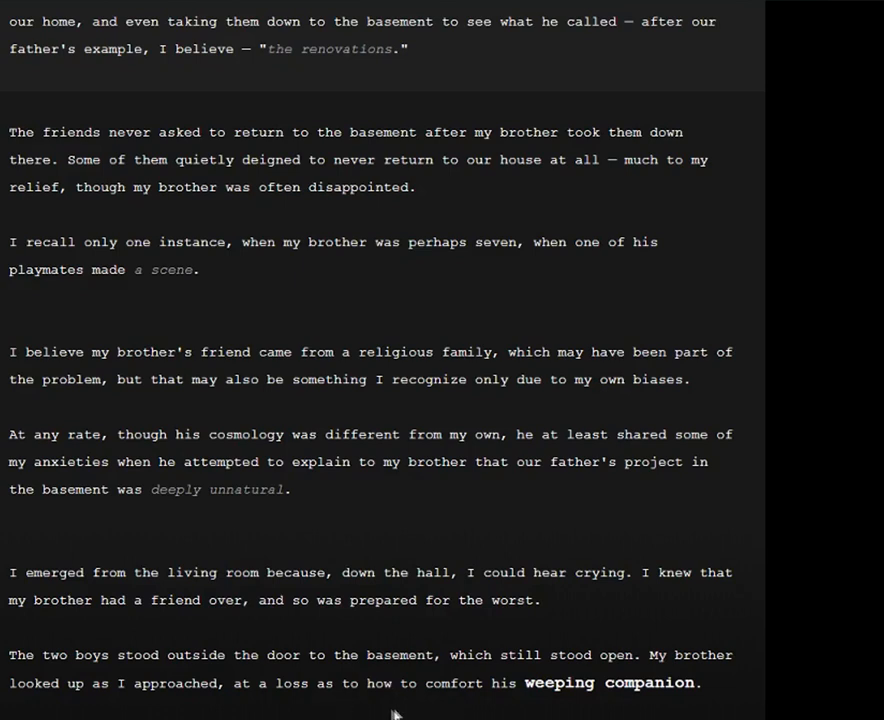
pyautogui.moveTo(500, 704)
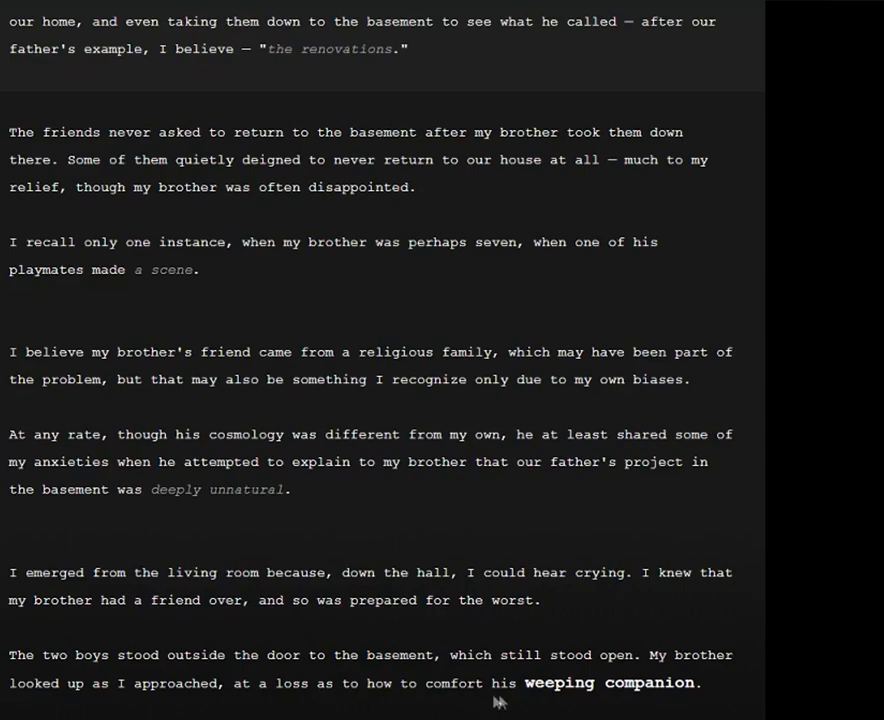
pyautogui.scroll(-3)
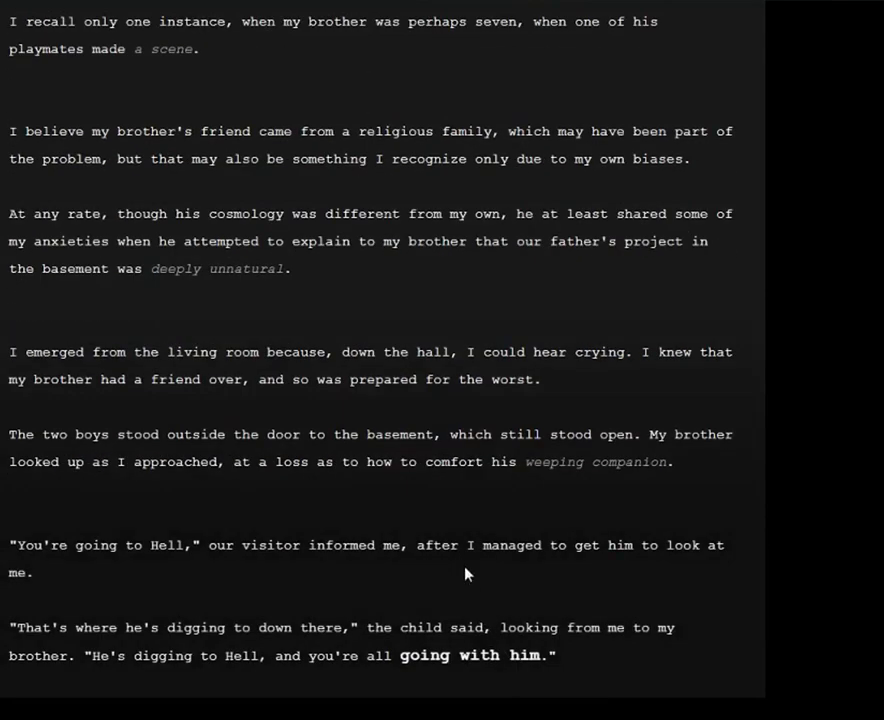
pyautogui.moveTo(380, 518)
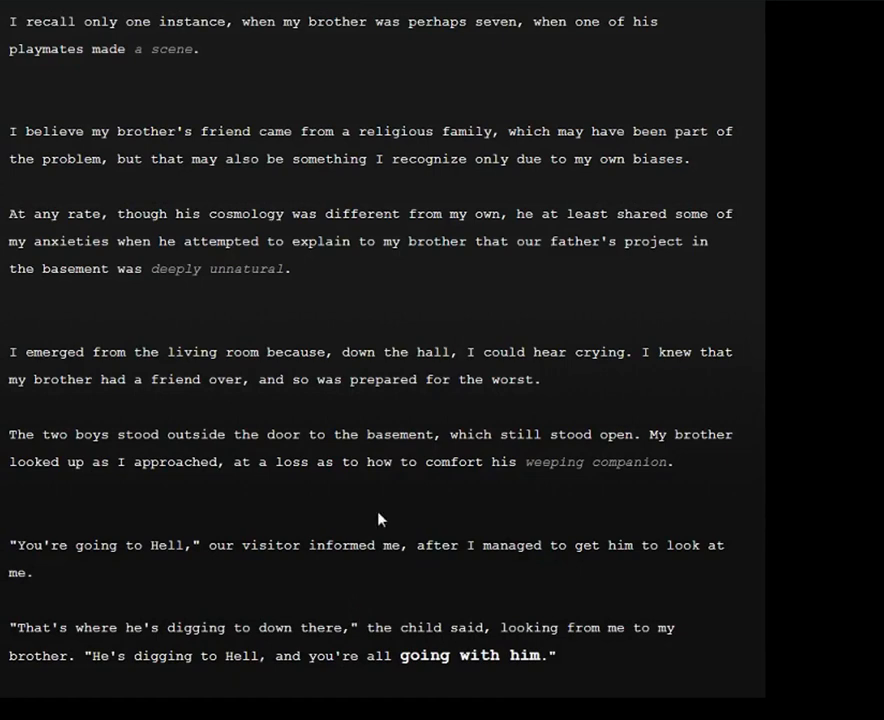
pyautogui.moveTo(384, 540)
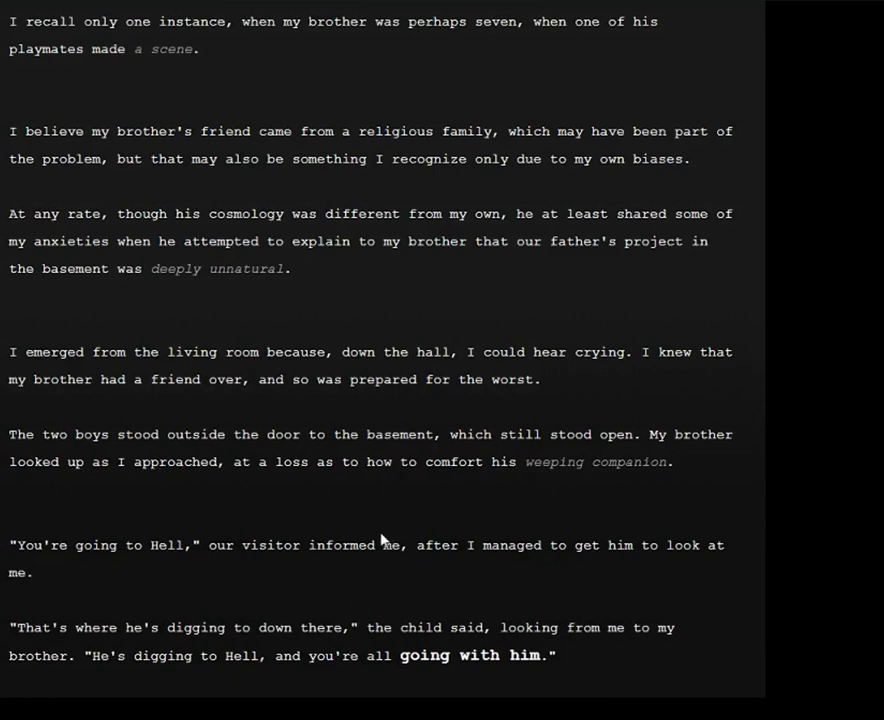
pyautogui.moveTo(344, 596)
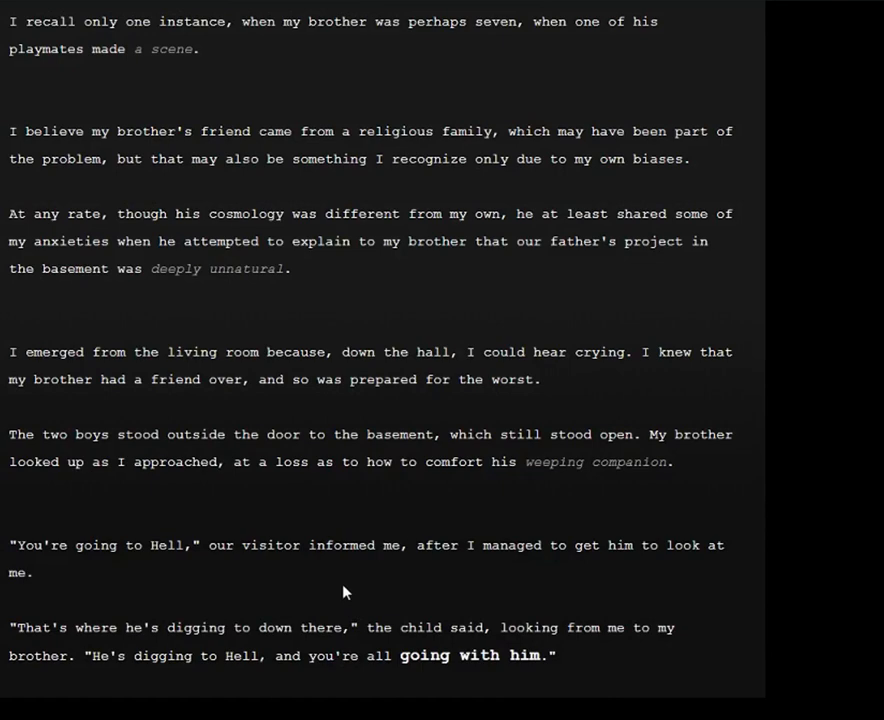
pyautogui.moveTo(450, 652)
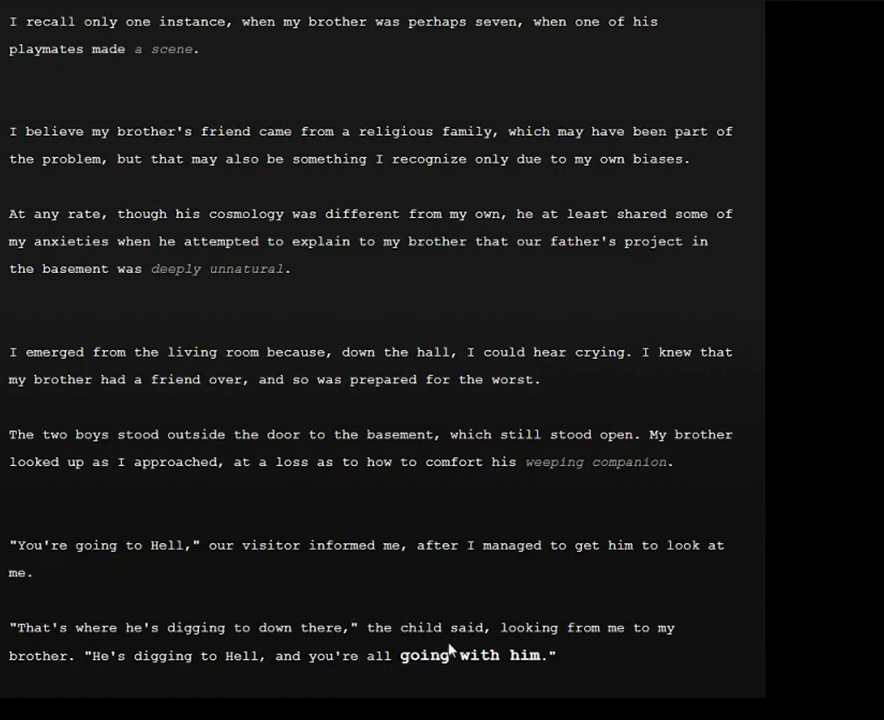
pyautogui.scroll(-3)
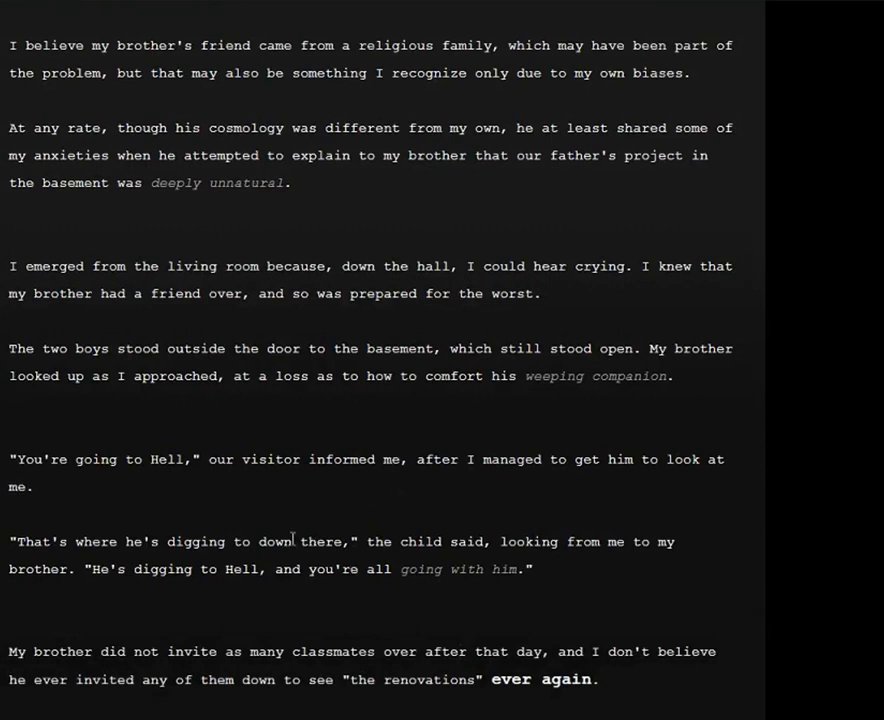
pyautogui.moveTo(244, 632)
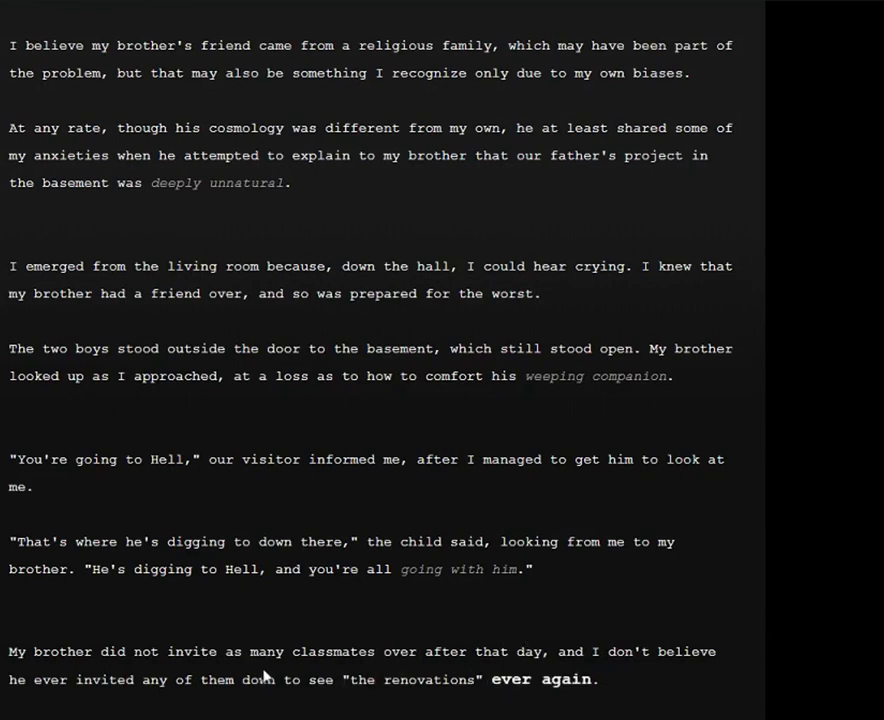
# Step: Scroll through the brother's bedtime questions about Hell, typing "I told him I did not know."
pyautogui.scroll(-3)
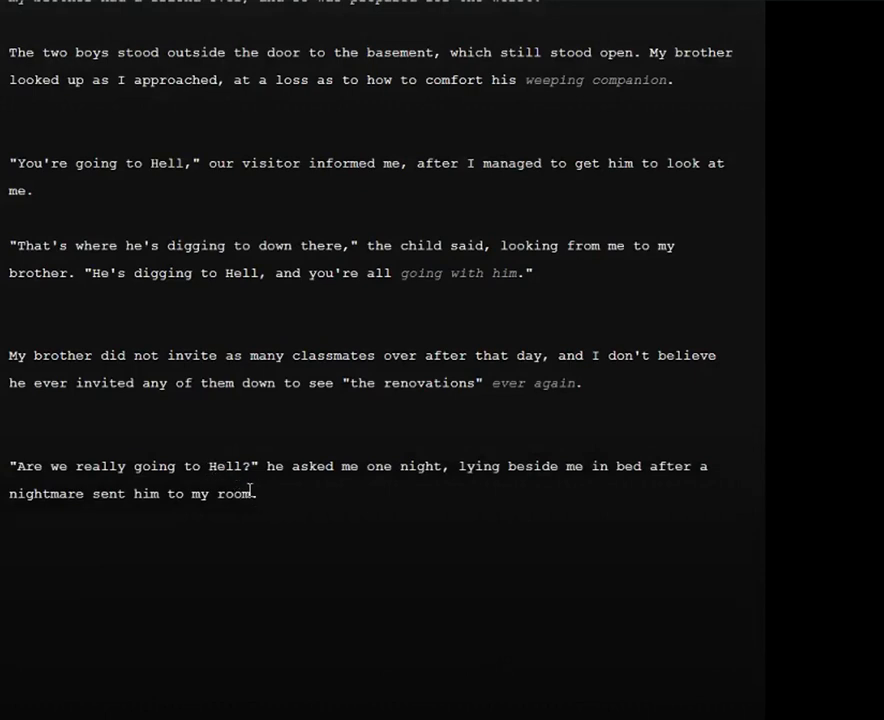
pyautogui.write('I told him I did not know.')
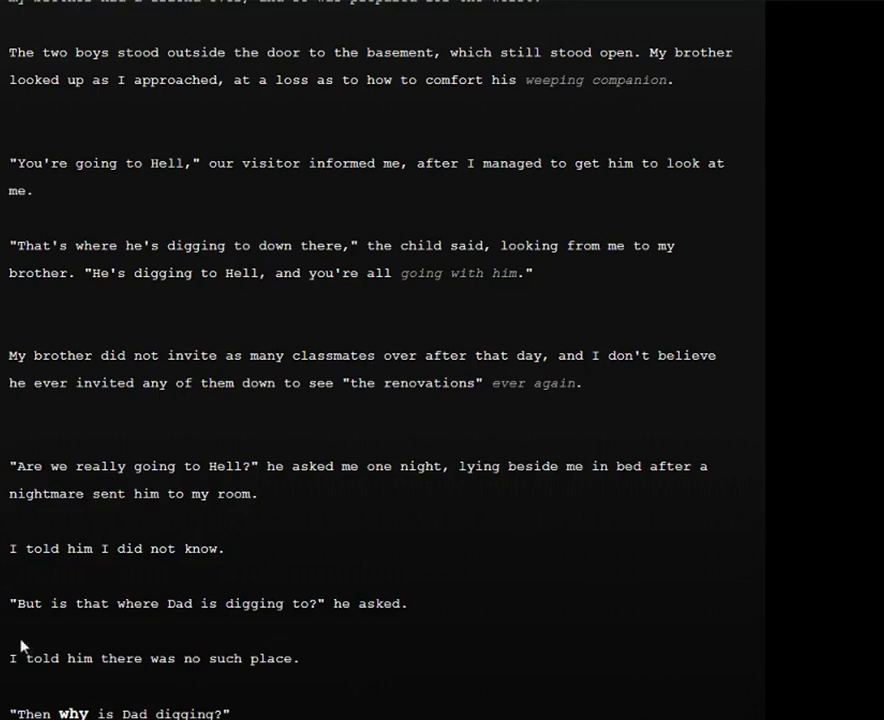
pyautogui.moveTo(8, 692)
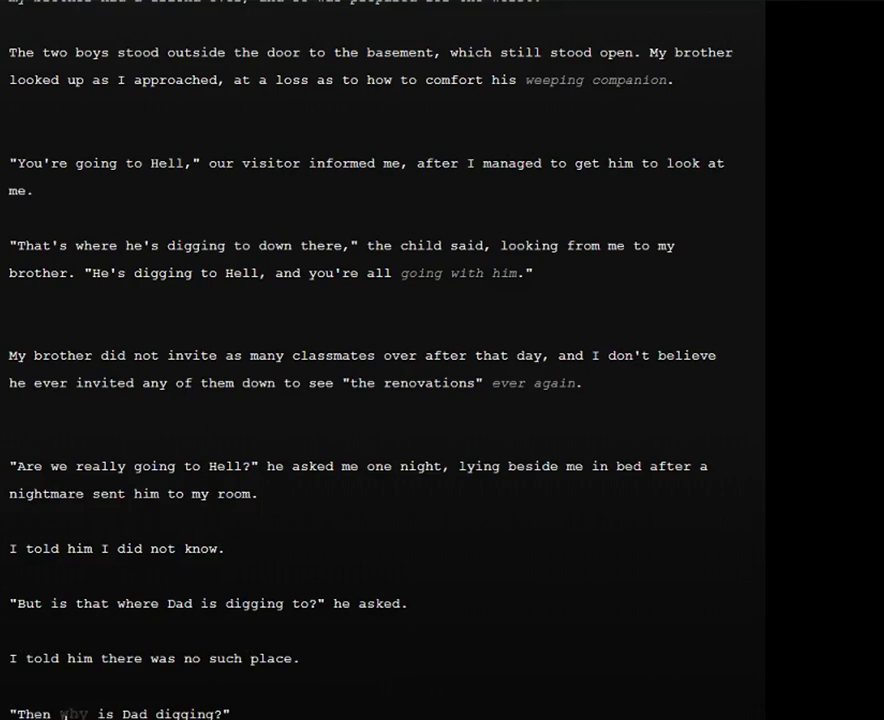
pyautogui.scroll(-3)
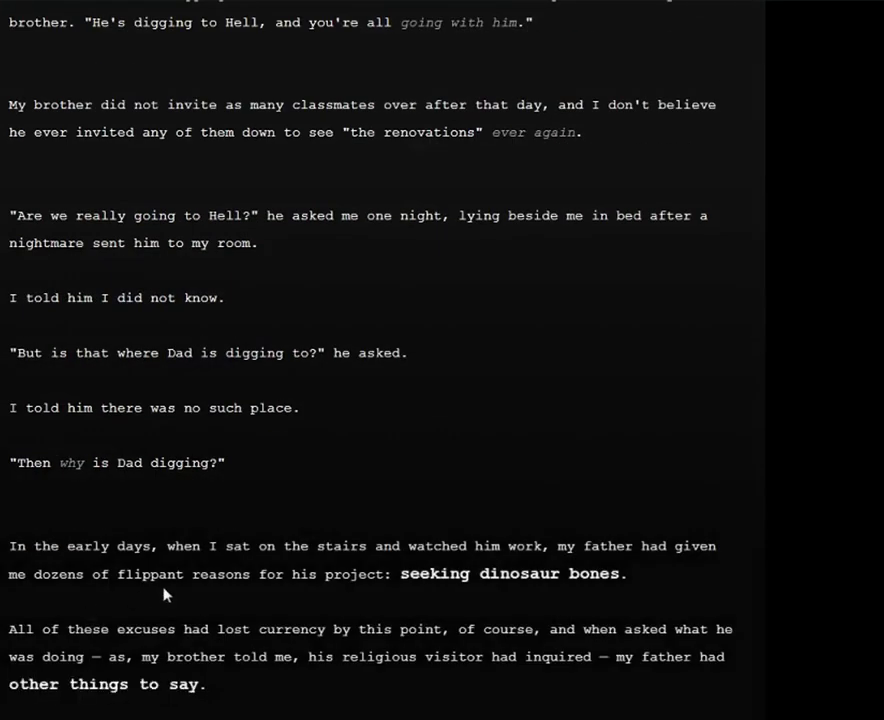
pyautogui.moveTo(384, 496)
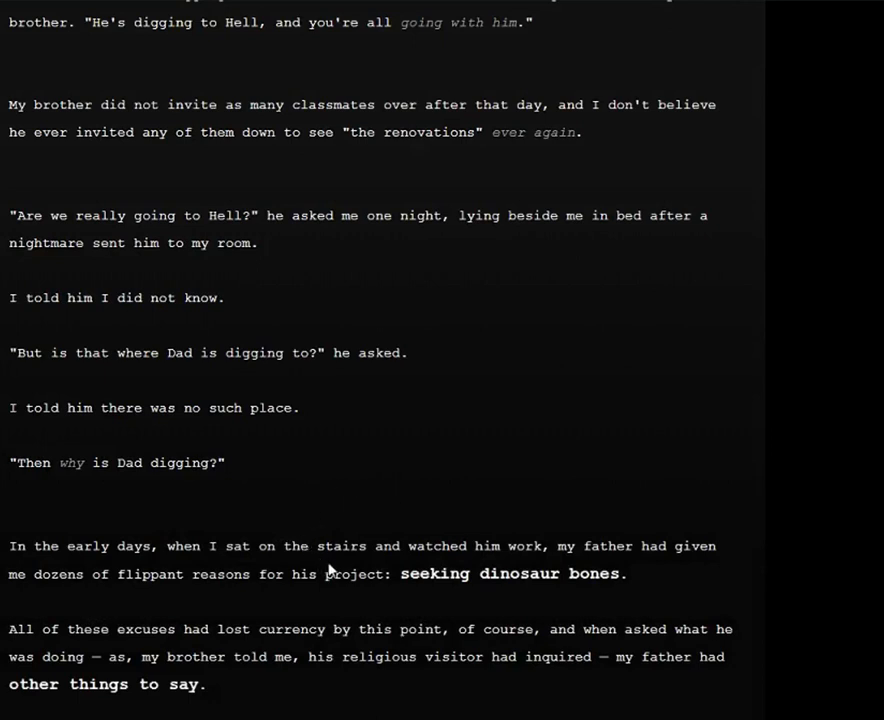
pyautogui.moveTo(204, 672)
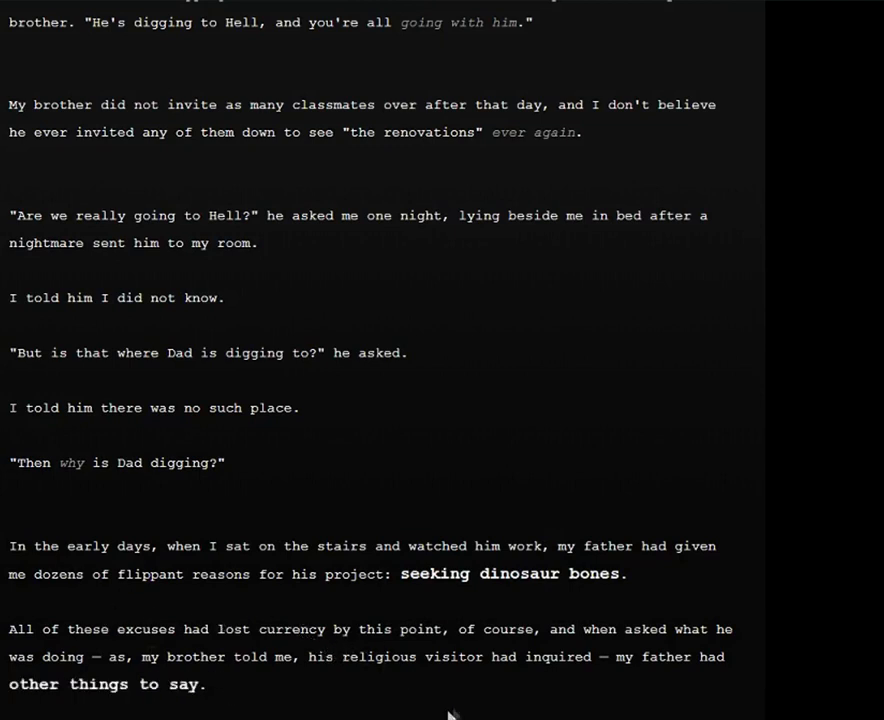
pyautogui.moveTo(476, 656)
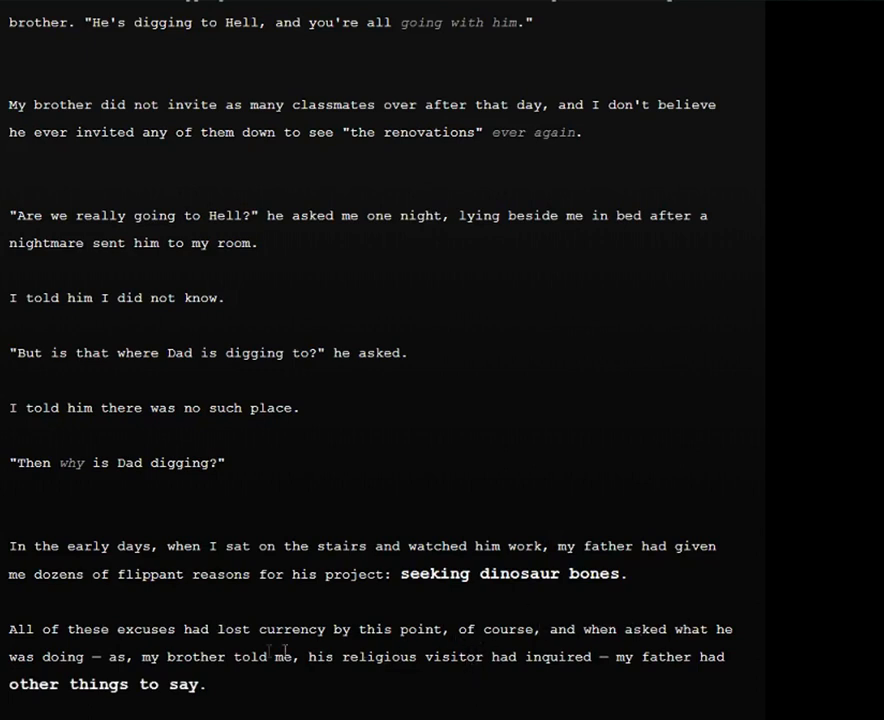
pyautogui.moveTo(334, 714)
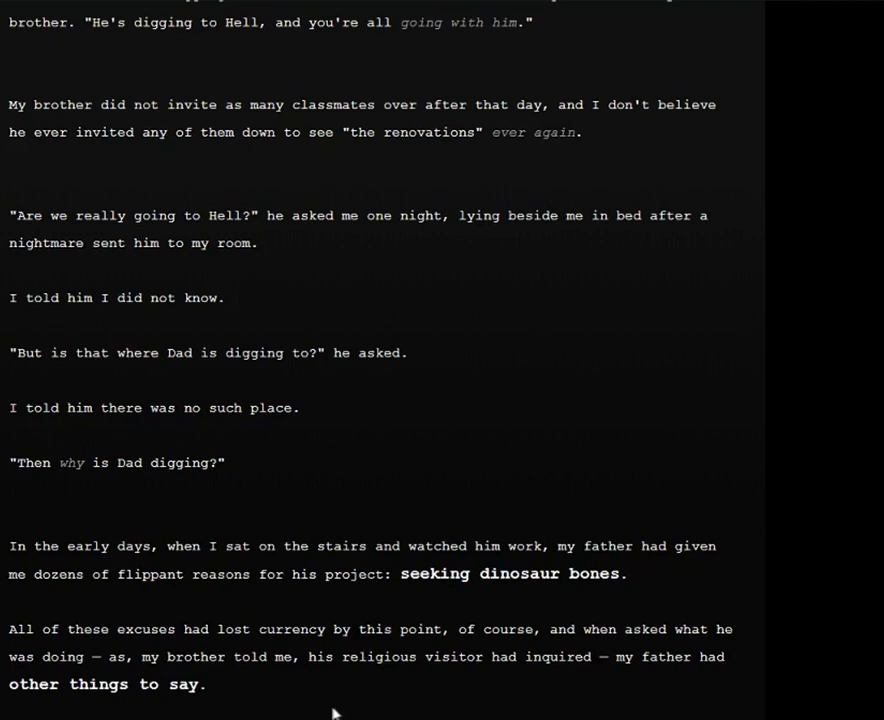
pyautogui.moveTo(396, 692)
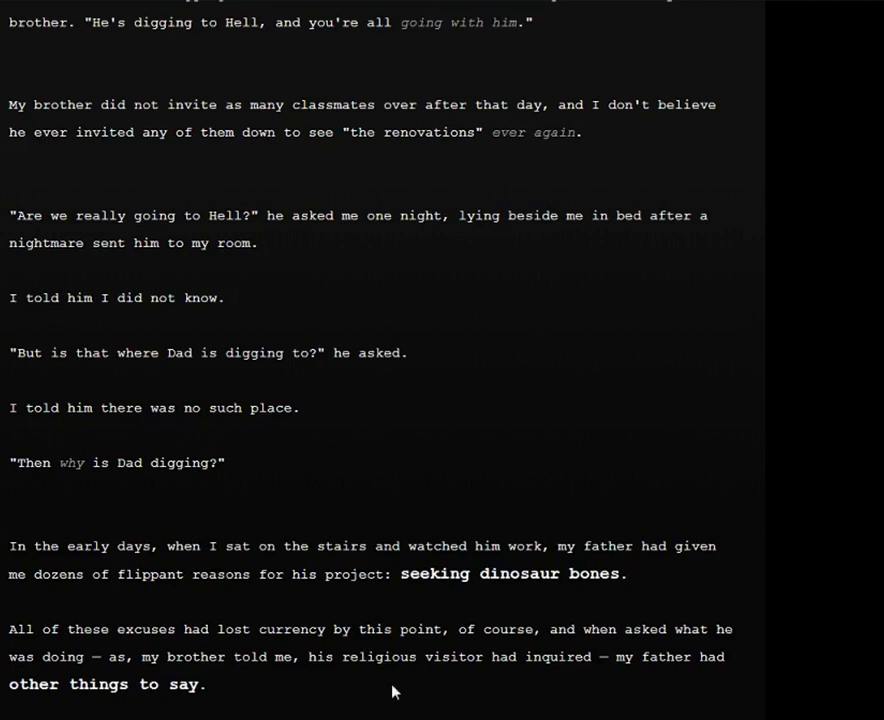
pyautogui.moveTo(426, 538)
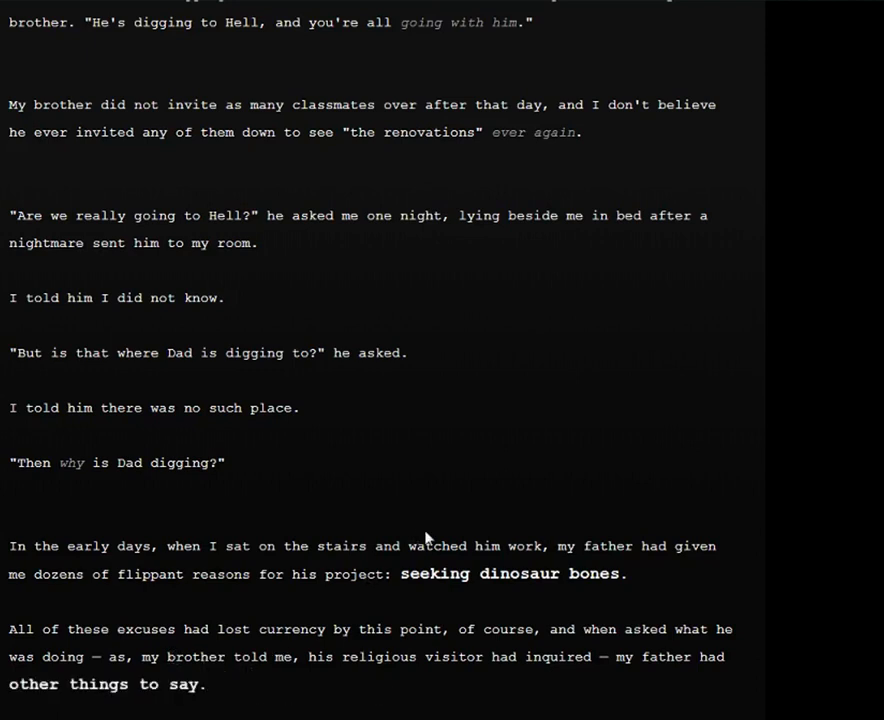
# Step: Scroll down through Father's manifesto passages to the line ending "our father's house"
pyautogui.scroll(-3)
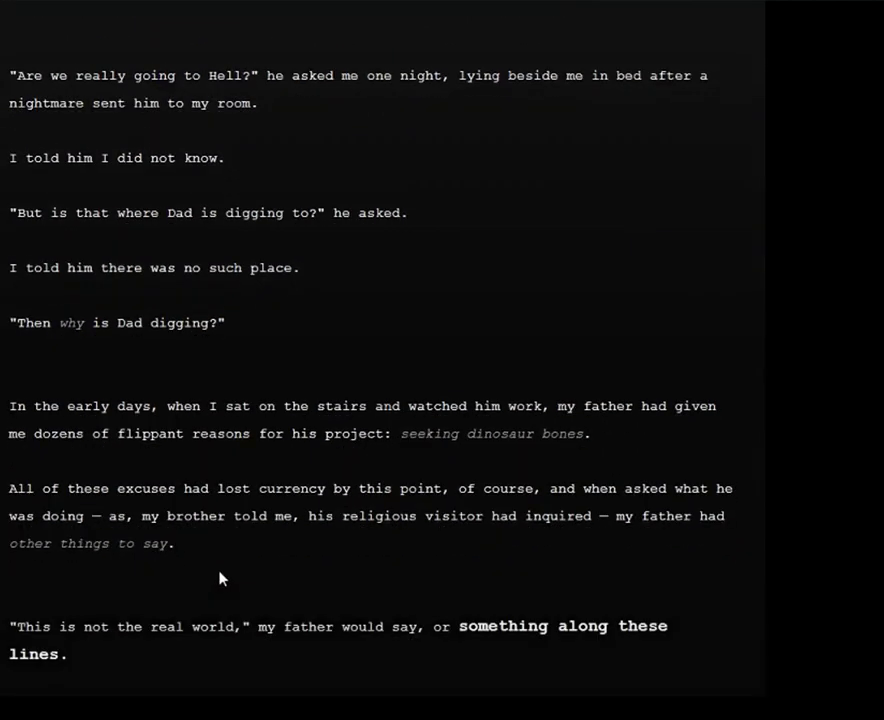
pyautogui.moveTo(478, 662)
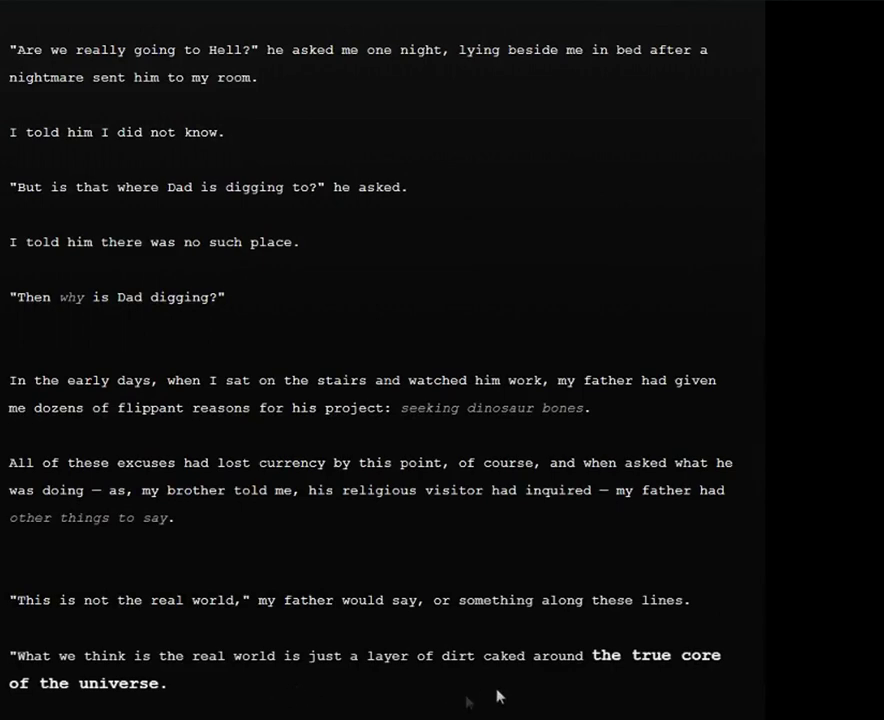
pyautogui.scroll(-3)
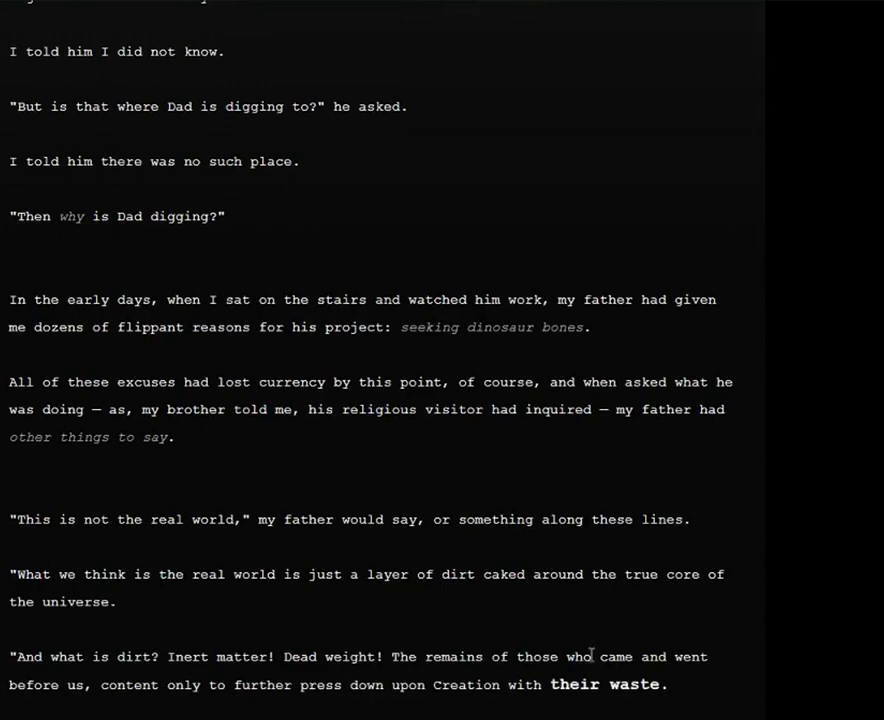
pyautogui.moveTo(622, 690)
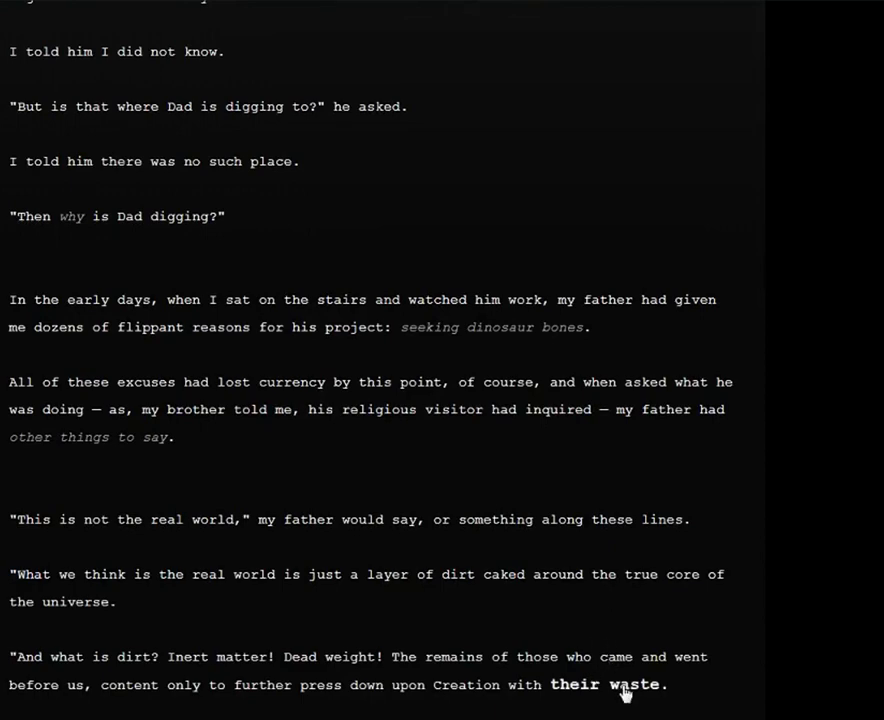
pyautogui.scroll(-3)
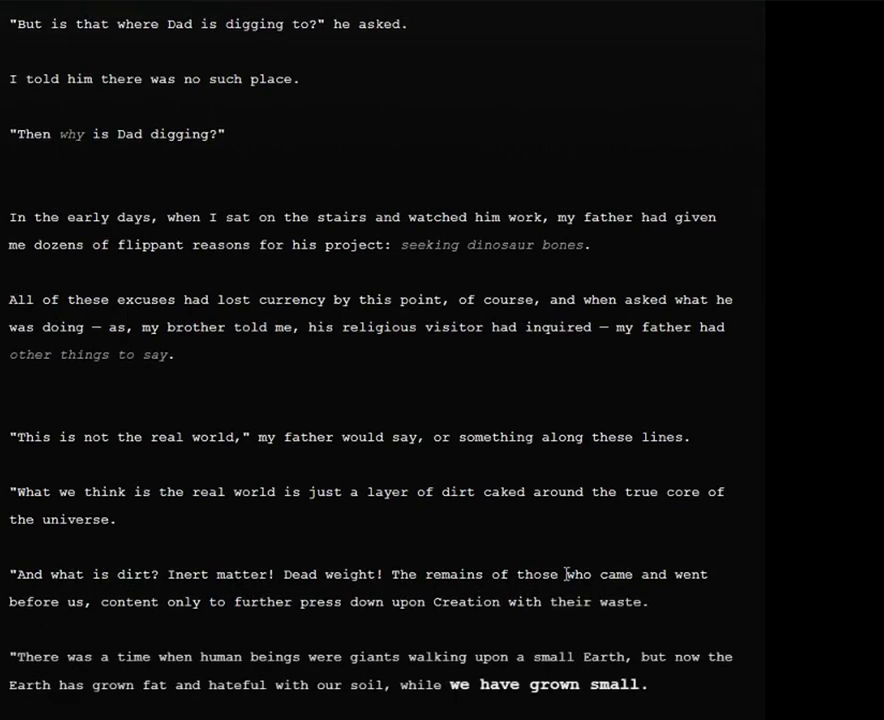
pyautogui.moveTo(548, 626)
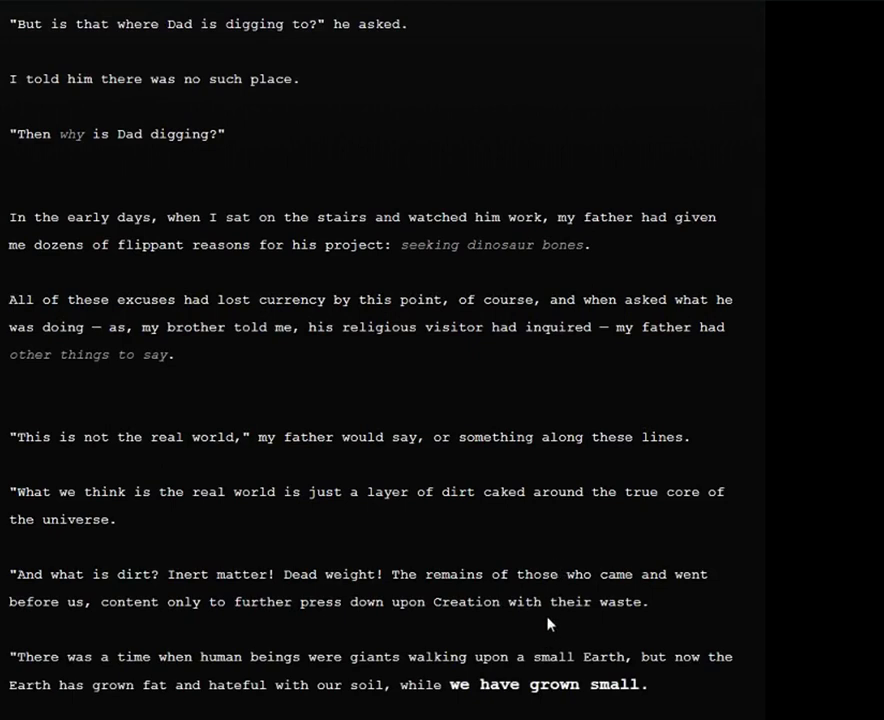
pyautogui.moveTo(722, 604)
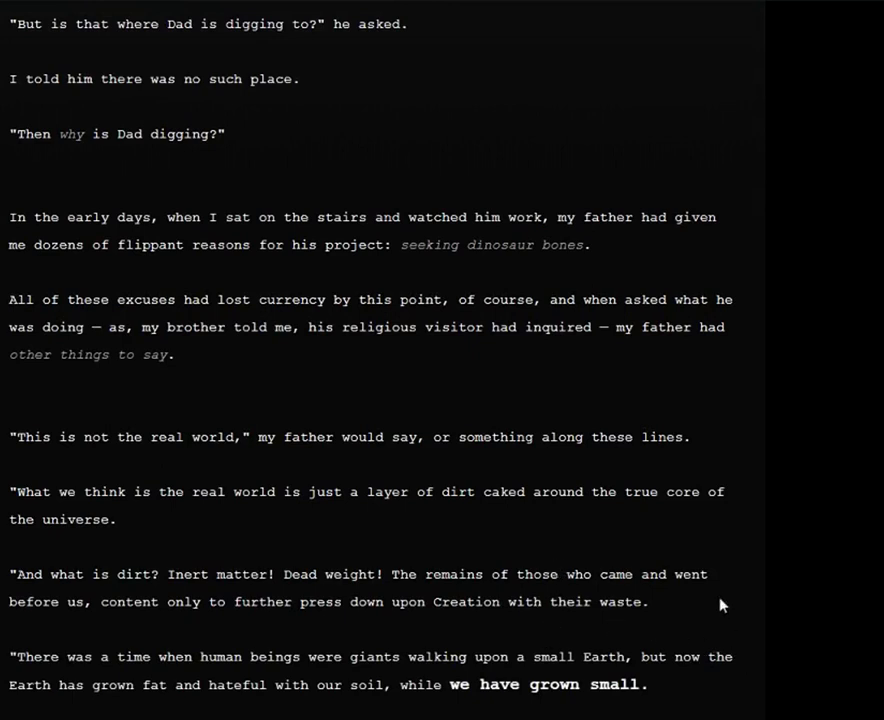
pyautogui.moveTo(708, 630)
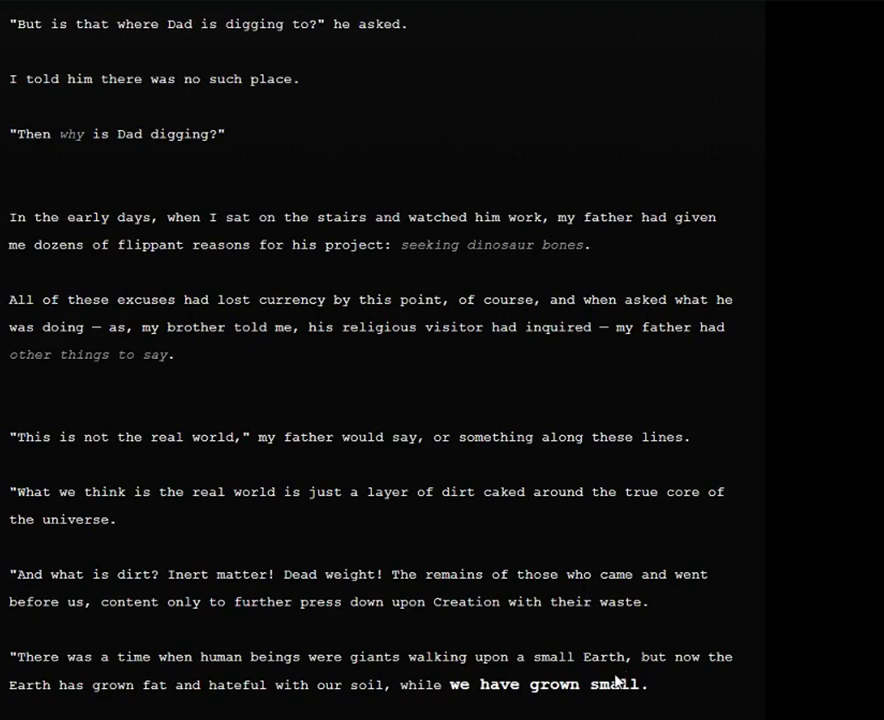
pyautogui.scroll(-3)
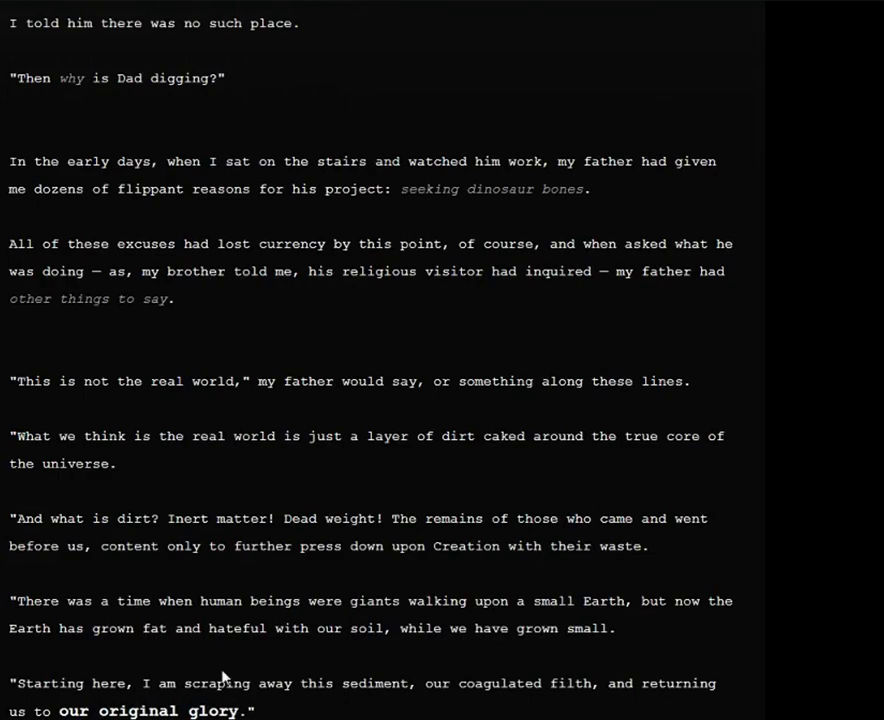
pyautogui.moveTo(176, 712)
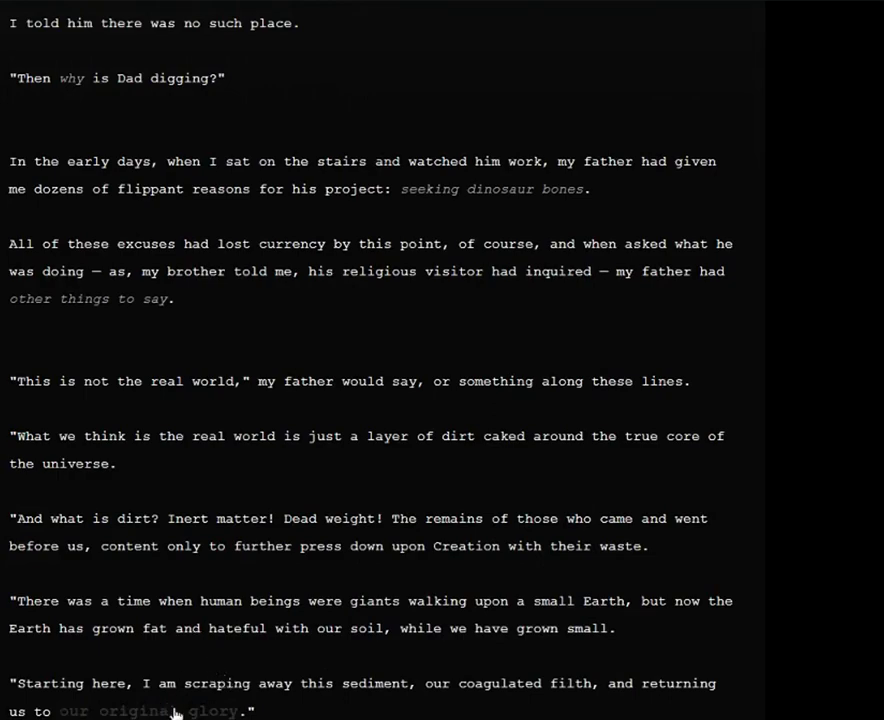
pyautogui.scroll(-3)
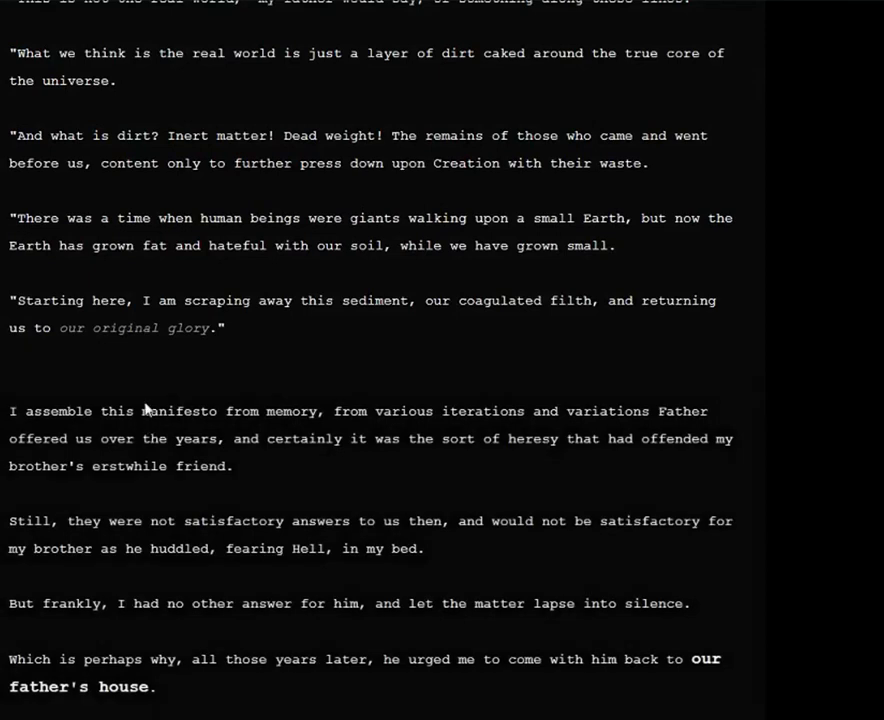
pyautogui.moveTo(244, 162)
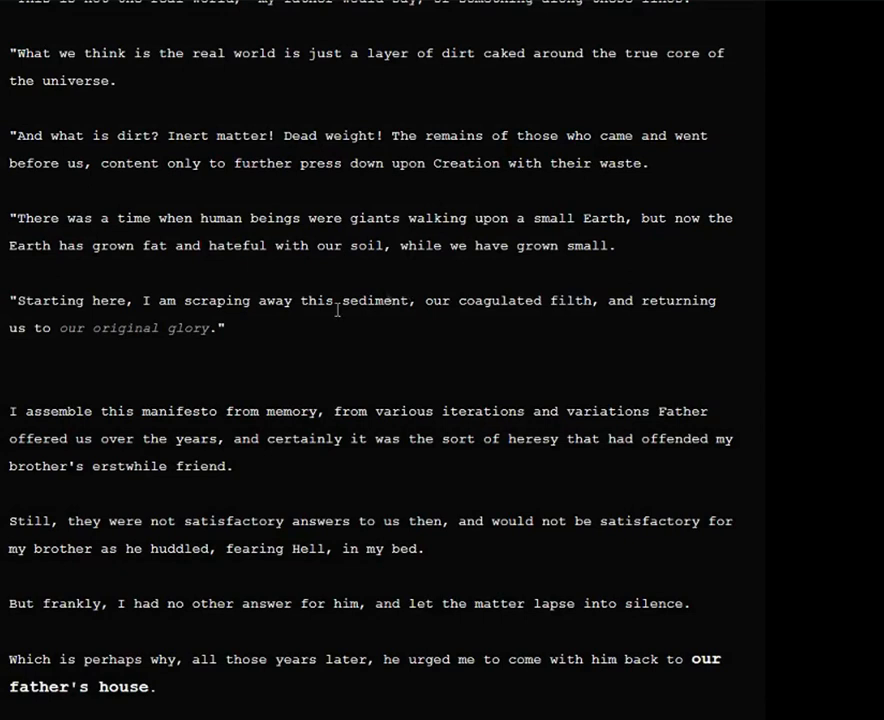
pyautogui.moveTo(292, 568)
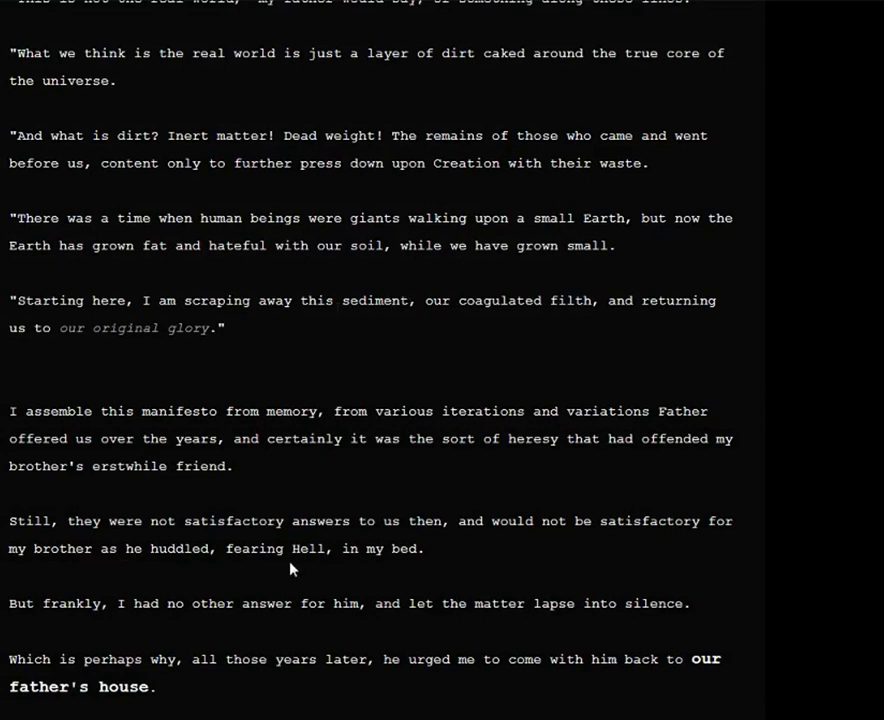
pyautogui.moveTo(808, 492)
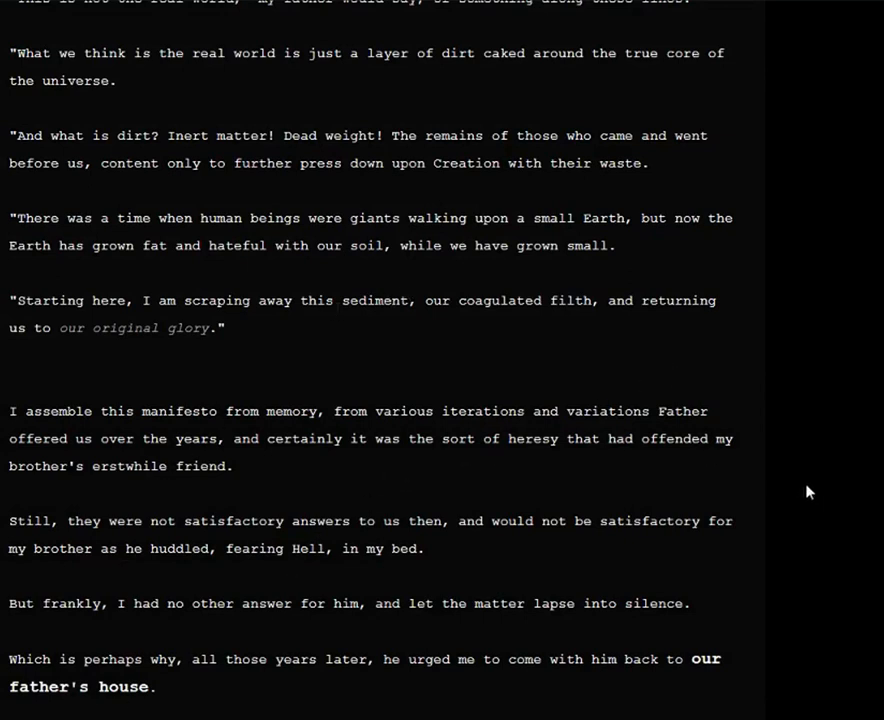
pyautogui.moveTo(118, 486)
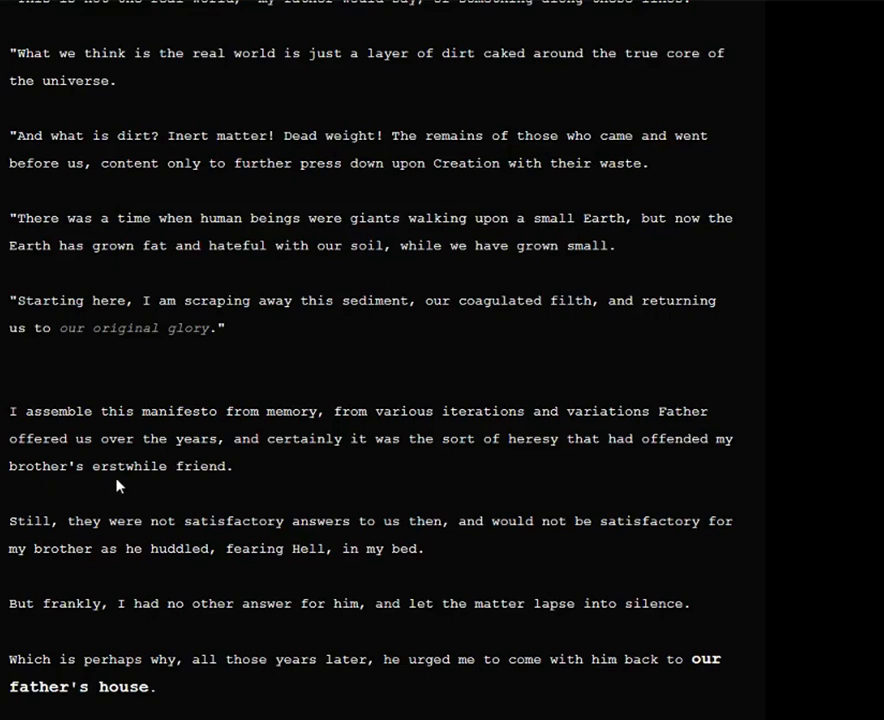
pyautogui.moveTo(674, 458)
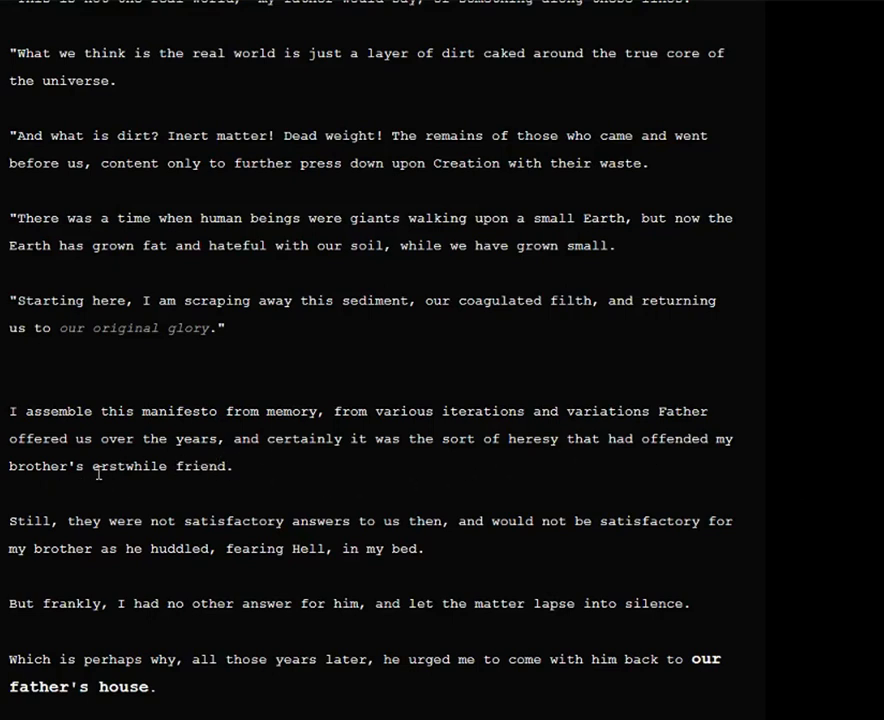
pyautogui.moveTo(122, 484)
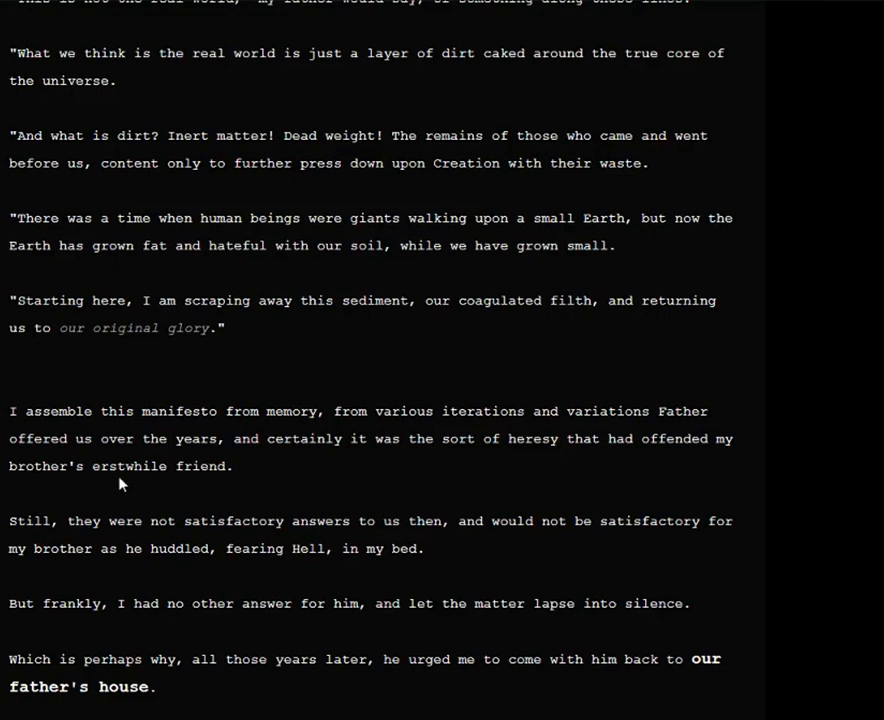
pyautogui.moveTo(160, 412)
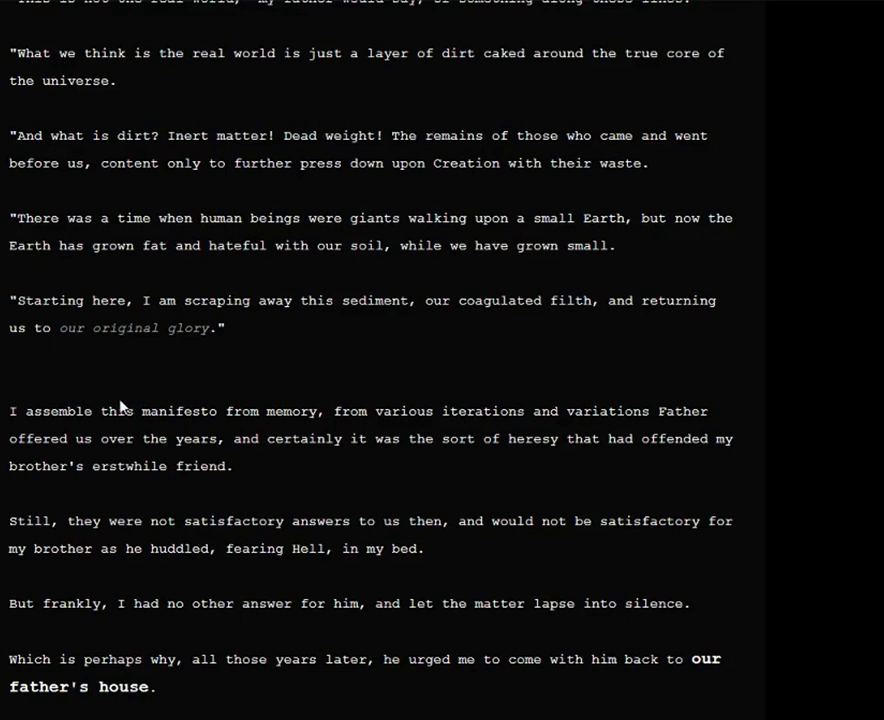
pyautogui.moveTo(284, 500)
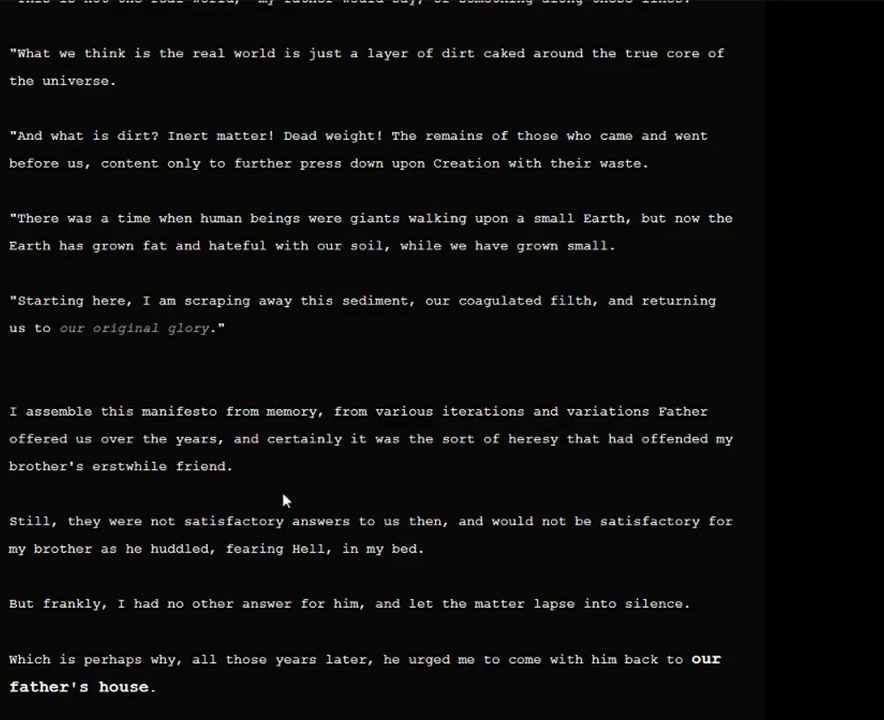
pyautogui.moveTo(280, 544)
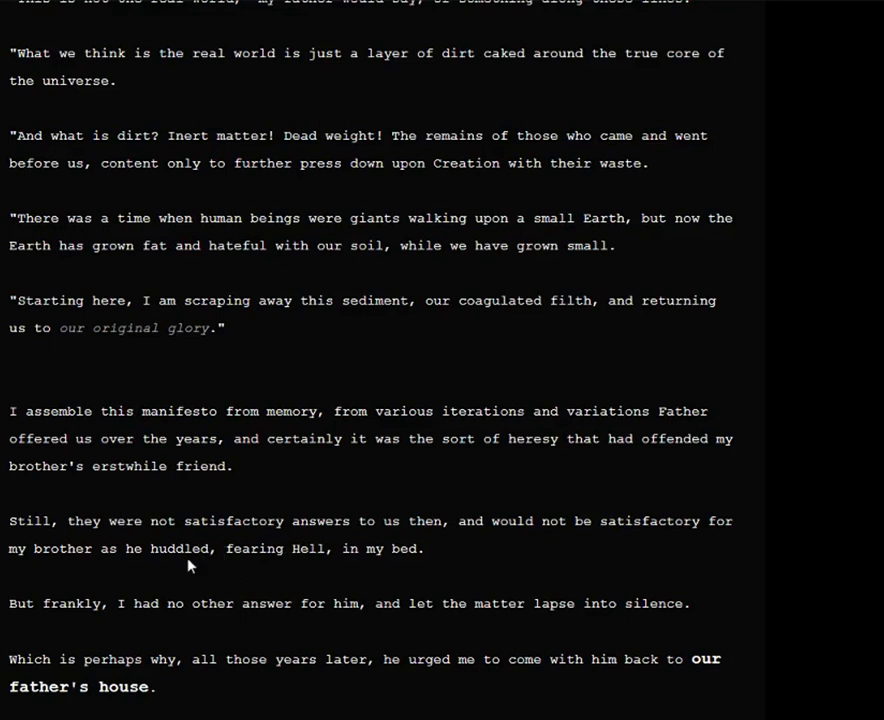
pyautogui.moveTo(68, 588)
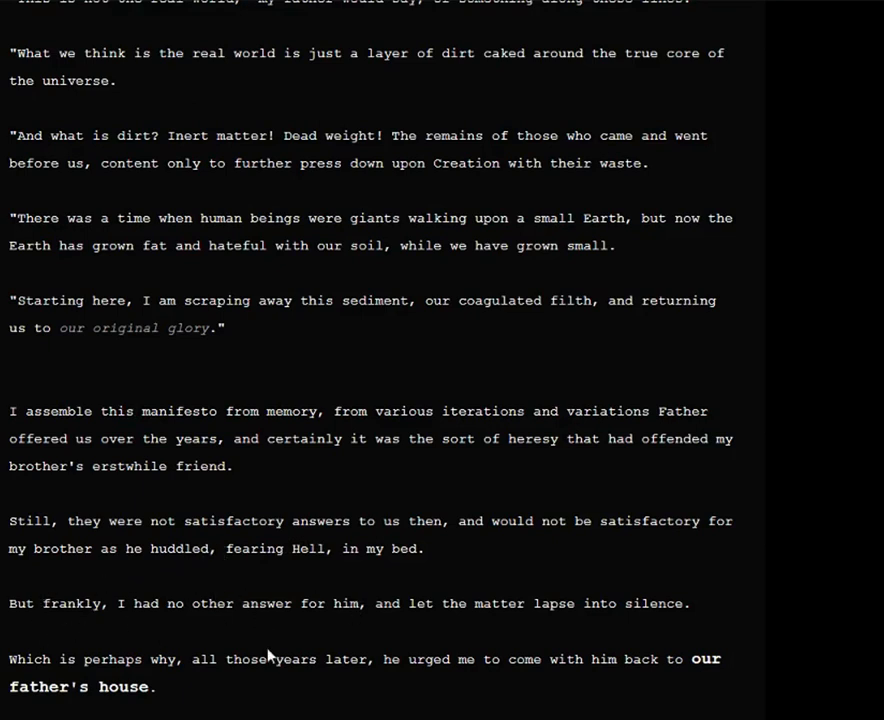
pyautogui.moveTo(214, 584)
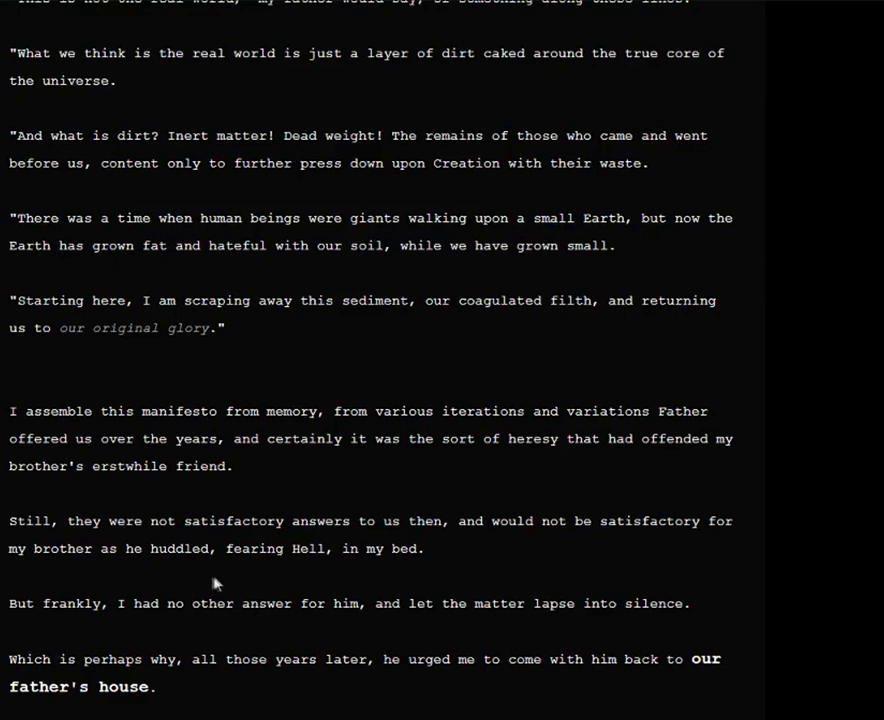
pyautogui.moveTo(556, 604)
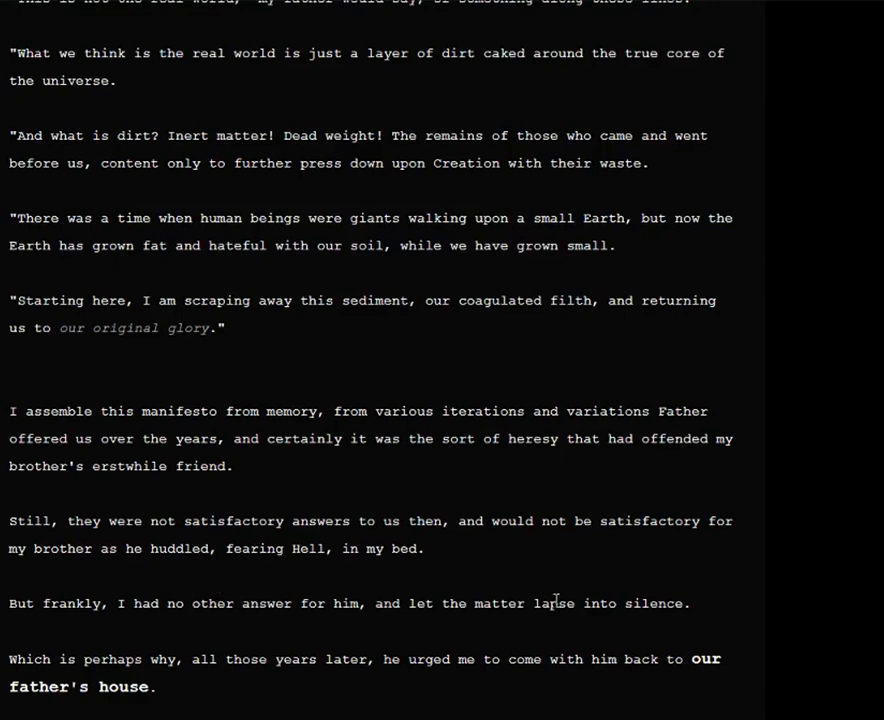
pyautogui.moveTo(324, 712)
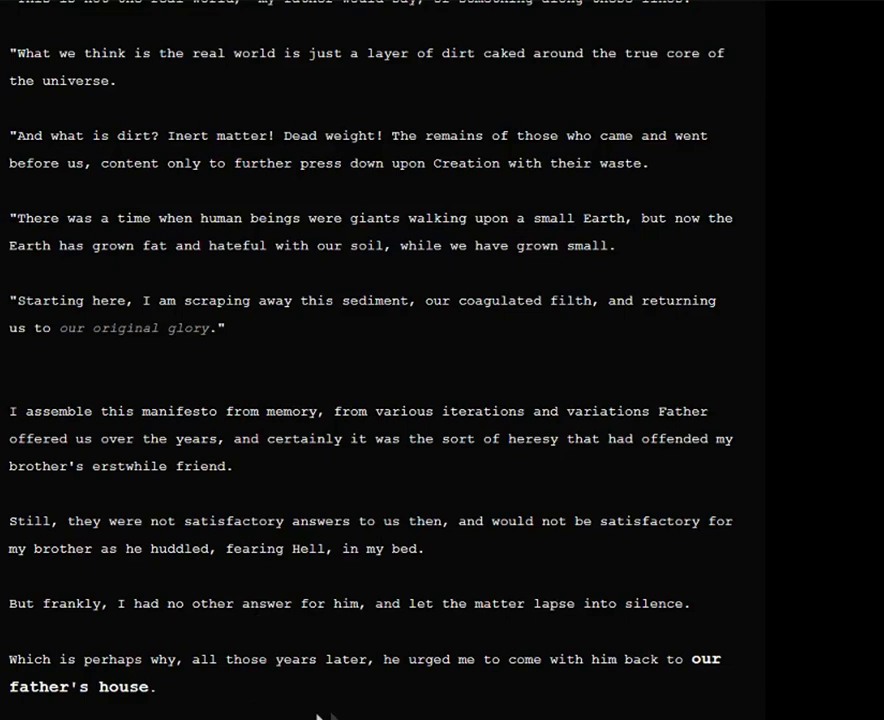
pyautogui.moveTo(270, 686)
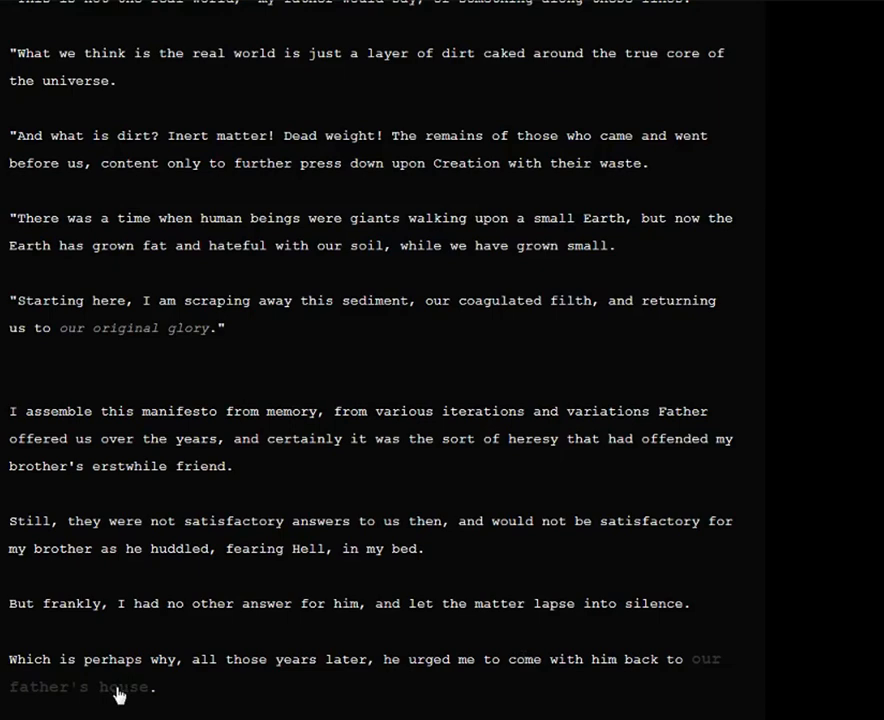
# Step: Scroll down to the choice to go along with the brother on the visit
pyautogui.scroll(-3)
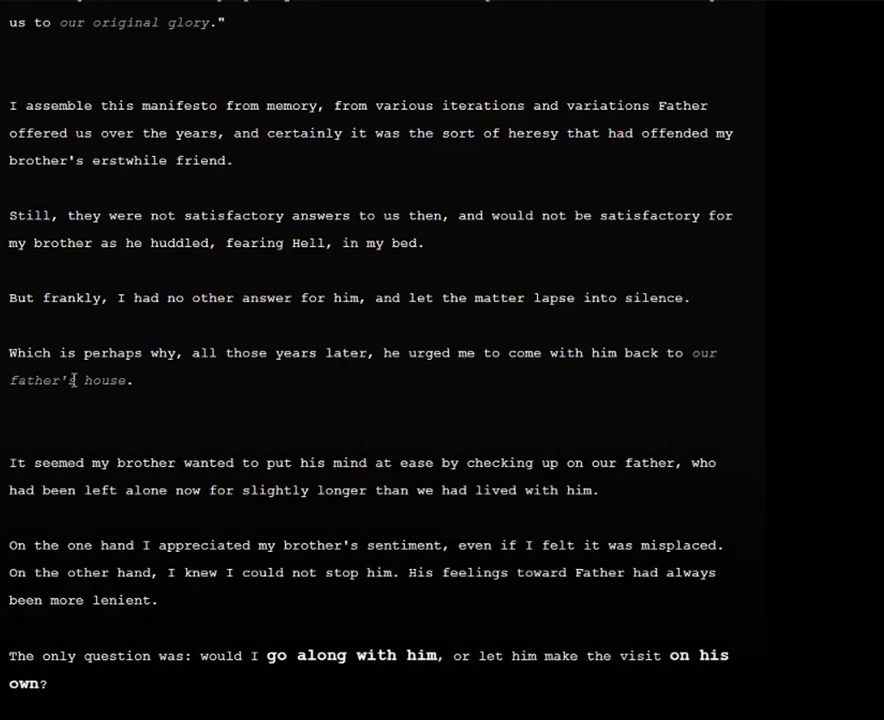
pyautogui.moveTo(604, 628)
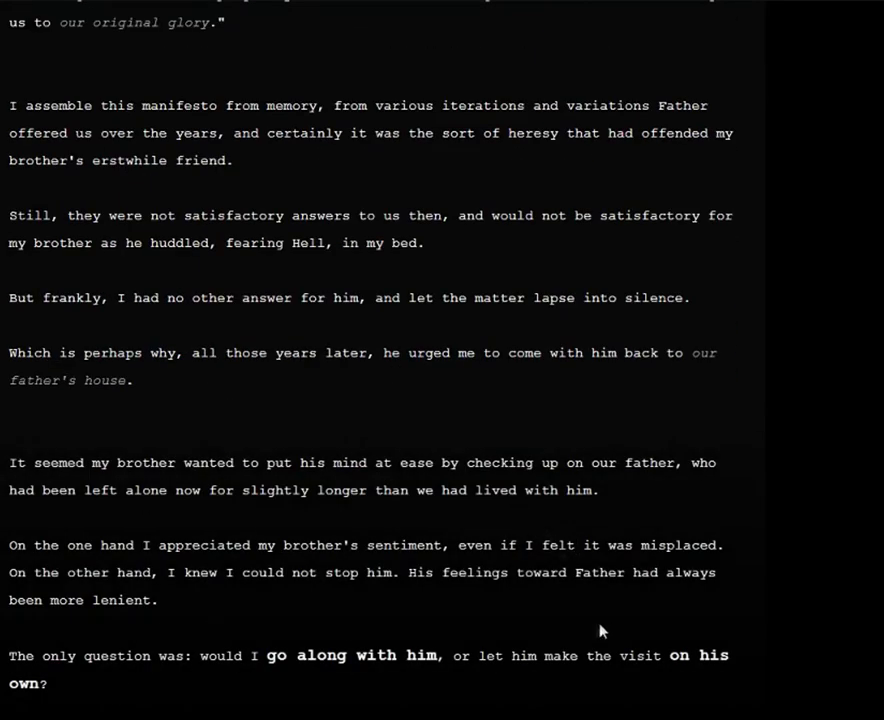
pyautogui.moveTo(222, 500)
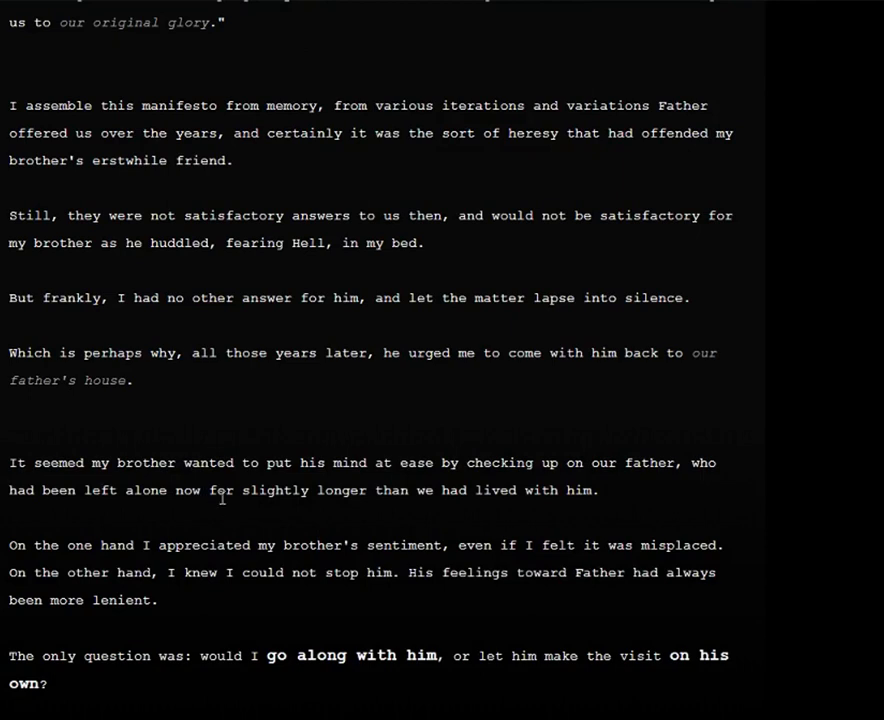
pyautogui.moveTo(252, 572)
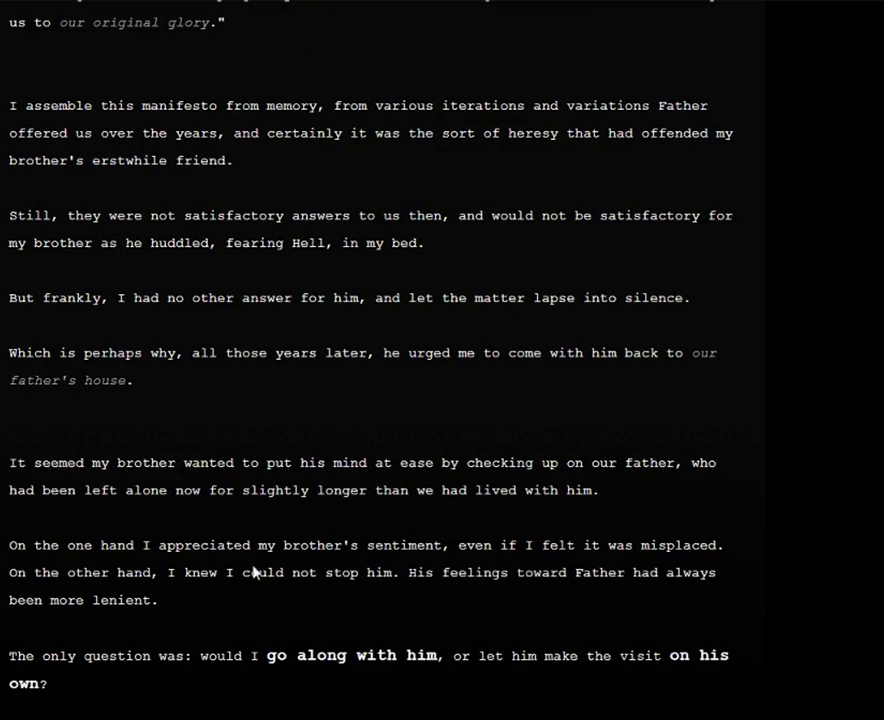
pyautogui.moveTo(234, 520)
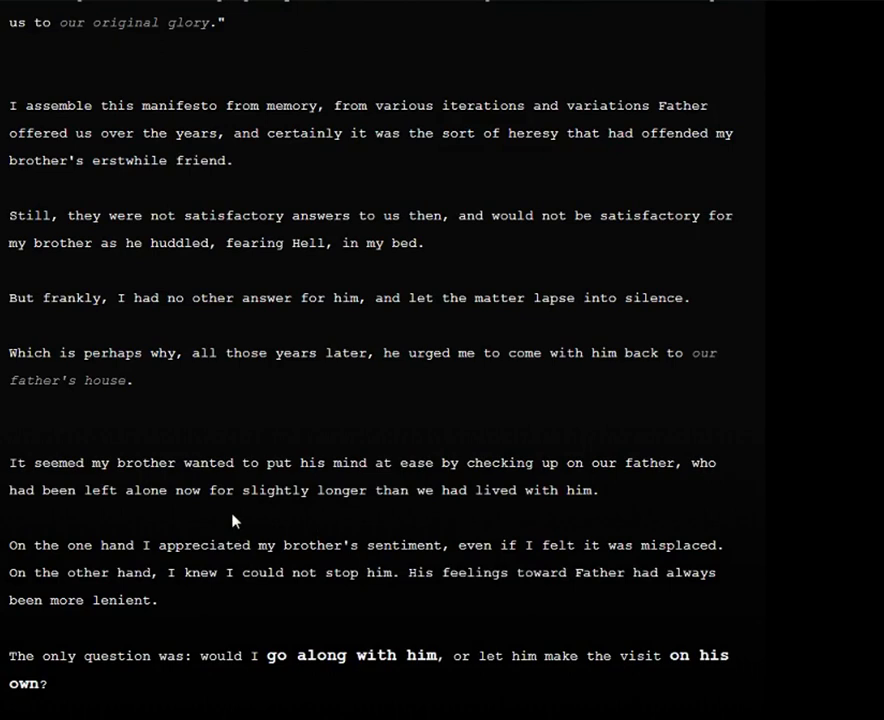
pyautogui.moveTo(336, 524)
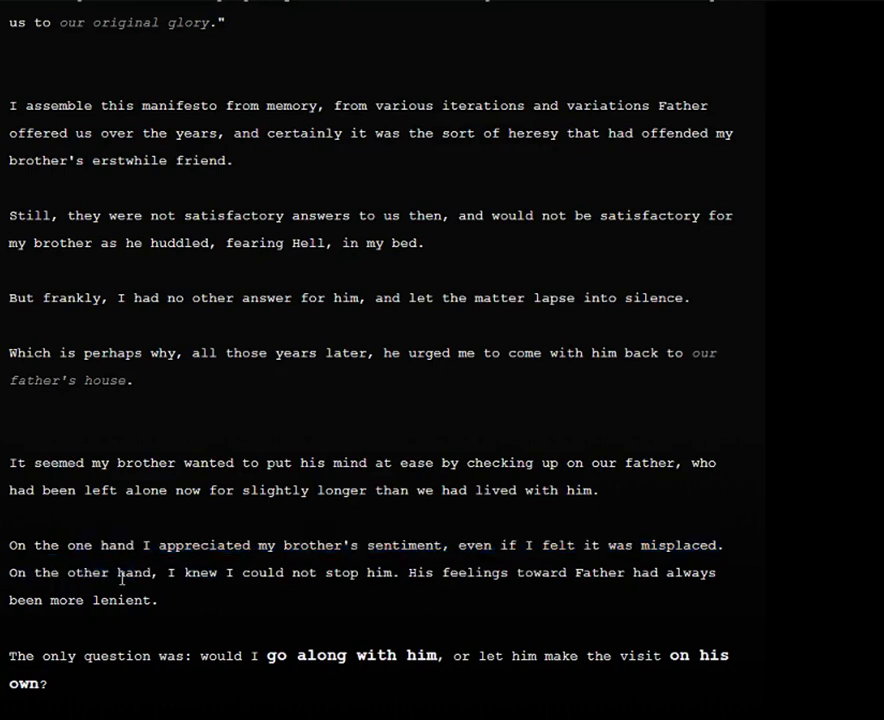
pyautogui.moveTo(328, 632)
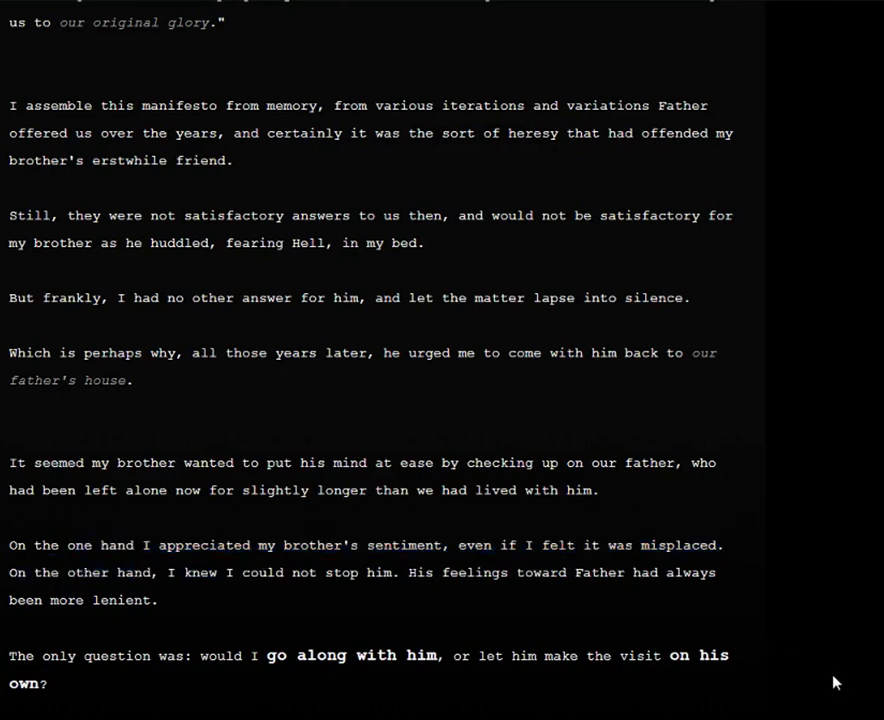
pyautogui.moveTo(130, 682)
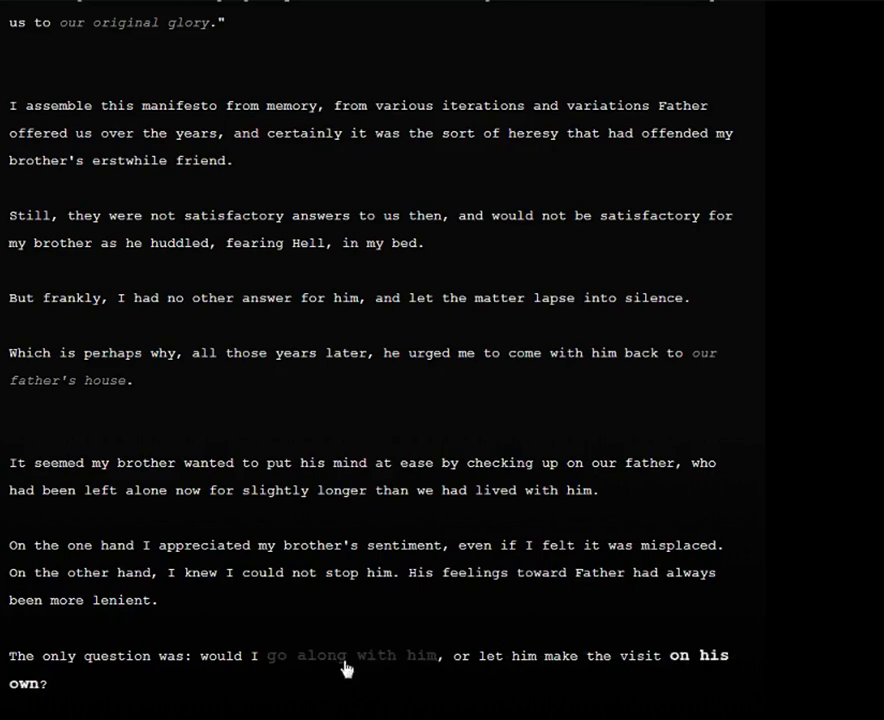
# Step: Scroll down past the miscommunication and arriving late to "why that would be"
pyautogui.scroll(-3)
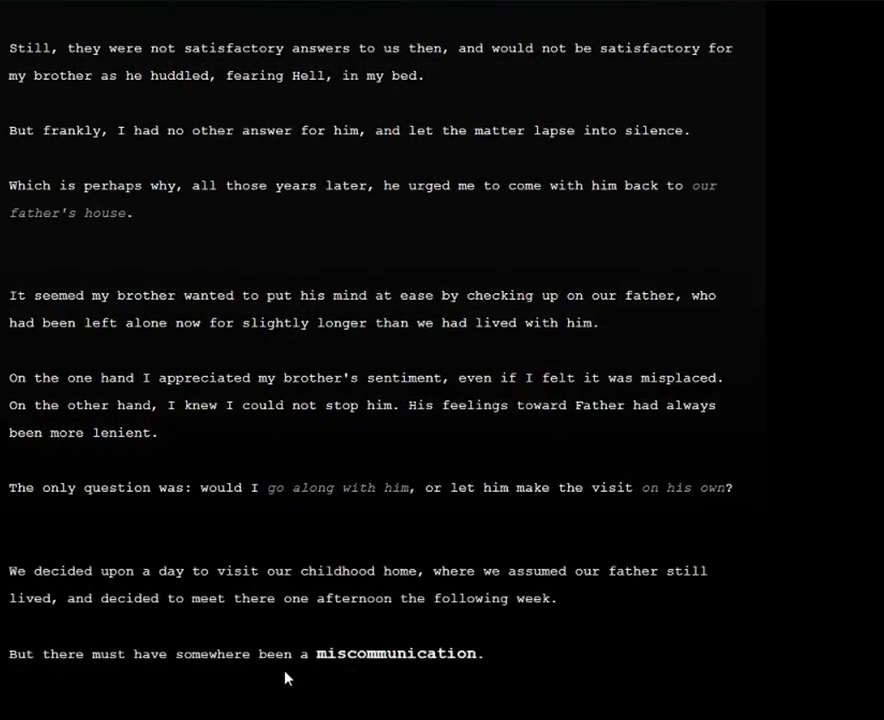
pyautogui.moveTo(476, 668)
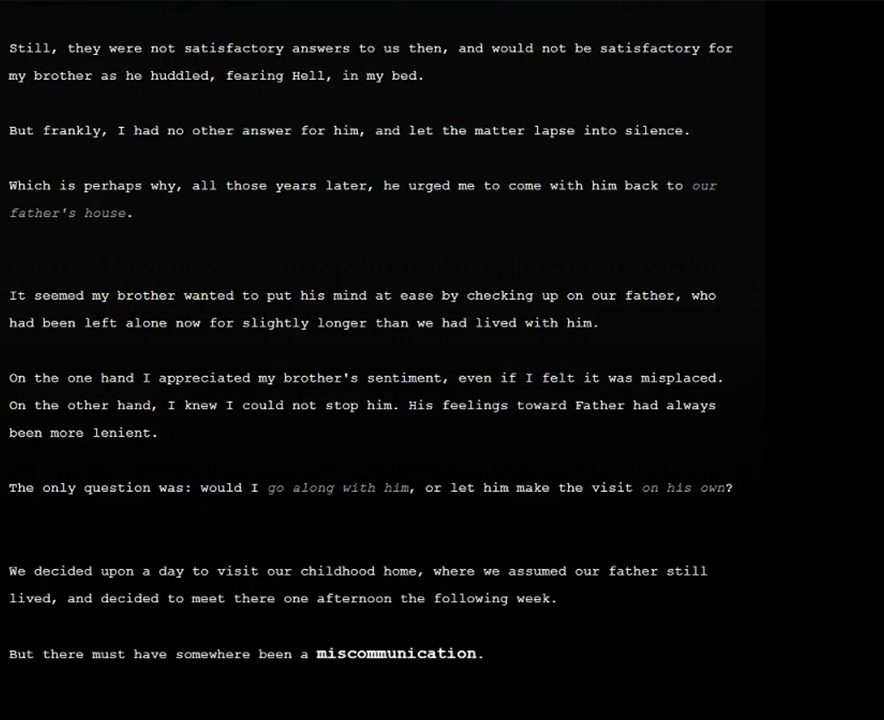
pyautogui.moveTo(656, 642)
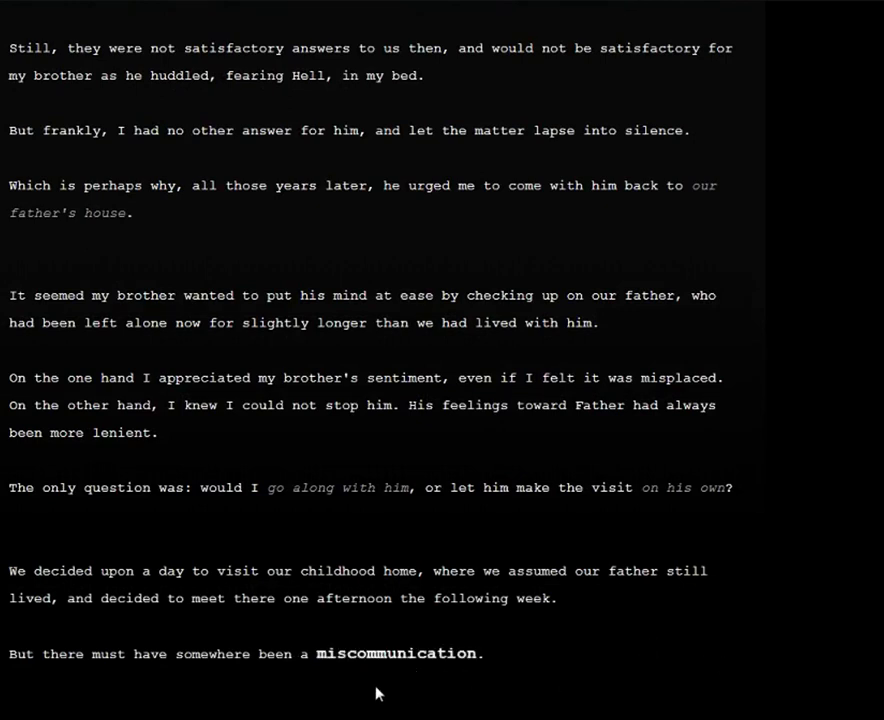
pyautogui.moveTo(404, 680)
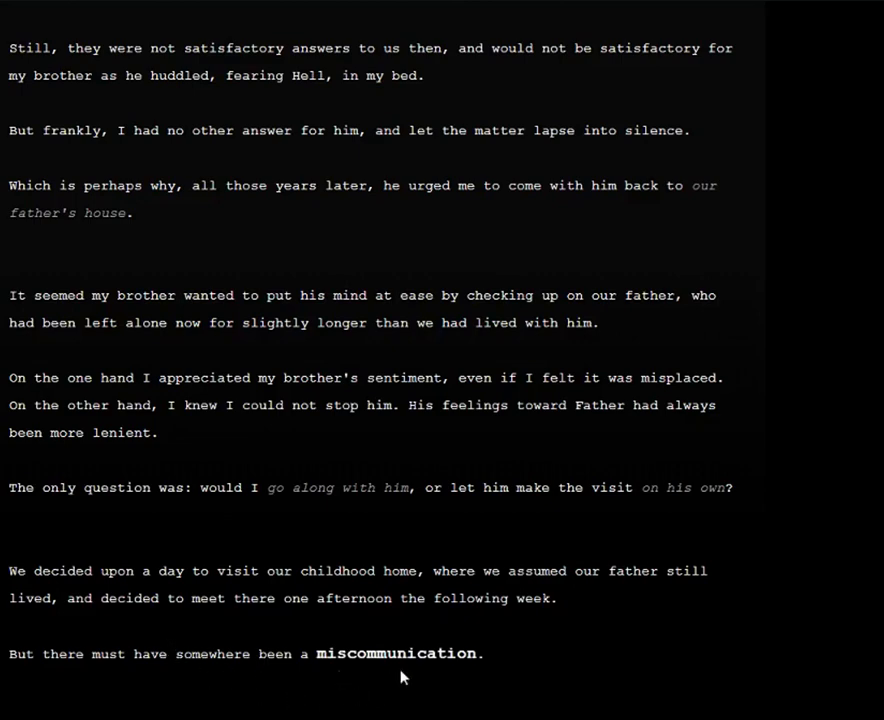
pyautogui.scroll(-3)
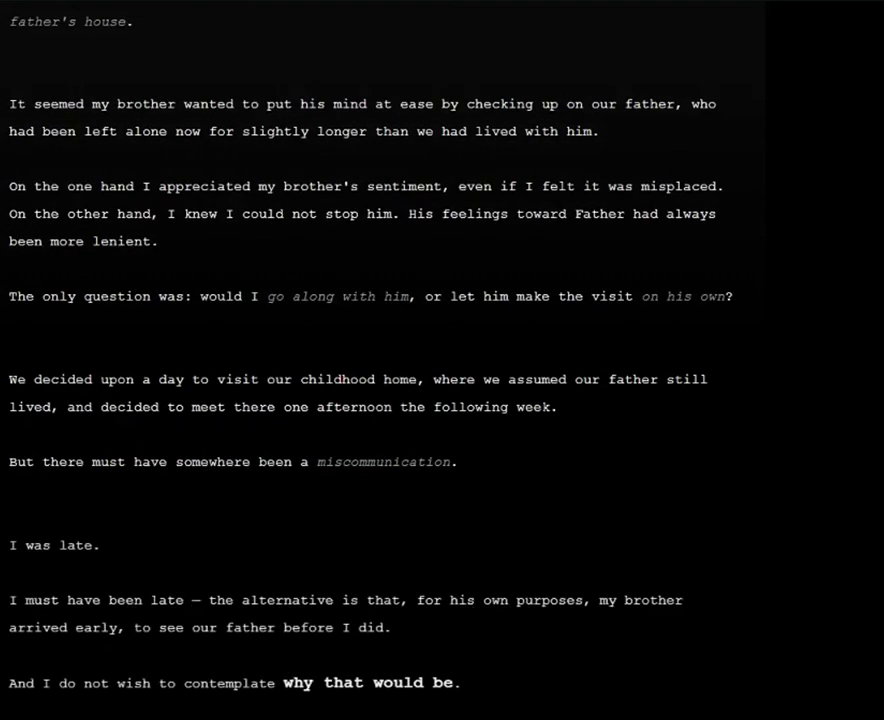
pyautogui.moveTo(394, 578)
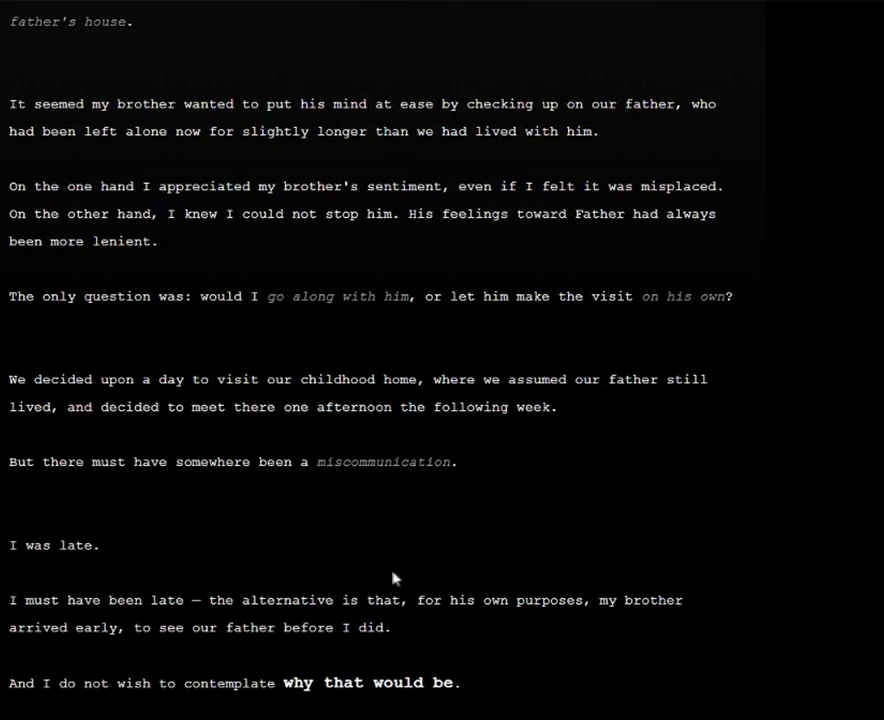
pyautogui.moveTo(384, 646)
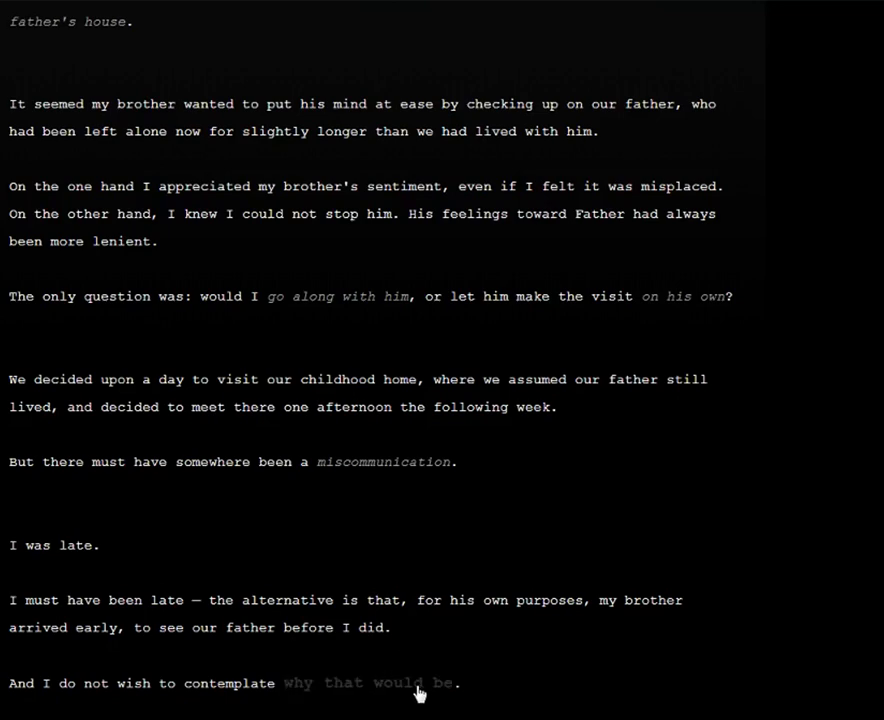
# Step: Scroll down through the decayed-neighborhood passage toward the "my brother's car" link
pyautogui.scroll(-3)
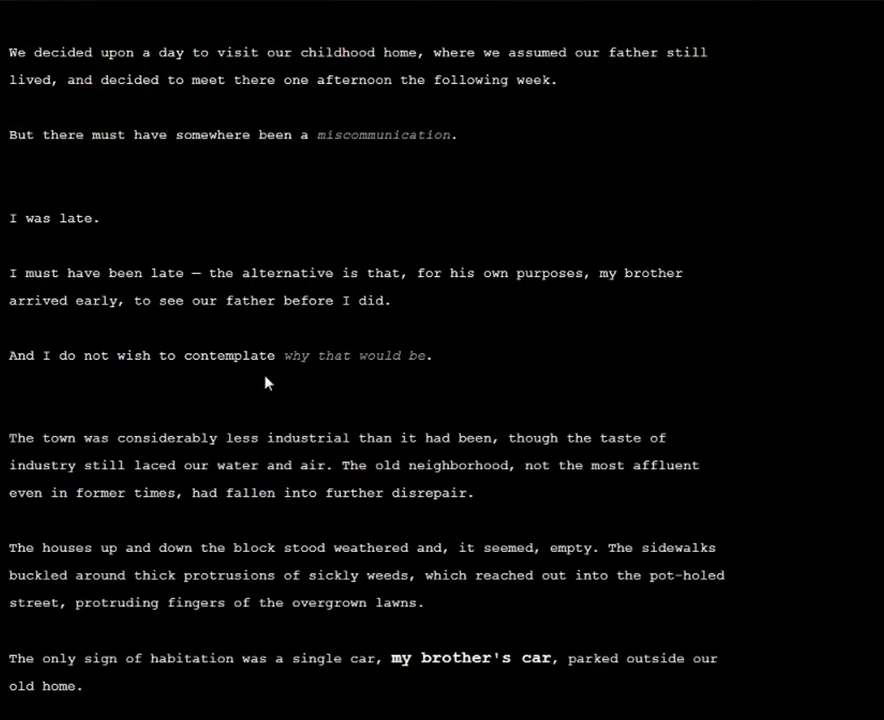
pyautogui.moveTo(196, 390)
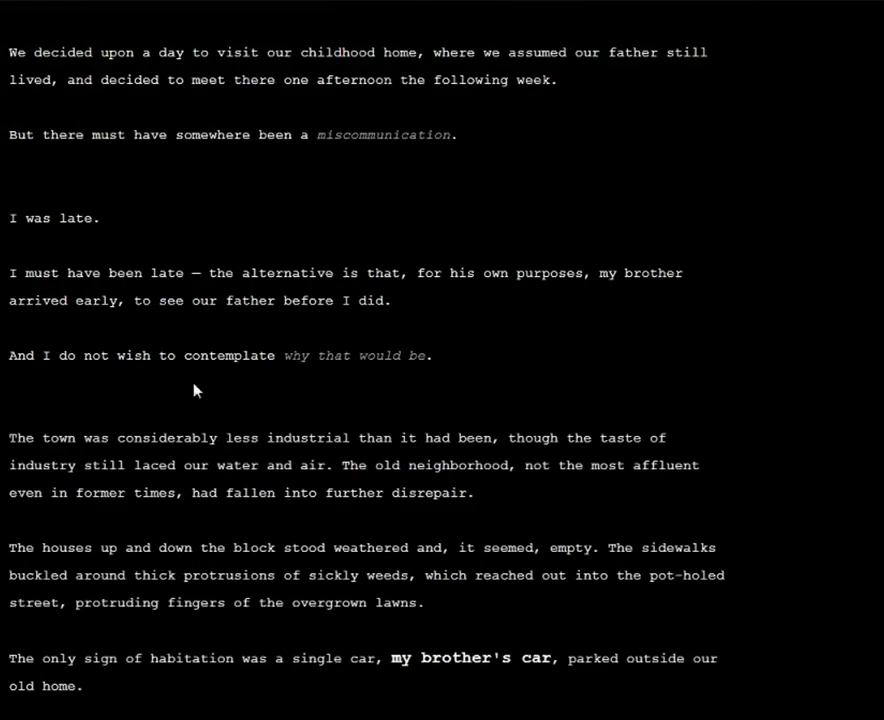
pyautogui.moveTo(236, 408)
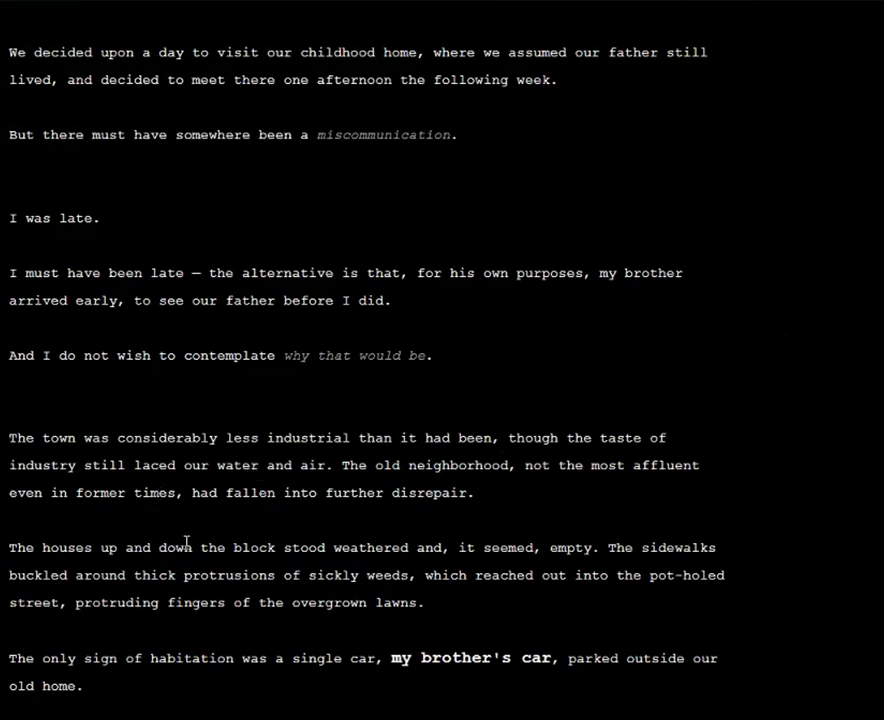
pyautogui.moveTo(348, 522)
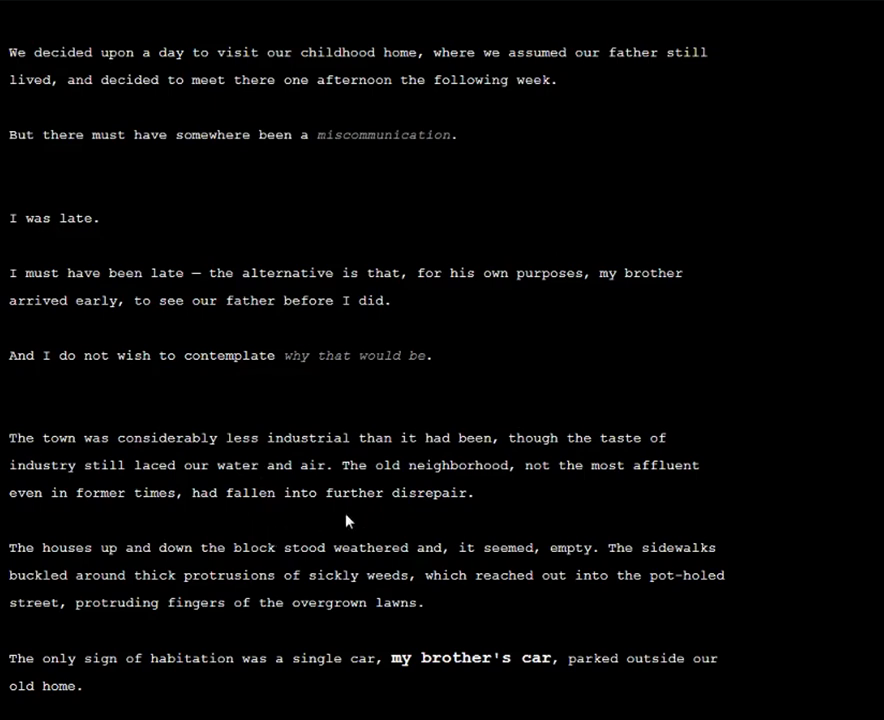
pyautogui.moveTo(492, 530)
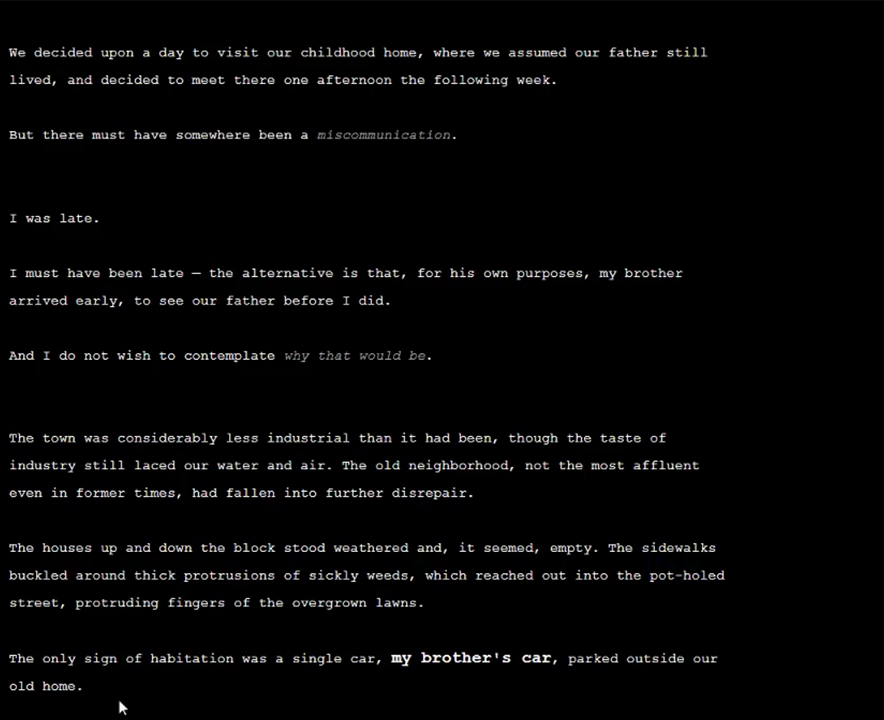
pyautogui.moveTo(510, 714)
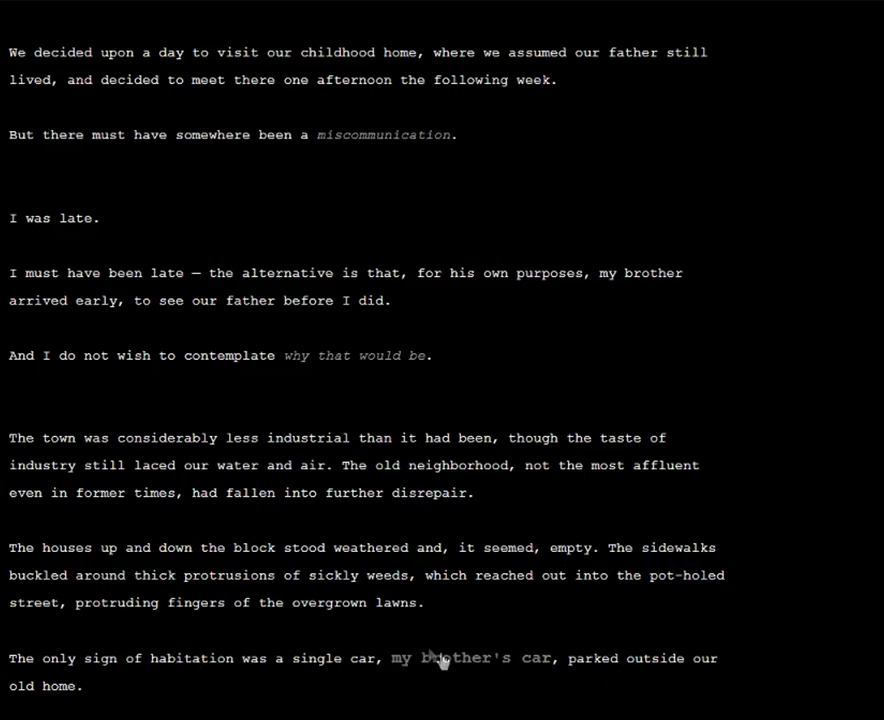
# Step: Scroll through the house and open-front-door passages down to "door to the basement"
pyautogui.scroll(-3)
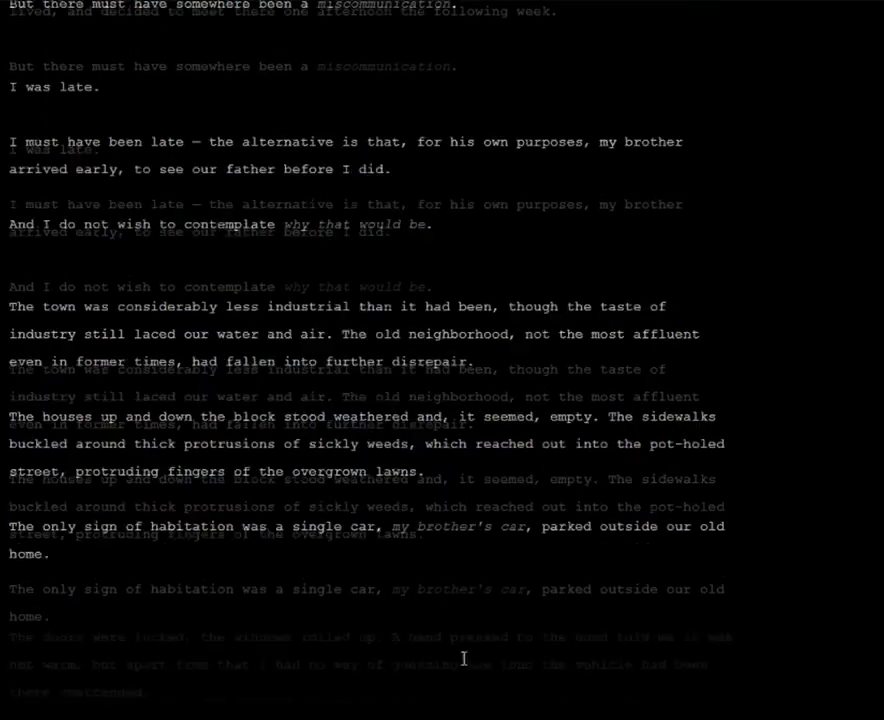
pyautogui.scroll(-3)
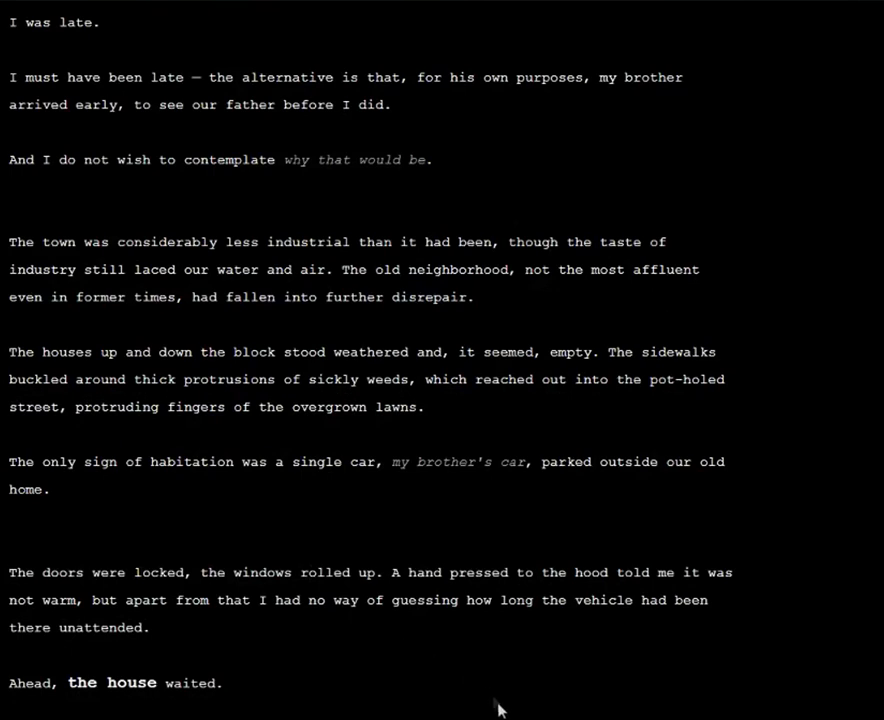
pyautogui.moveTo(468, 684)
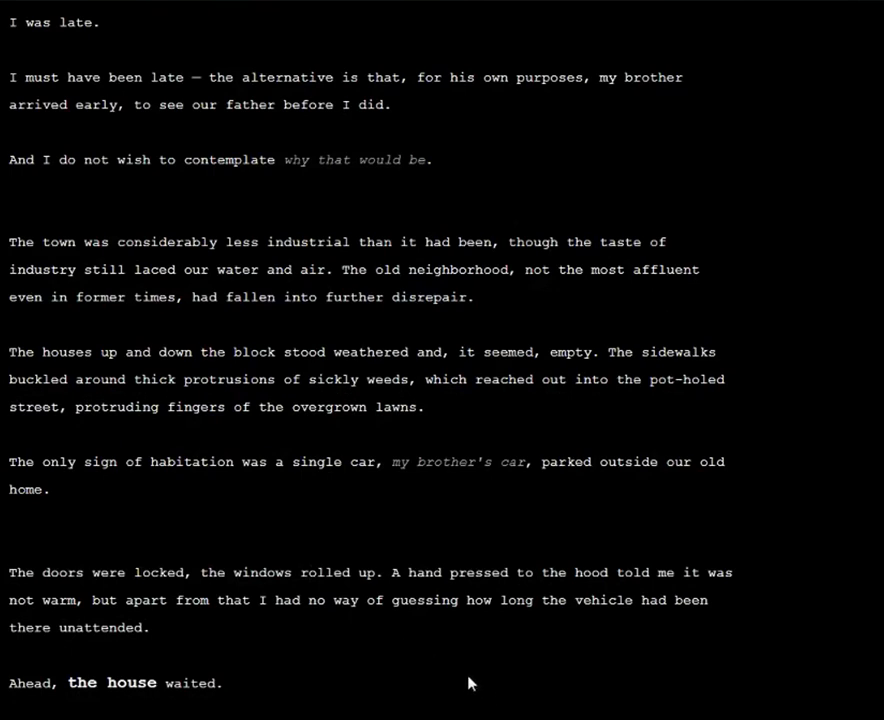
pyautogui.moveTo(178, 626)
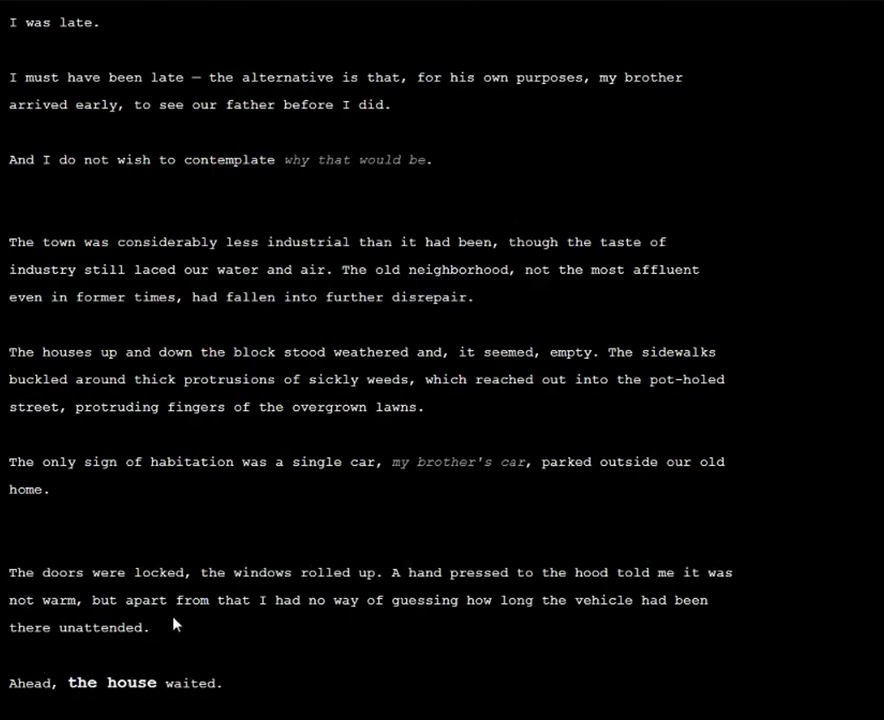
pyautogui.moveTo(382, 634)
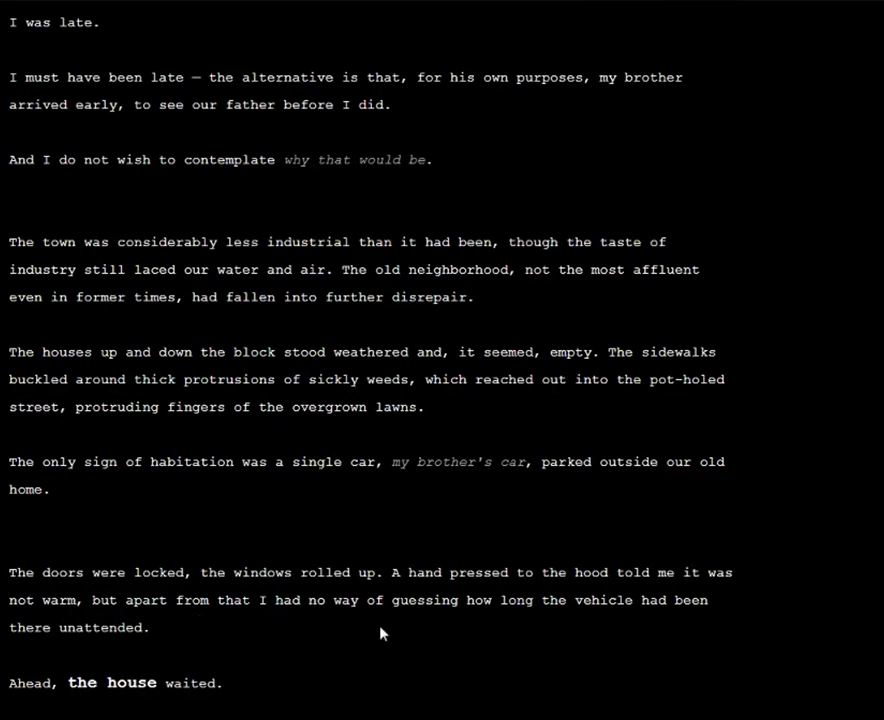
pyautogui.moveTo(138, 716)
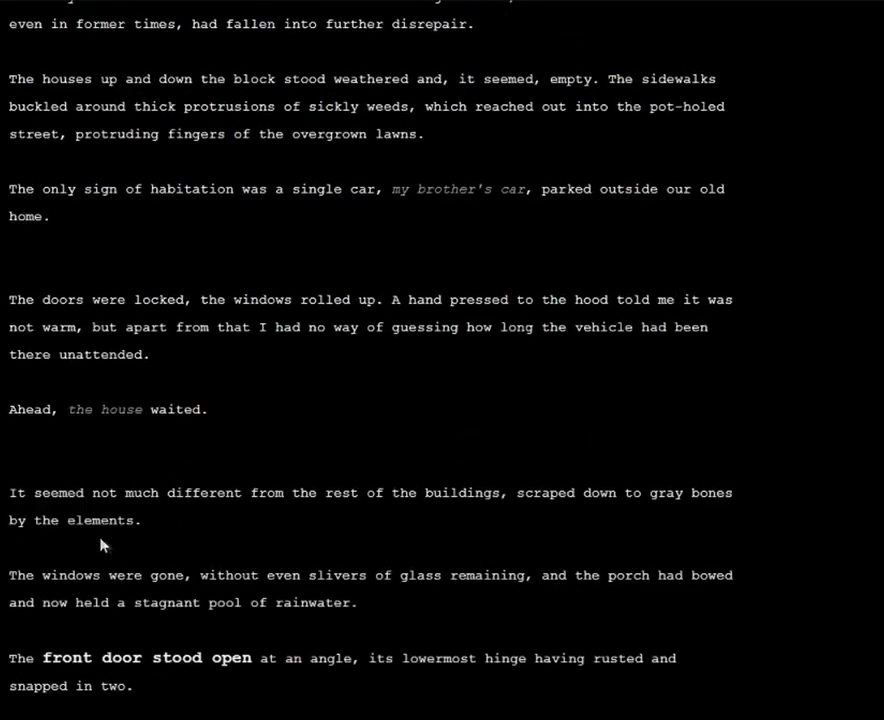
pyautogui.moveTo(176, 520)
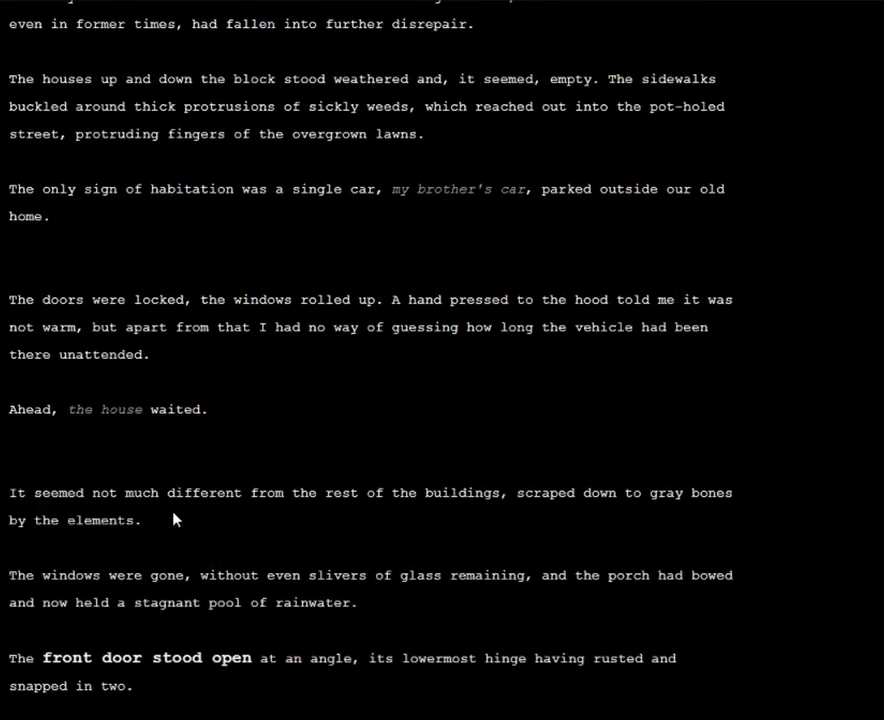
pyautogui.moveTo(168, 536)
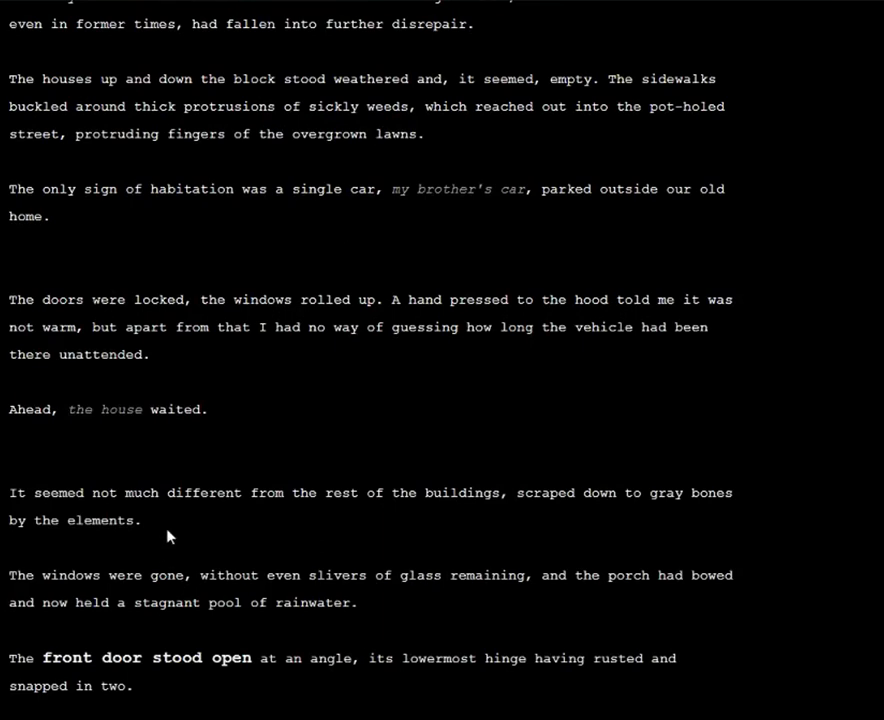
pyautogui.moveTo(622, 660)
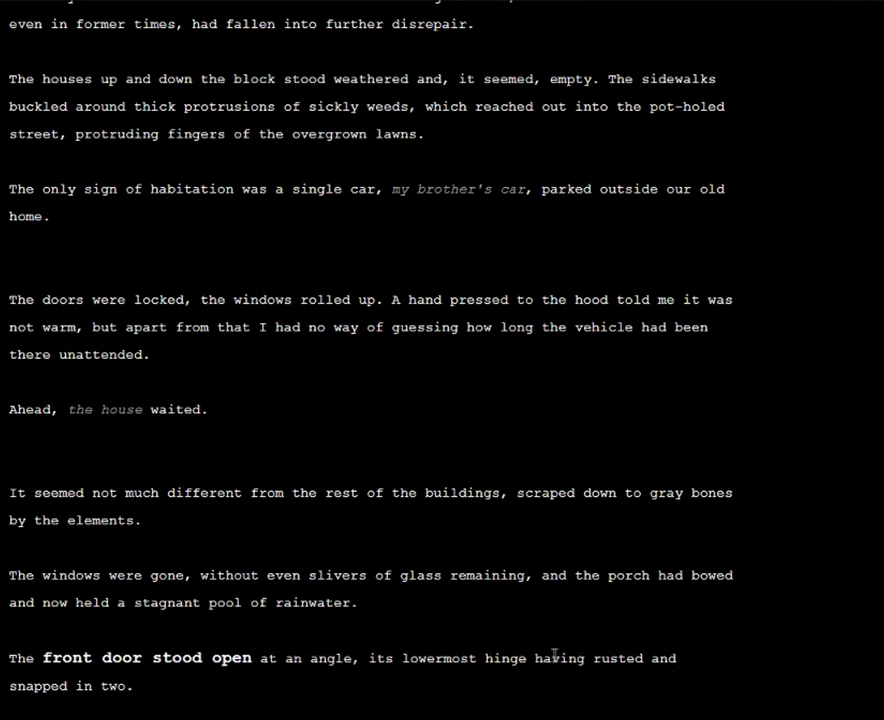
pyautogui.moveTo(486, 652)
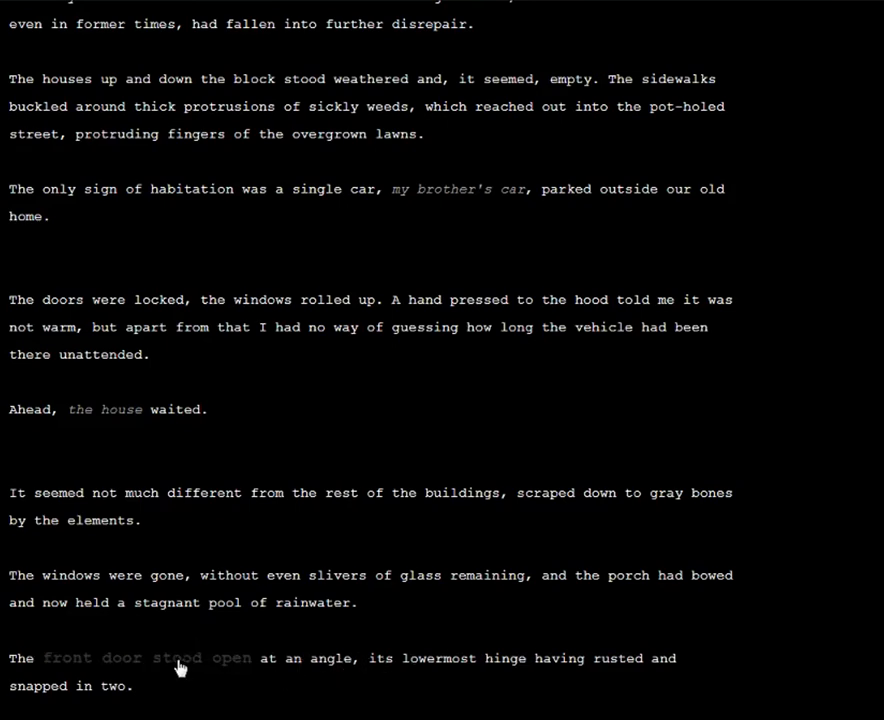
pyautogui.scroll(-3)
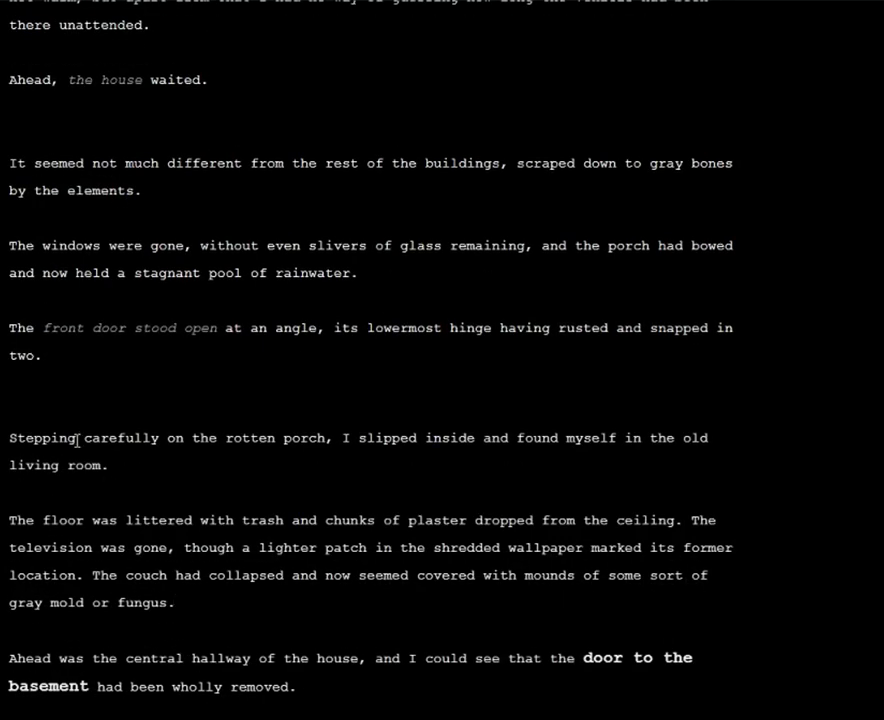
pyautogui.moveTo(304, 476)
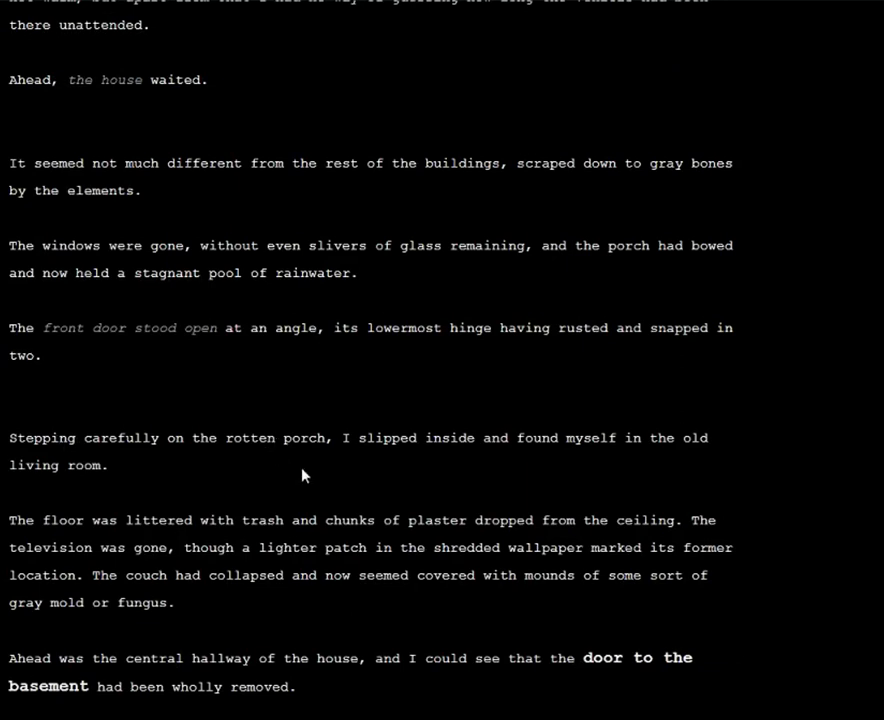
pyautogui.moveTo(180, 390)
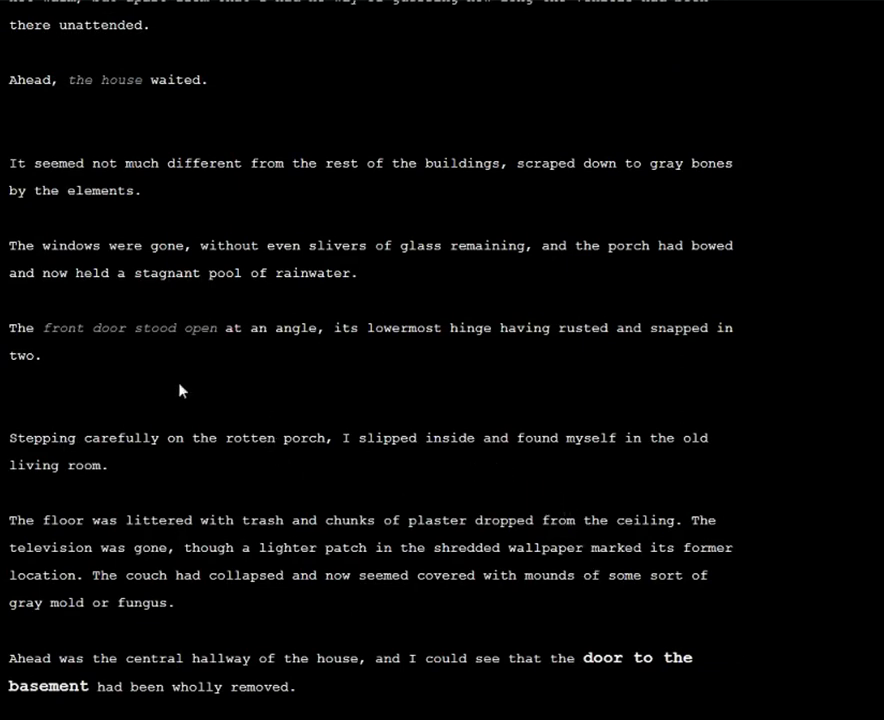
pyautogui.moveTo(4, 244)
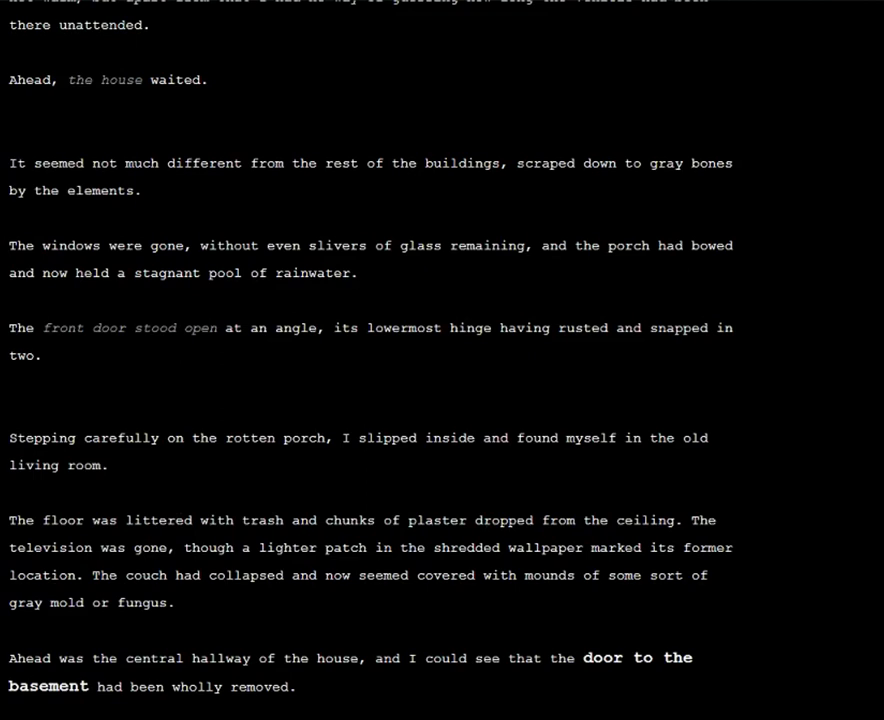
pyautogui.moveTo(308, 324)
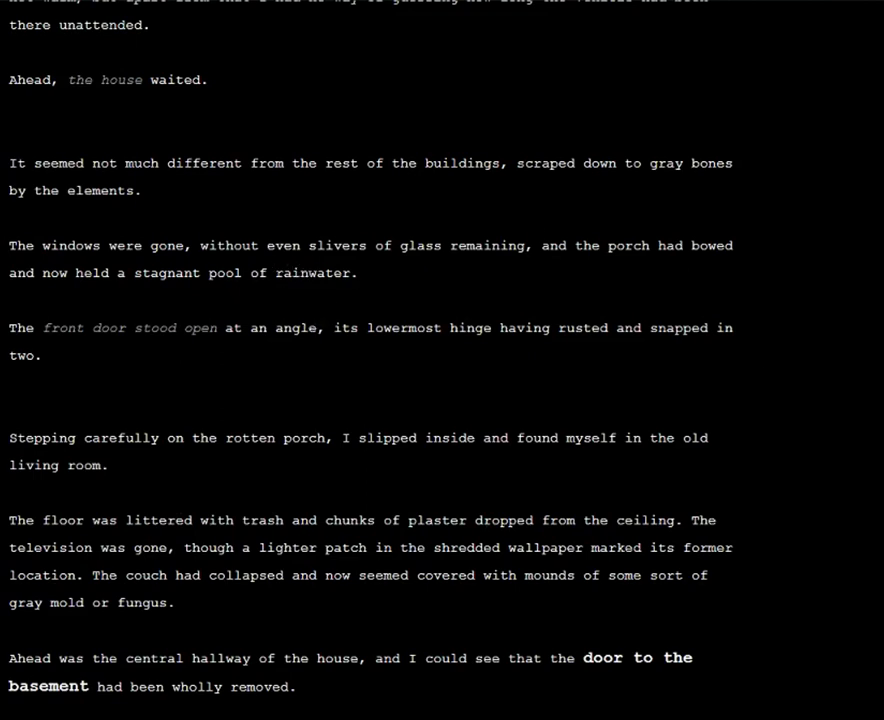
pyautogui.moveTo(858, 180)
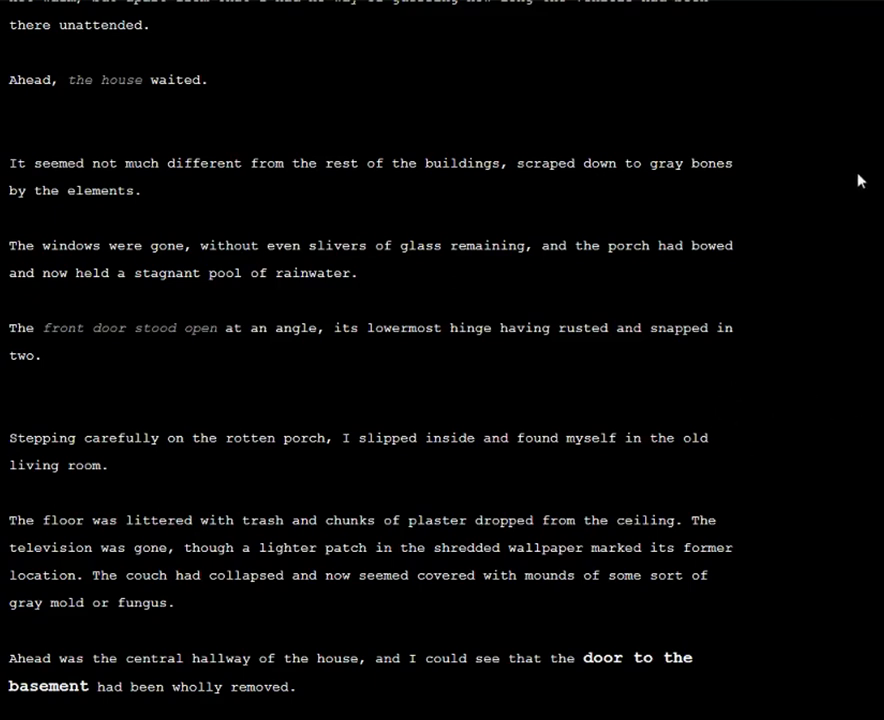
pyautogui.moveTo(844, 588)
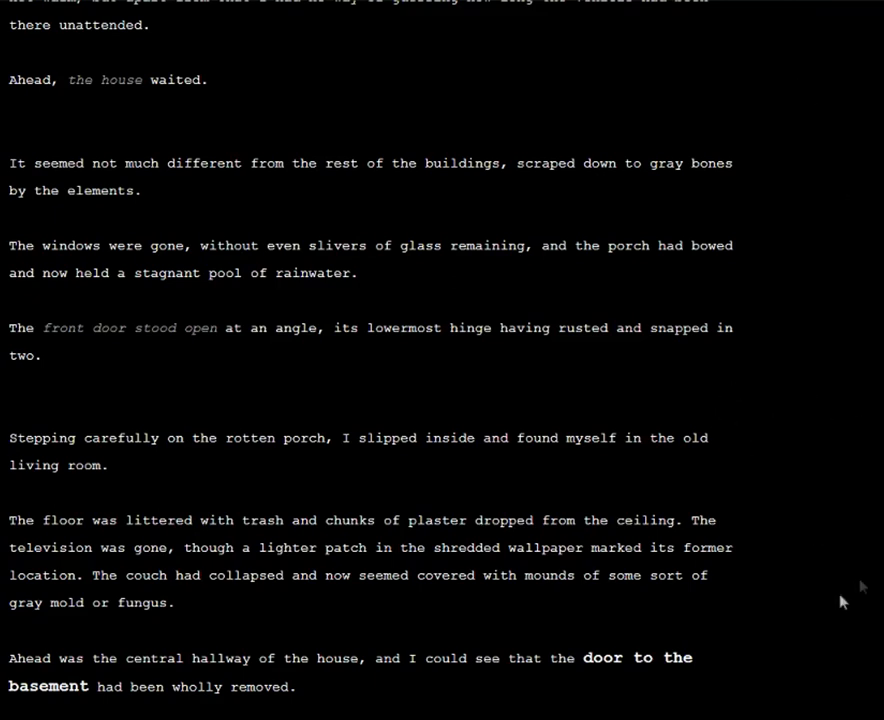
pyautogui.moveTo(812, 342)
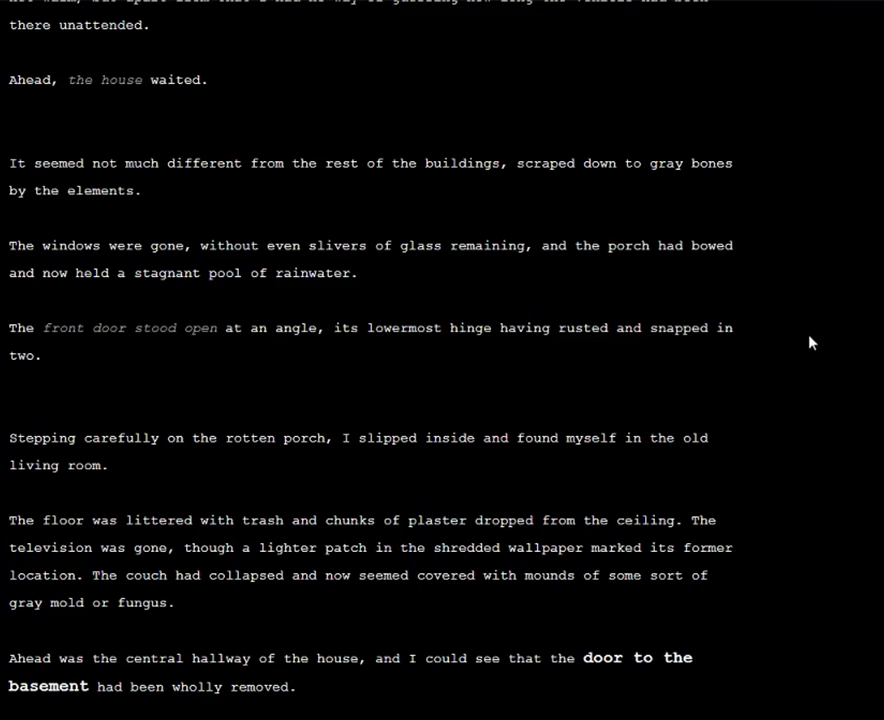
pyautogui.moveTo(408, 548)
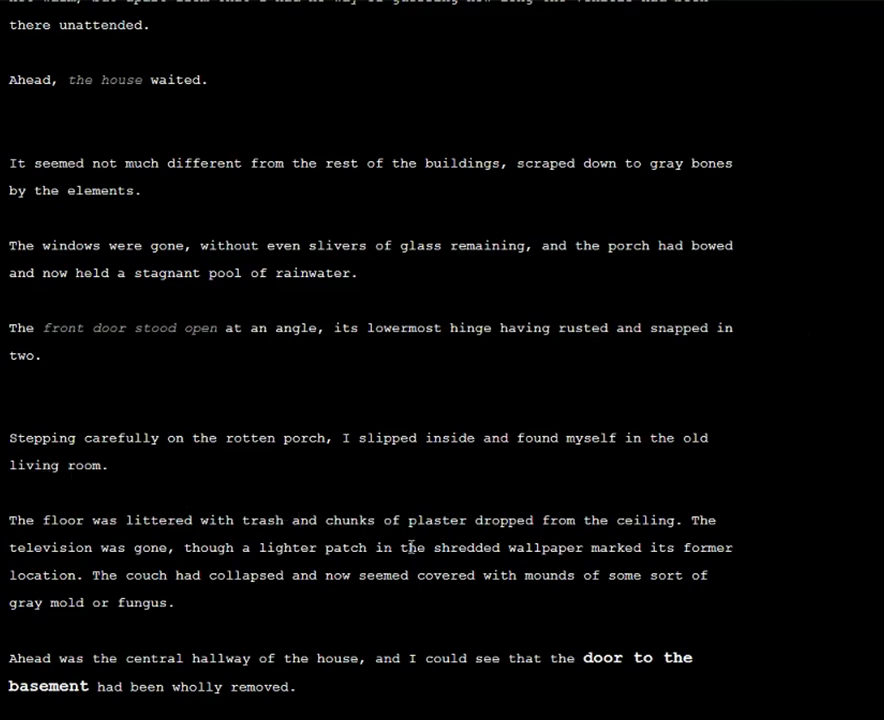
pyautogui.moveTo(302, 556)
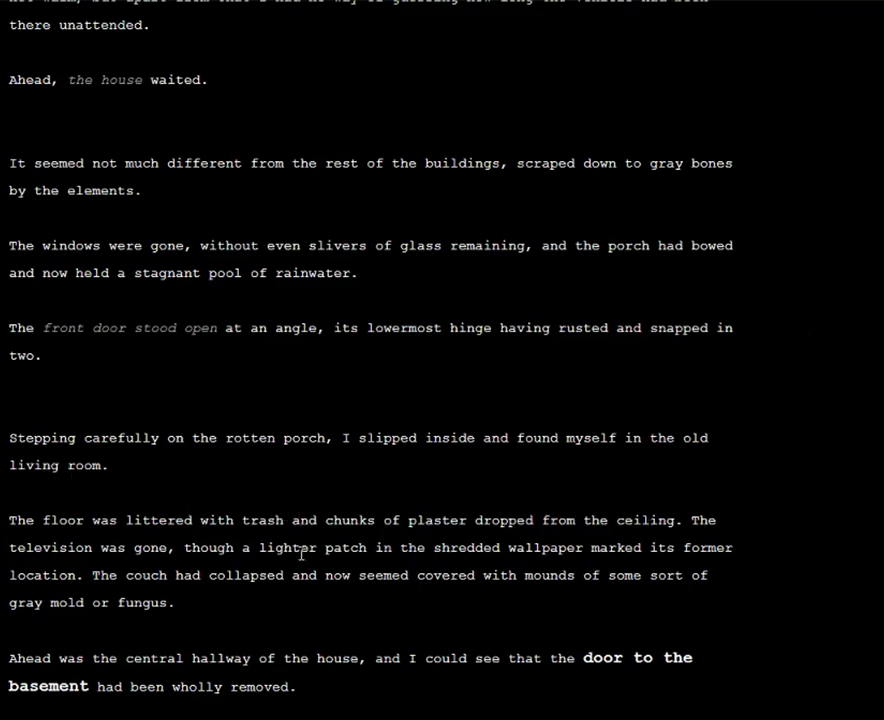
pyautogui.moveTo(330, 552)
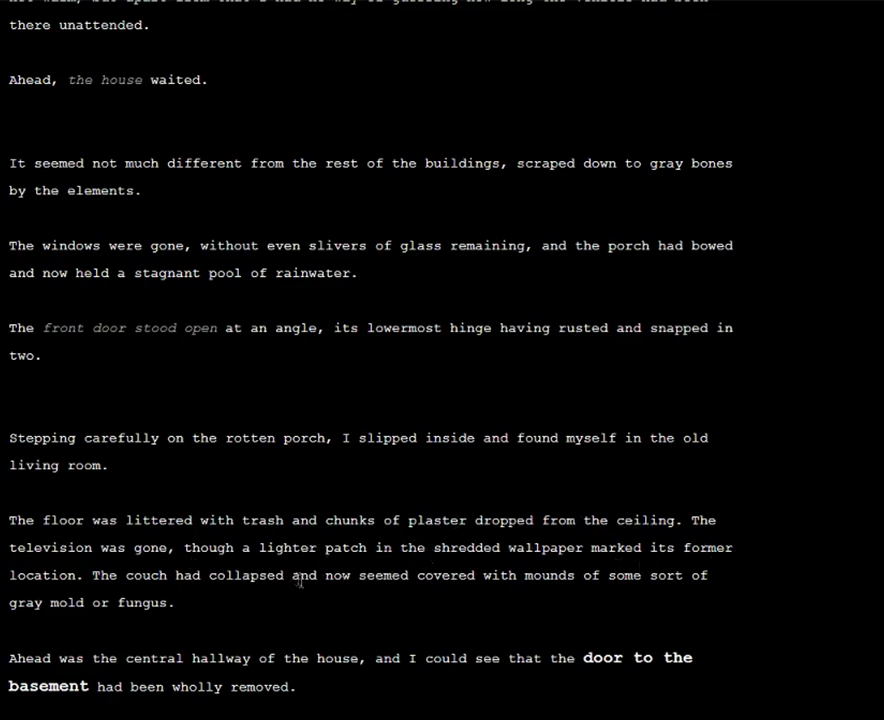
pyautogui.moveTo(506, 598)
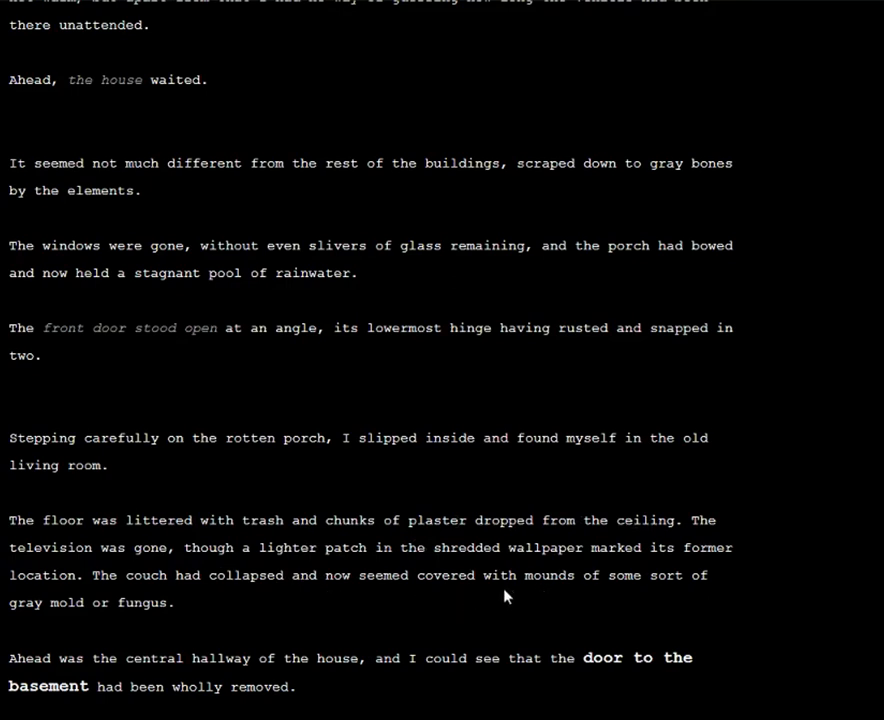
pyautogui.moveTo(254, 464)
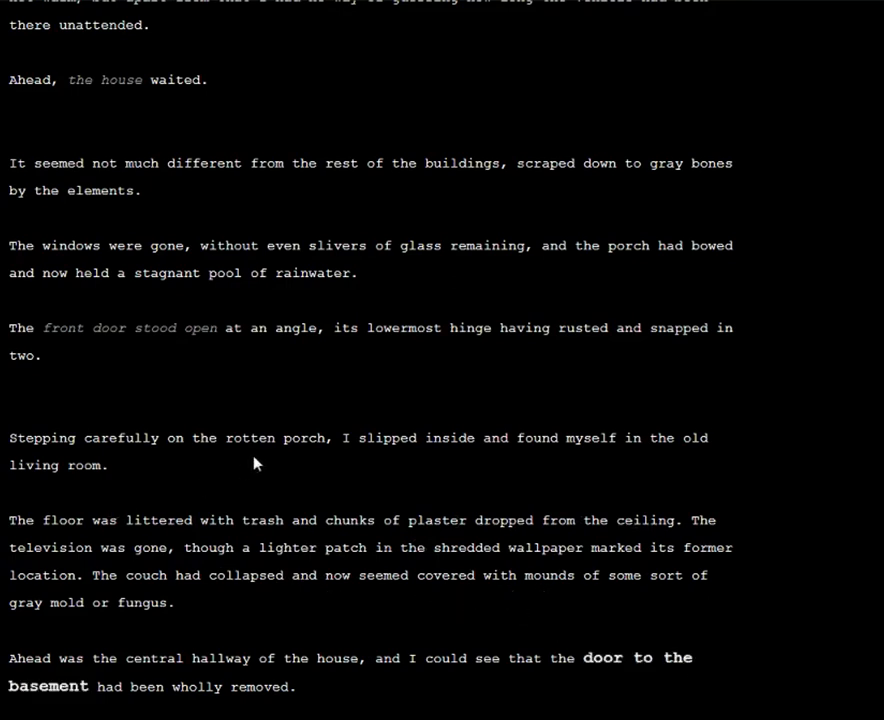
pyautogui.moveTo(196, 642)
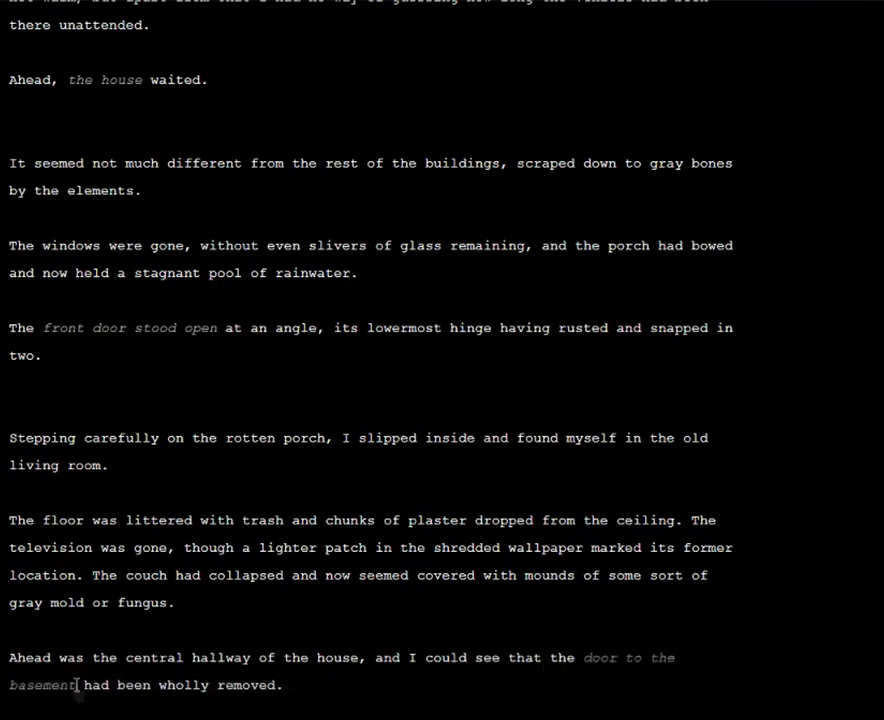
# Step: Scroll through the flashlight and "no response" passages to the line "I had to make sure"
pyautogui.scroll(-3)
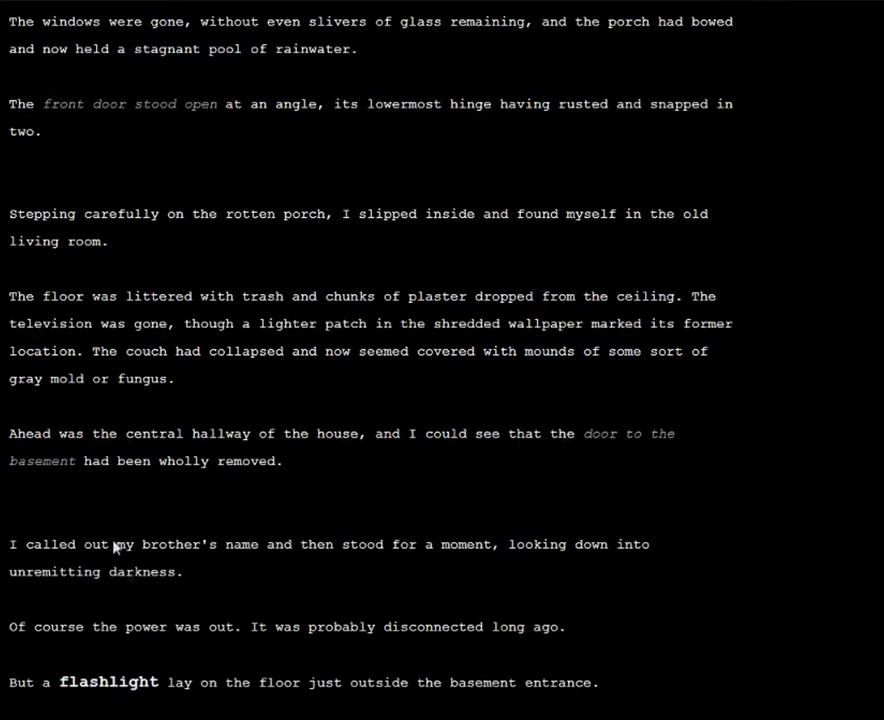
pyautogui.moveTo(368, 682)
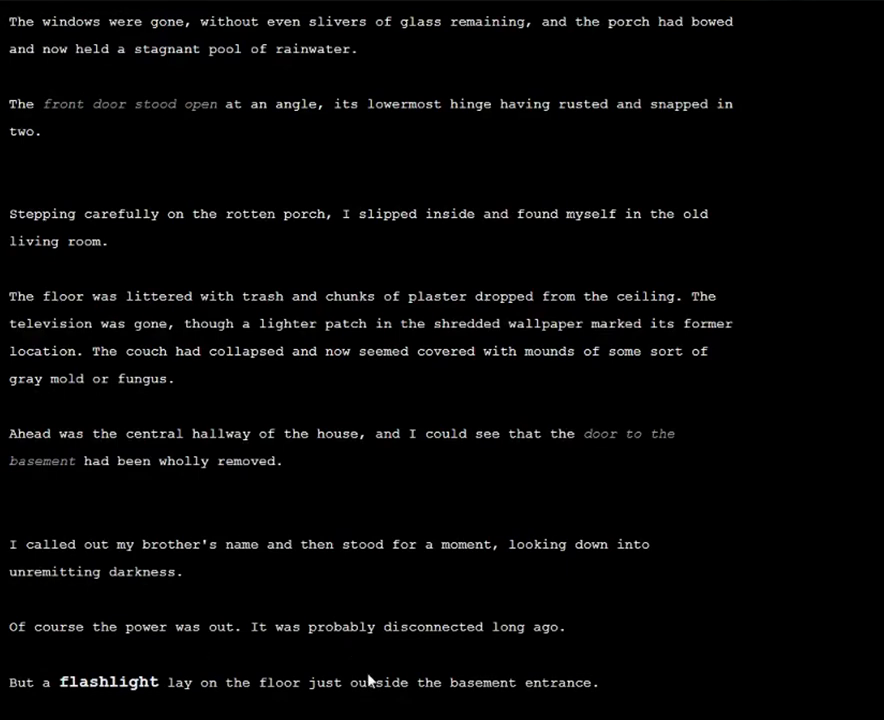
pyautogui.moveTo(128, 710)
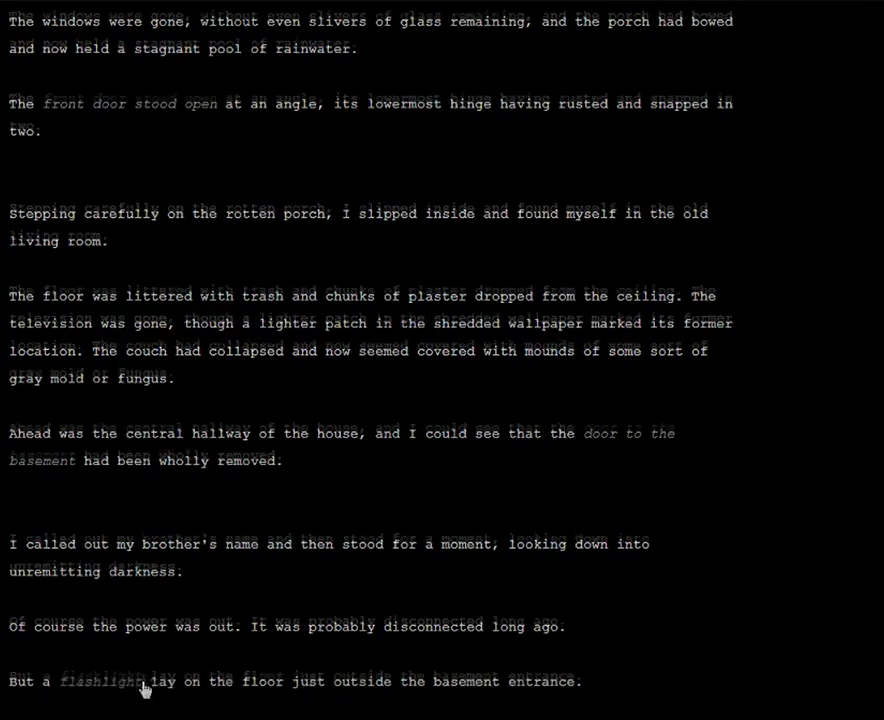
pyautogui.scroll(-3)
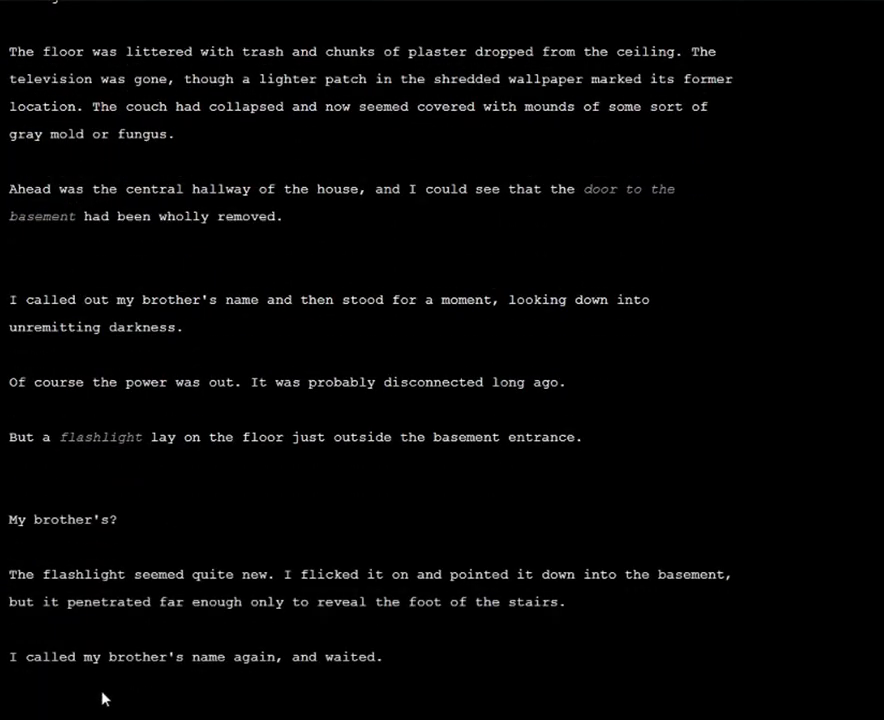
pyautogui.moveTo(192, 610)
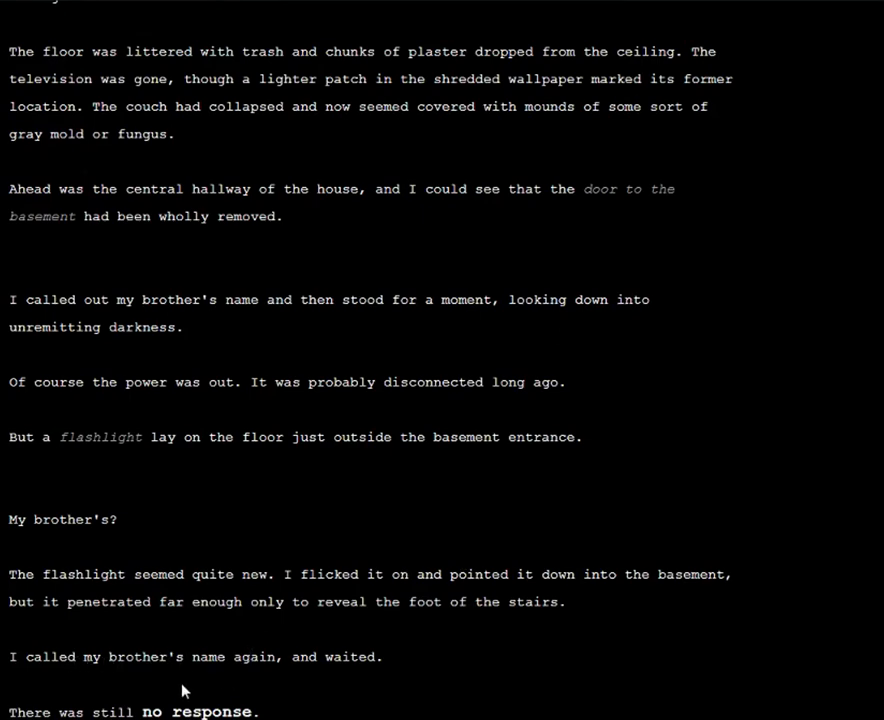
pyautogui.moveTo(200, 696)
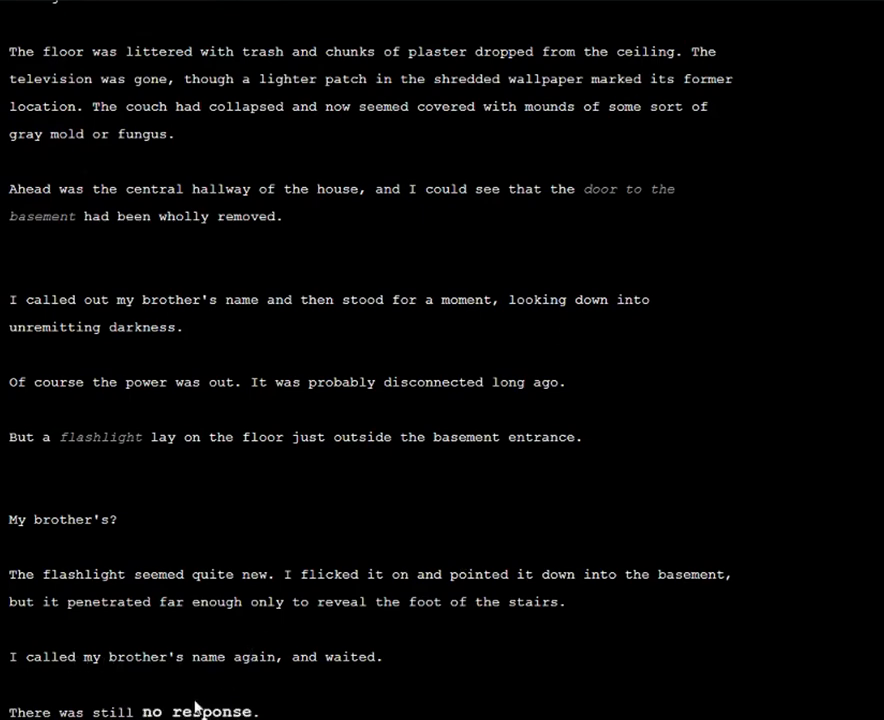
pyautogui.scroll(-3)
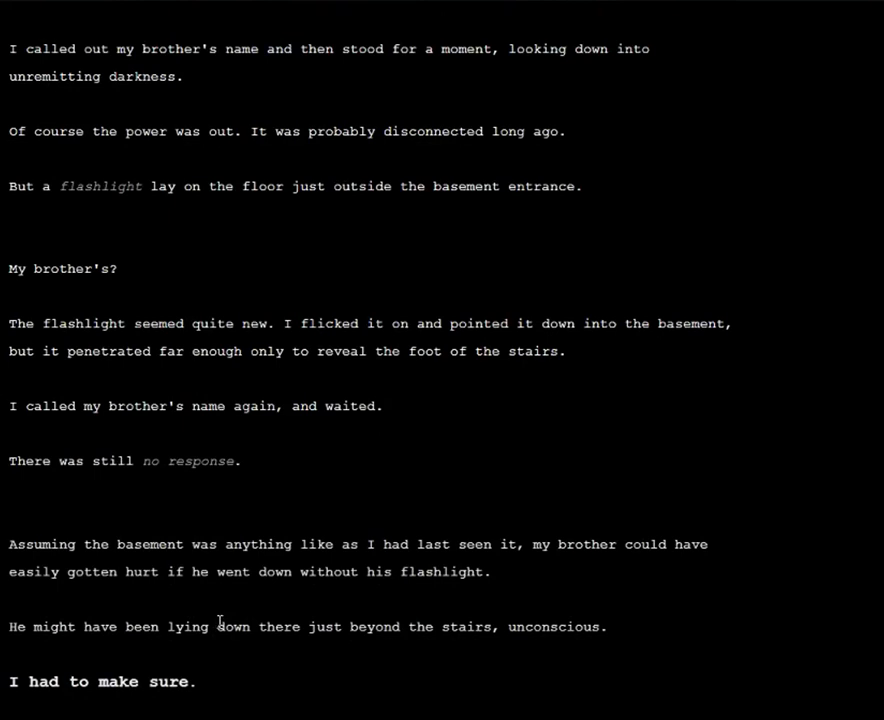
pyautogui.moveTo(388, 600)
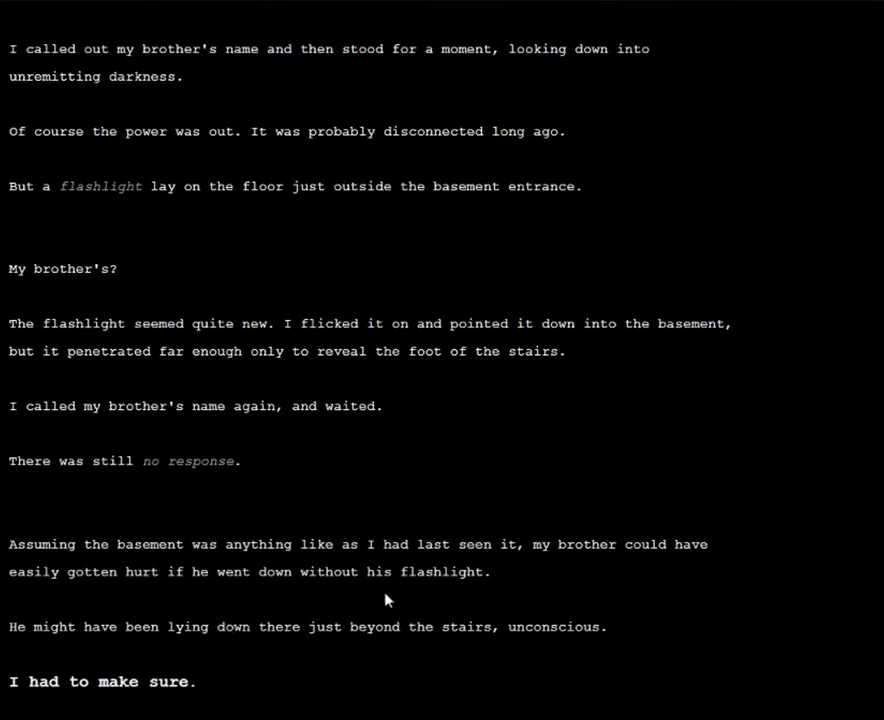
pyautogui.moveTo(486, 564)
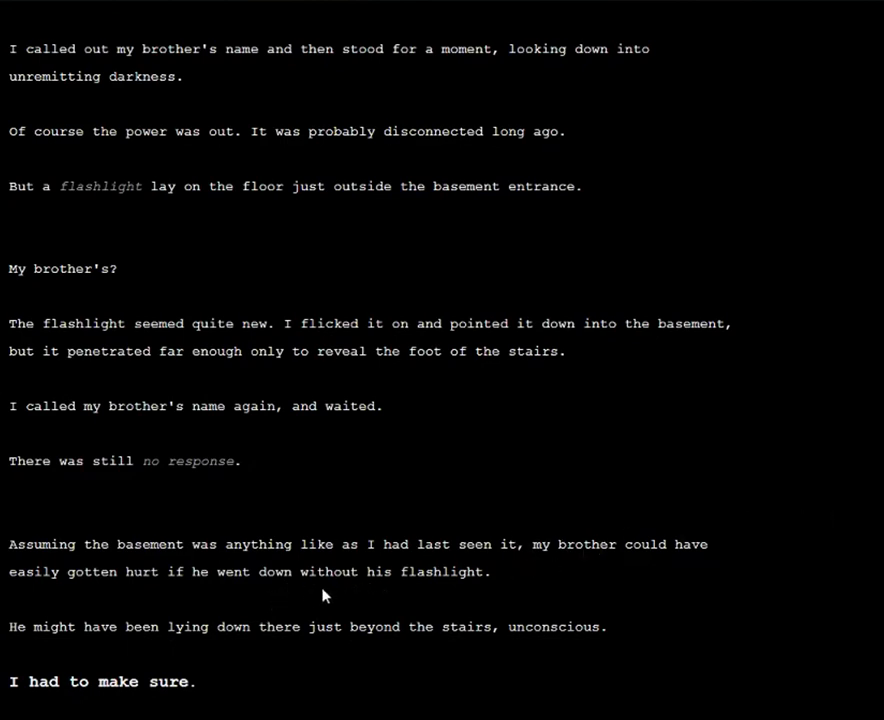
pyautogui.moveTo(350, 612)
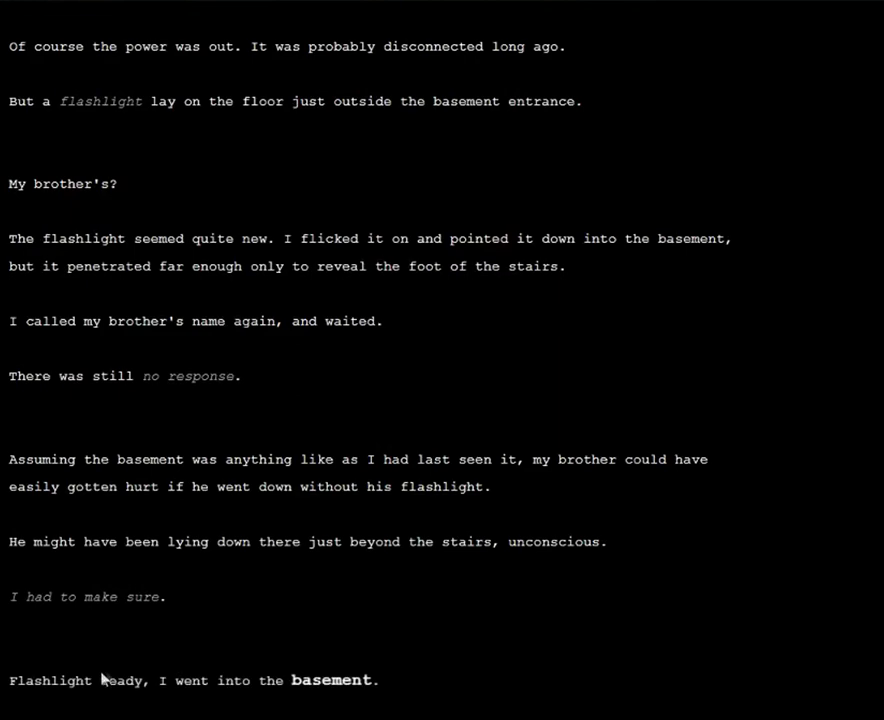
pyautogui.moveTo(330, 688)
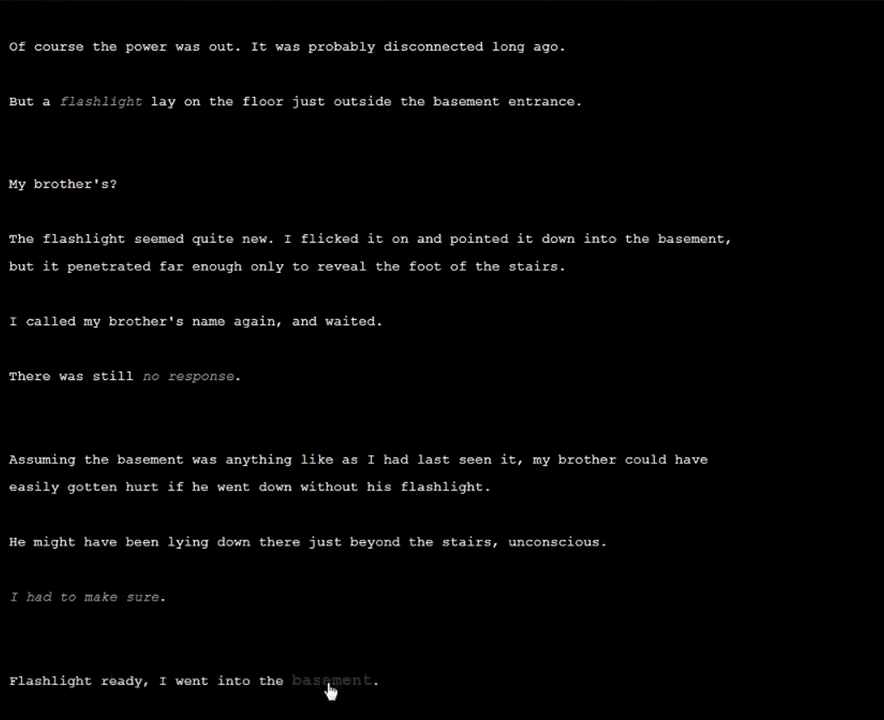
# Step: Follow the "basement" link to descend into the dark flashlight-lit maze
pyautogui.click(332, 680)
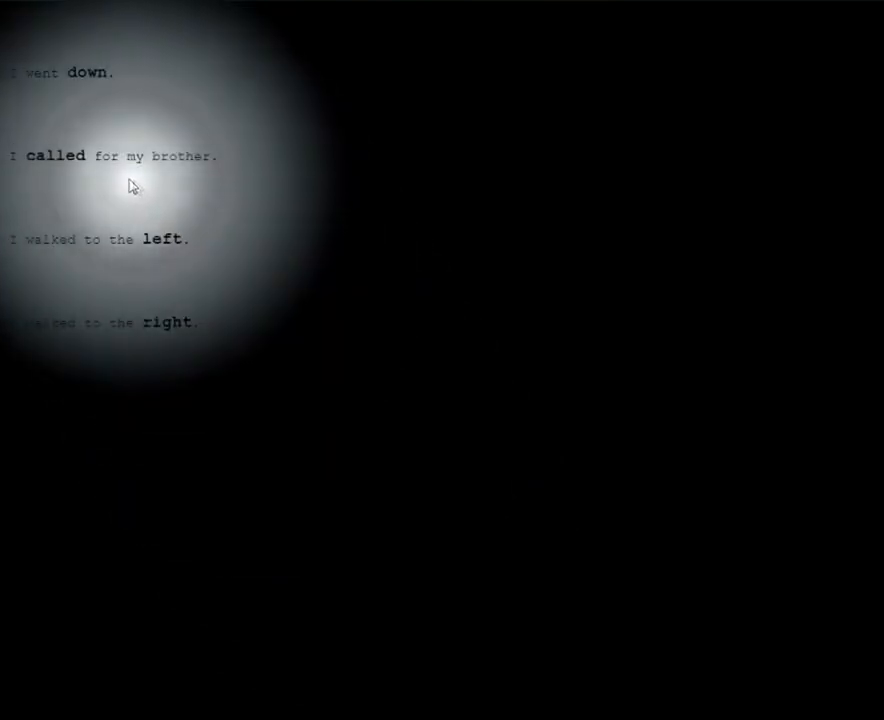
pyautogui.moveTo(52, 164)
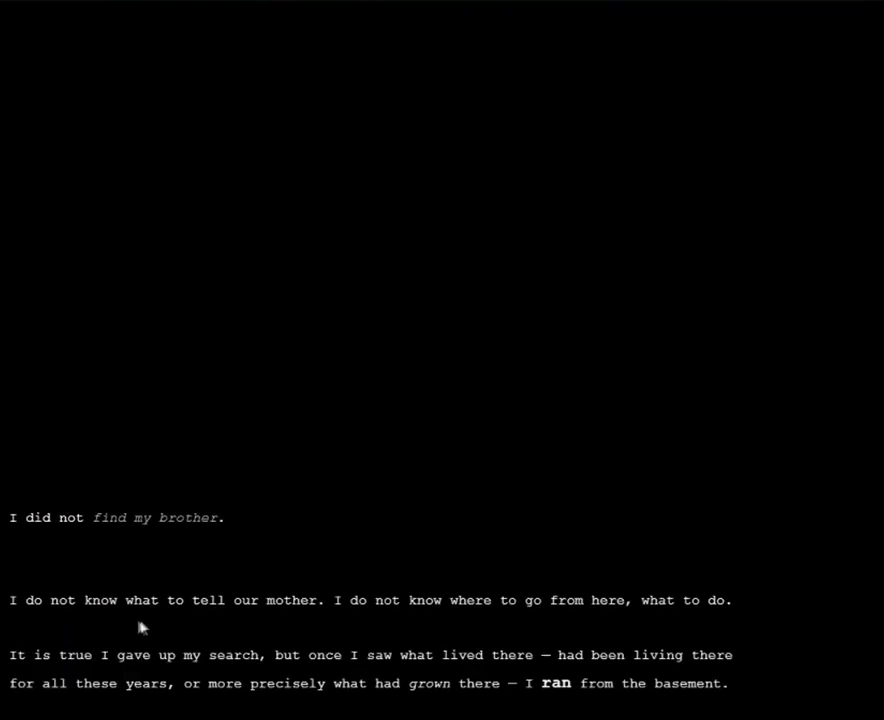
pyautogui.moveTo(422, 596)
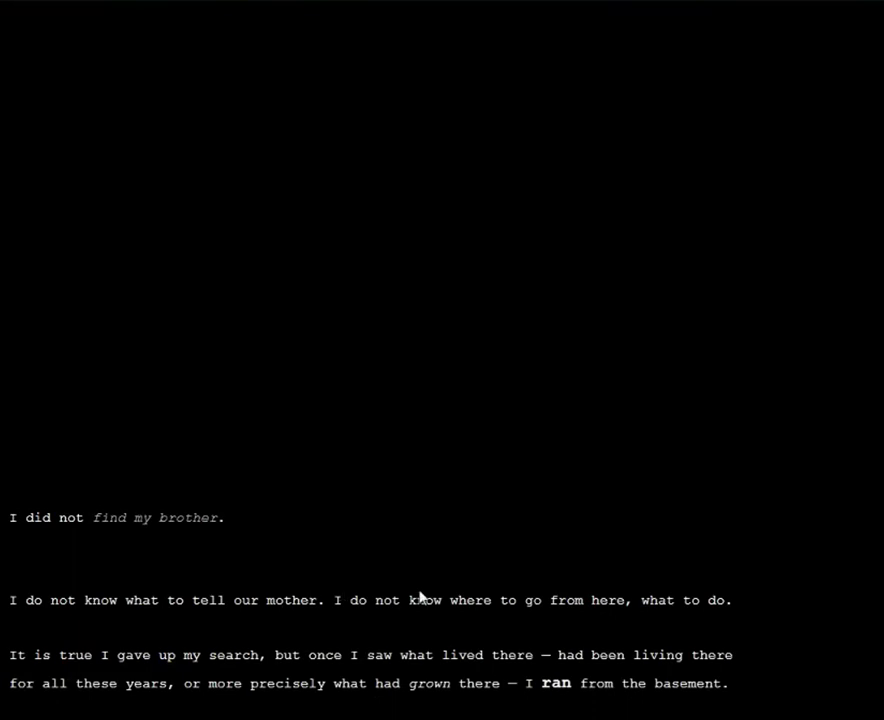
pyautogui.moveTo(444, 640)
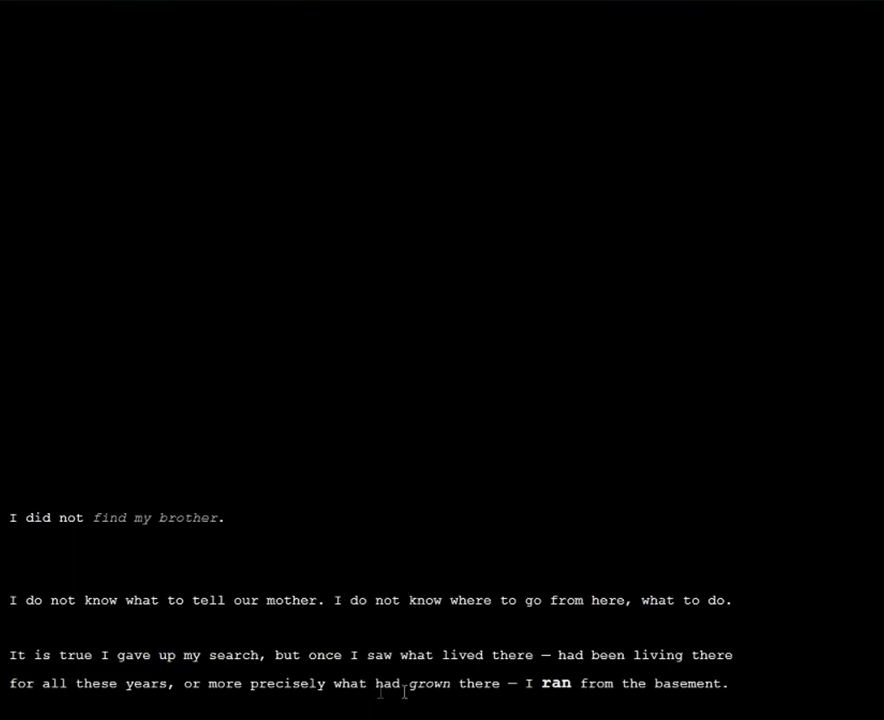
pyautogui.moveTo(636, 672)
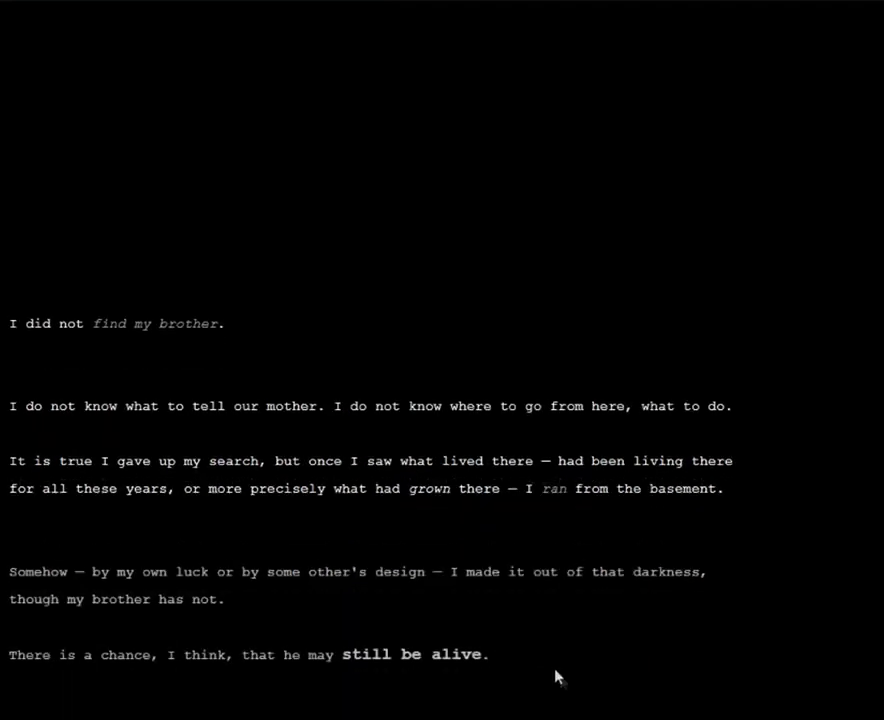
pyautogui.moveTo(348, 564)
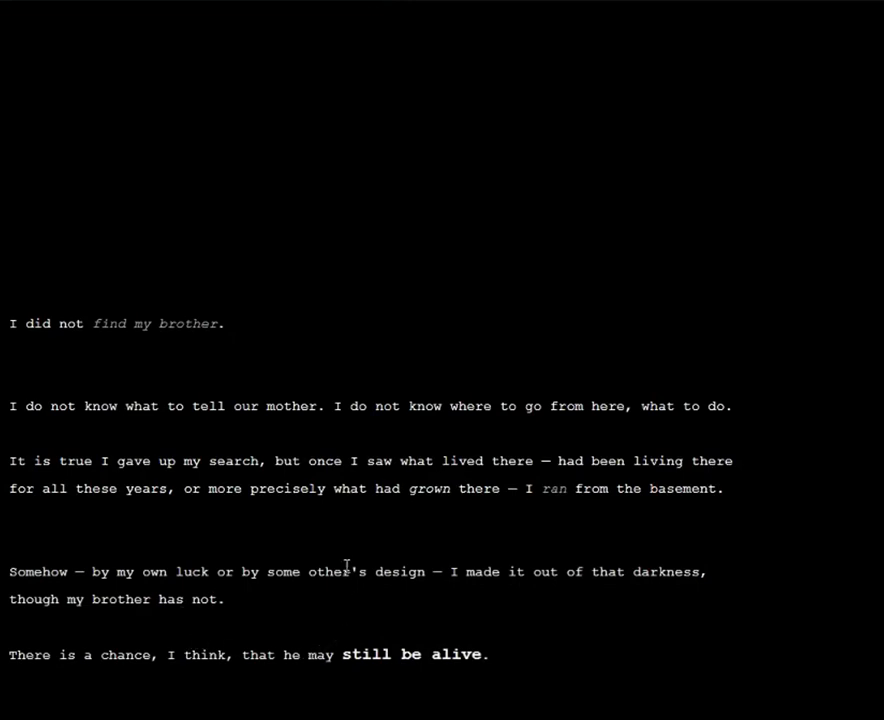
pyautogui.moveTo(96, 600)
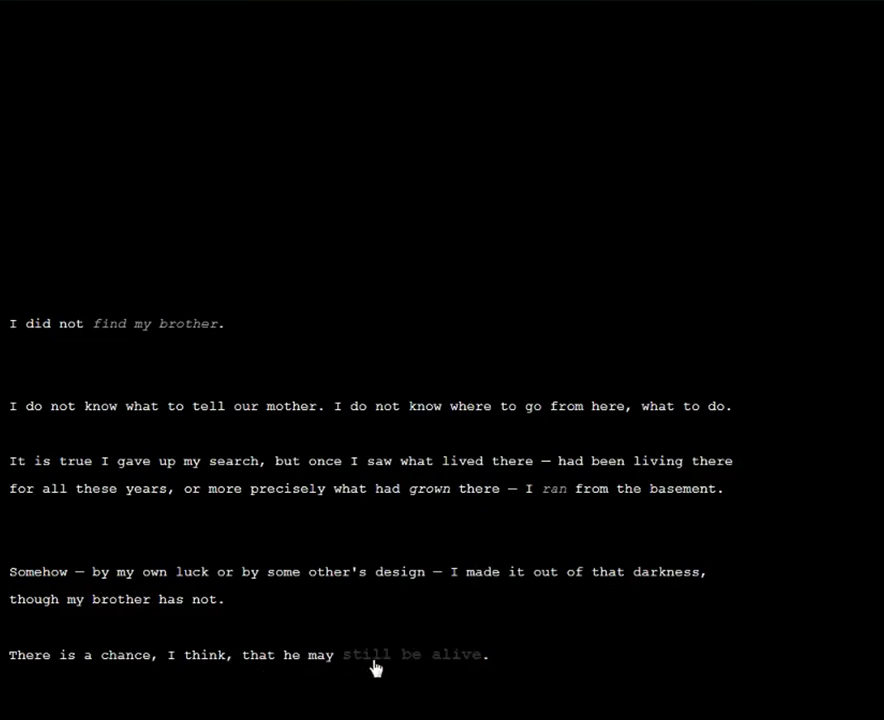
# Step: Scroll through the ending text past "no such place as Hell" to the final line and title
pyautogui.scroll(-3)
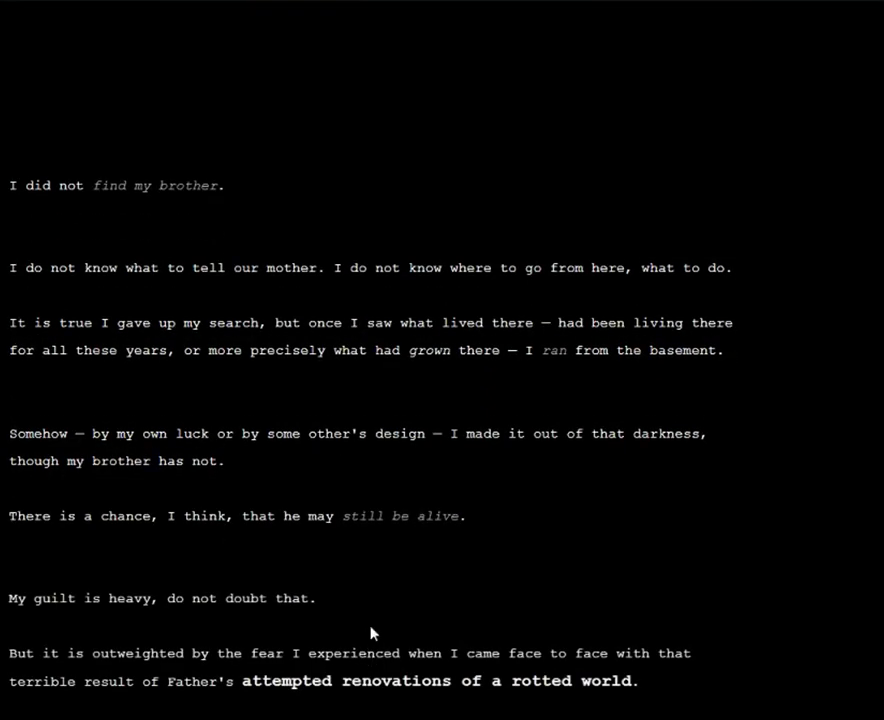
pyautogui.moveTo(360, 606)
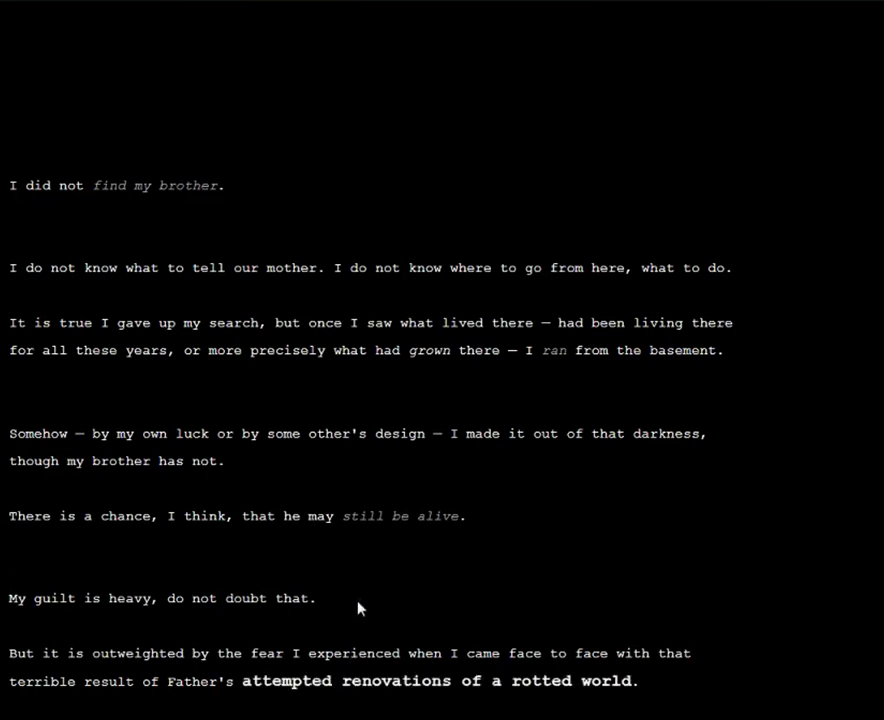
pyautogui.moveTo(322, 620)
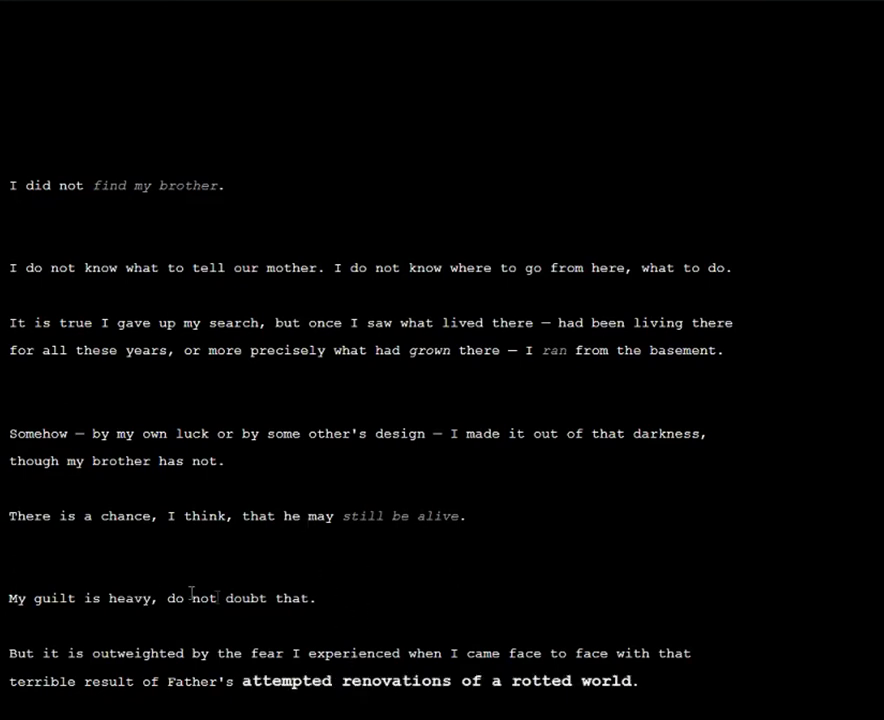
pyautogui.moveTo(142, 672)
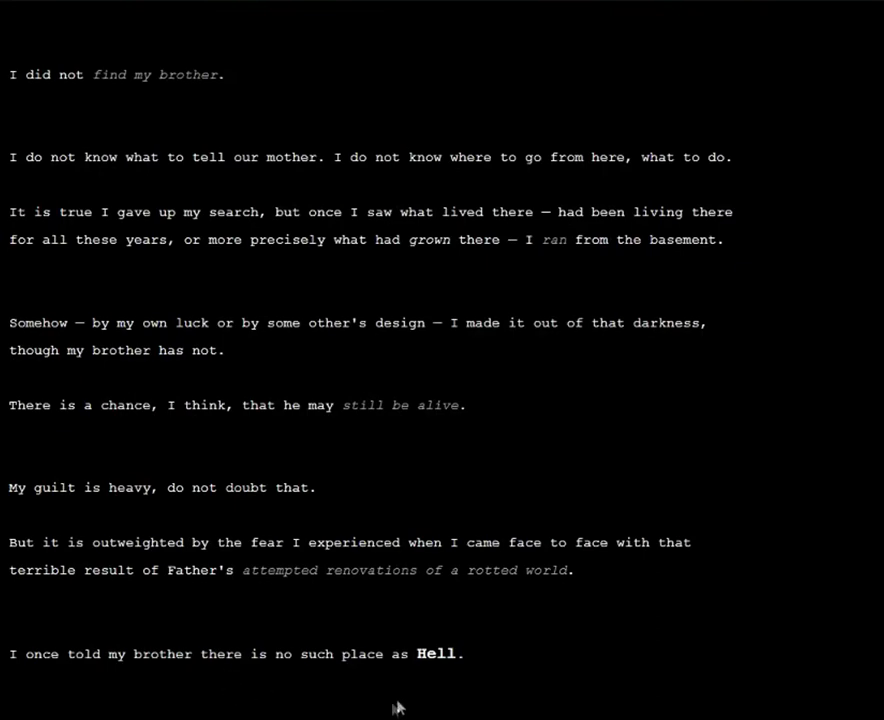
pyautogui.moveTo(448, 660)
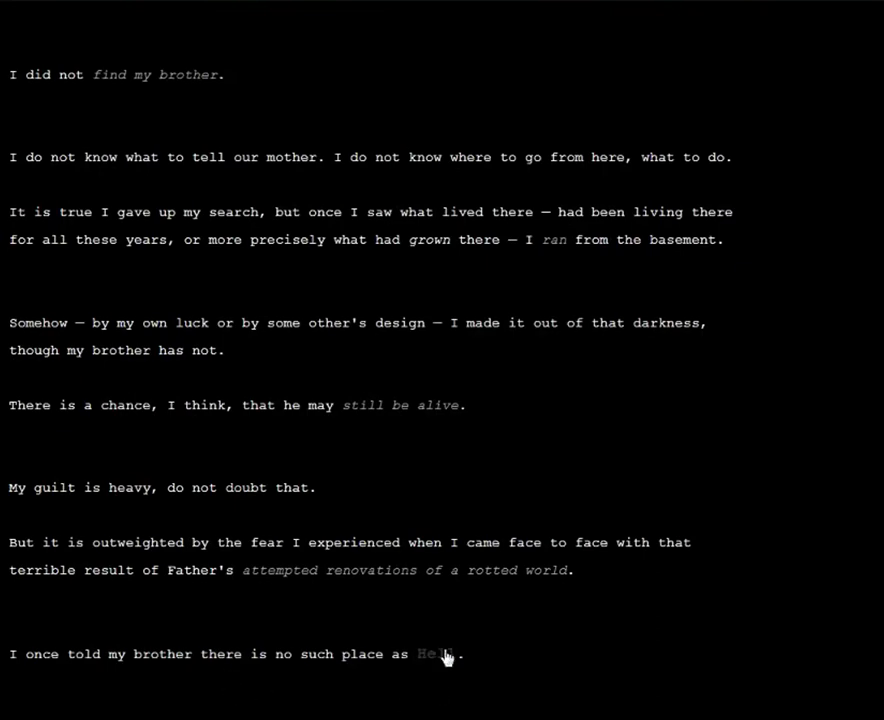
pyautogui.scroll(-3)
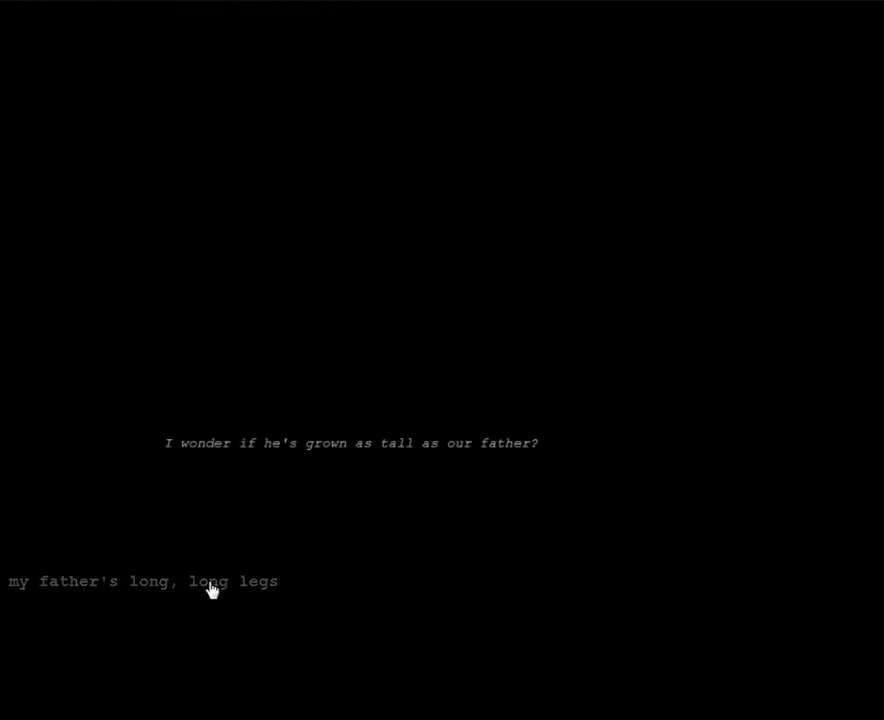
pyautogui.moveTo(126, 590)
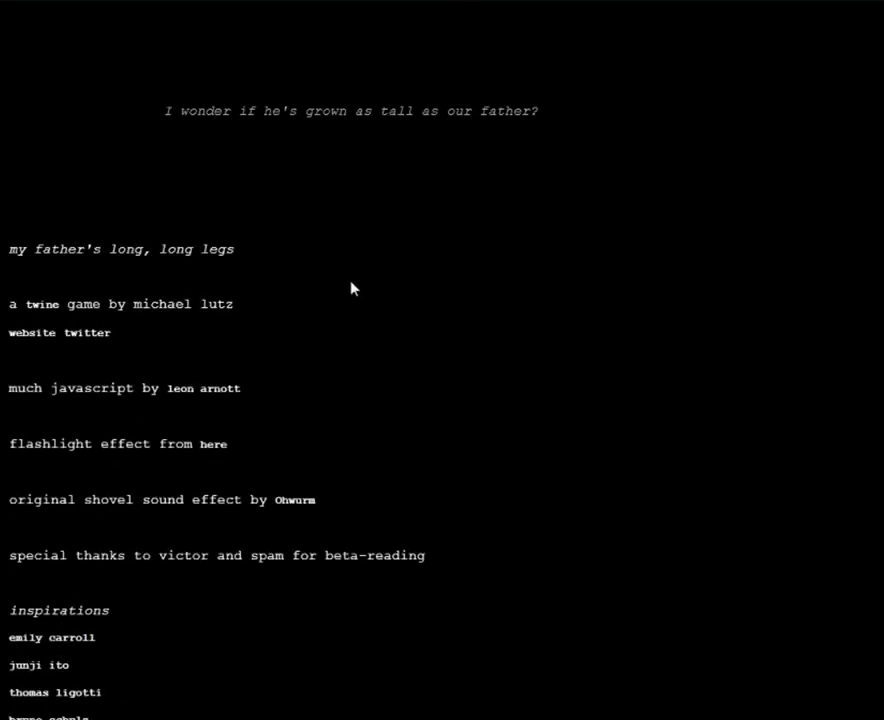
pyautogui.moveTo(172, 610)
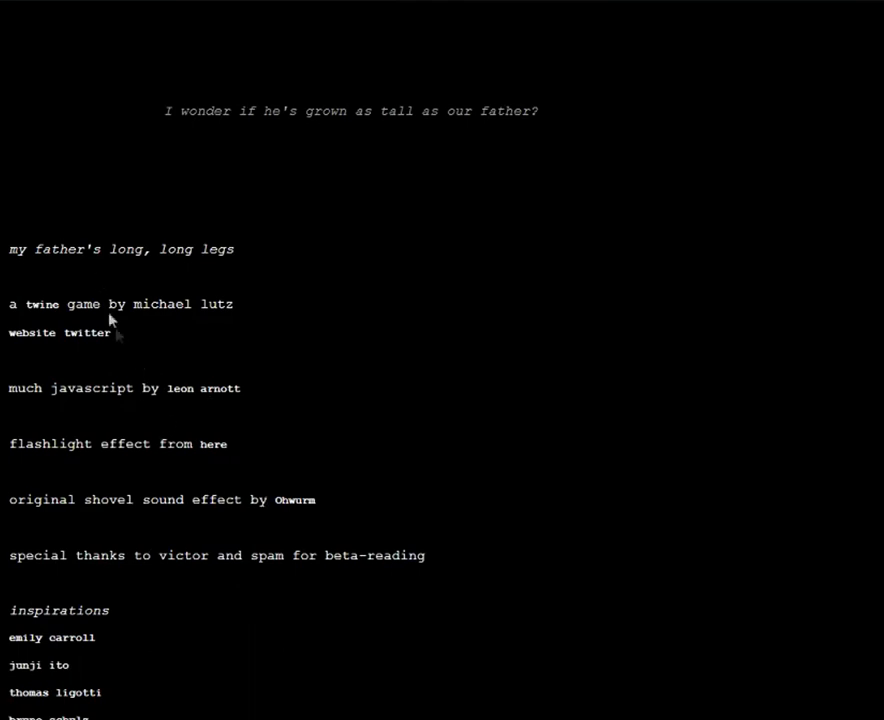
pyautogui.moveTo(324, 94)
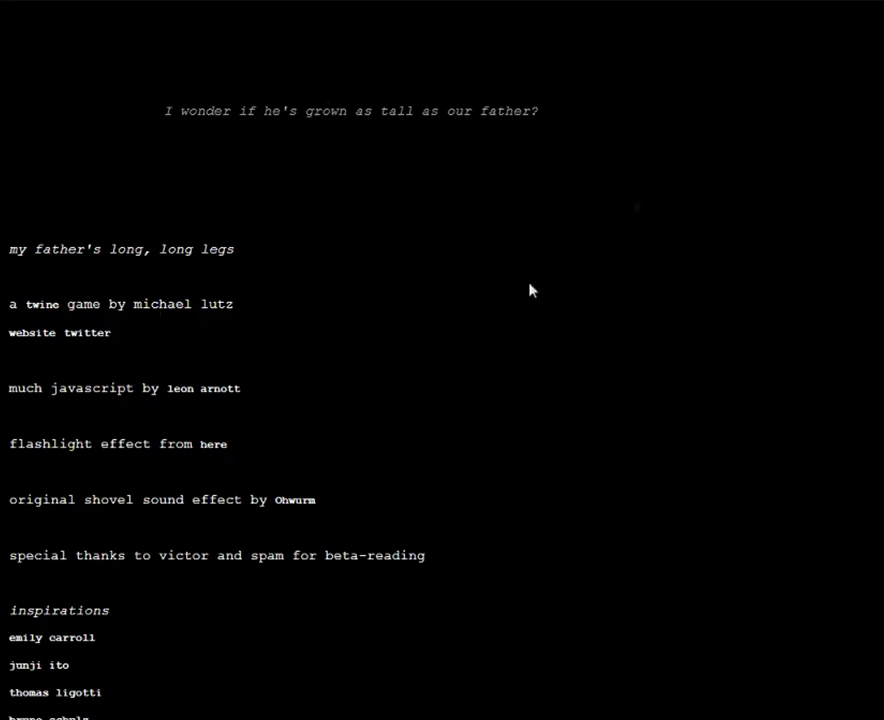
pyautogui.moveTo(60, 656)
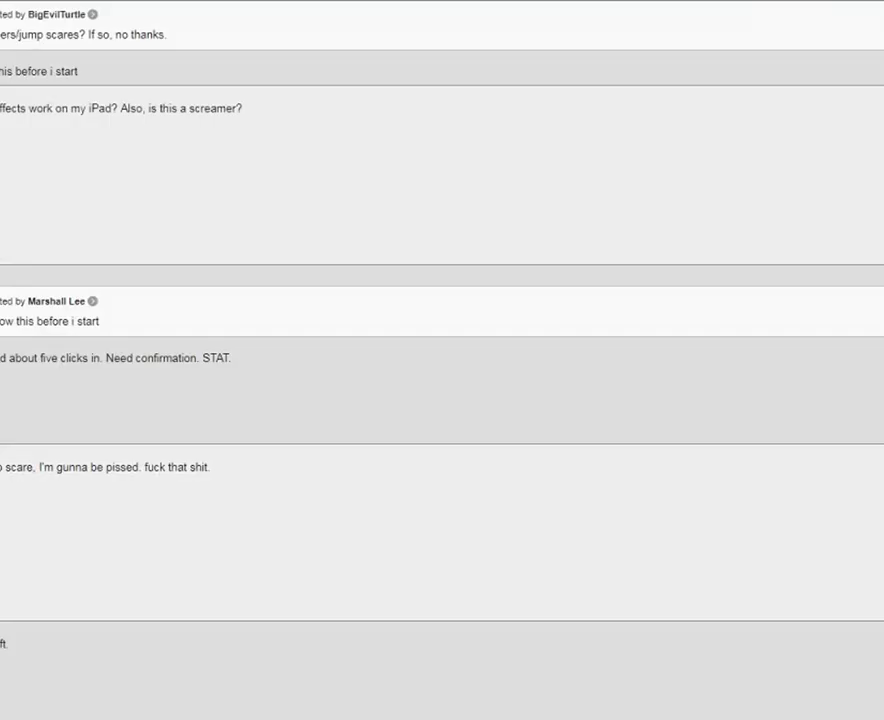
# Step: Scroll down the restarted story's opening passages into the first basement memory
pyautogui.scroll(-3)
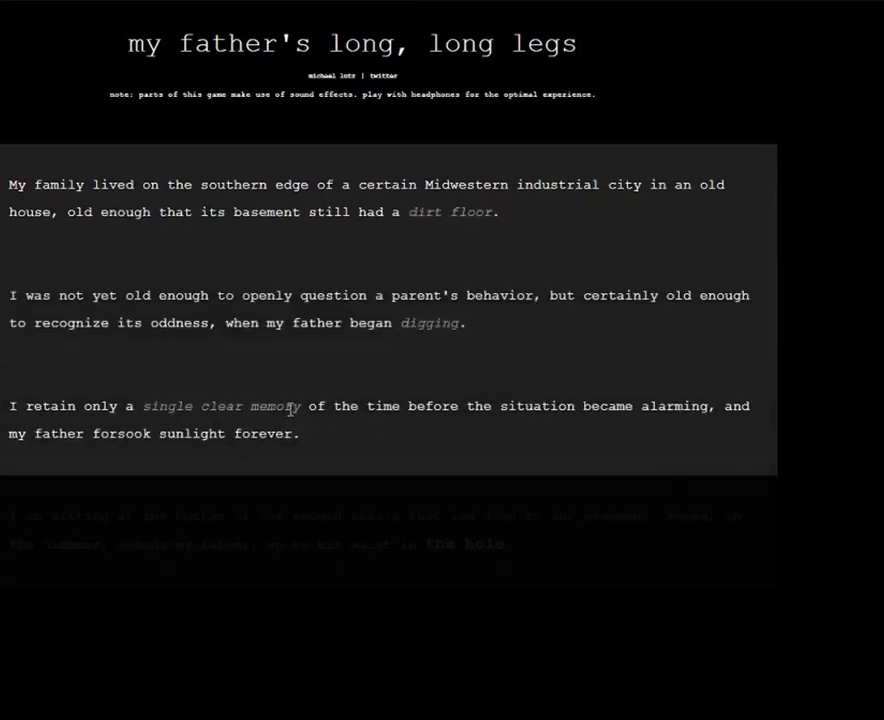
pyautogui.scroll(-3)
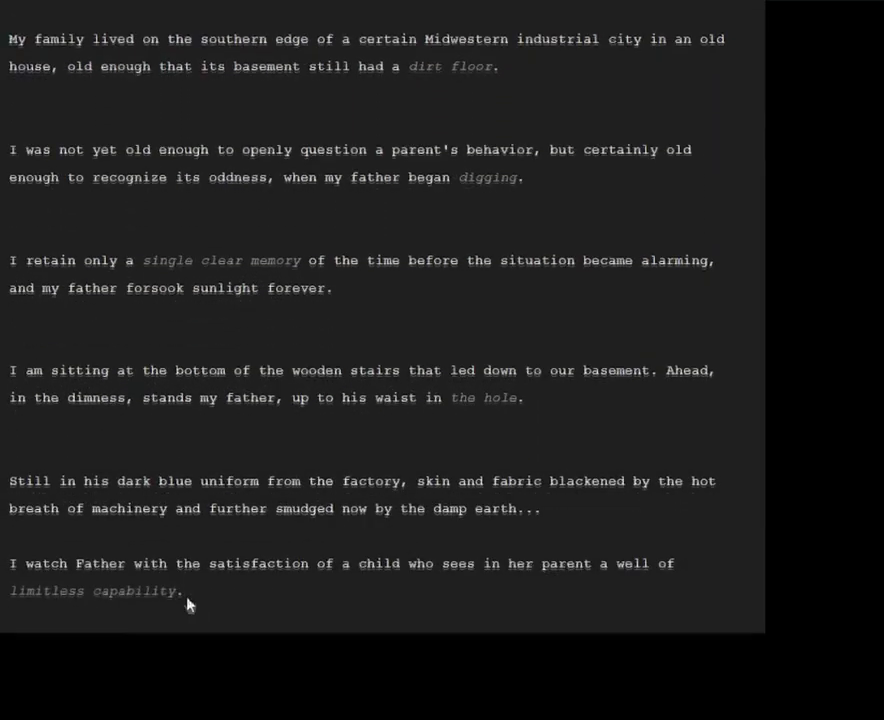
pyautogui.scroll(-3)
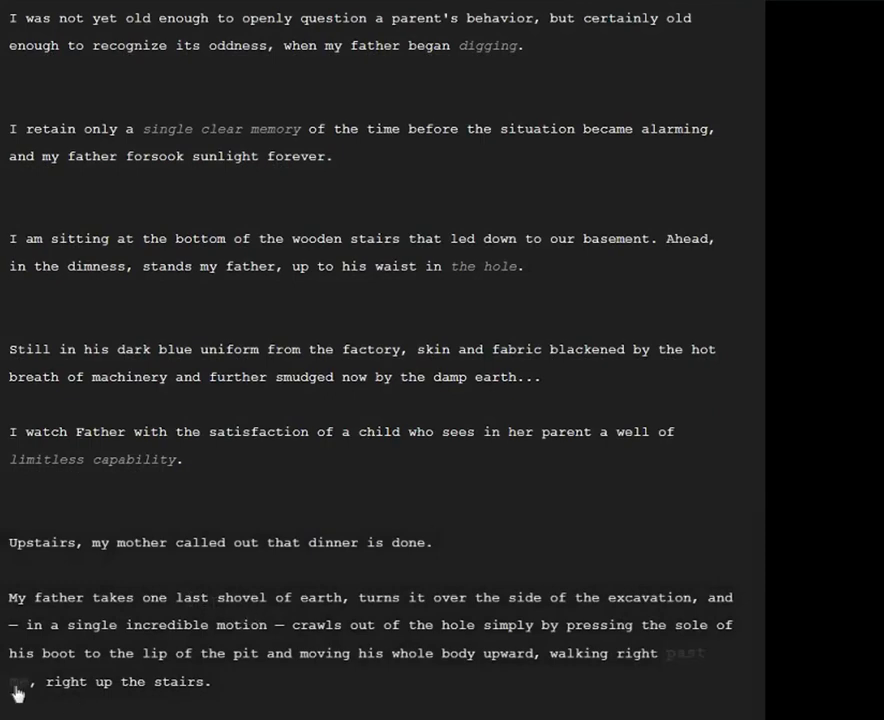